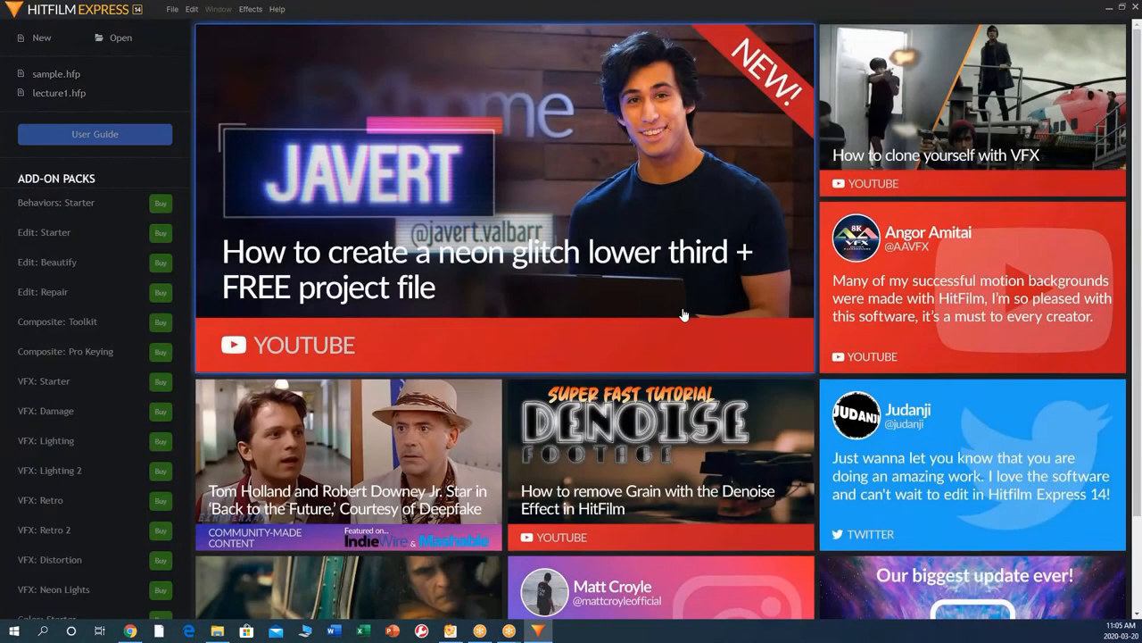
mouse_move(632, 229)
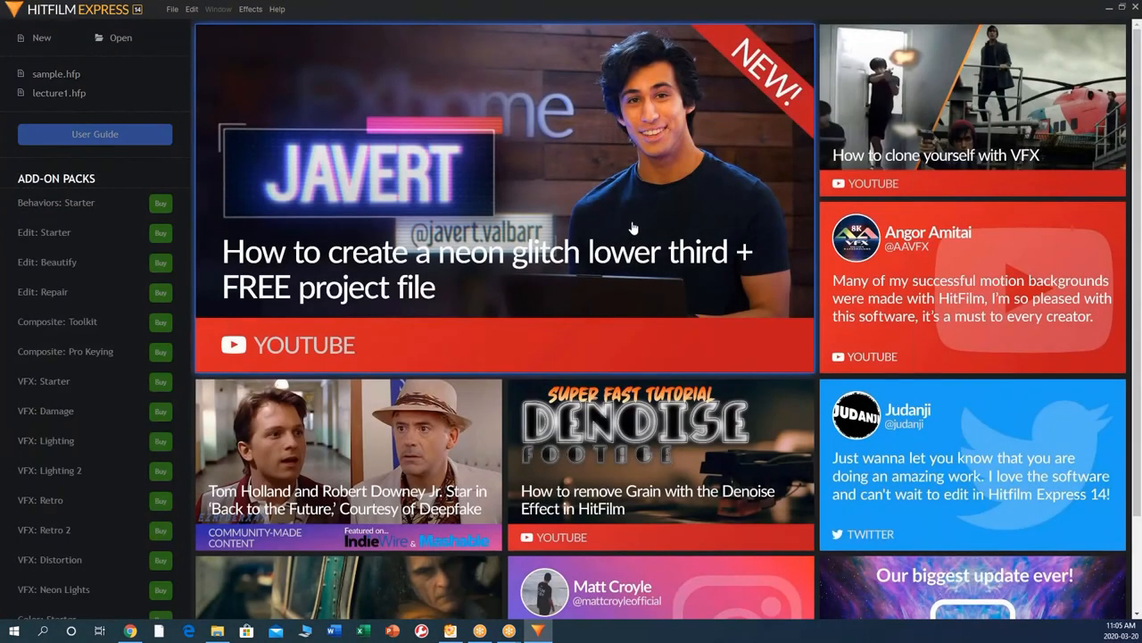
Create a new project with the 1080p Full HD @ 30 fps template (1920 by 1080) and confirm
scroll("down", 3)
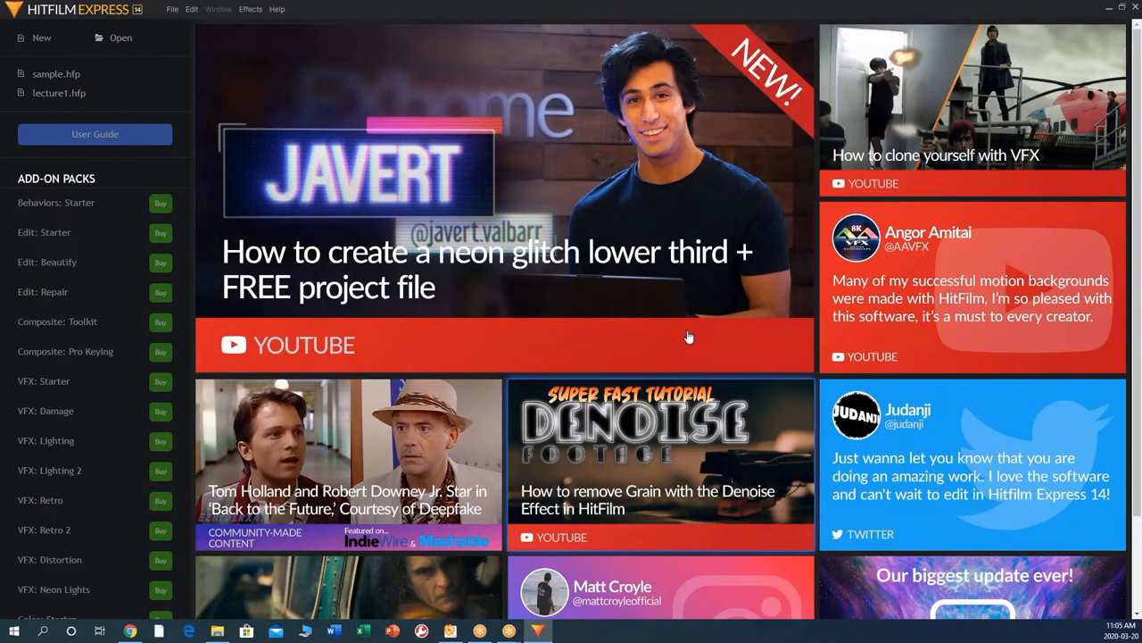
mouse_move(172, 9)
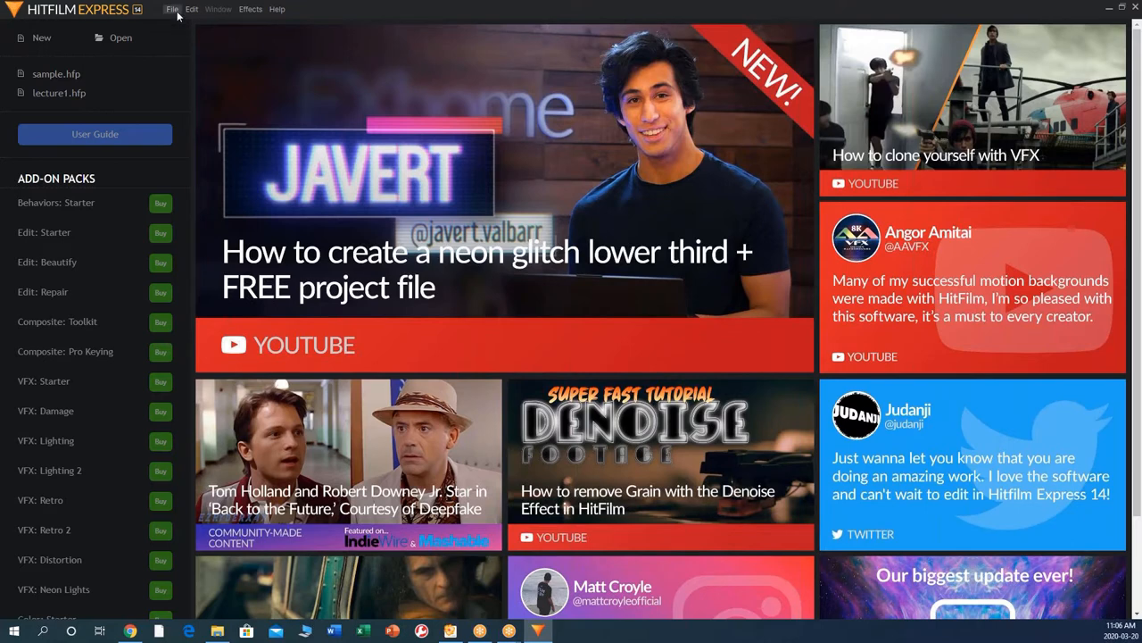
left_click(171, 9)
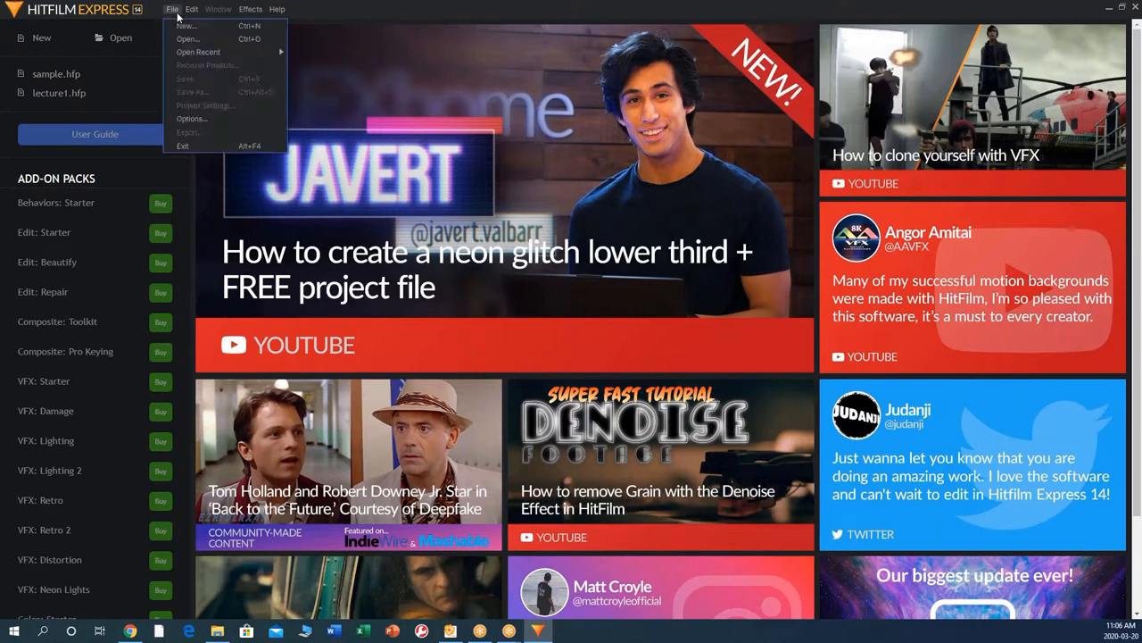
left_click(185, 25)
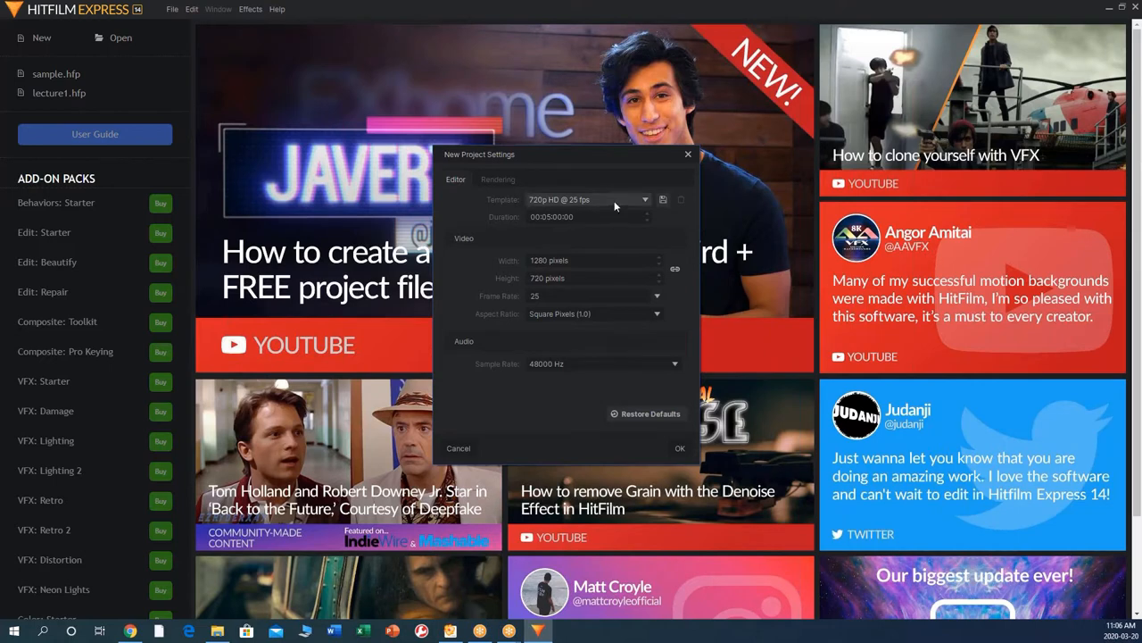
left_click(644, 200)
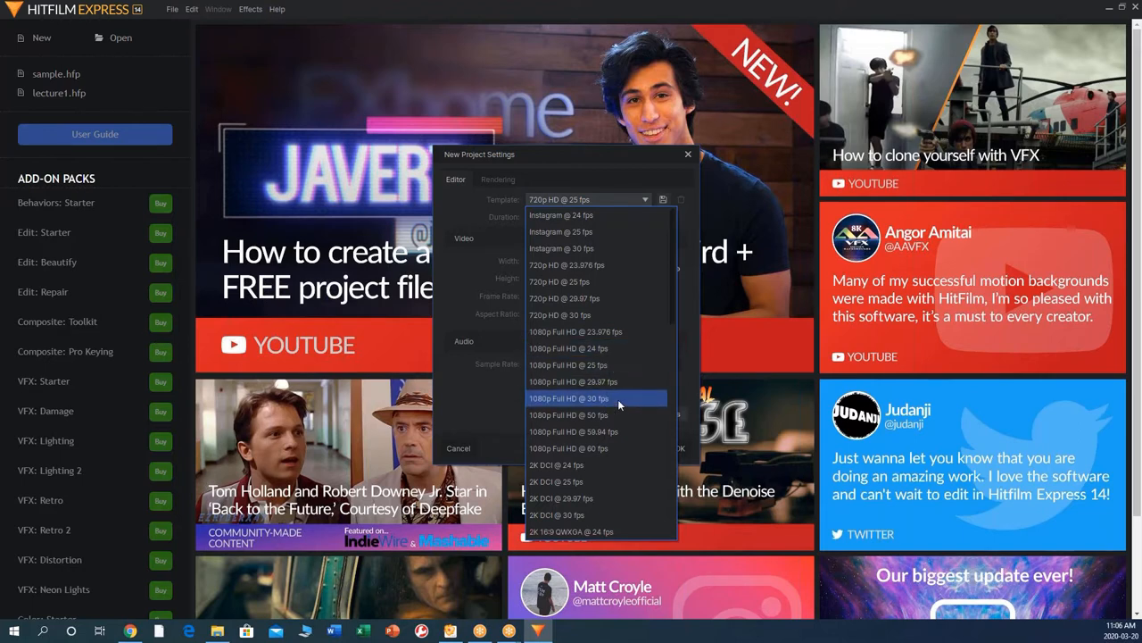
mouse_move(580, 403)
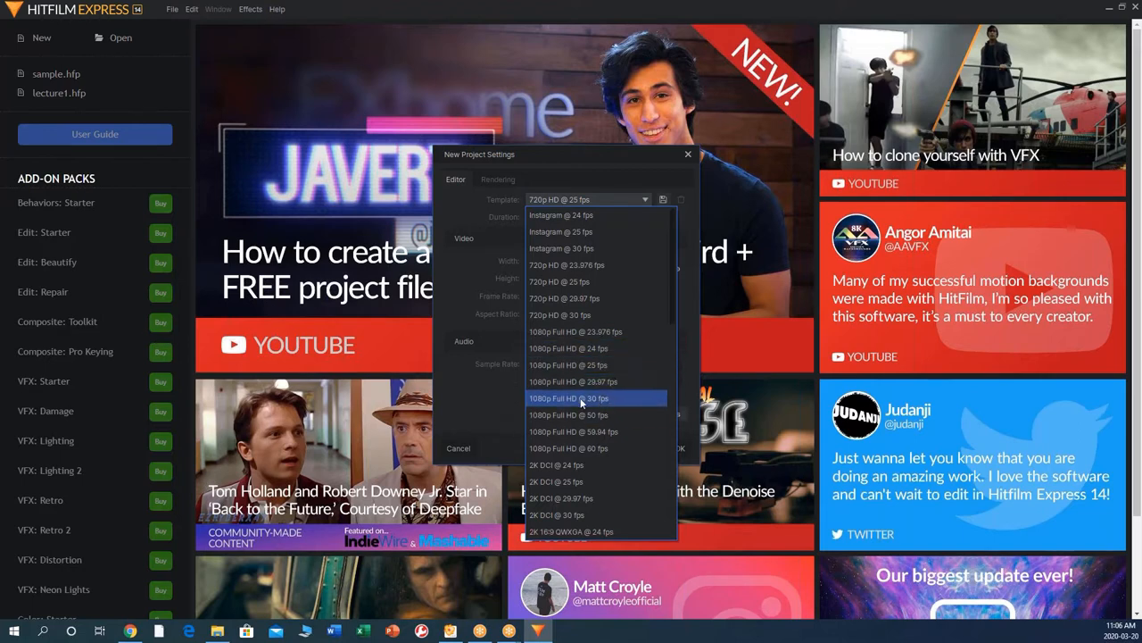
mouse_move(575, 401)
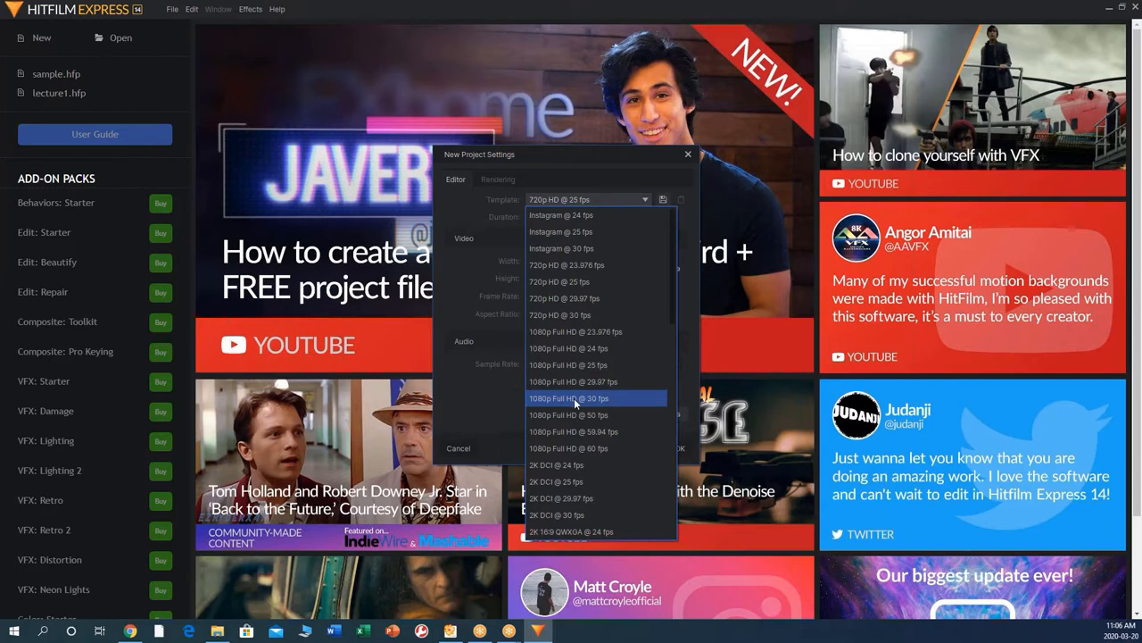
left_click(567, 398)
type("00:15:02:08")
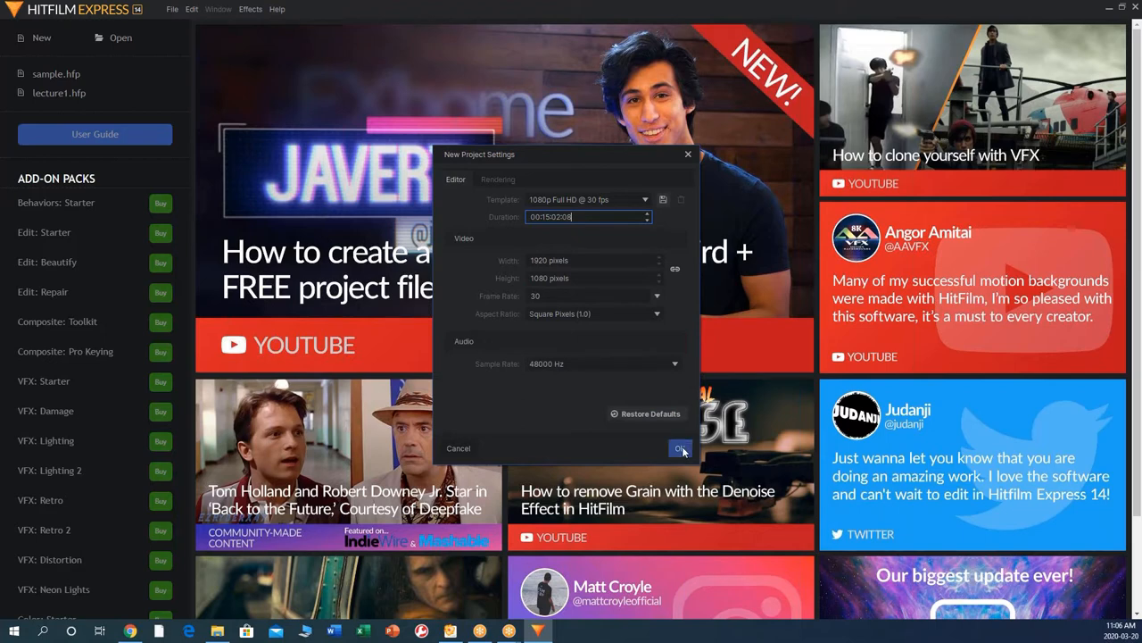
left_click(680, 448)
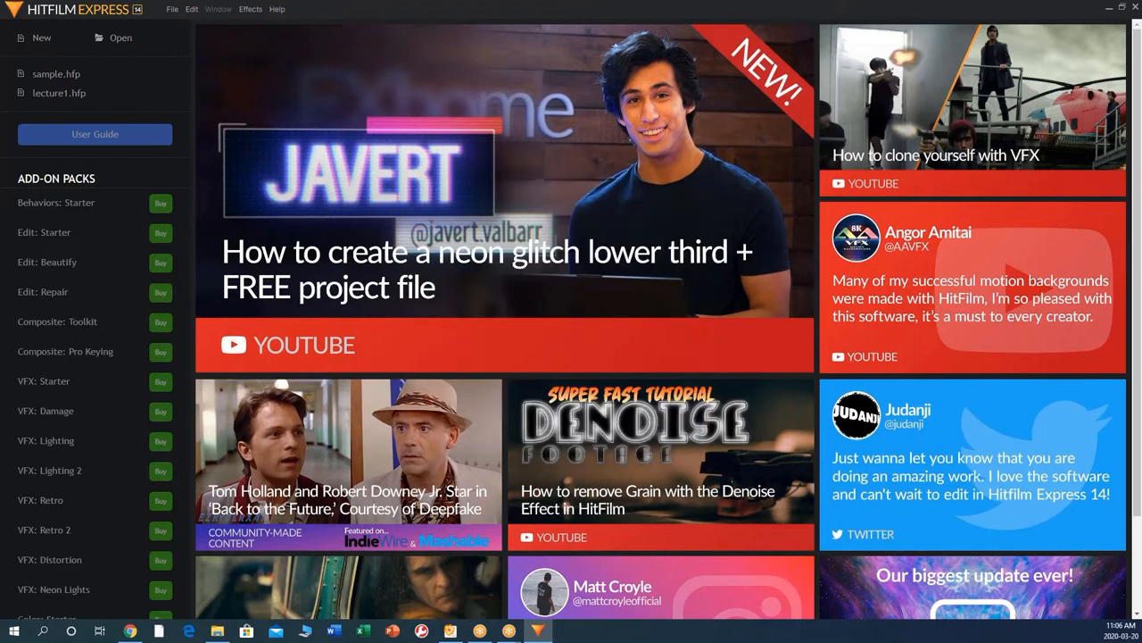
mouse_move(390, 248)
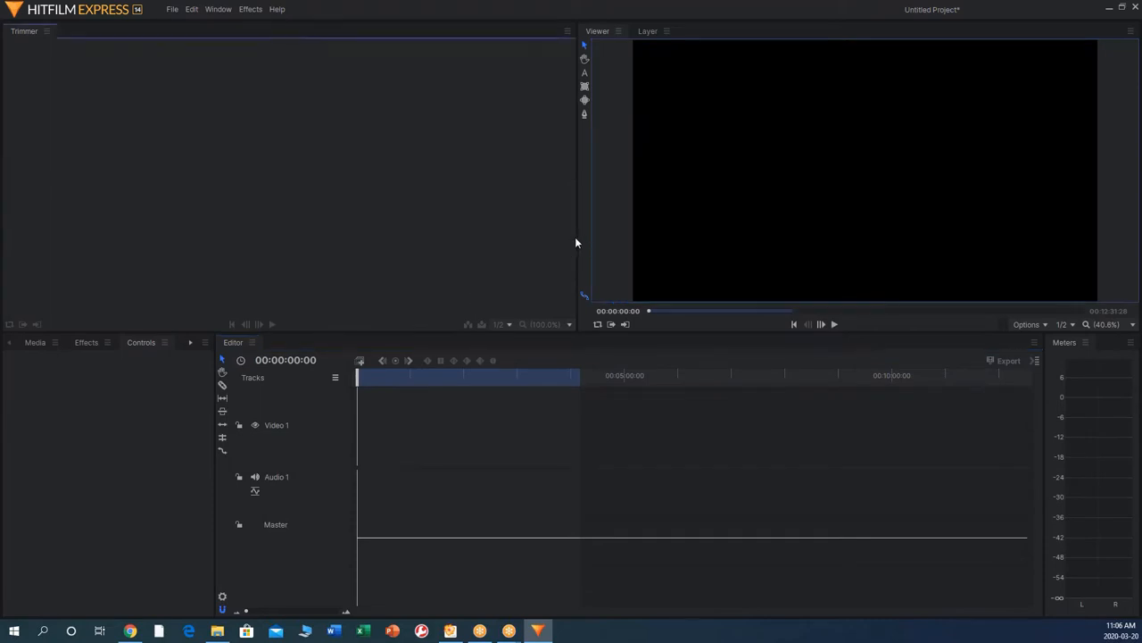
Resize the Trimmer and Viewer preview panels by dragging their divider
left_click_drag(580, 214, 548, 214)
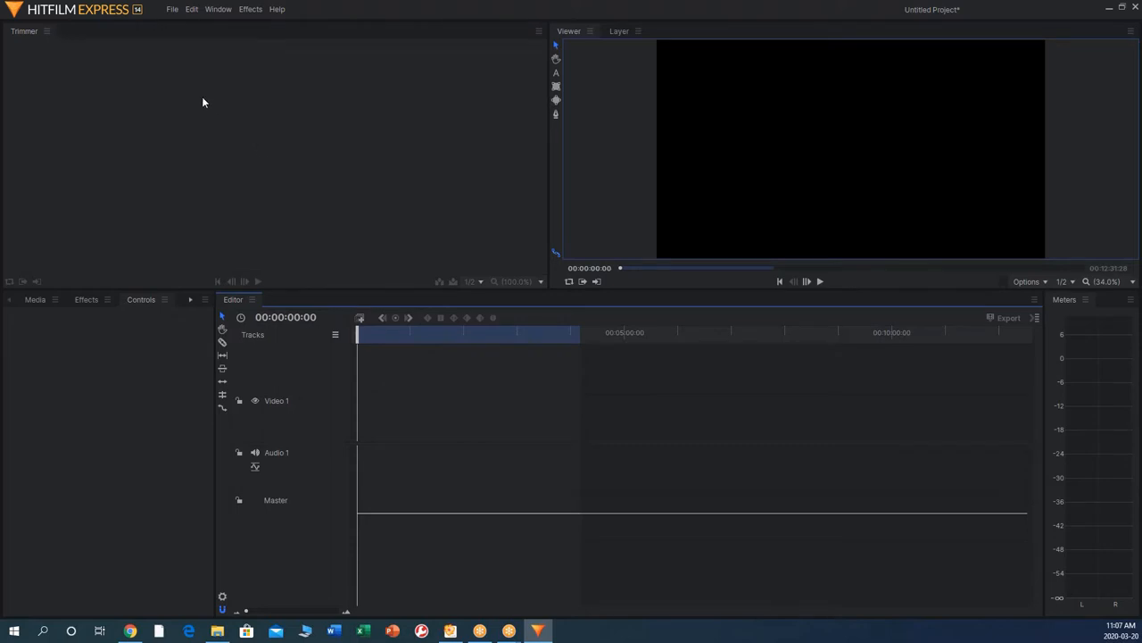
mouse_move(789, 160)
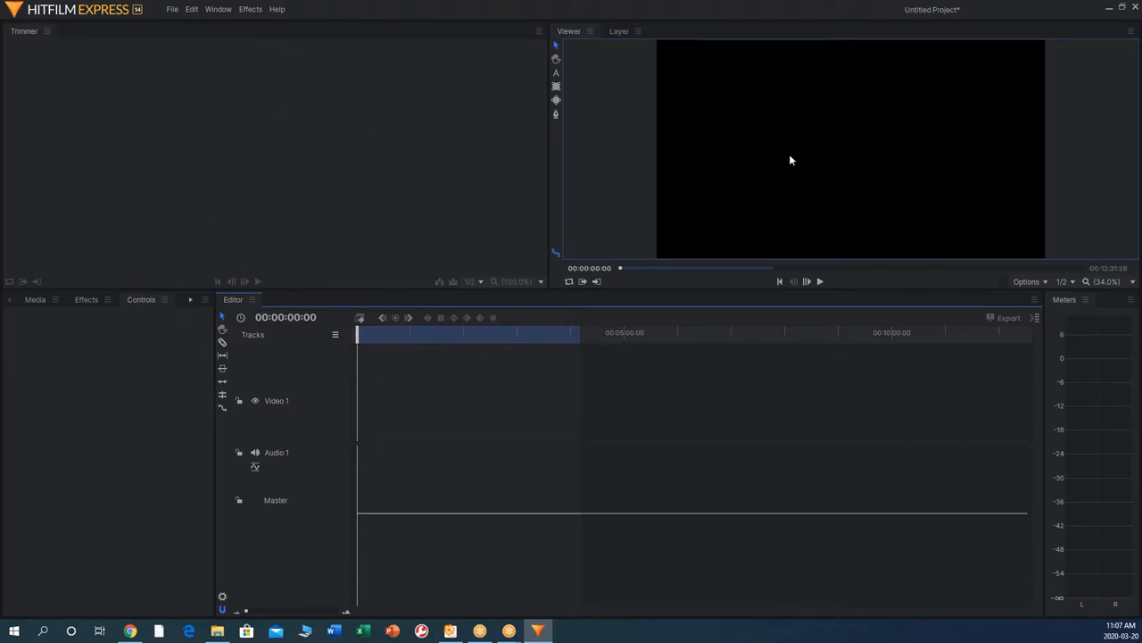
mouse_move(675, 141)
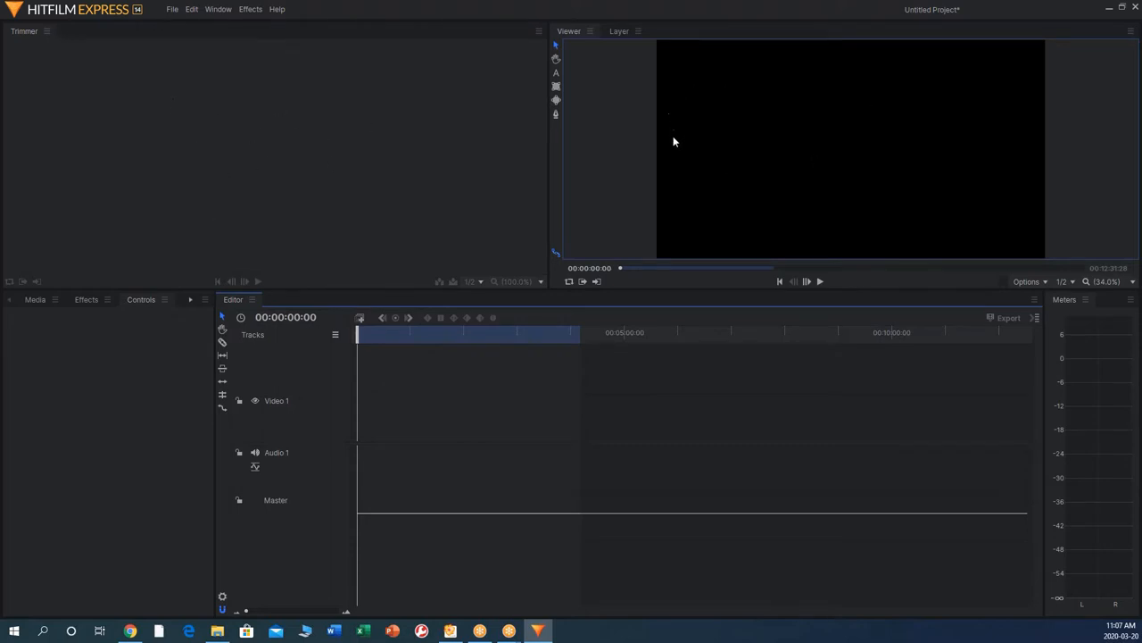
mouse_move(702, 211)
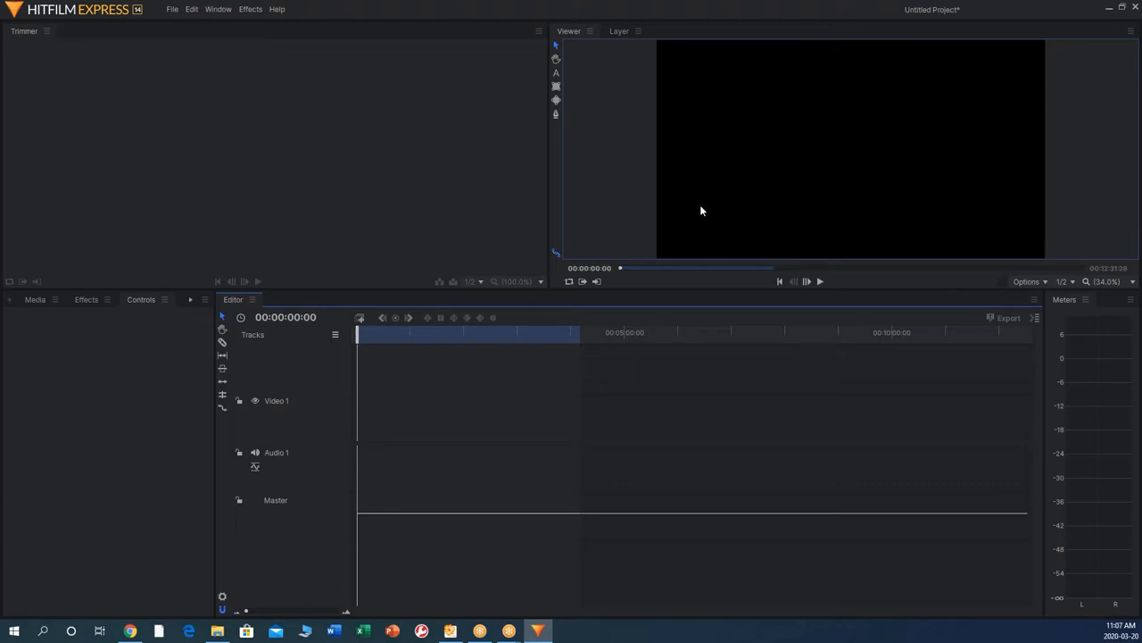
mouse_move(764, 177)
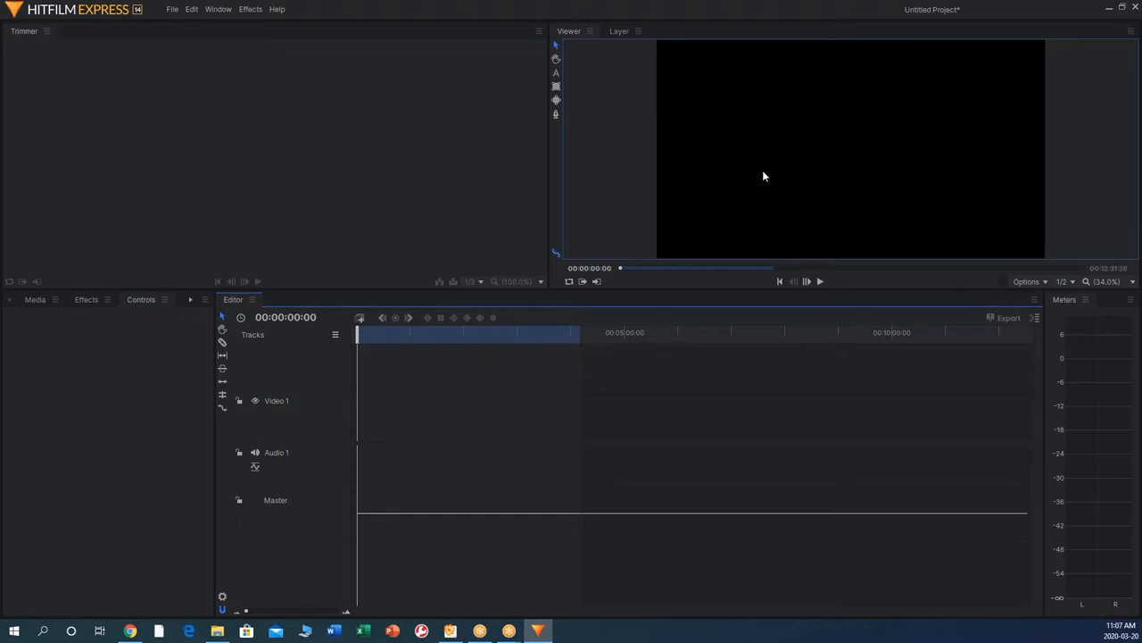
mouse_move(248, 370)
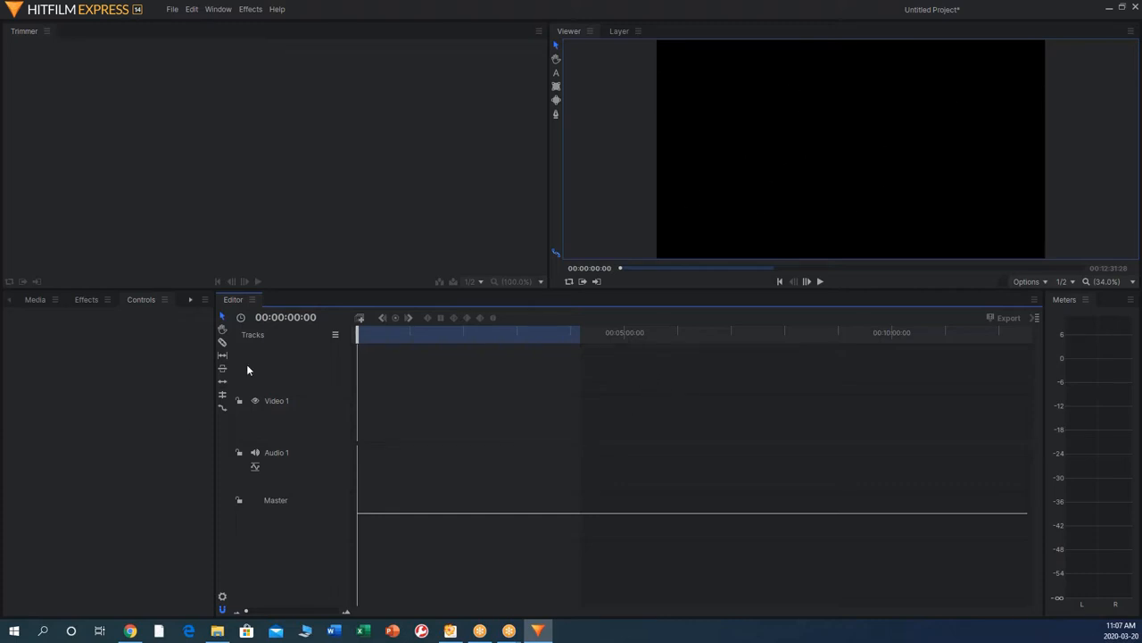
mouse_move(79, 444)
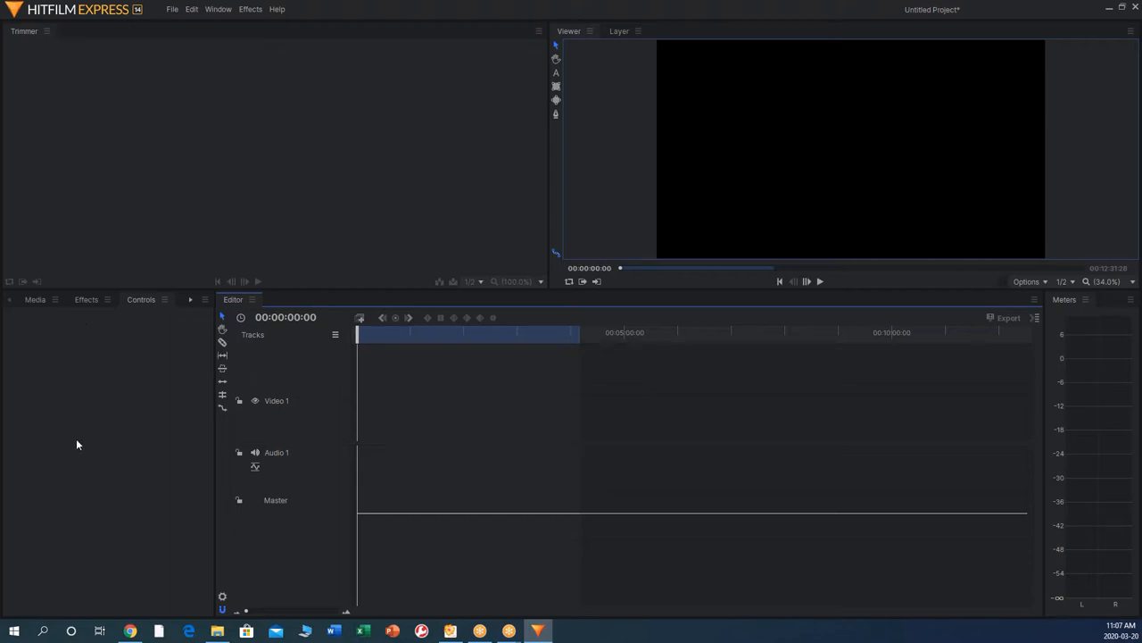
mouse_move(125, 357)
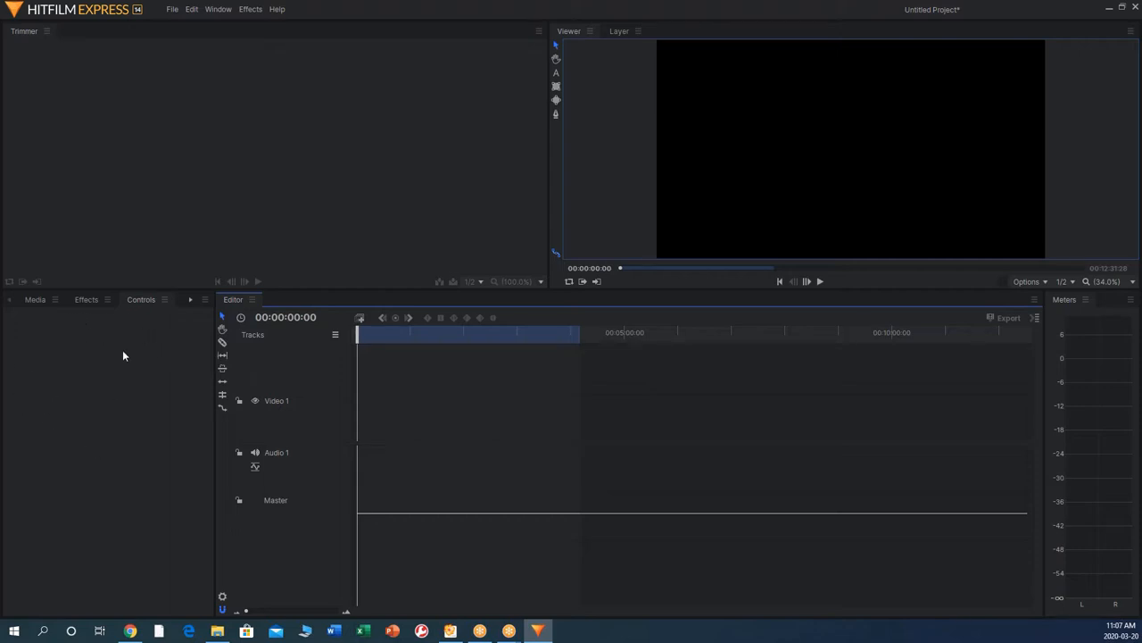
mouse_move(40, 314)
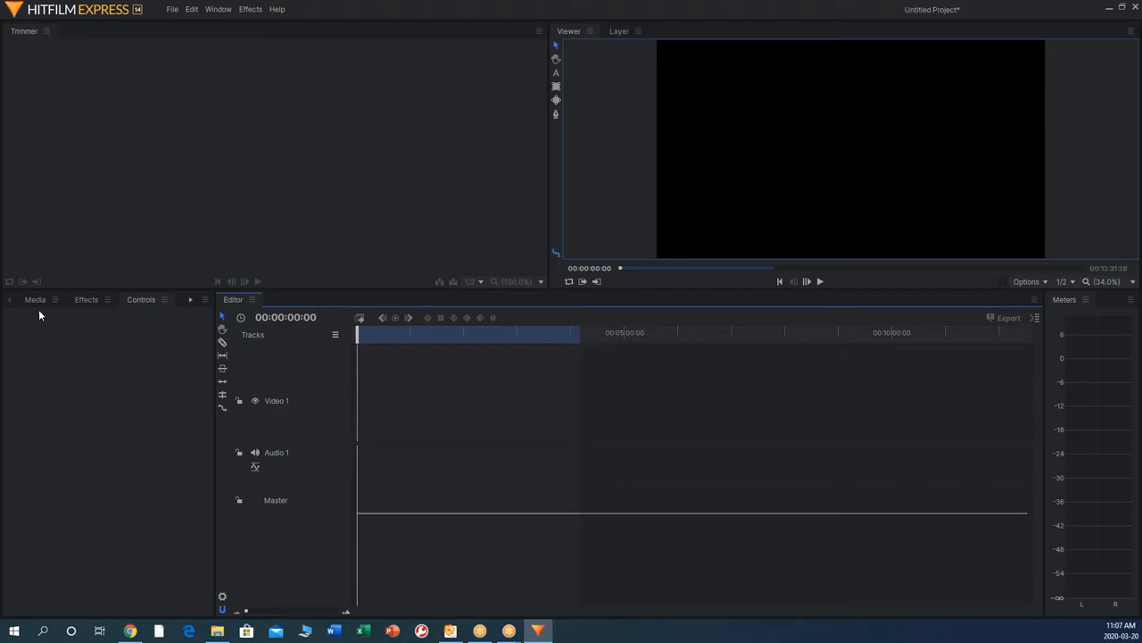
Import the How It's Made megaphones video and metal.mp4 into the Media library
left_click(36, 300)
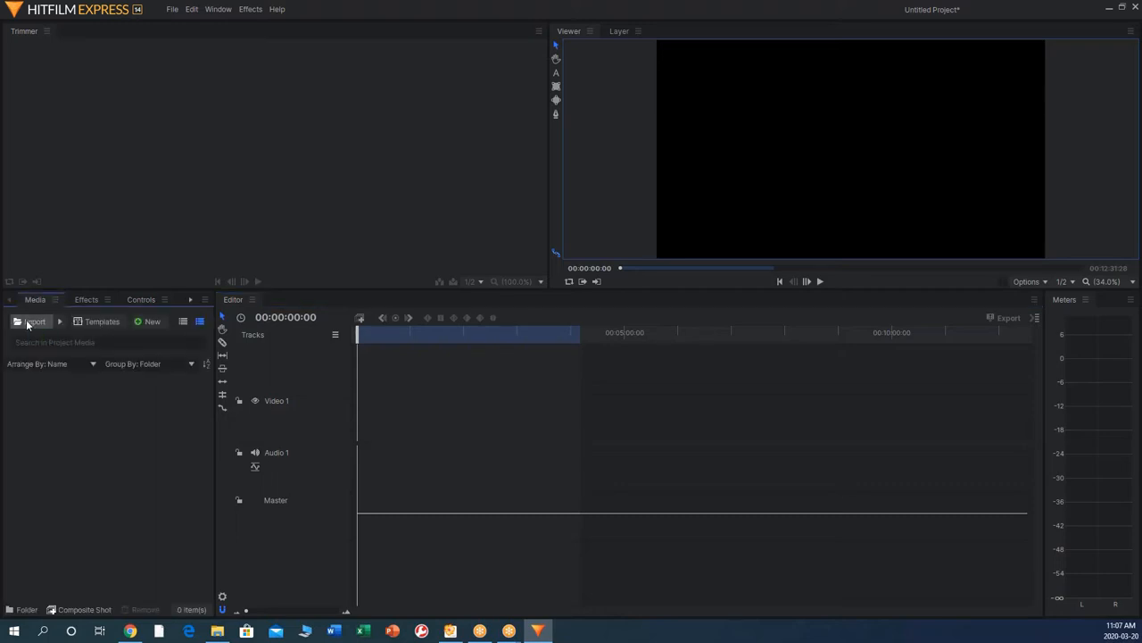
left_click(34, 322)
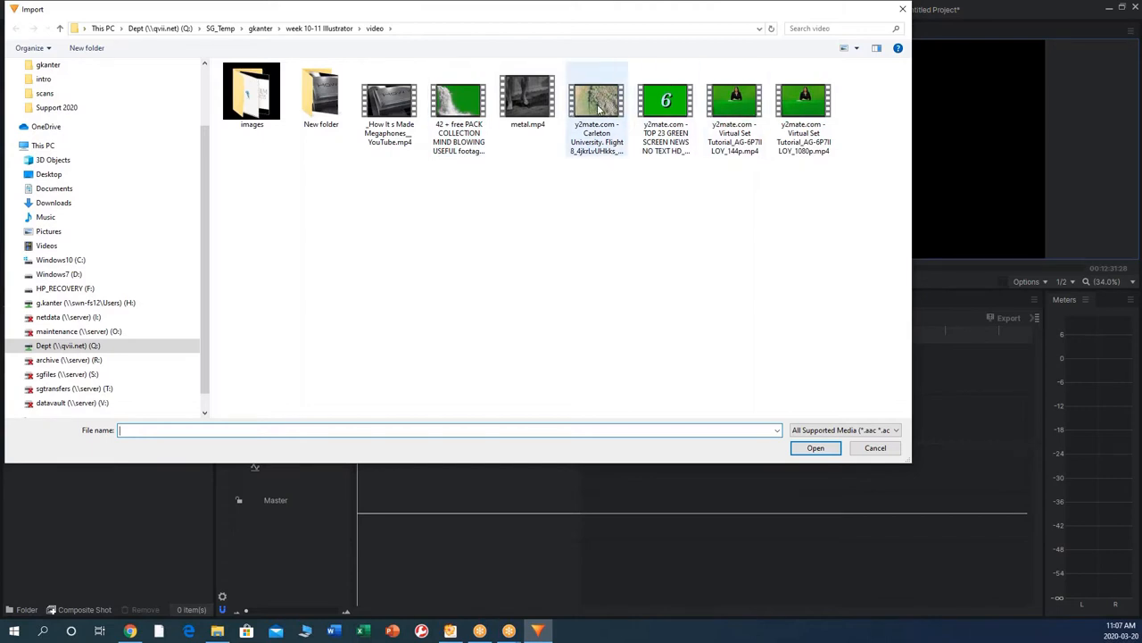
left_click(389, 98)
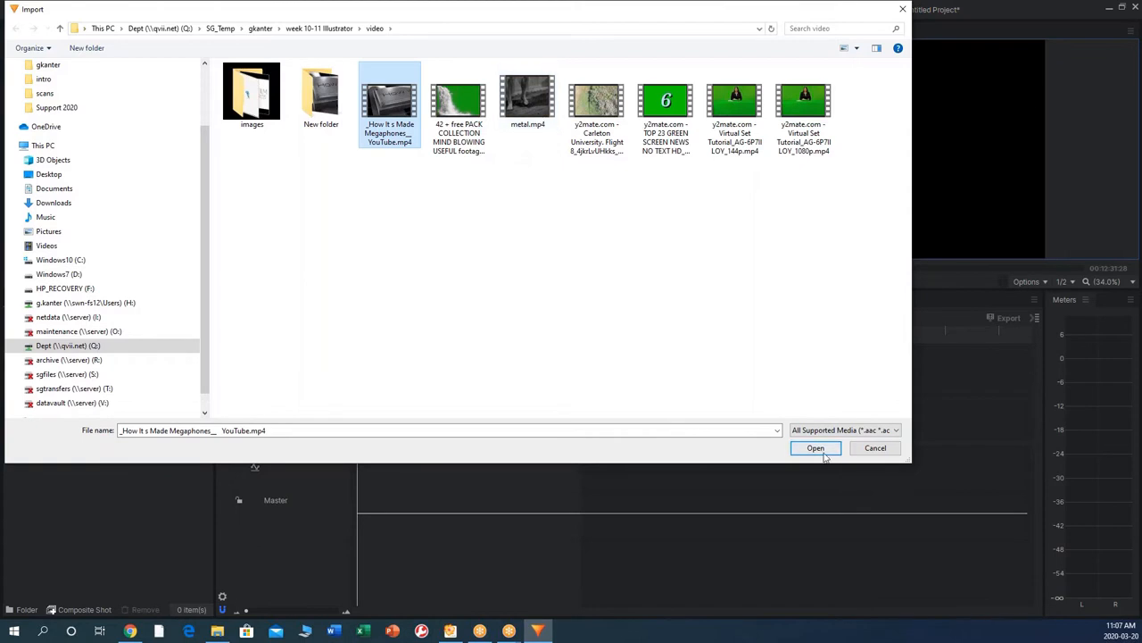
left_click(814, 446)
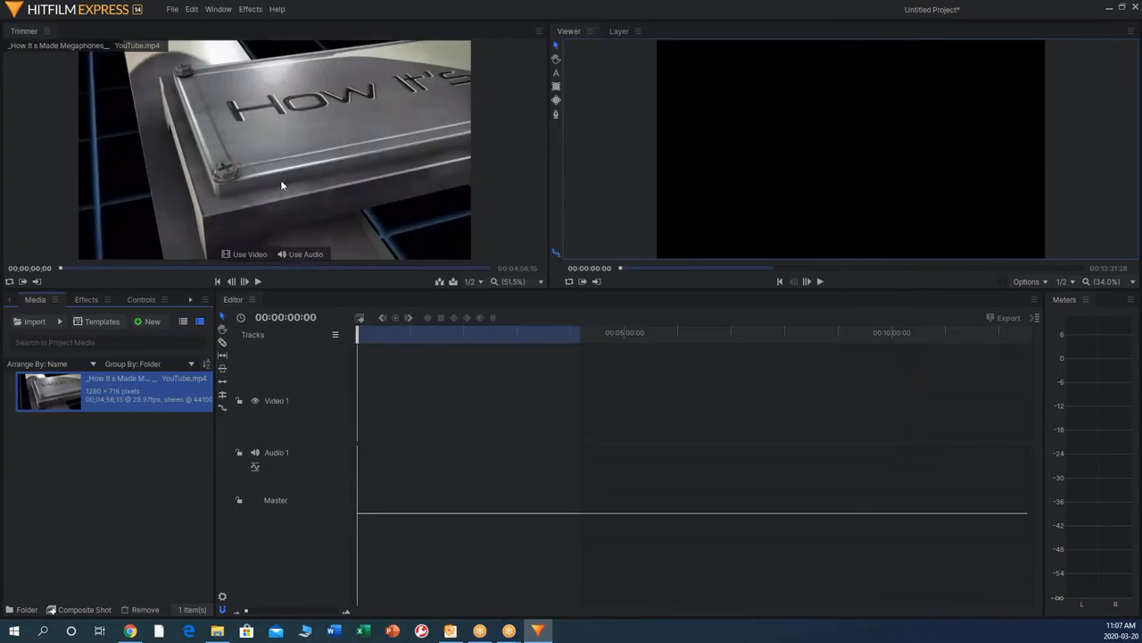
mouse_move(830, 175)
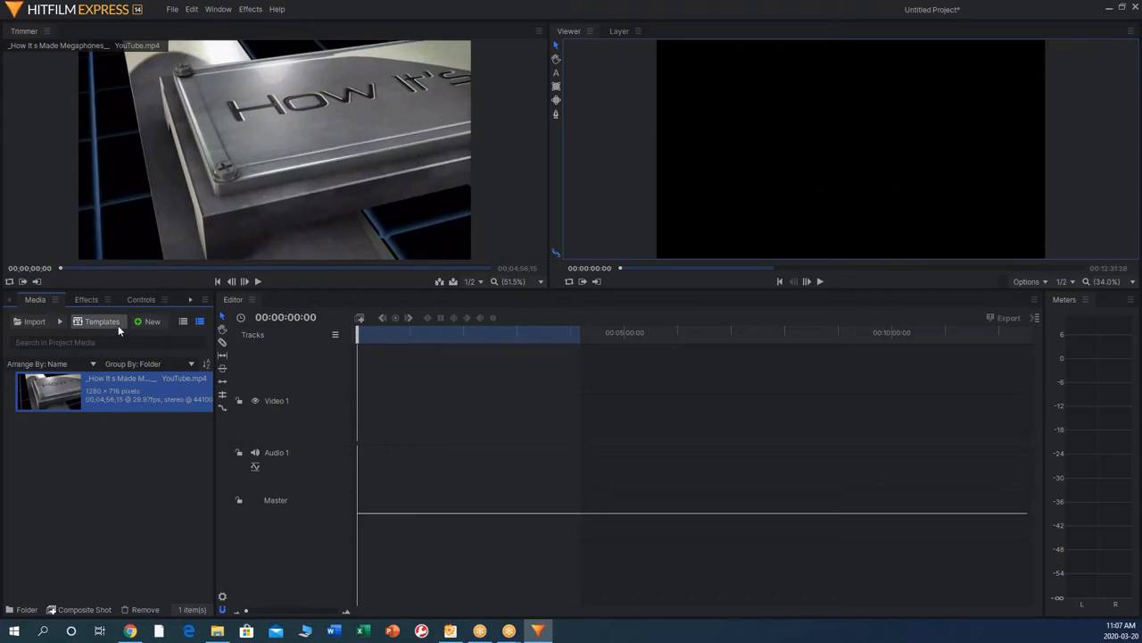
left_click(34, 321)
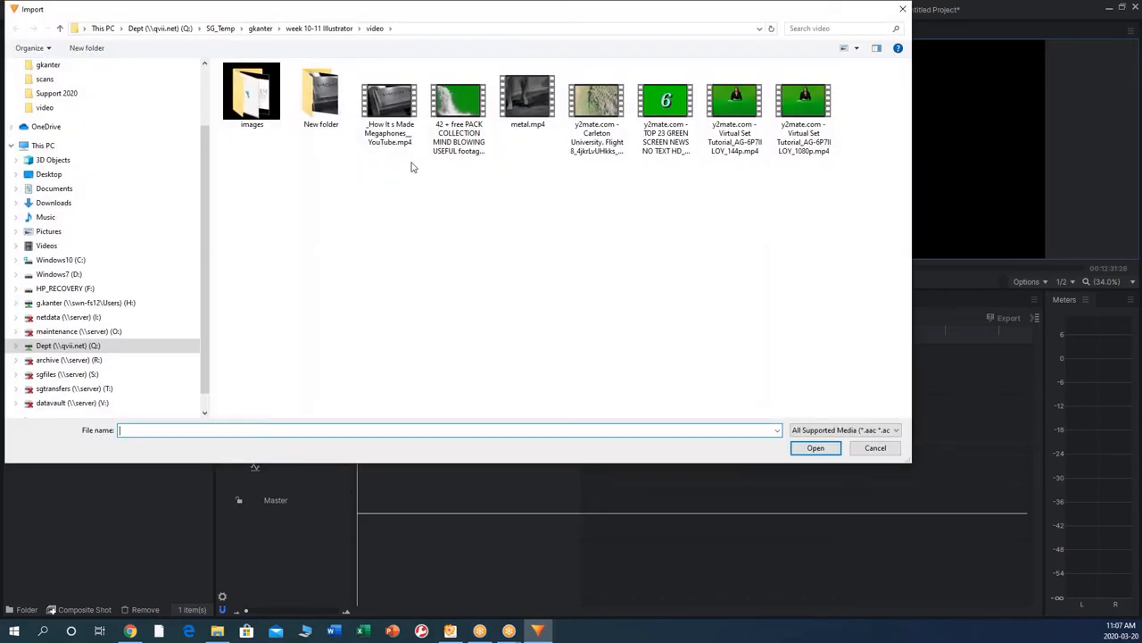
left_click(529, 98)
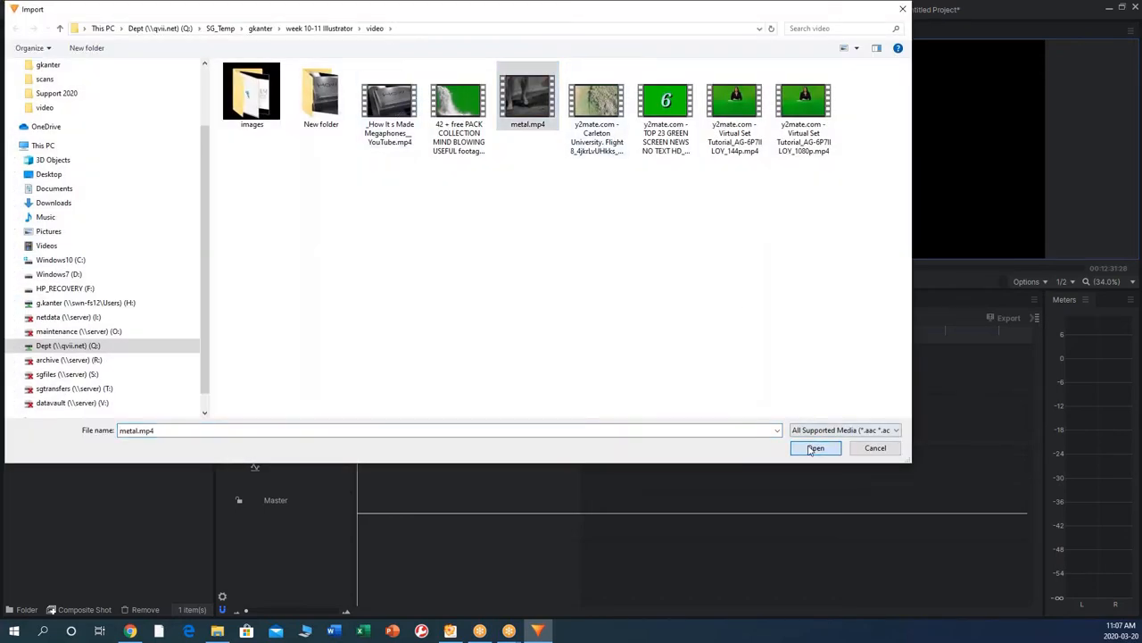
left_click(814, 446)
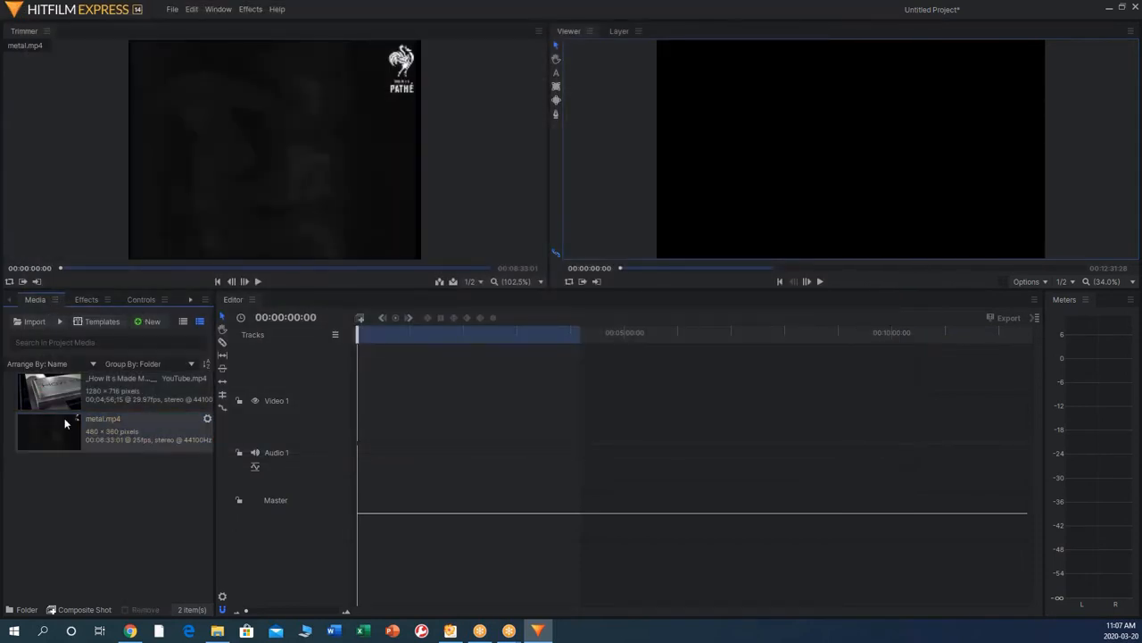
mouse_move(141, 453)
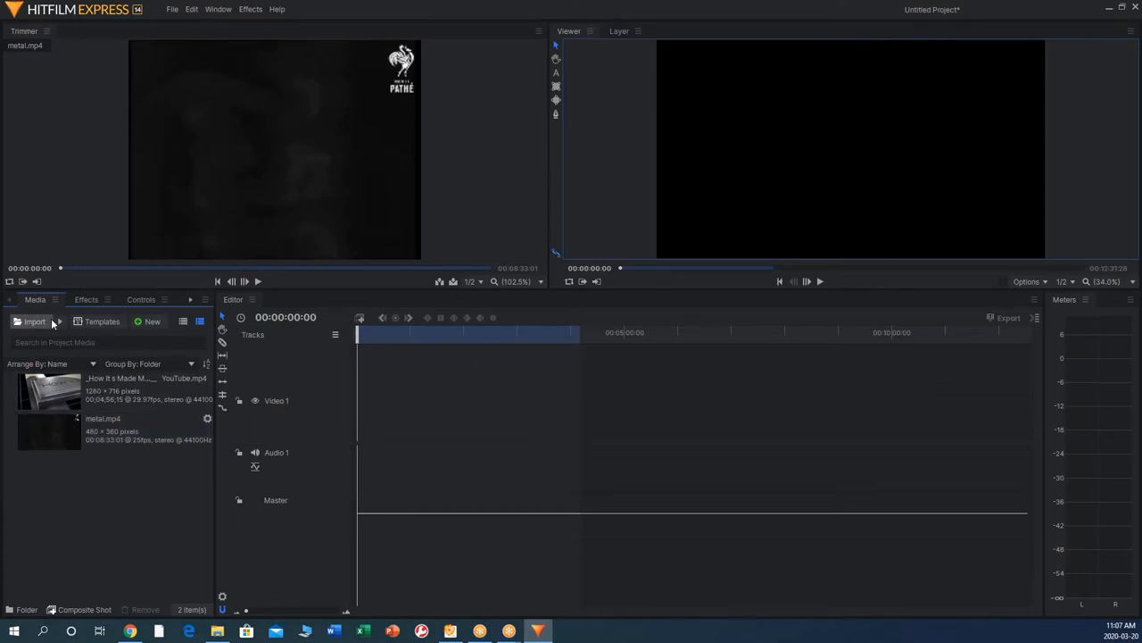
Import several JPG pictures from the images folder into the project media
left_click(34, 321)
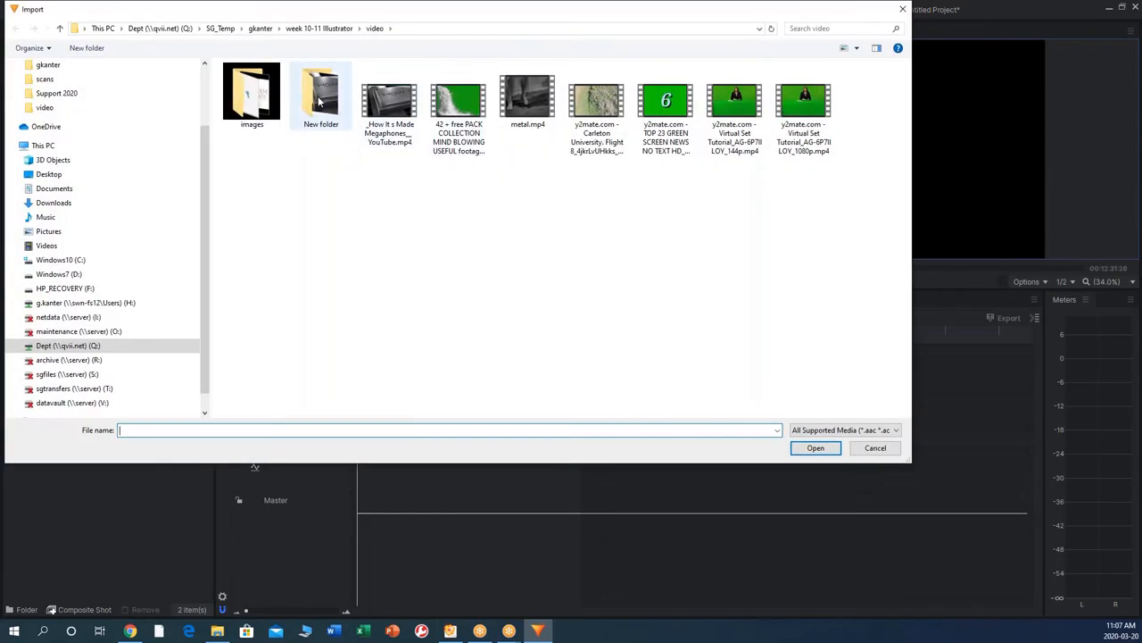
double_click(250, 90)
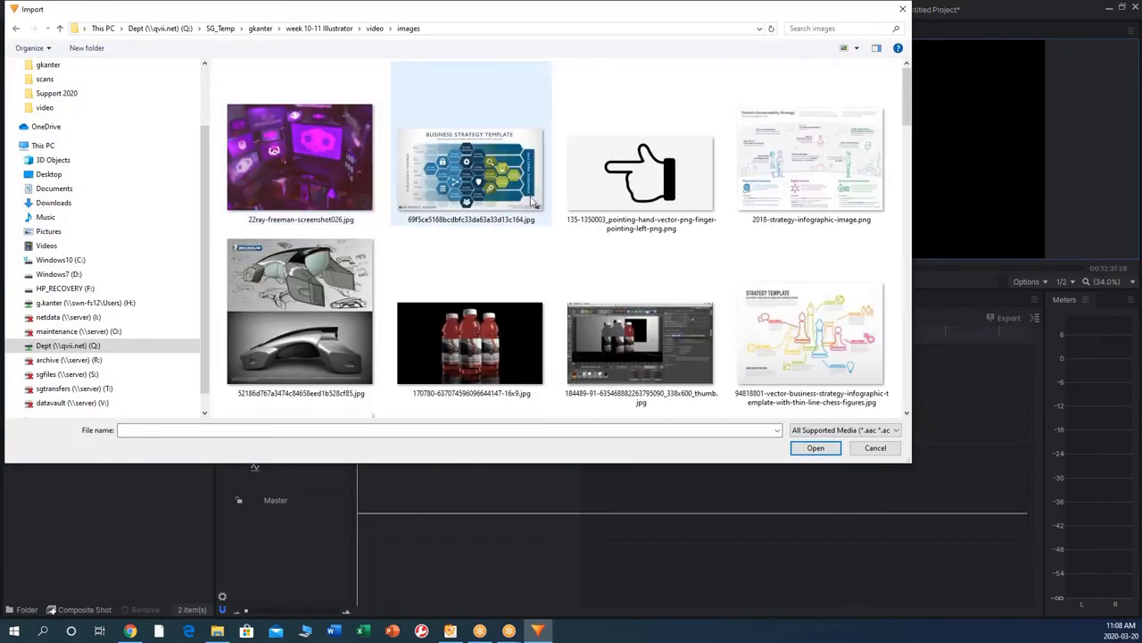
left_click(472, 175)
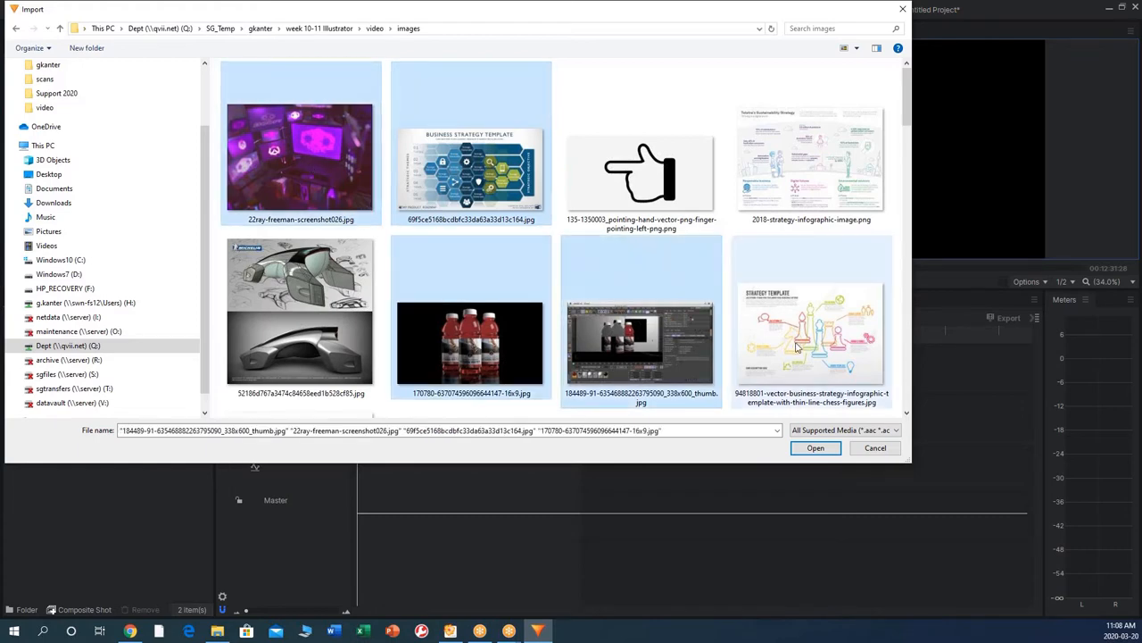
scroll("down", 3)
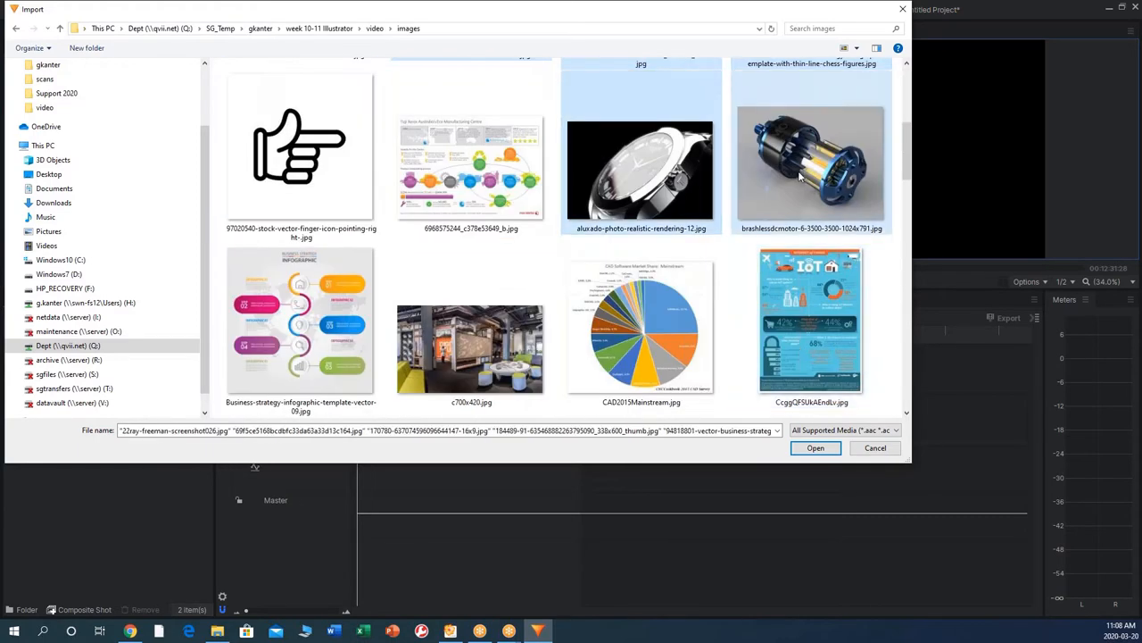
left_click(472, 348)
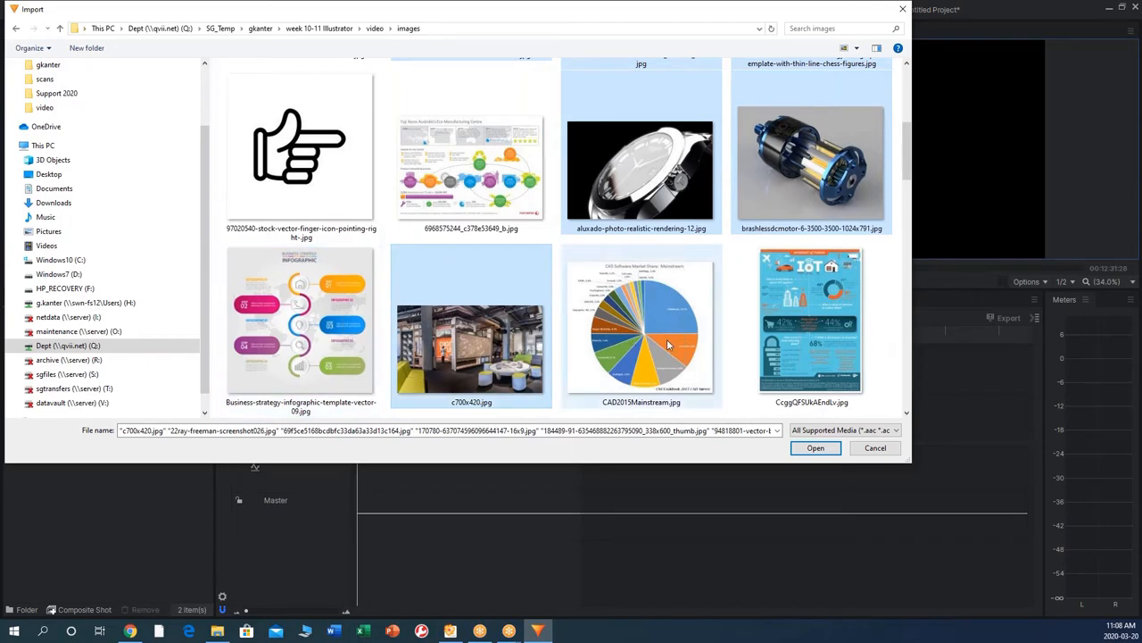
left_click(814, 446)
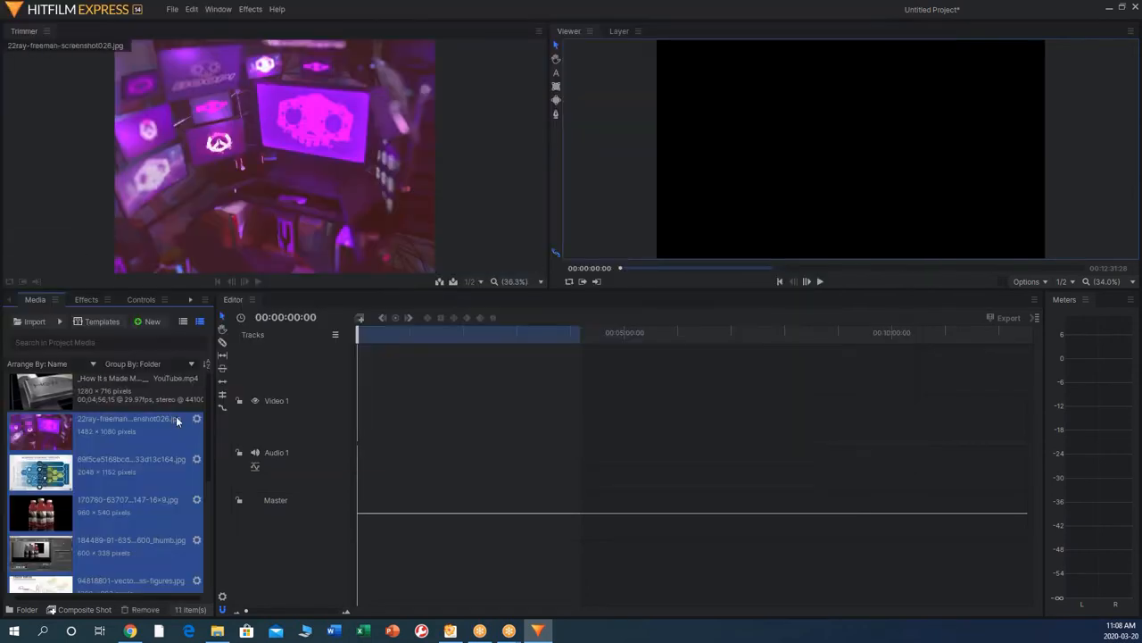
scroll("down", 3)
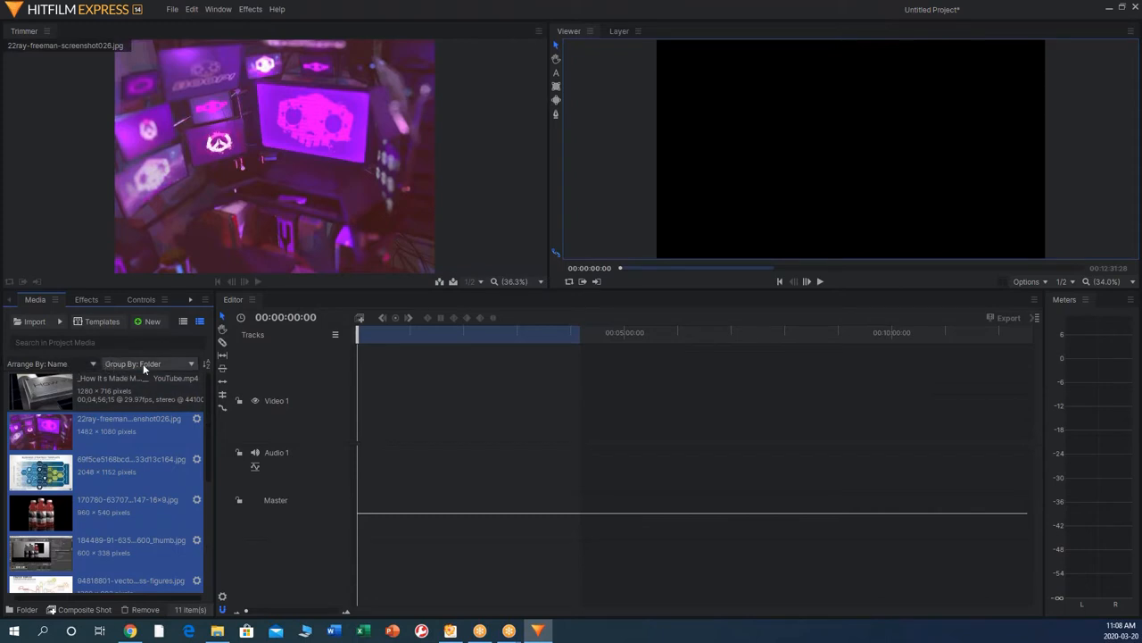
Group media by type and expand the Audio & Video and Images folders
left_click(146, 365)
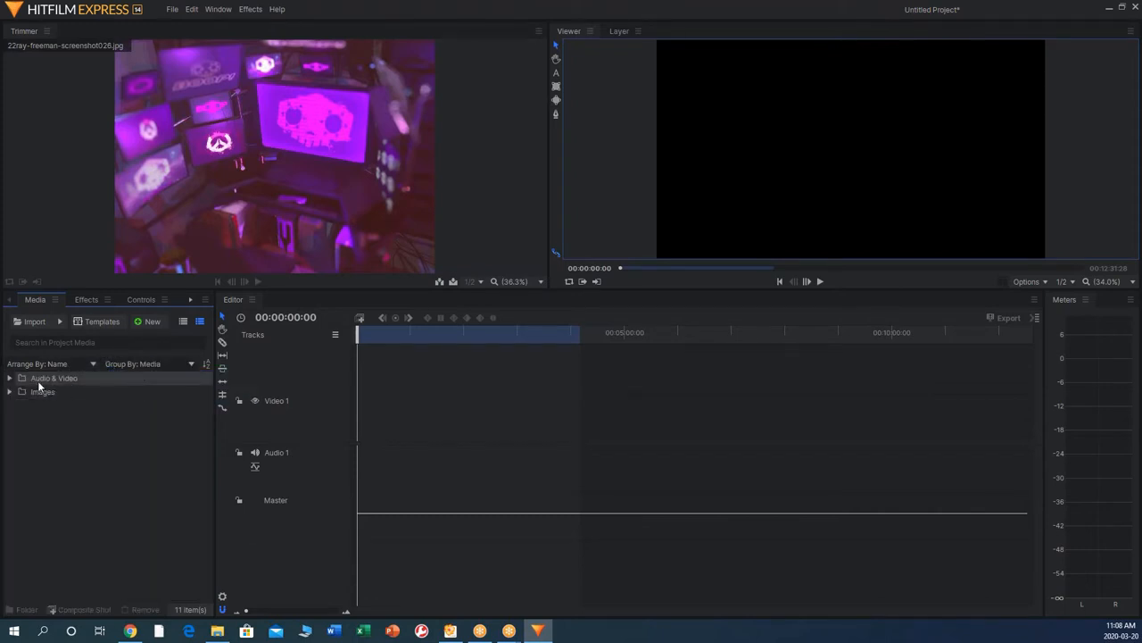
left_click(11, 378)
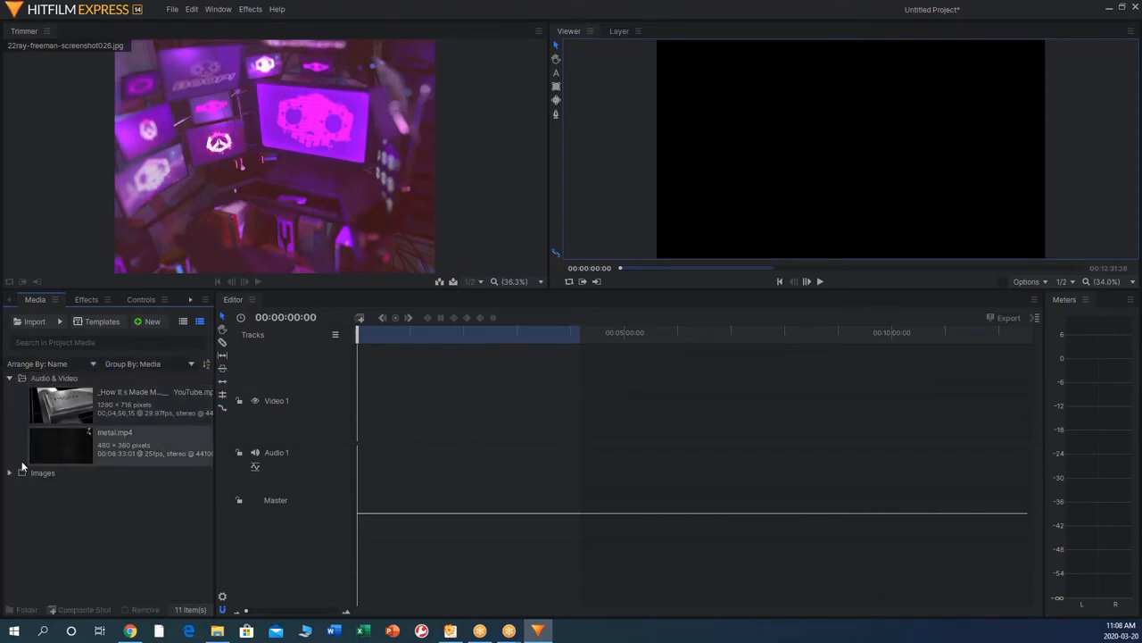
left_click(11, 471)
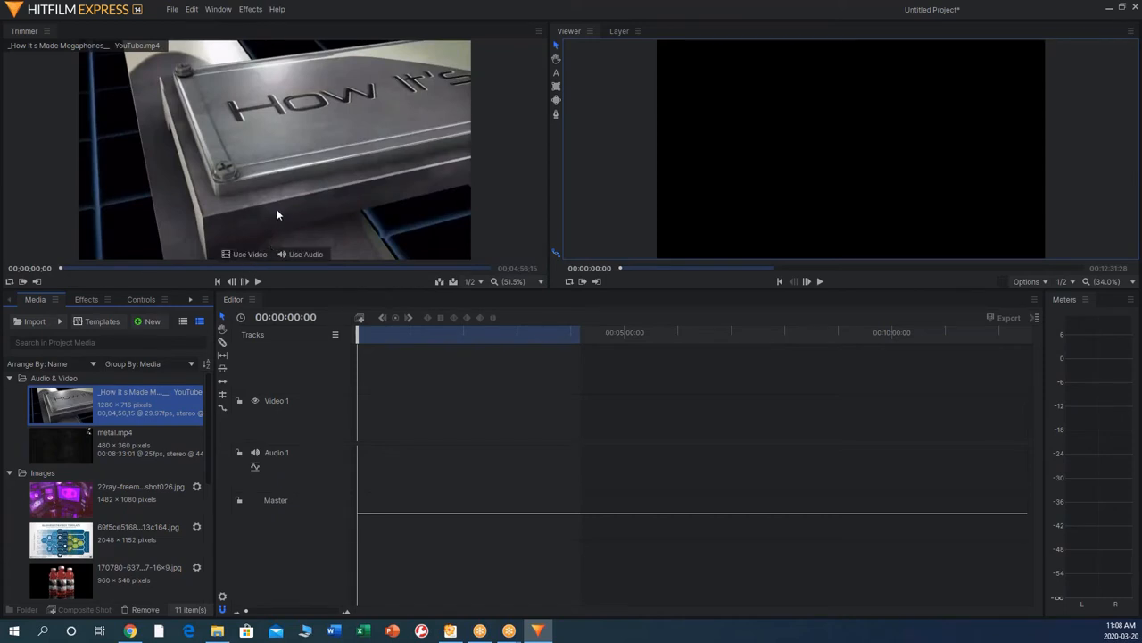
mouse_move(216, 282)
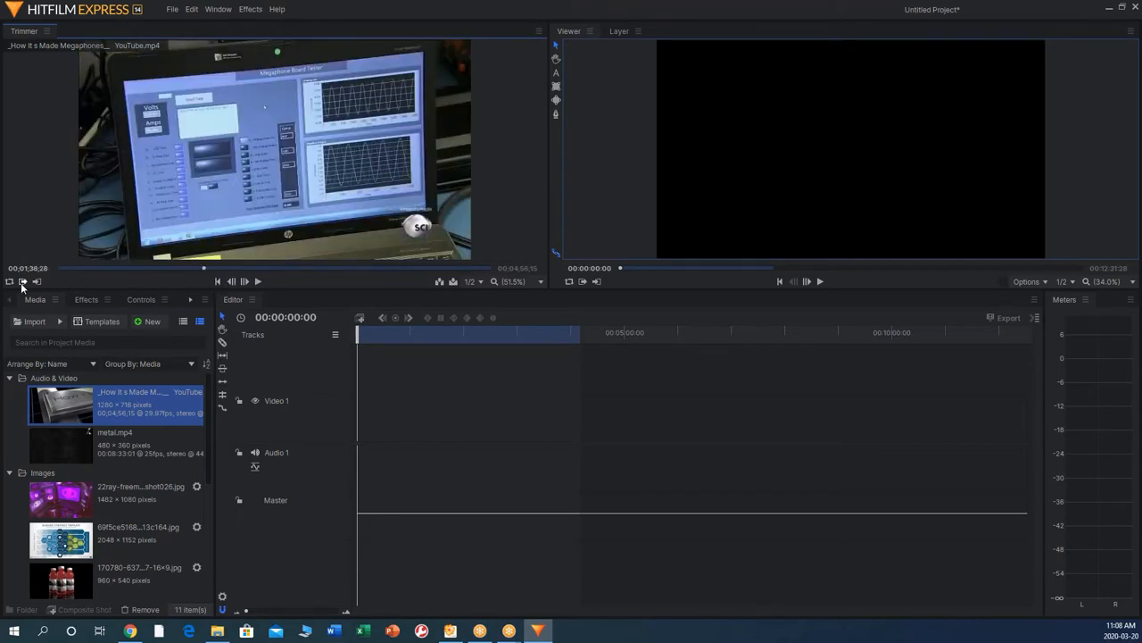
mouse_move(250, 213)
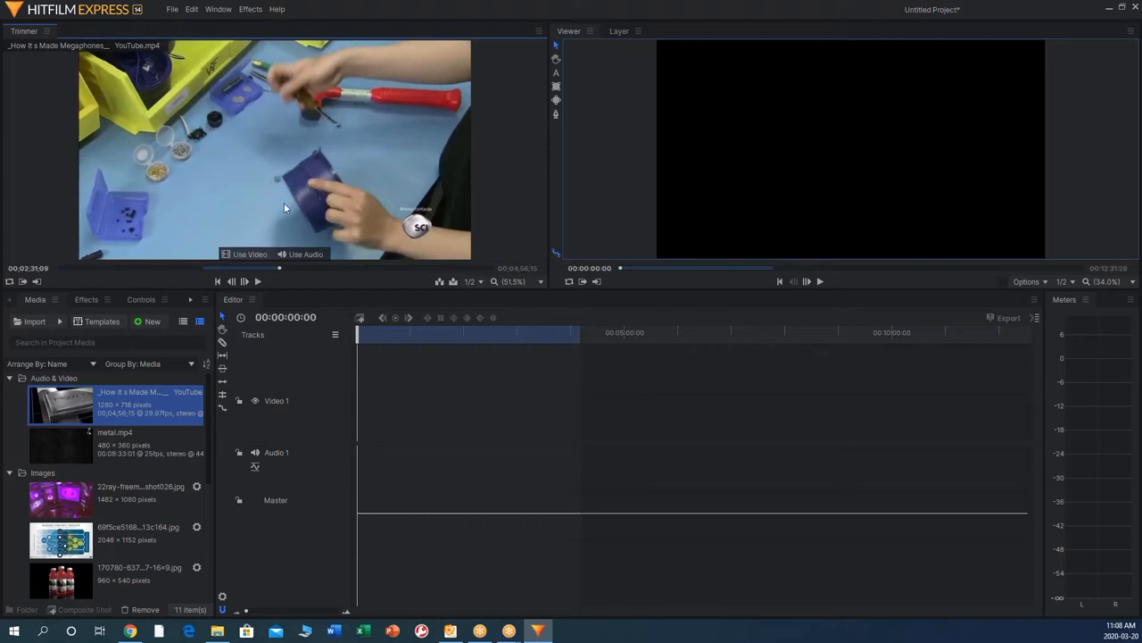
mouse_move(429, 310)
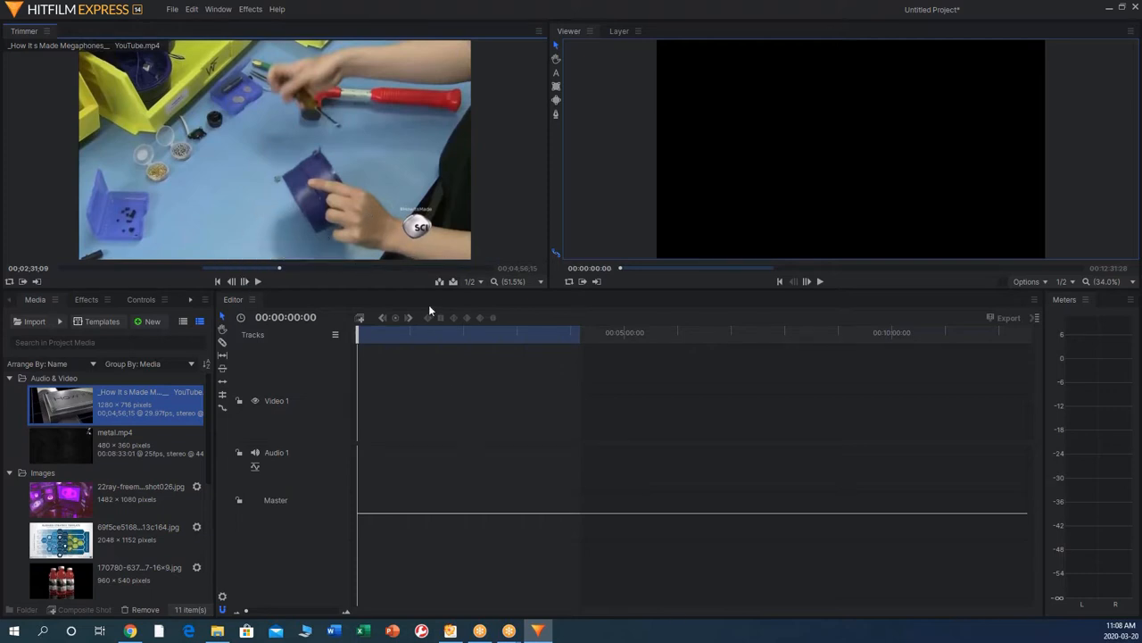
mouse_move(441, 288)
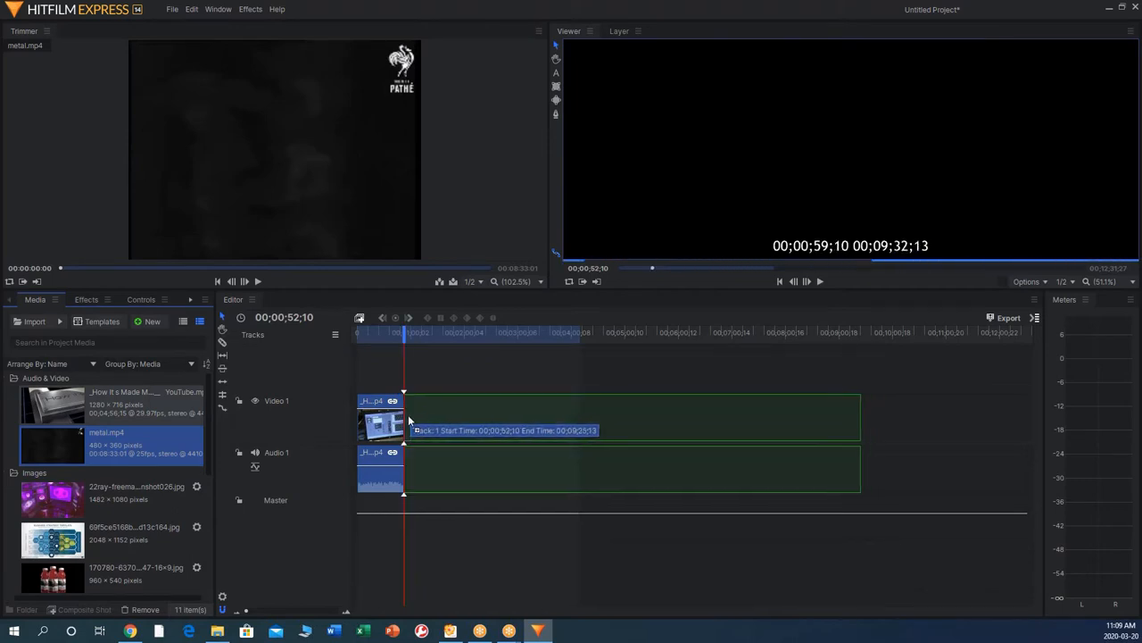
Place metal.mp4 on the Video 1 track after the first clip
left_click(473, 400)
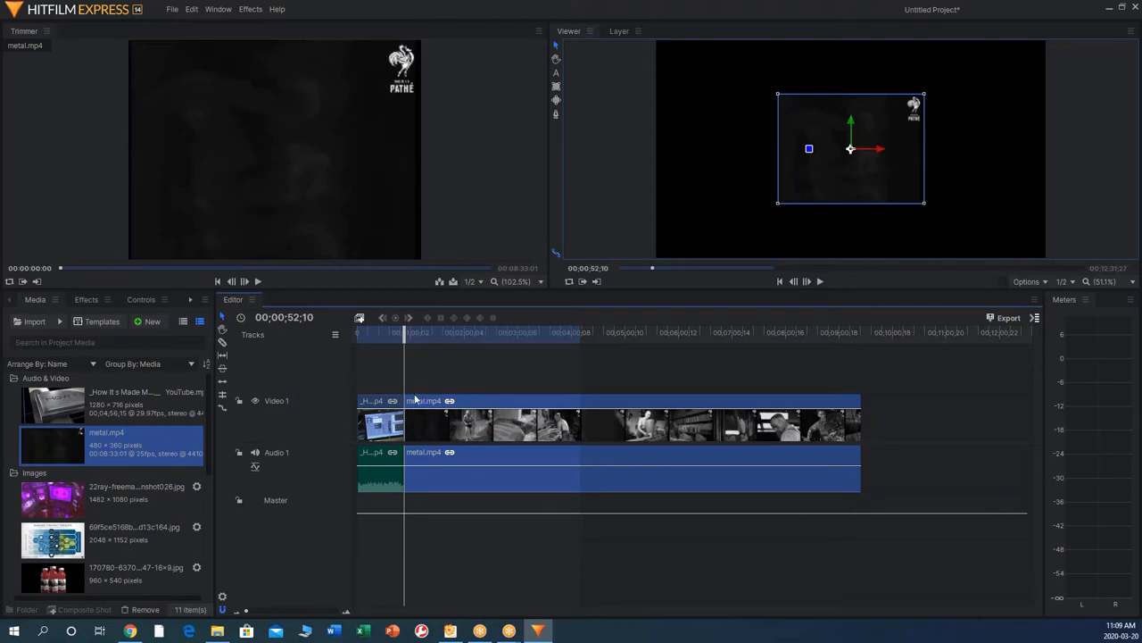
mouse_move(434, 384)
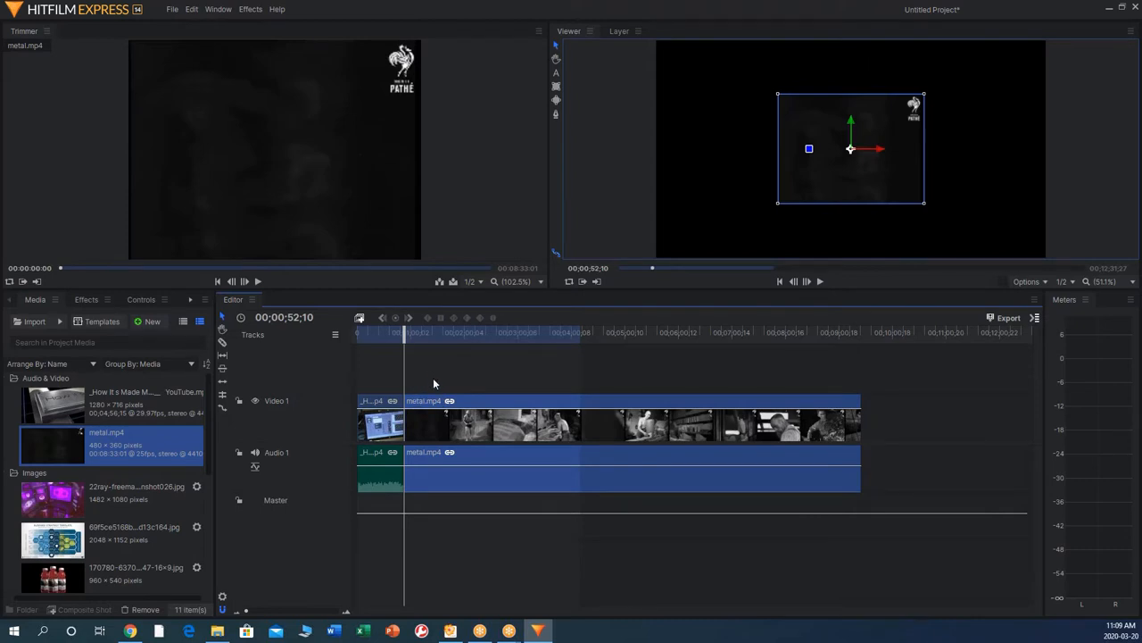
mouse_move(400, 384)
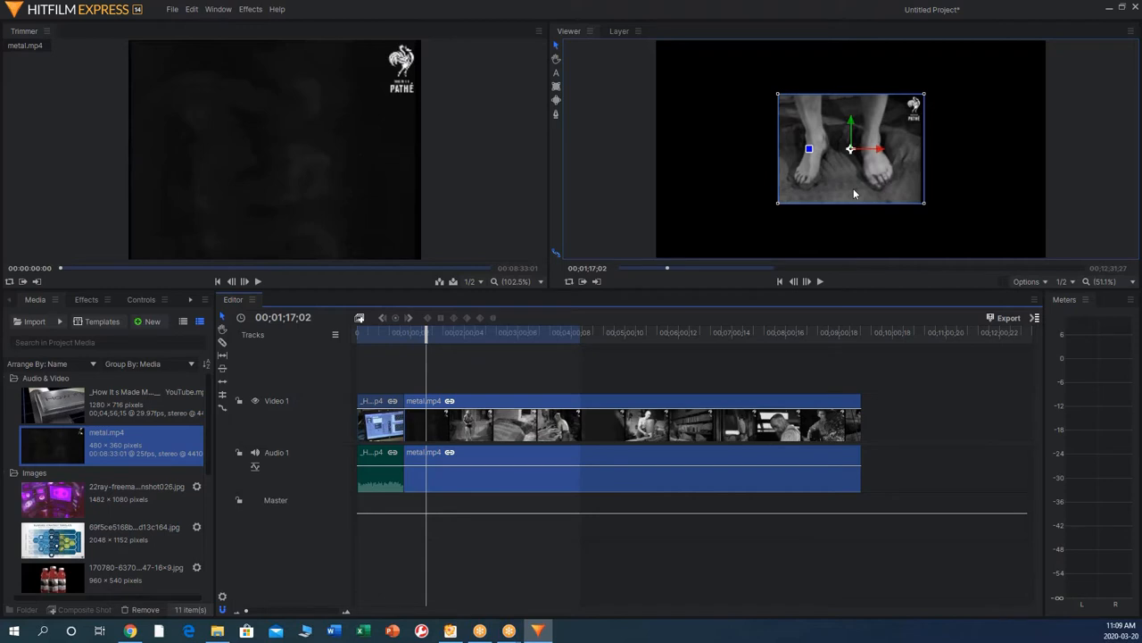
mouse_move(828, 185)
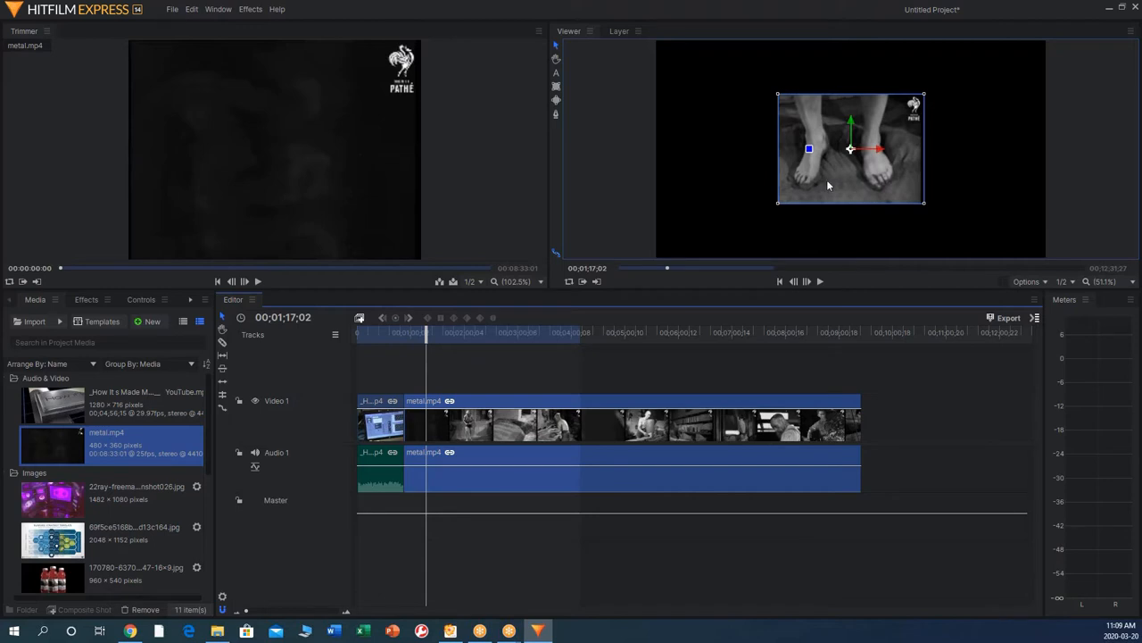
mouse_move(482, 400)
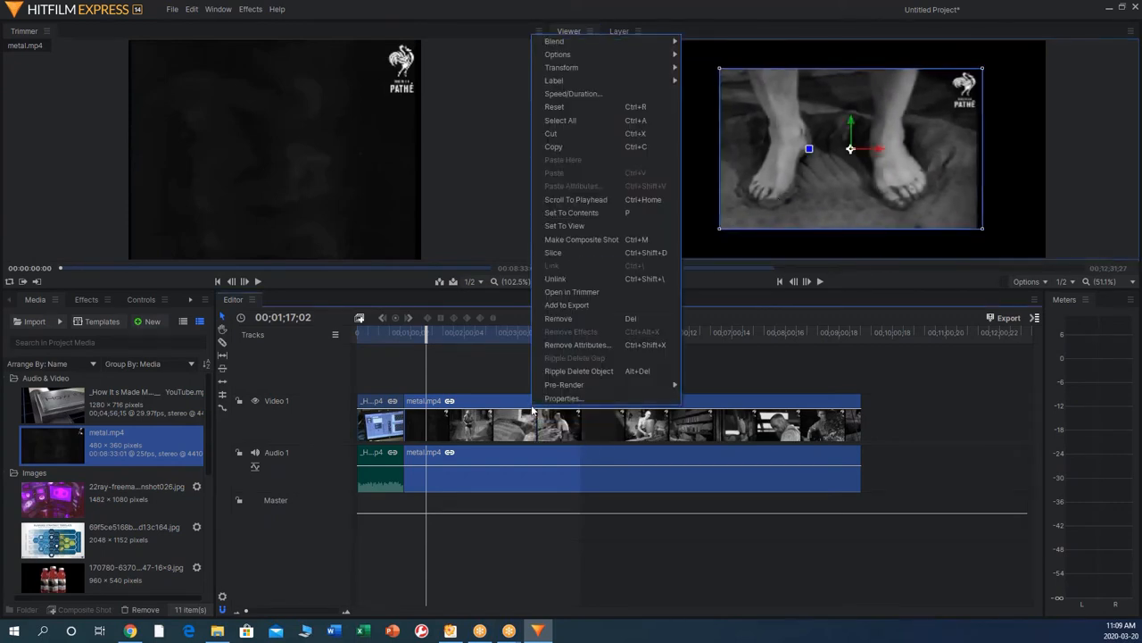
mouse_move(561, 68)
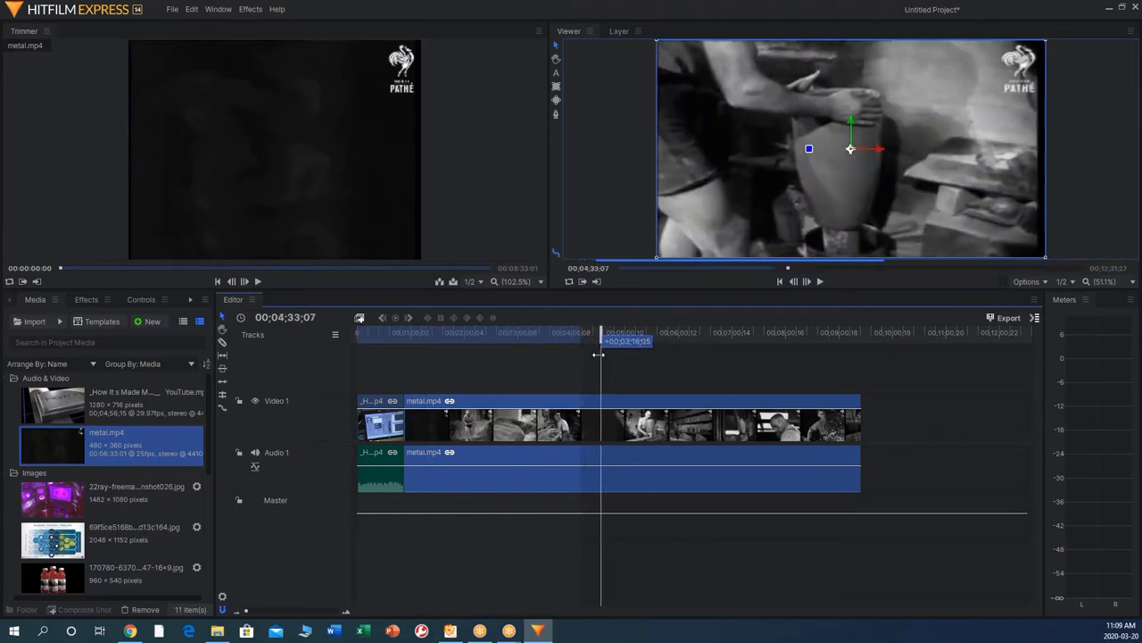
Slice the metal clip at a later point and delete its trailing portion
left_click_drag(603, 343, 625, 343)
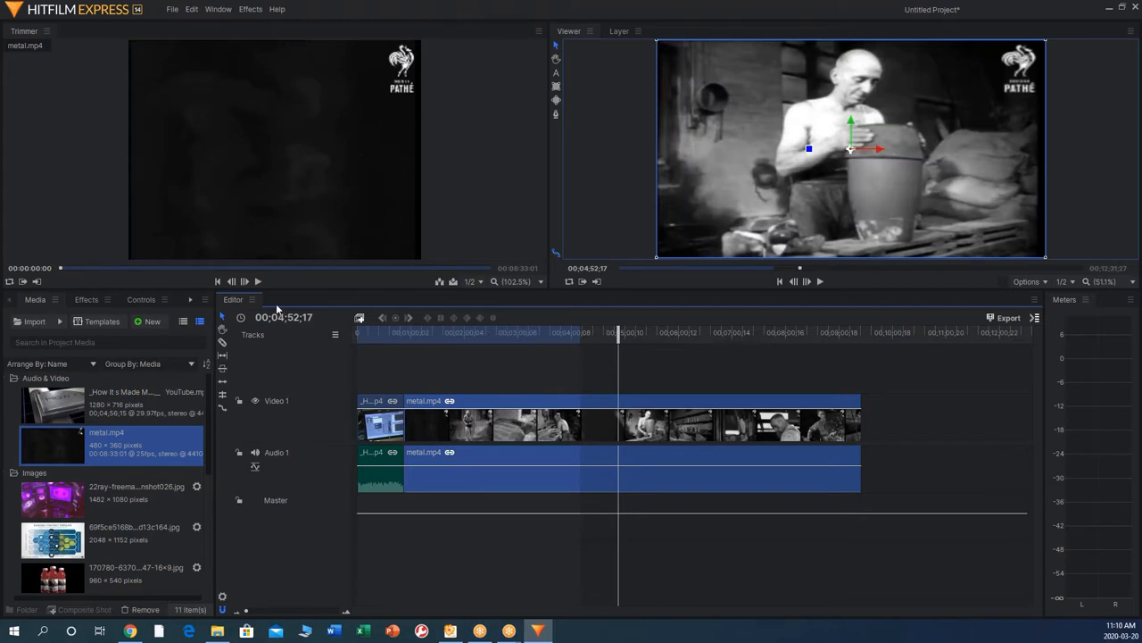
mouse_move(221, 342)
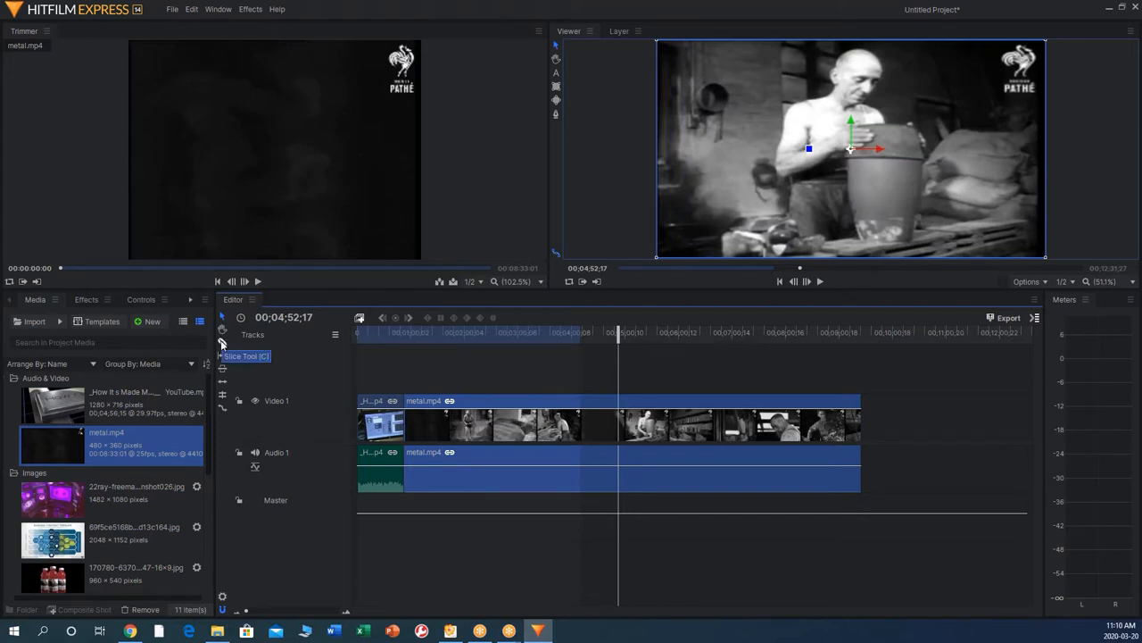
mouse_move(509, 399)
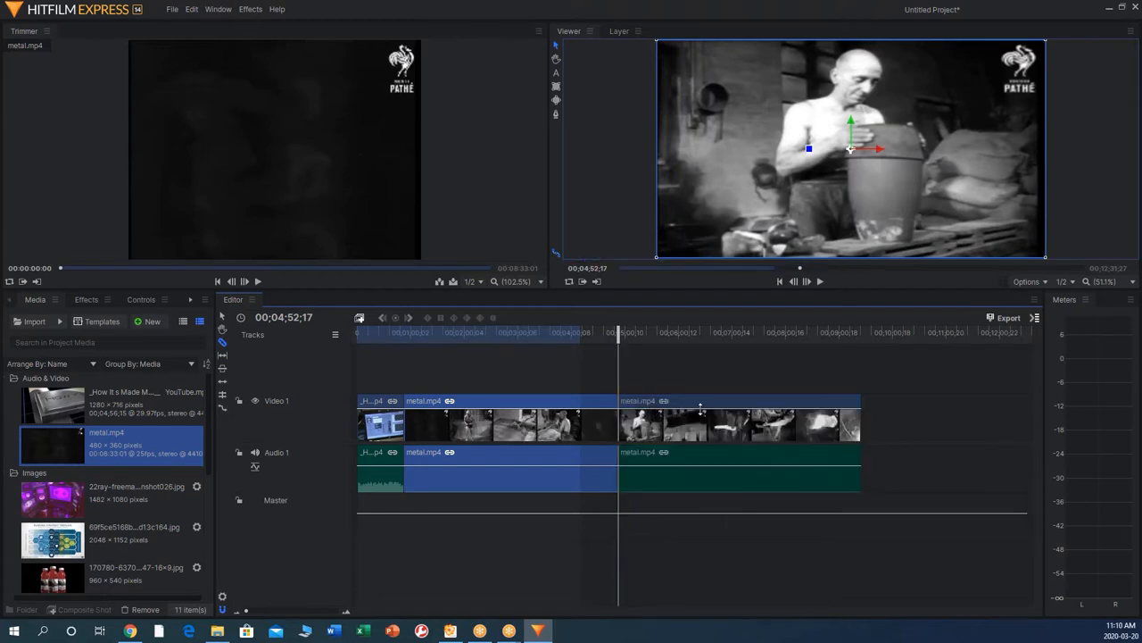
mouse_move(722, 402)
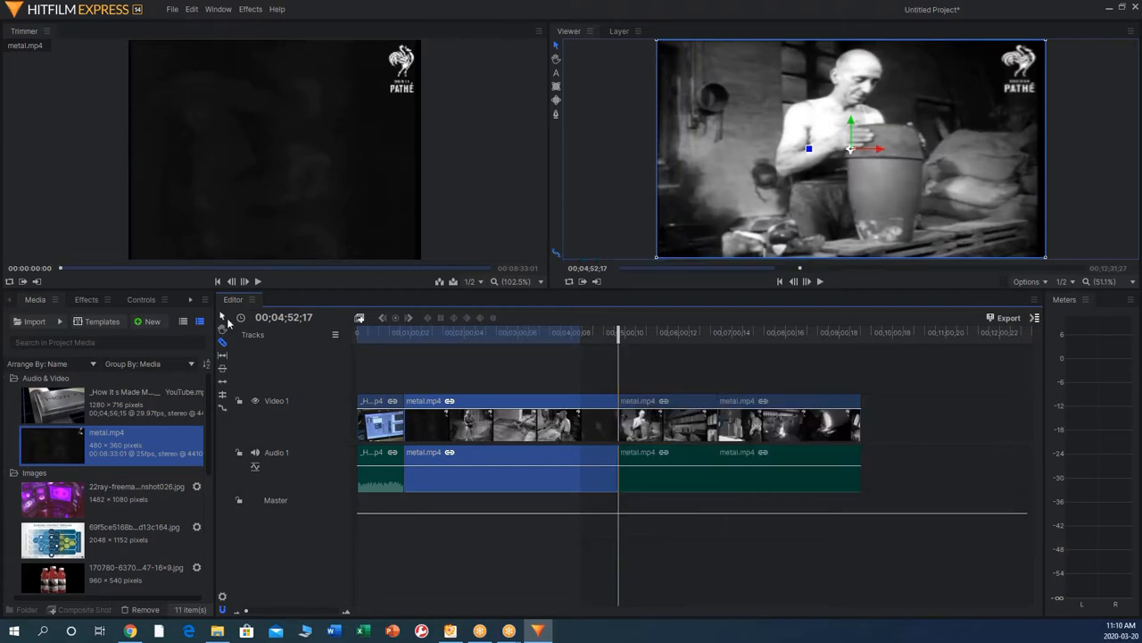
left_click(793, 404)
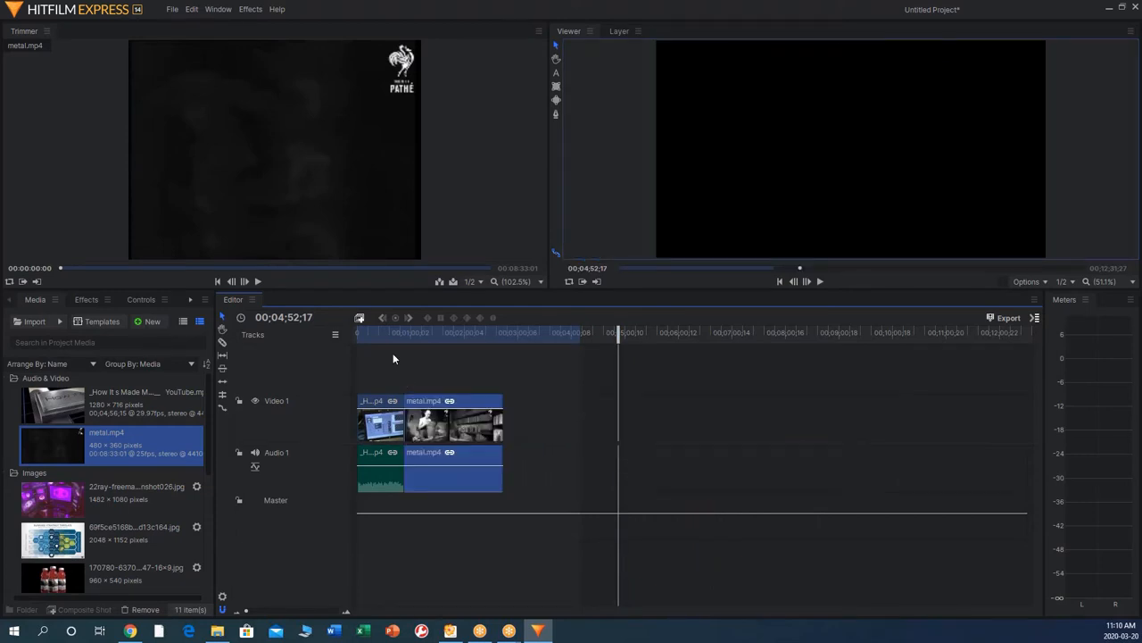
left_click(368, 332)
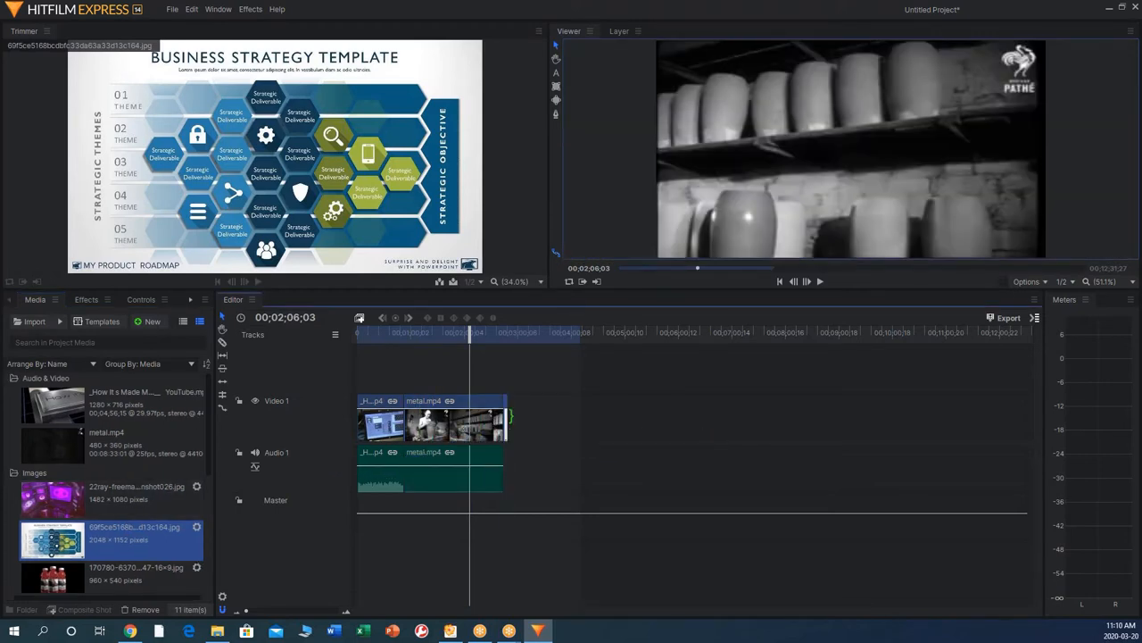
Add the business strategy image after the metal clip and trim it to a shorter duration
left_click_drag(509, 420, 568, 420)
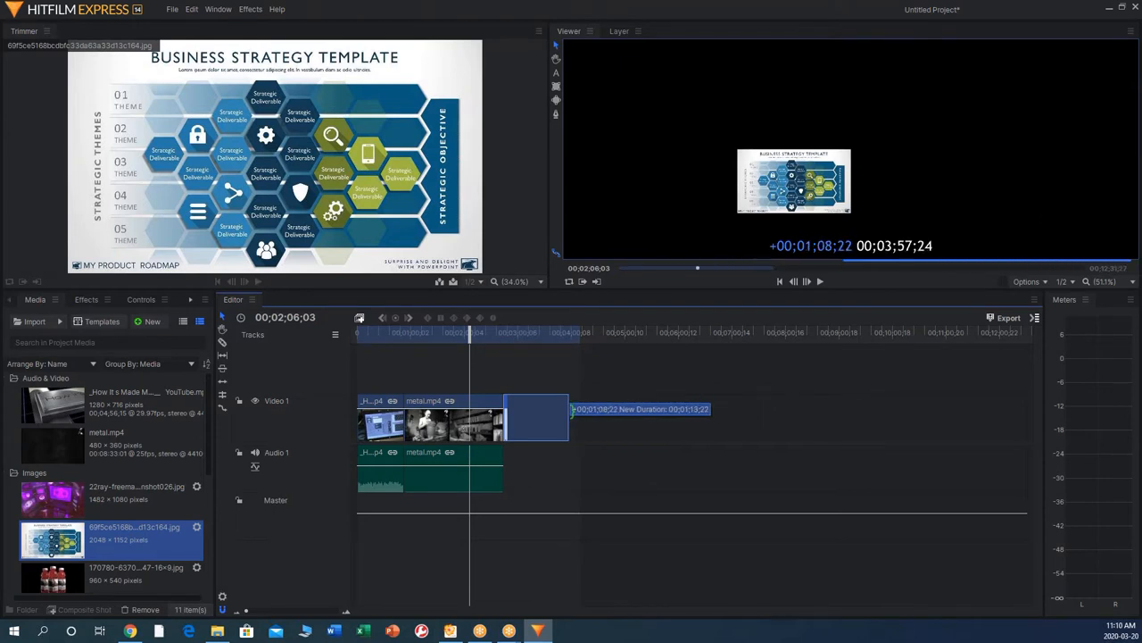
left_click_drag(567, 415, 883, 414)
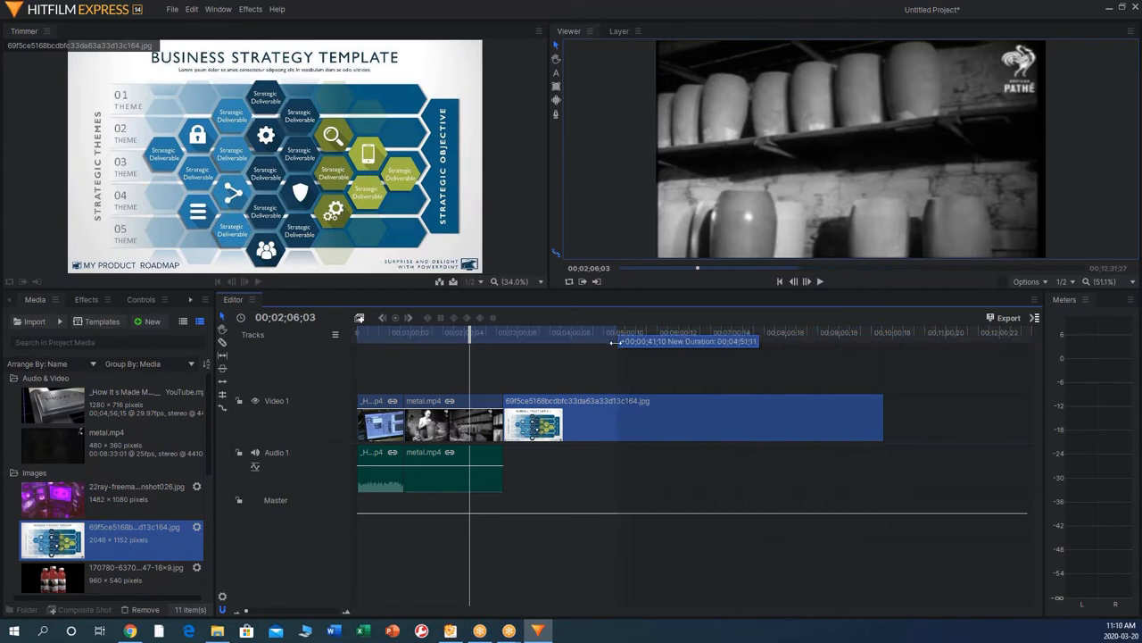
mouse_move(651, 348)
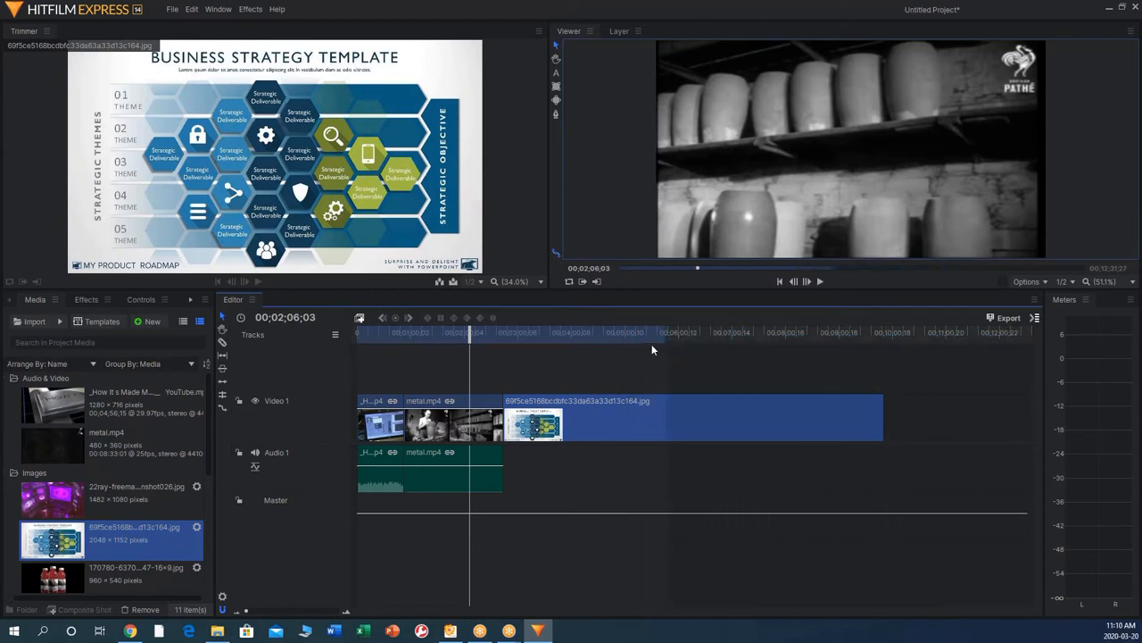
right_click(652, 338)
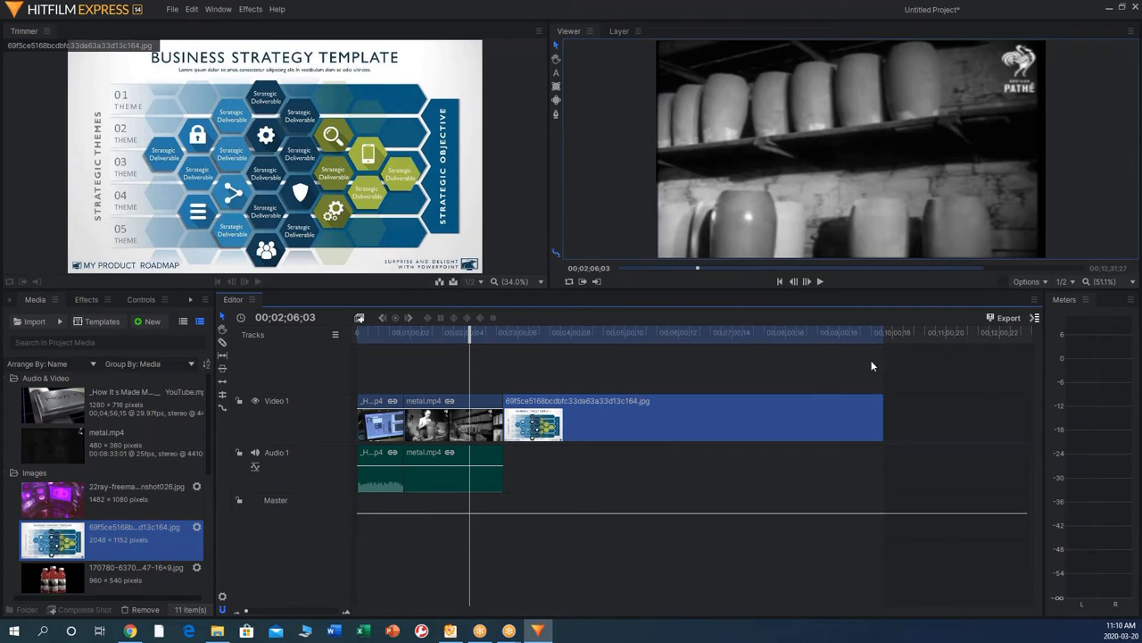
mouse_move(878, 421)
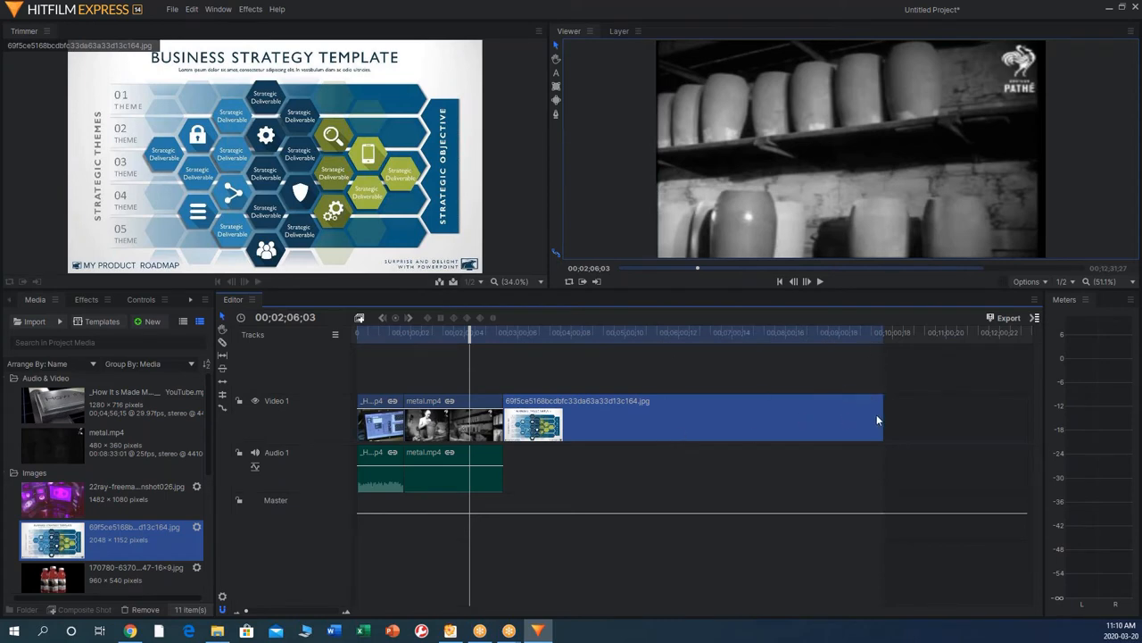
left_click_drag(878, 419, 633, 420)
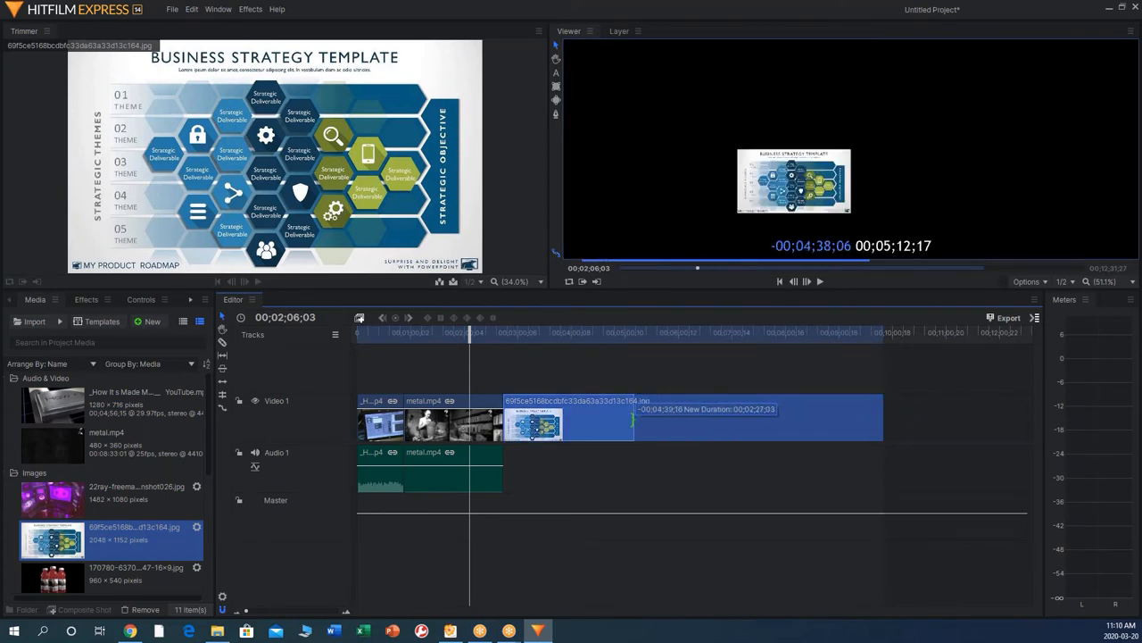
left_click_drag(634, 418, 616, 418)
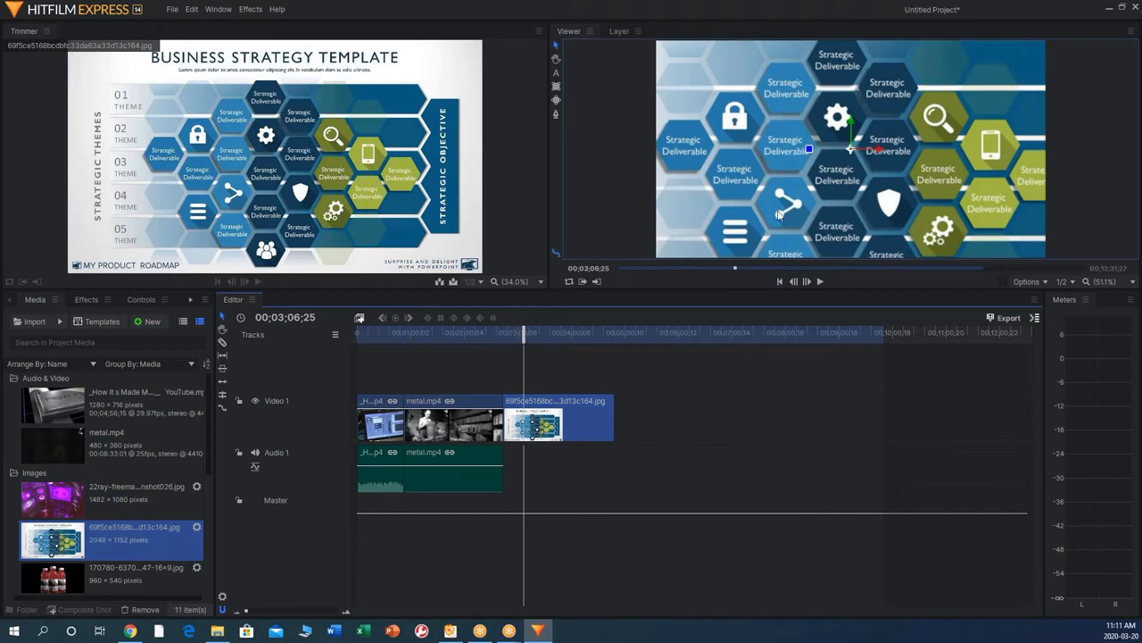
Apply Transform > Fit to Frame to the strategy image clip and scrub to check it
right_click(534, 424)
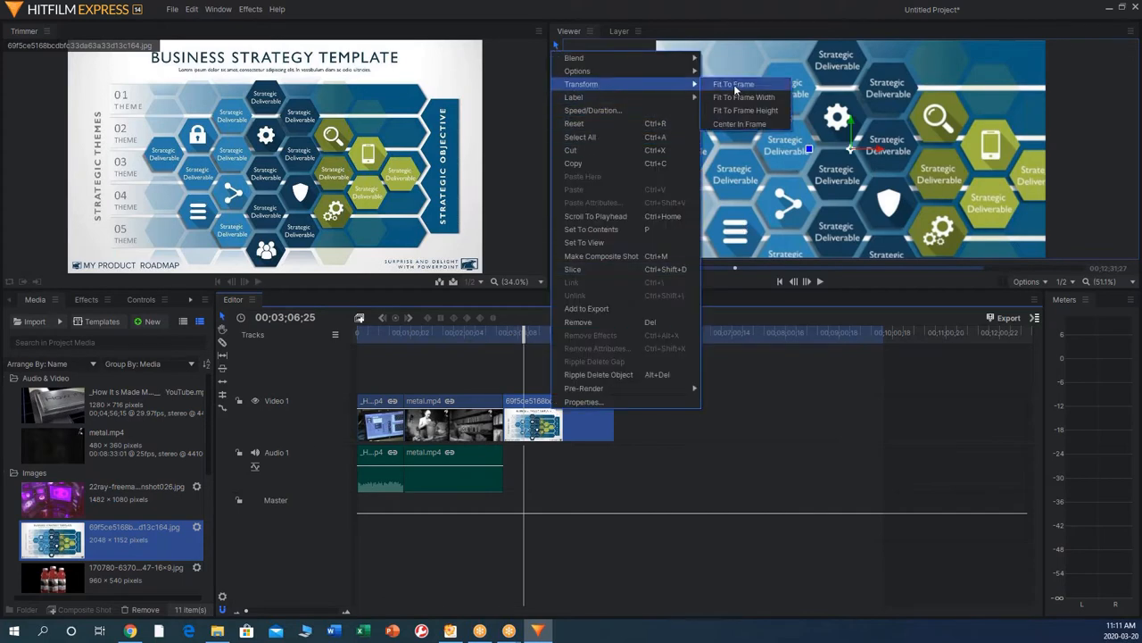
left_click(731, 83)
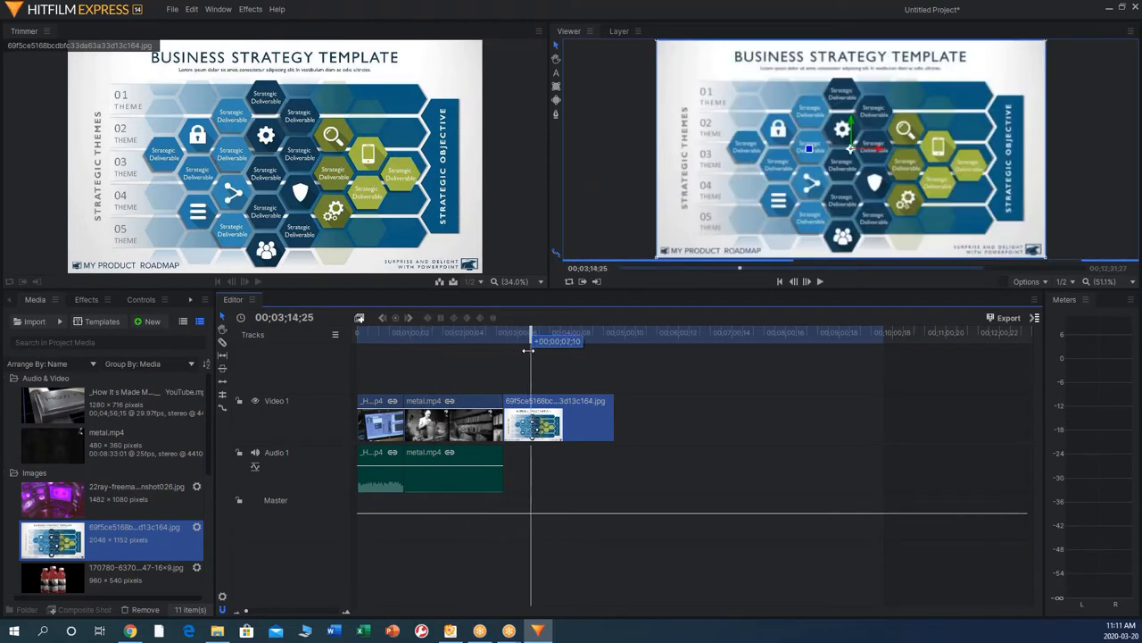
left_click_drag(532, 341, 596, 341)
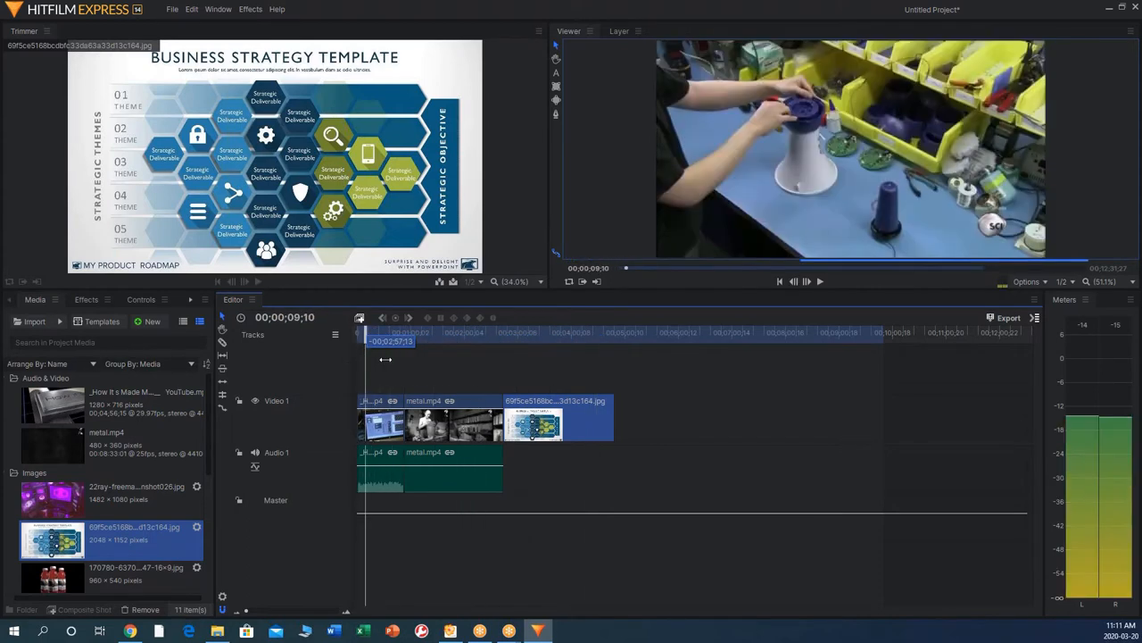
left_click(568, 332)
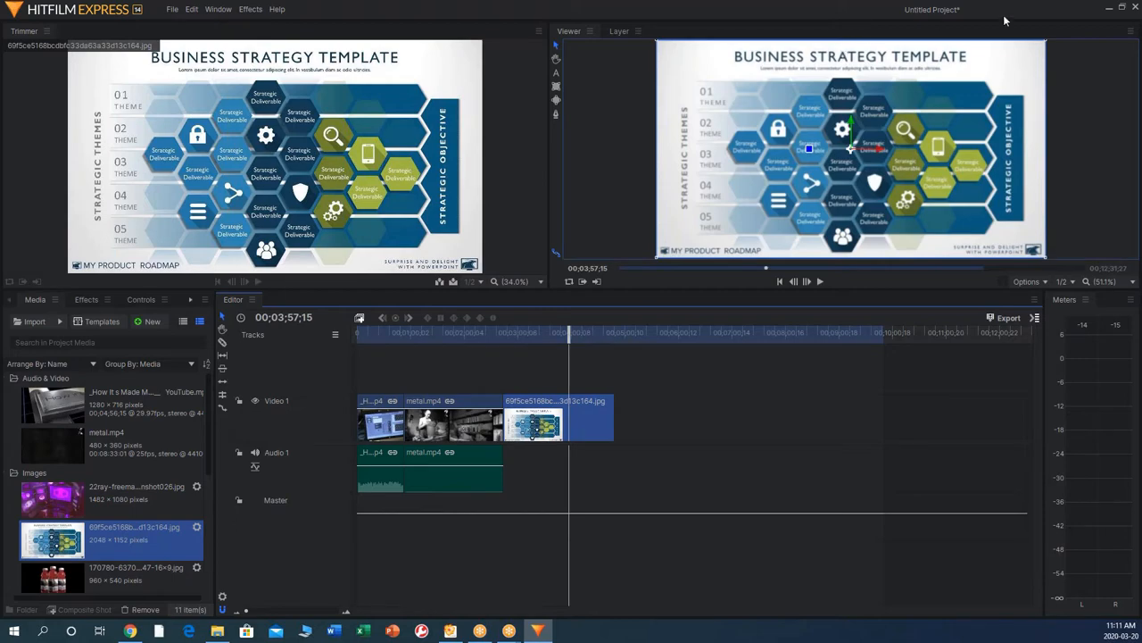
On the Haiku course page, visit the Audacity link, close it, then follow the Voice Recorder link
left_click(128, 632)
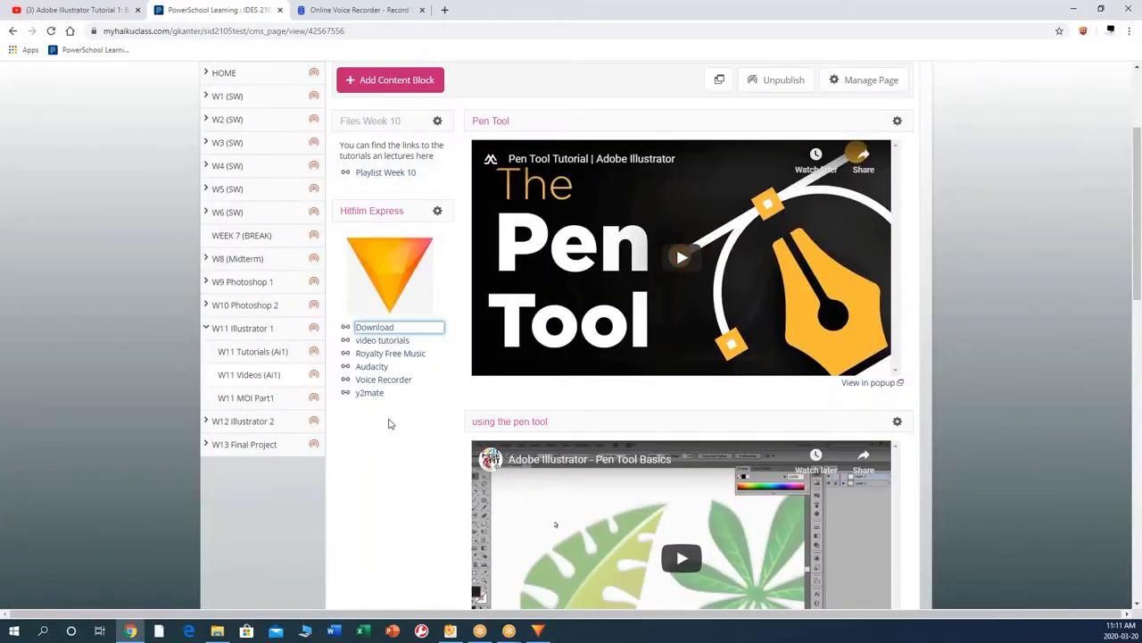
mouse_move(371, 365)
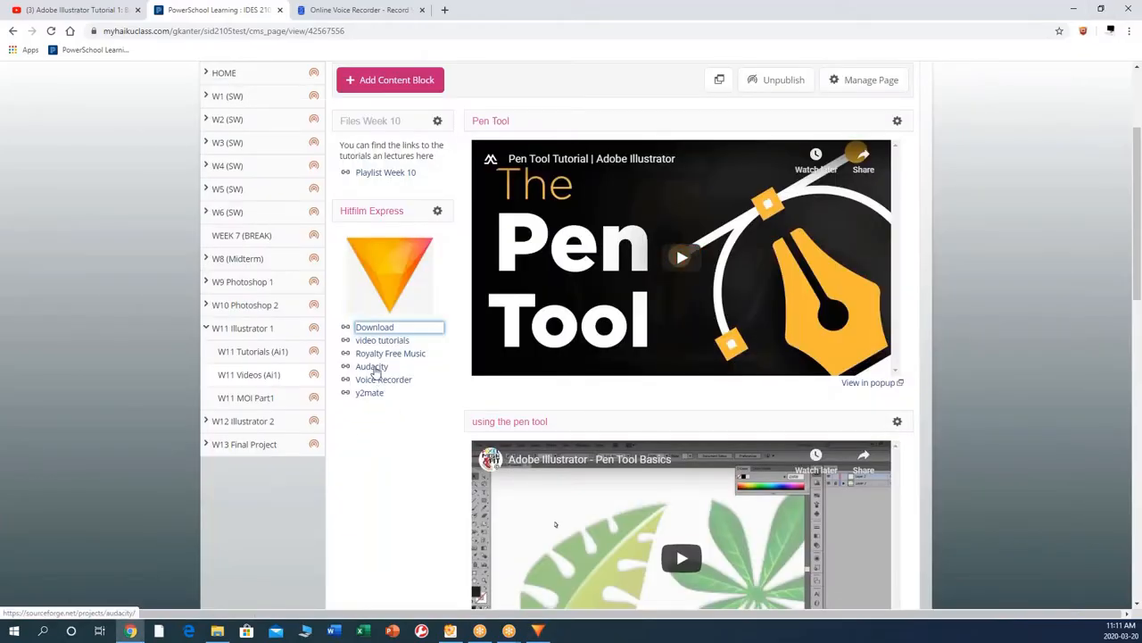
mouse_move(371, 367)
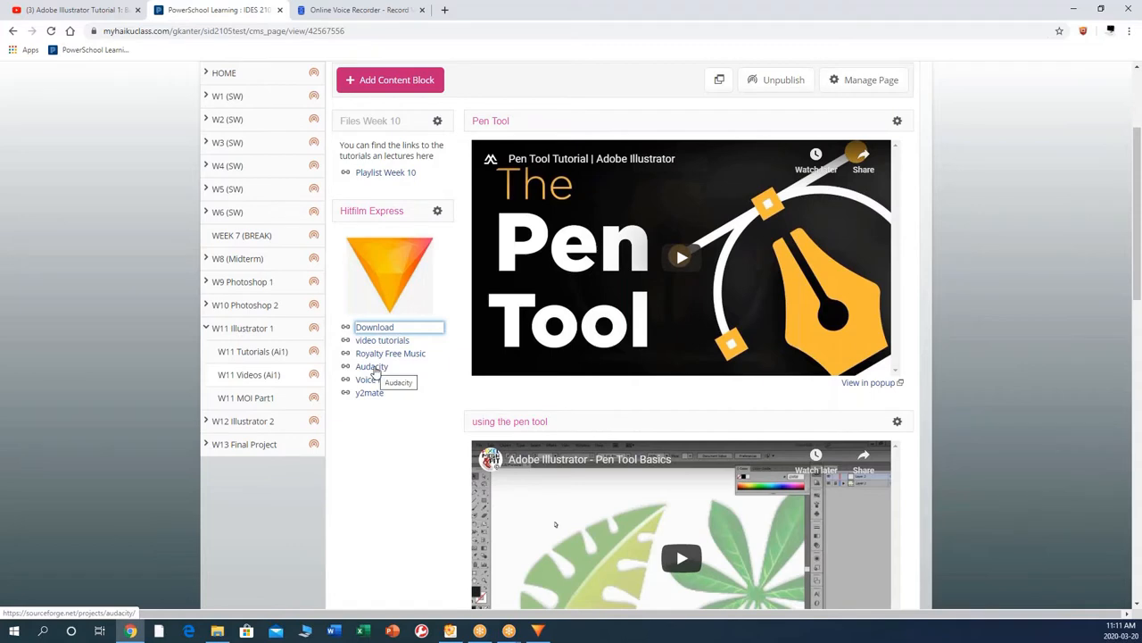
left_click(372, 366)
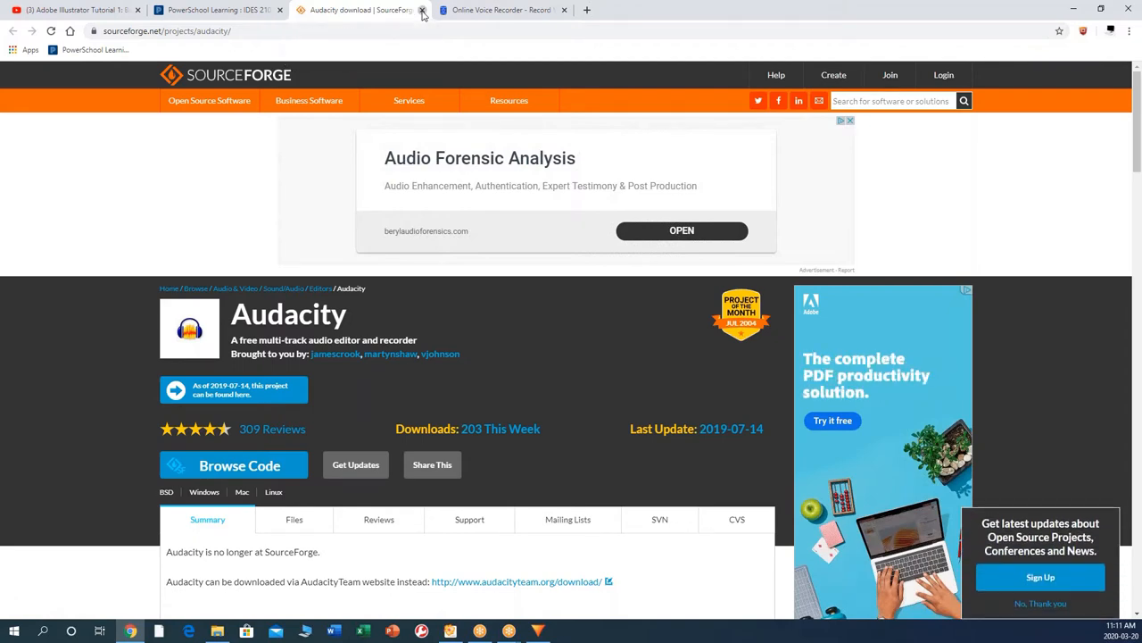
left_click(421, 11)
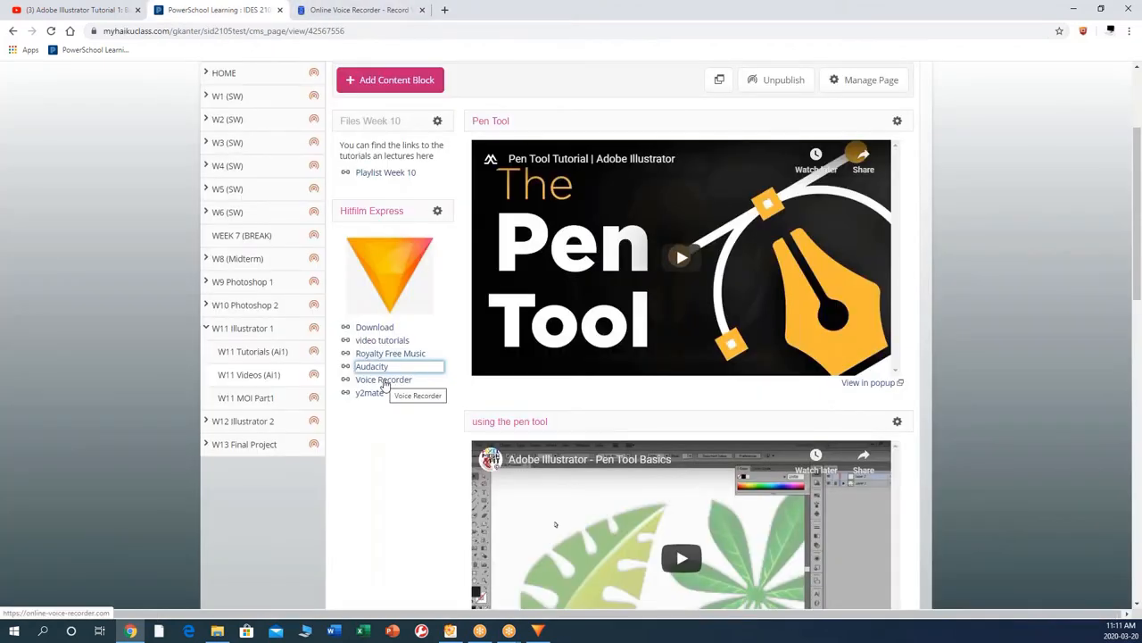
left_click(382, 379)
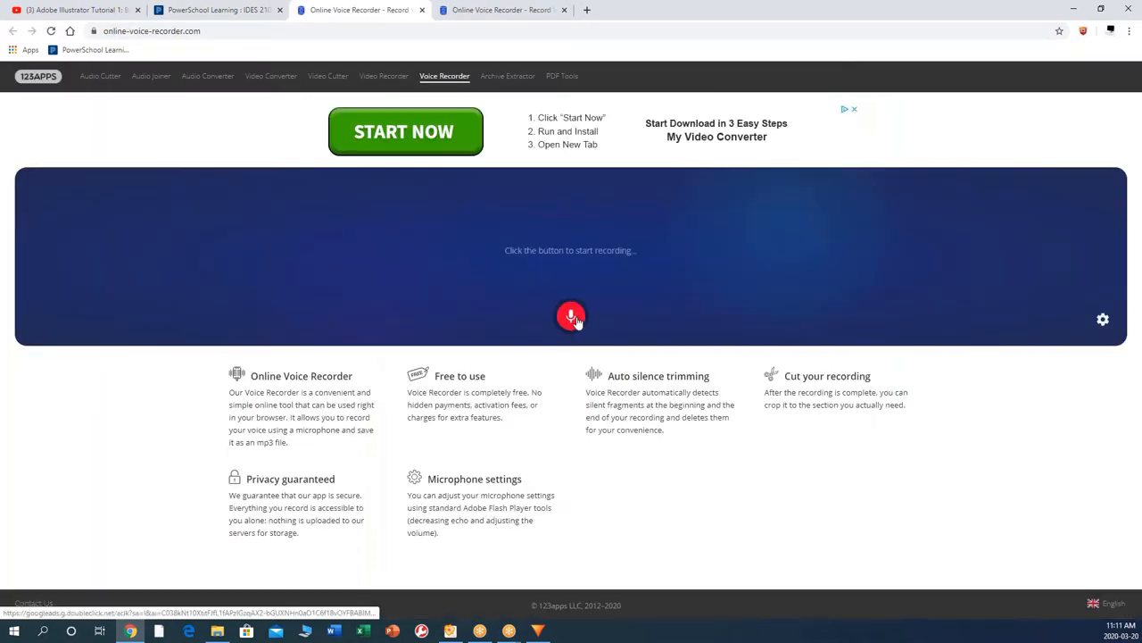
Record a voice-over in Online Voice Recorder, save it as MP3 and reveal the download in its folder
left_click(572, 316)
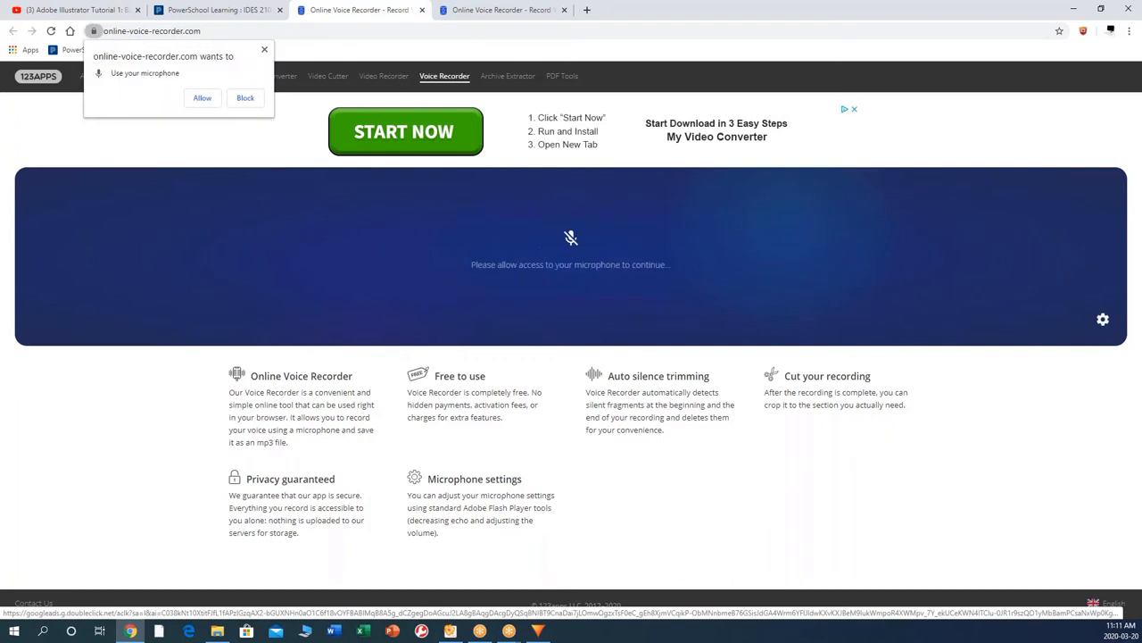
left_click(202, 98)
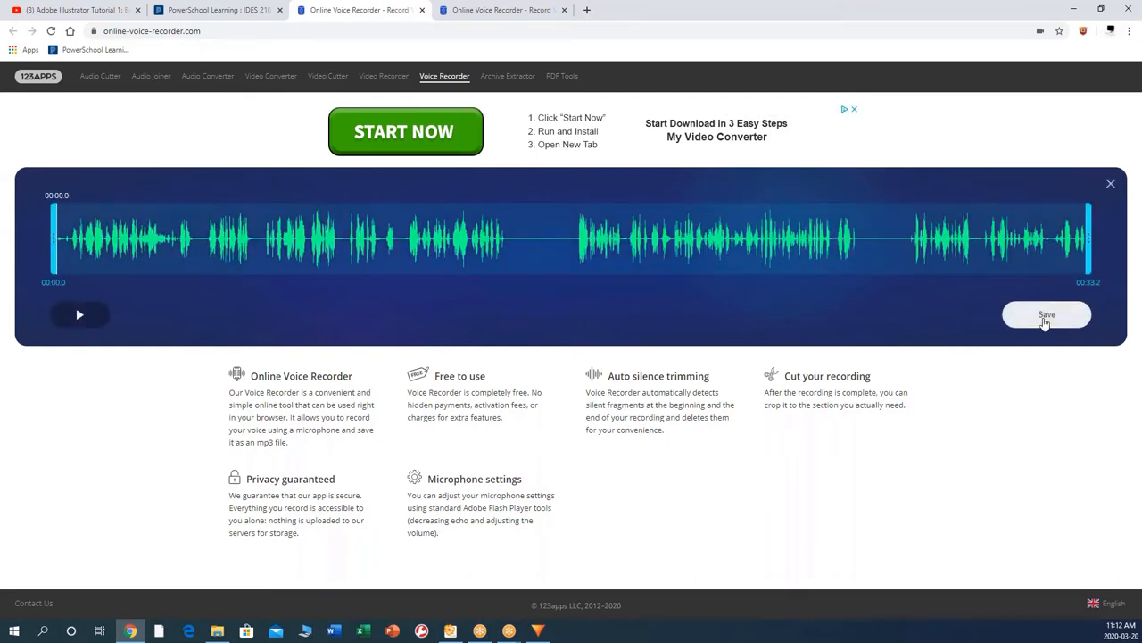
left_click(1046, 314)
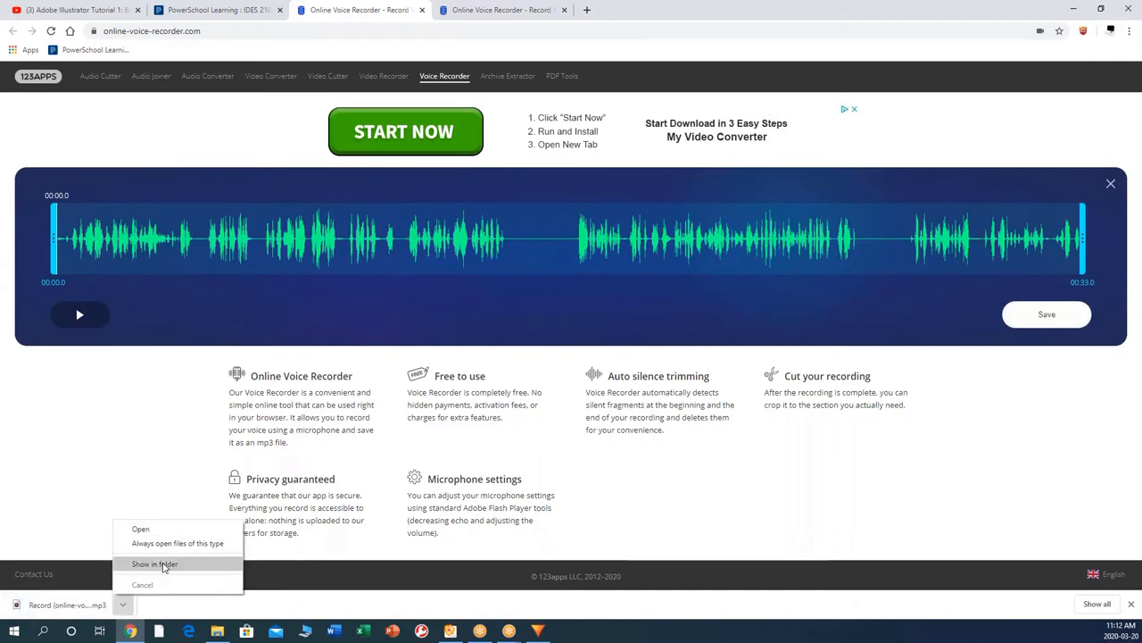
left_click(153, 564)
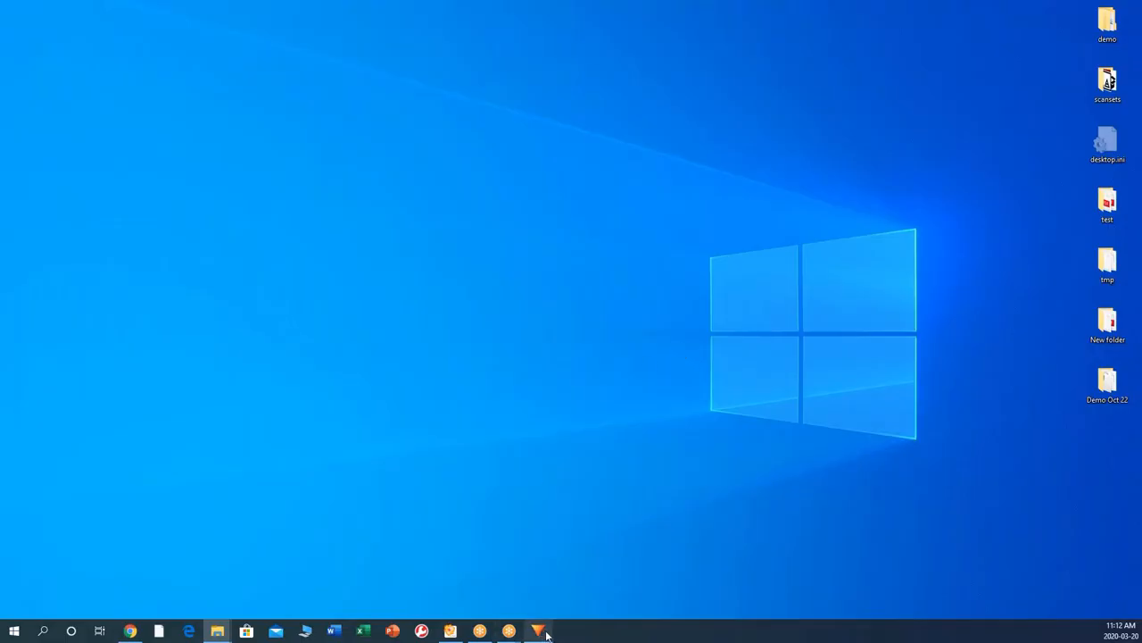
Import the downloaded voice recording MP3 into the HitFilm media library
left_click(539, 632)
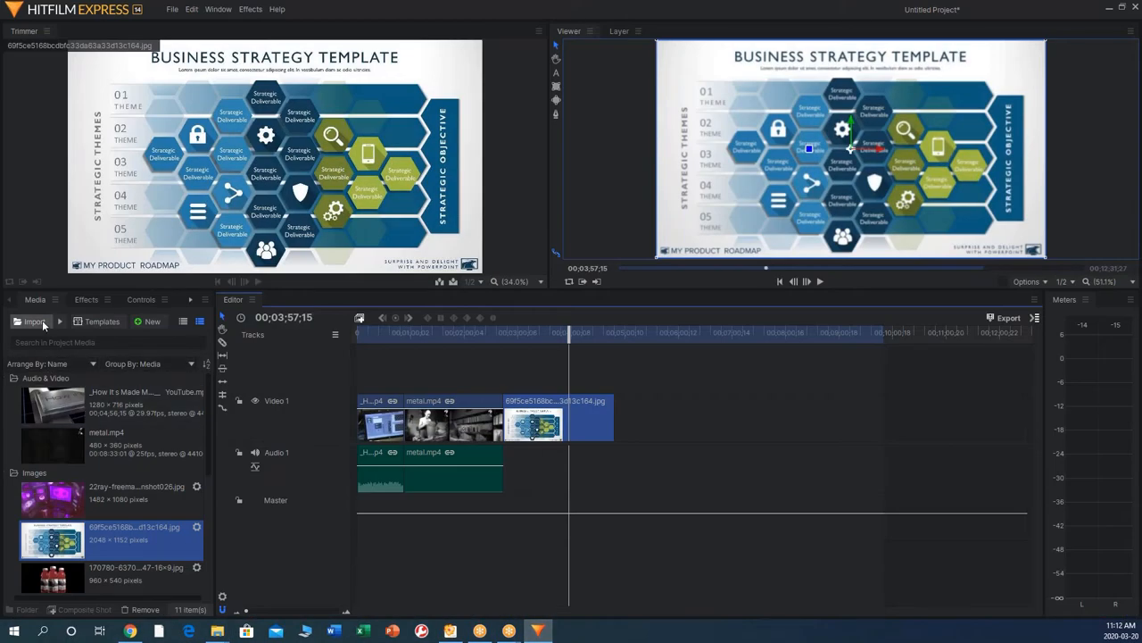
left_click(34, 321)
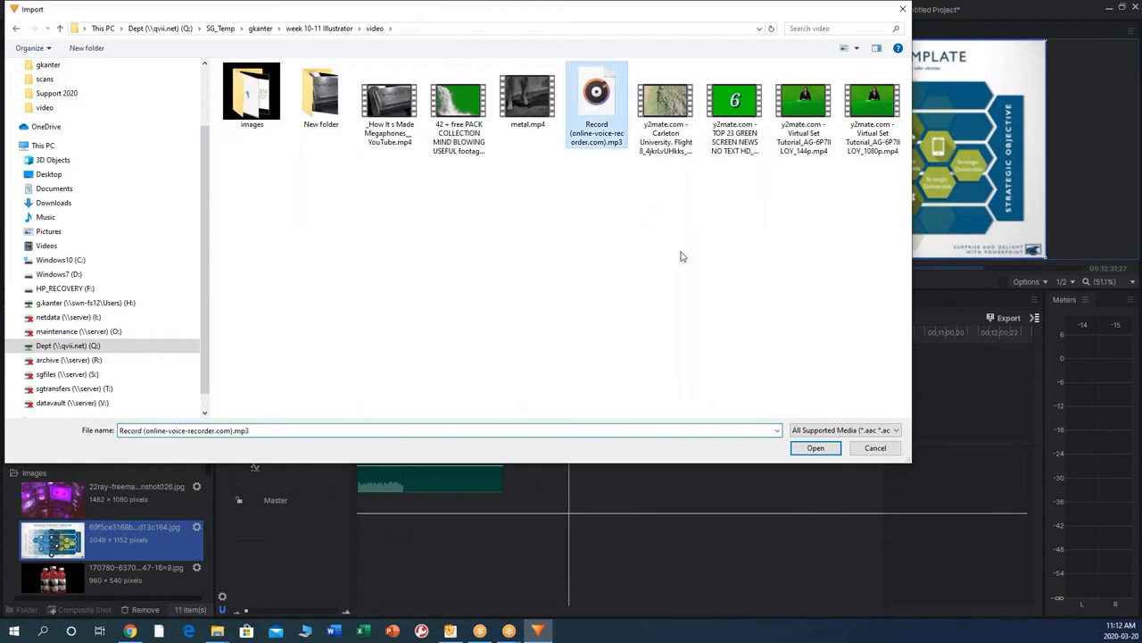
left_click(814, 446)
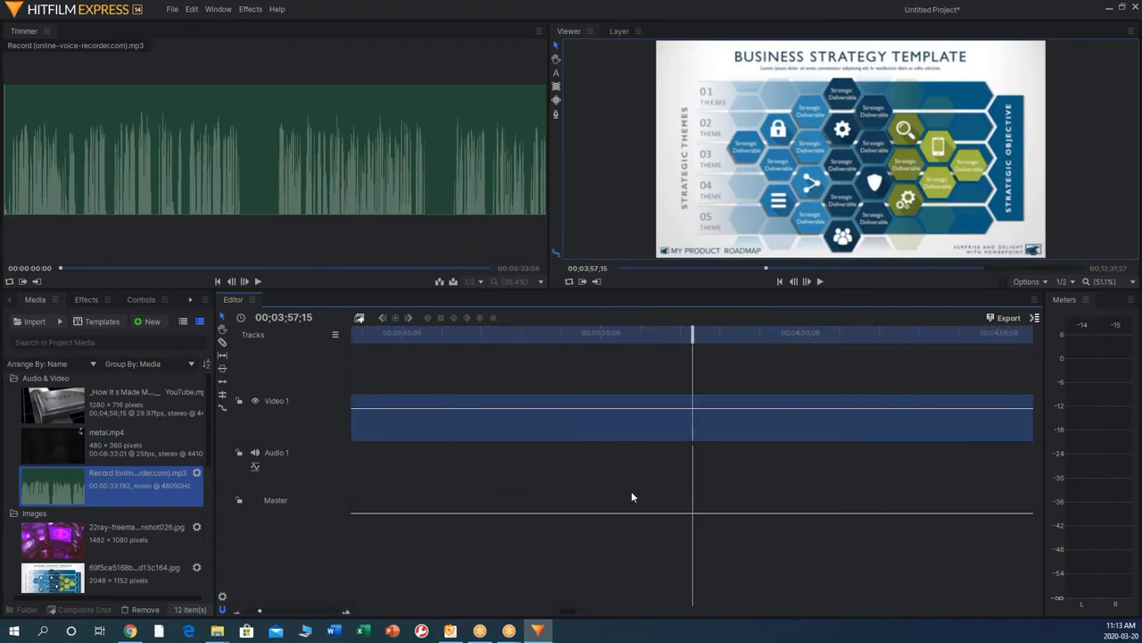
mouse_move(237, 615)
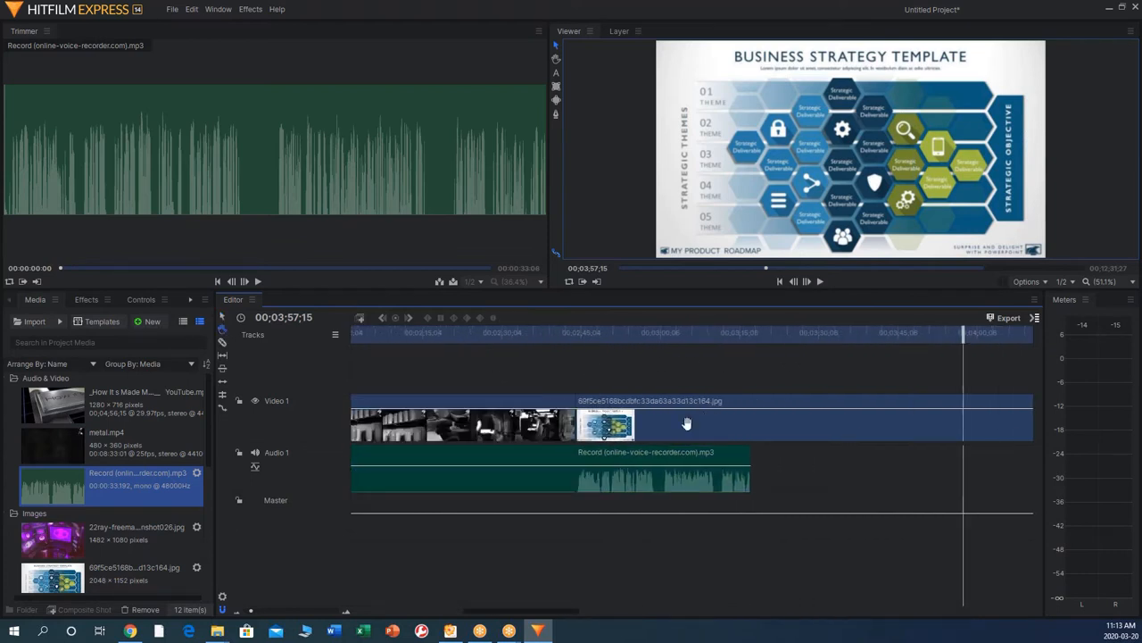
mouse_move(749, 427)
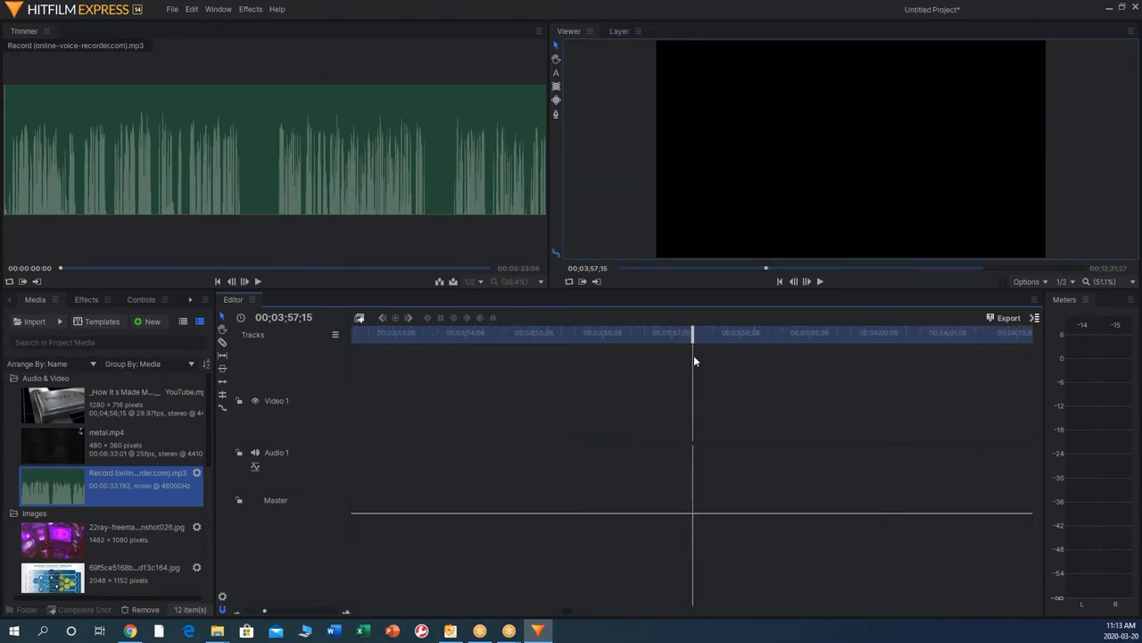
Place the voice recording on Audio 1 under the image clip and play back the narrated edit
left_click(360, 332)
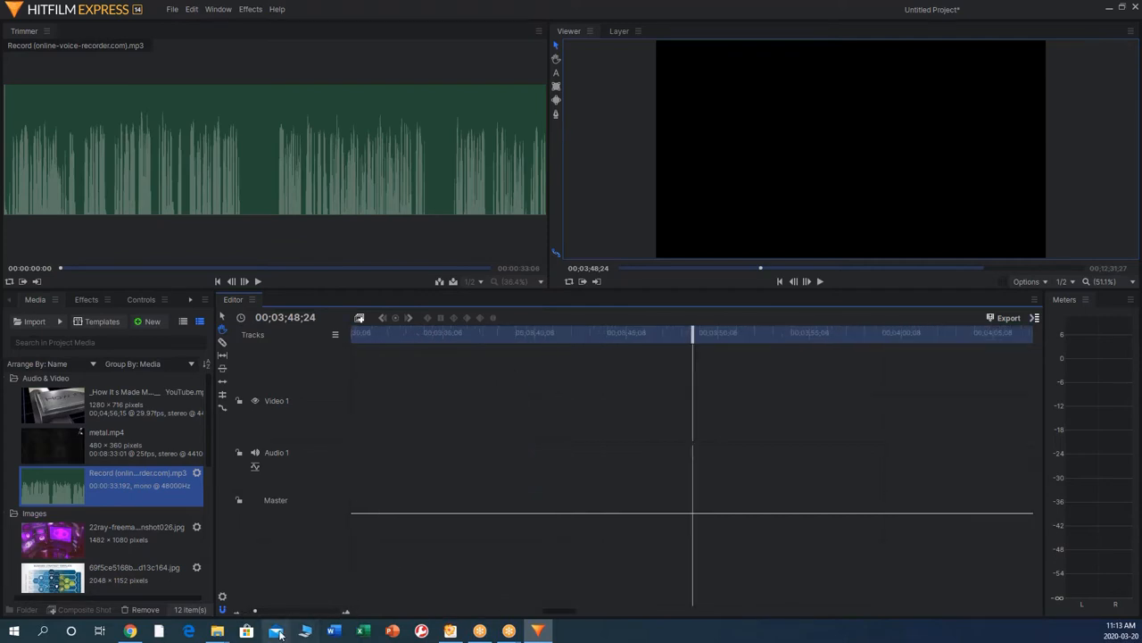
left_click_drag(52, 579, 437, 438)
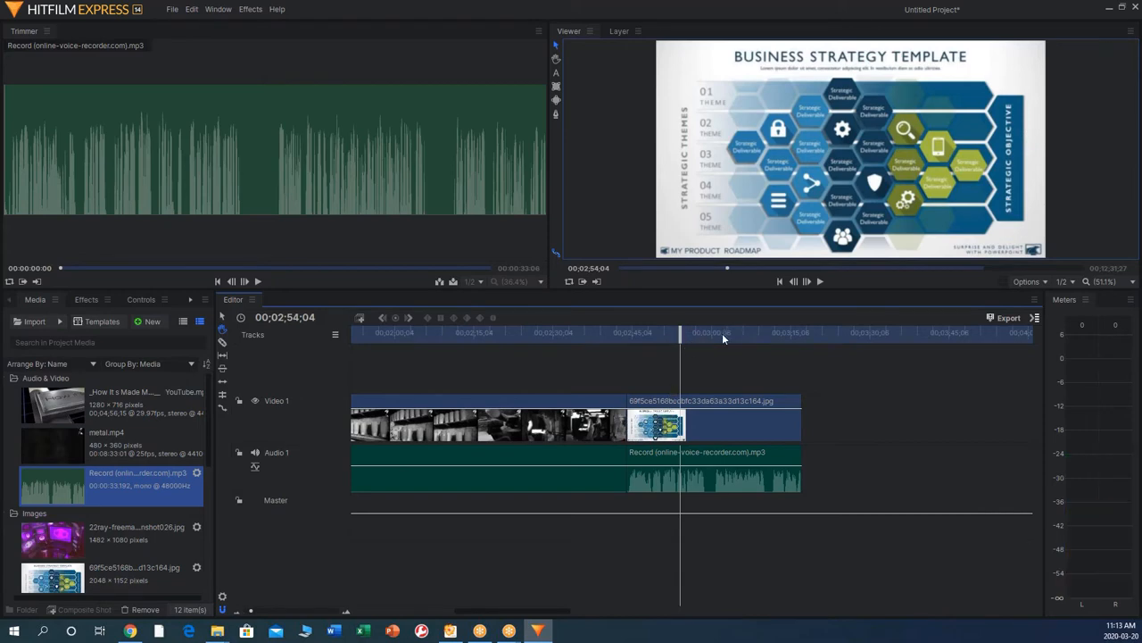
mouse_move(811, 282)
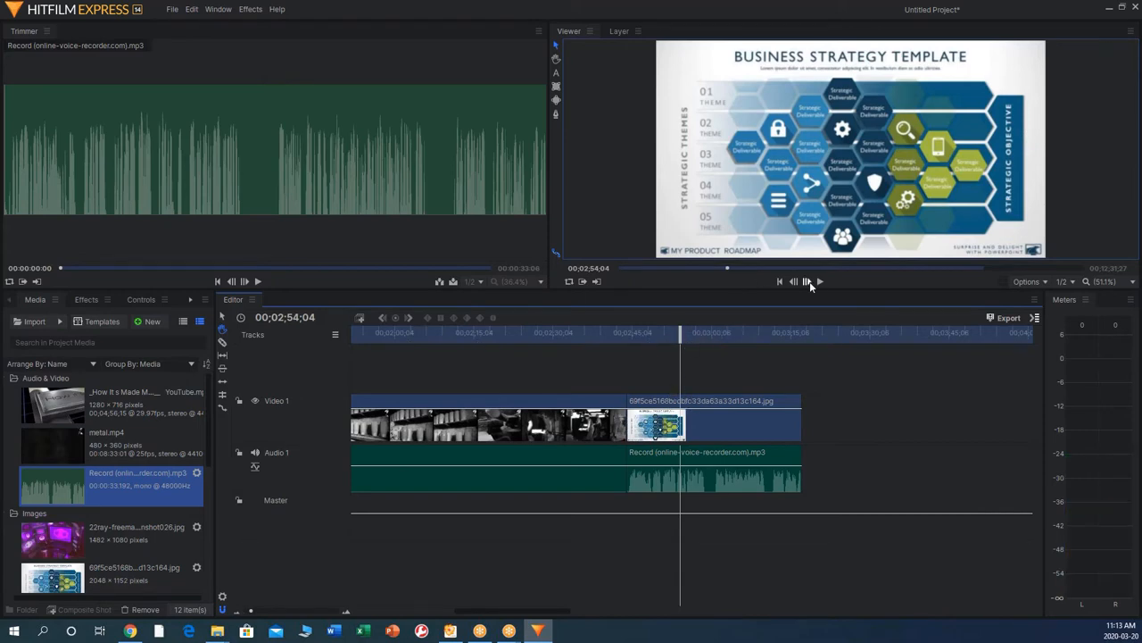
left_click(805, 283)
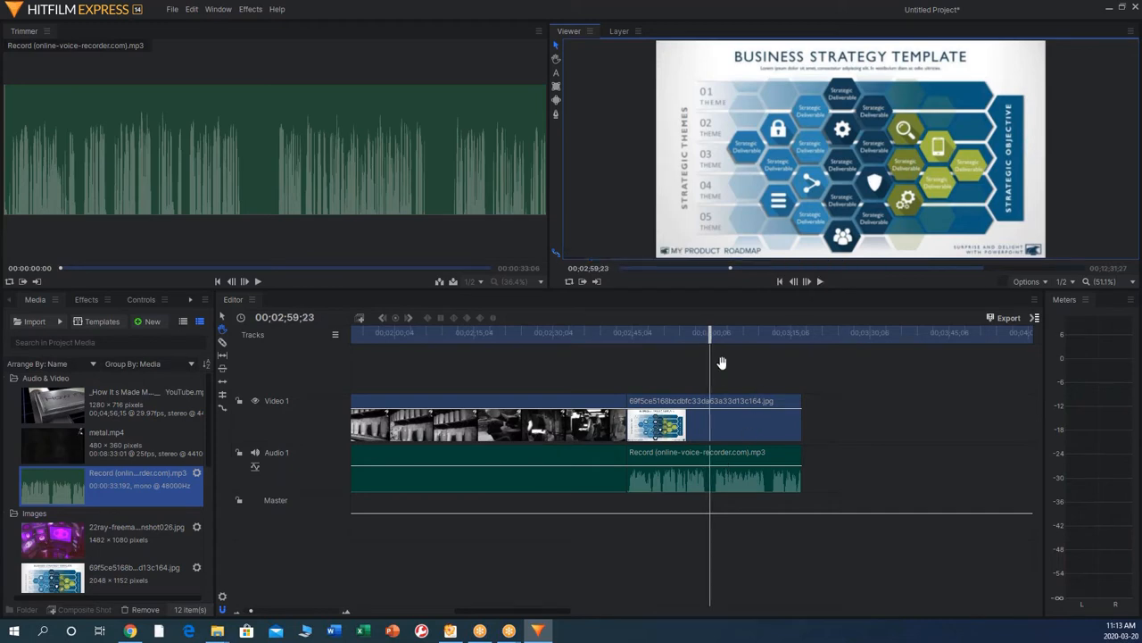
Adjust the recording clip's audio level and play the edit with narration through to its end
left_click(807, 282)
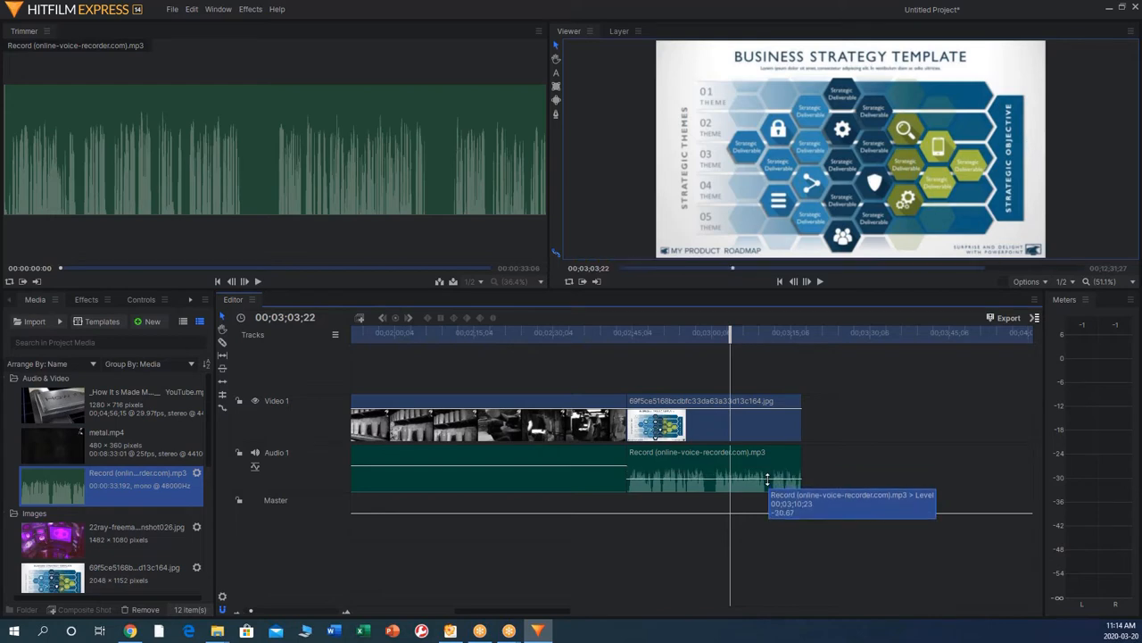
mouse_move(889, 366)
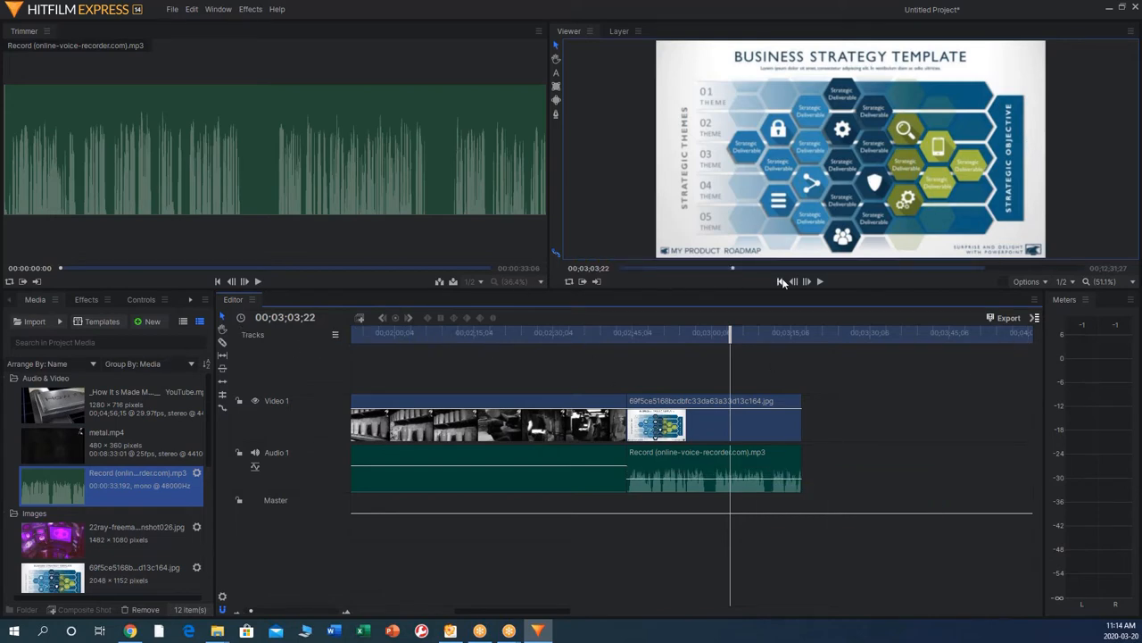
left_click(807, 282)
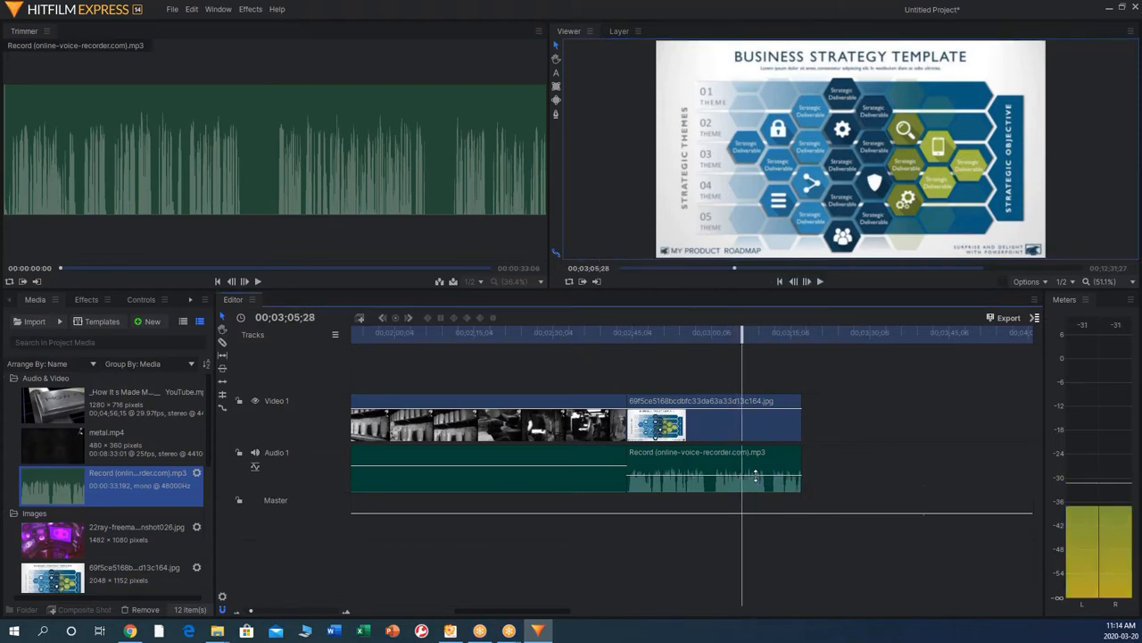
left_click(805, 282)
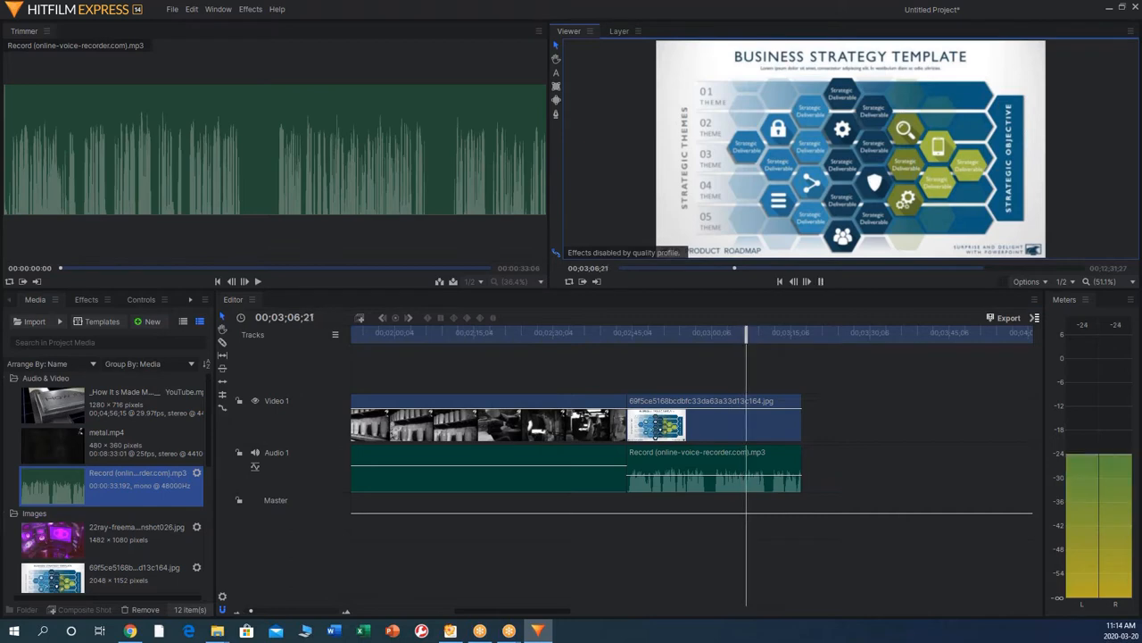
left_click(792, 282)
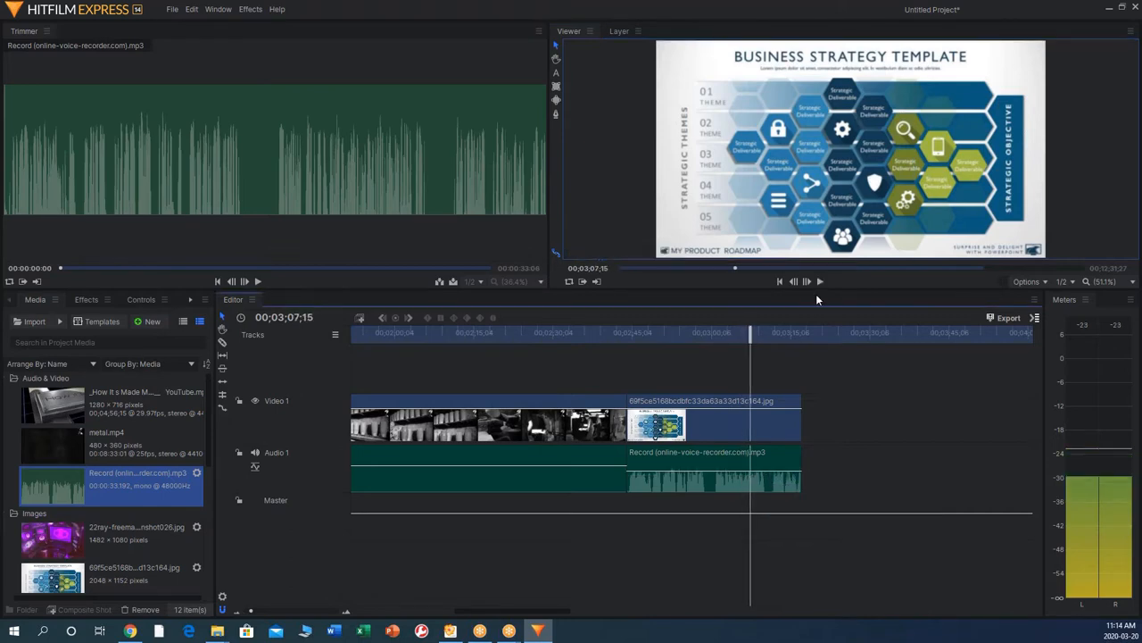
left_click(807, 282)
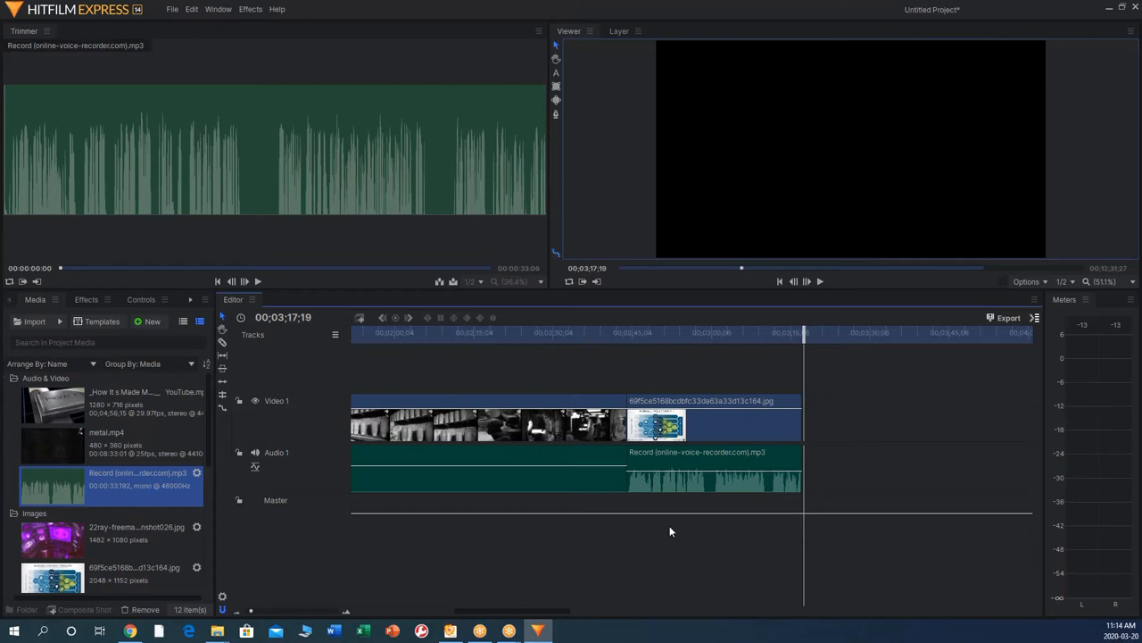
mouse_move(732, 343)
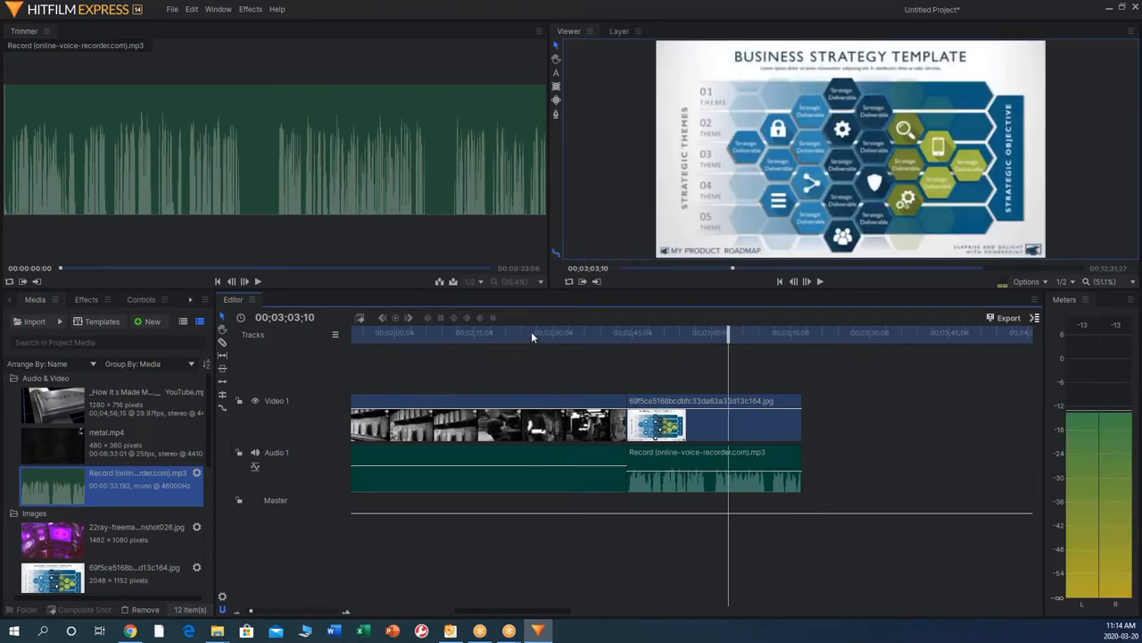
Move the playhead earlier and list the New options (Composite Shot, Plane) in the Media panel
left_click(529, 332)
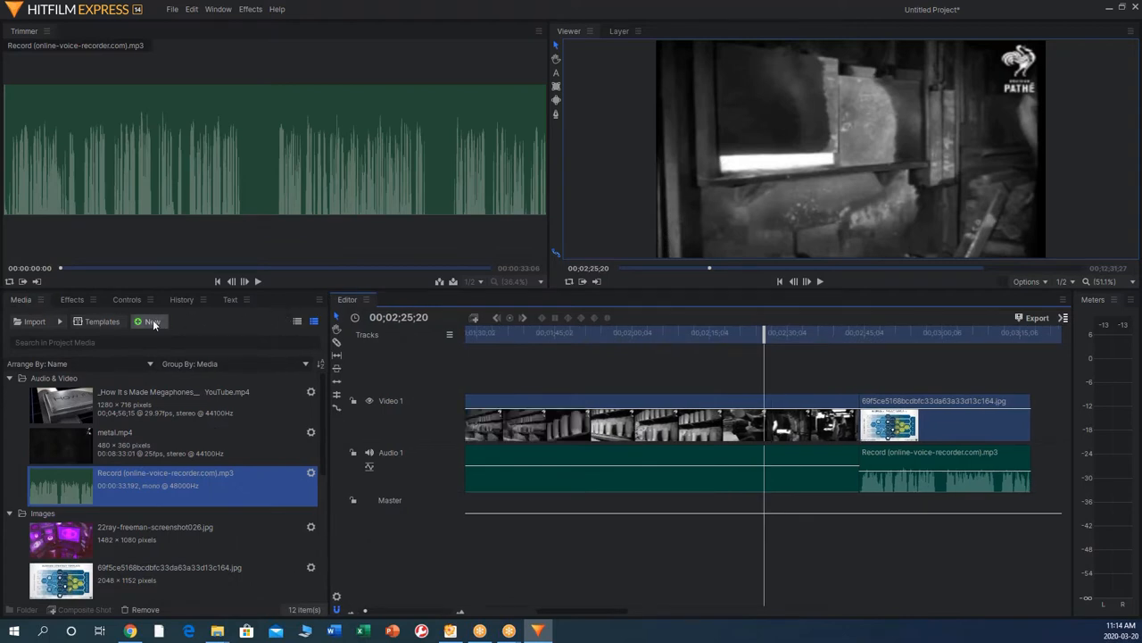
left_click(150, 321)
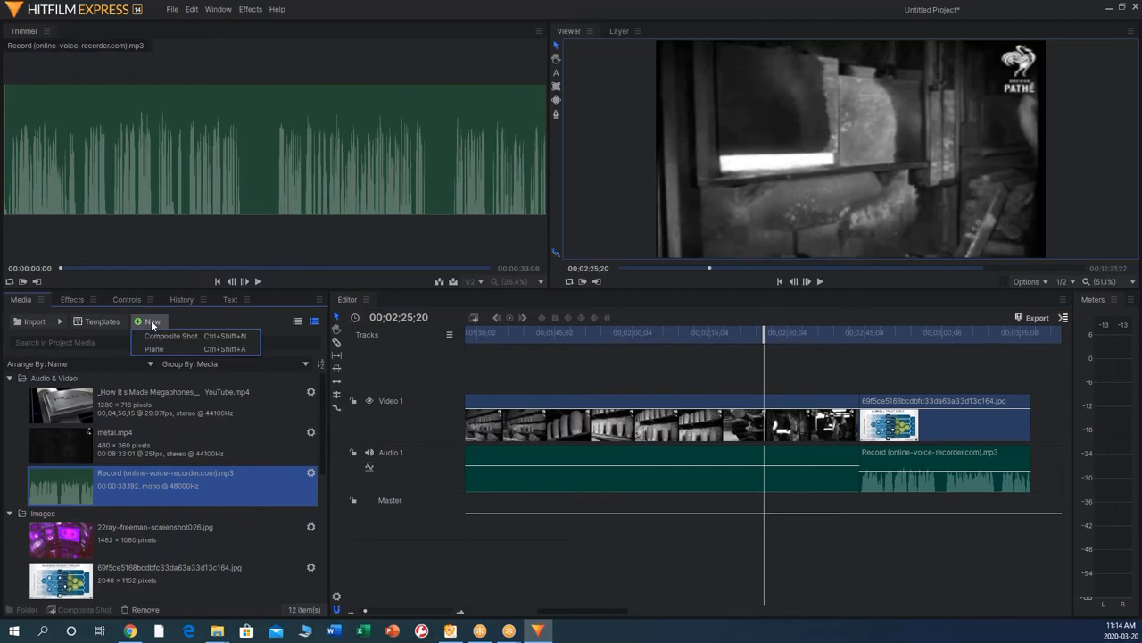
mouse_move(169, 336)
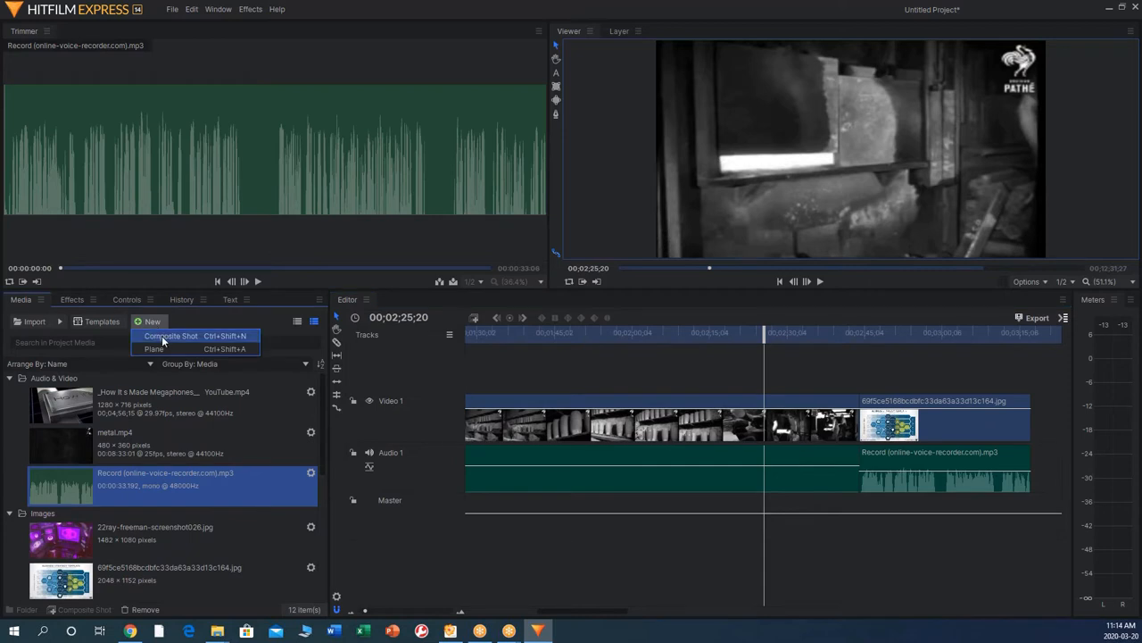
mouse_move(179, 338)
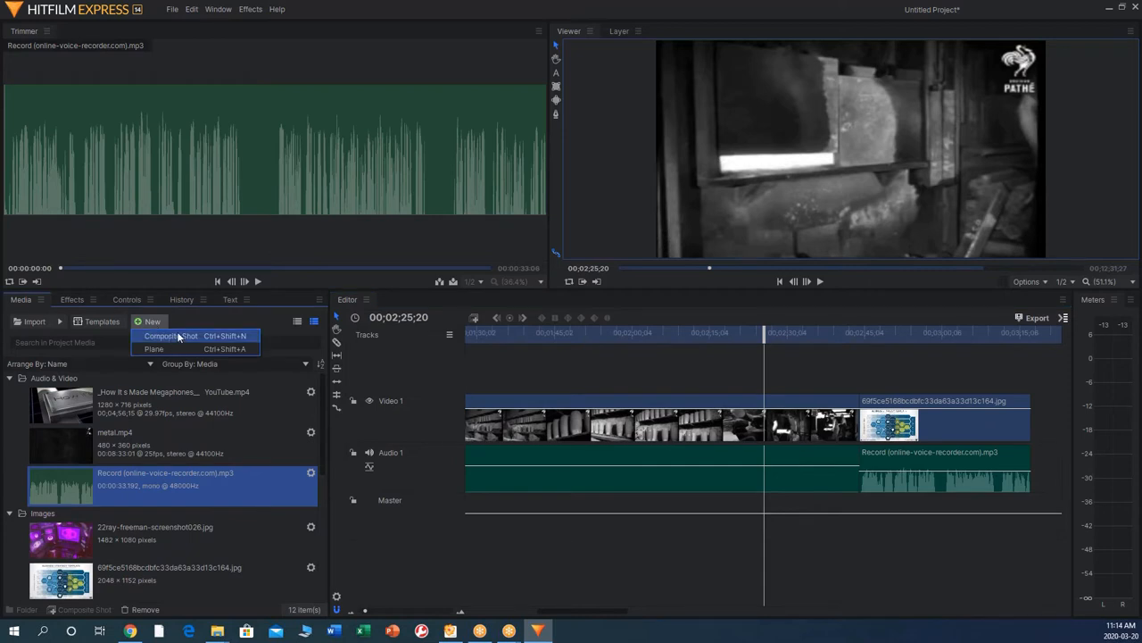
mouse_move(169, 335)
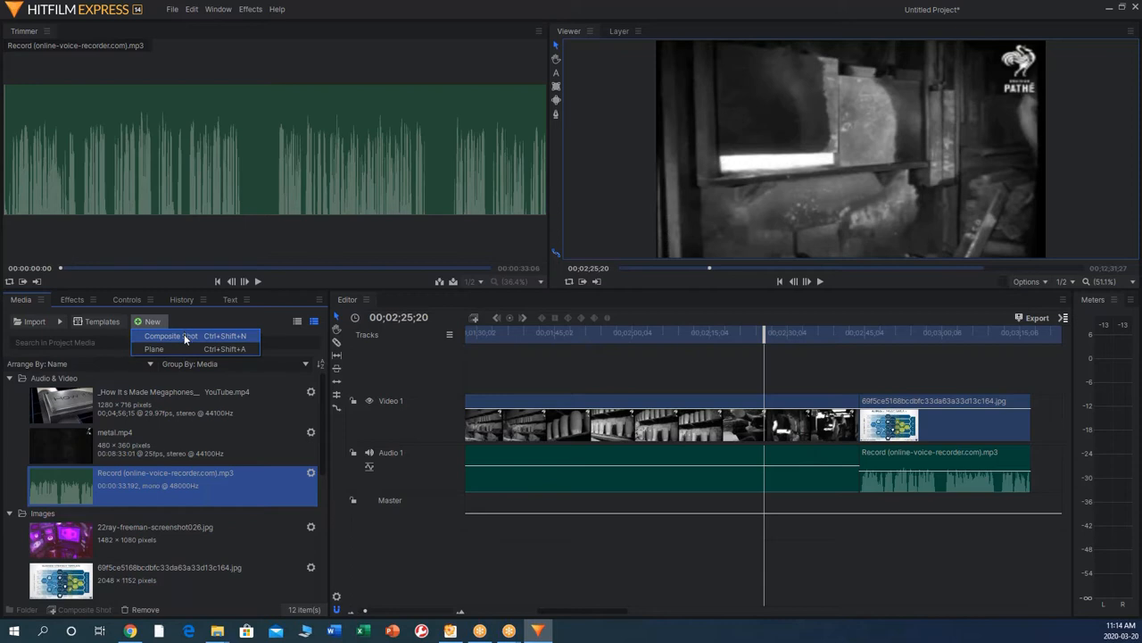
Create a new composite shot and start renaming it to Title text
left_click(168, 336)
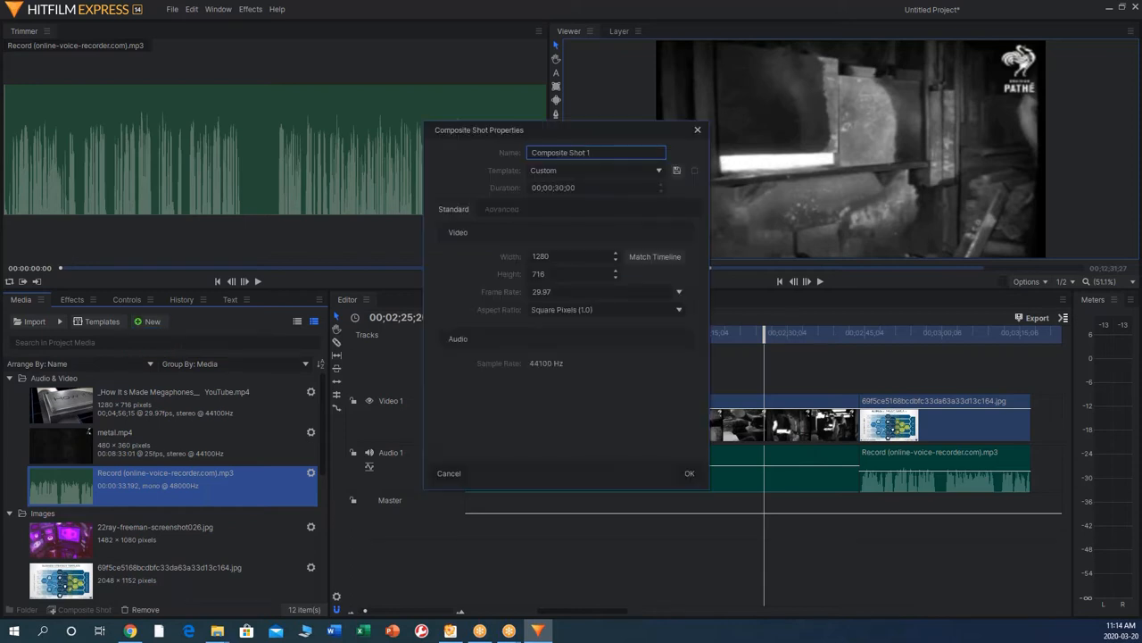
left_click(593, 152)
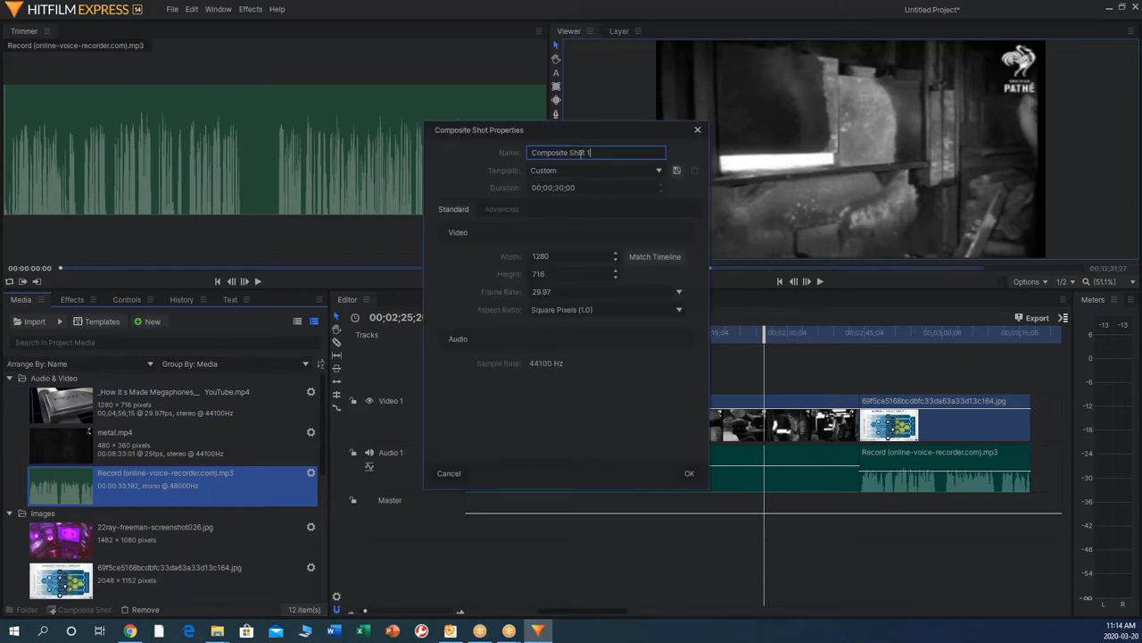
type("Titler")
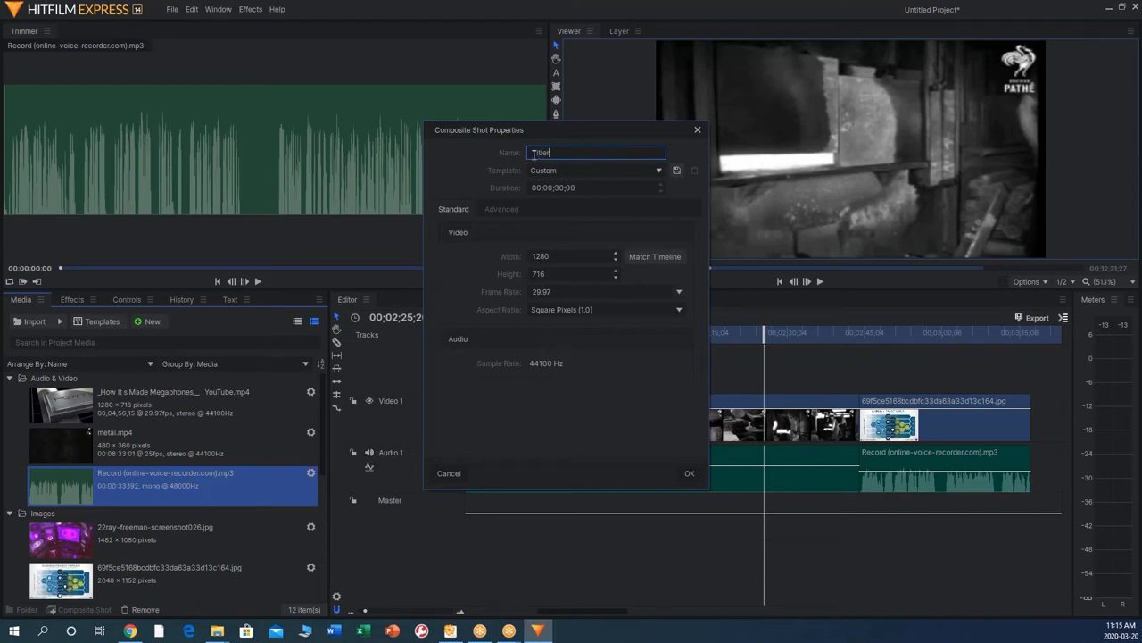
Finish naming the composite shot 'Title text' and confirm its creation
type("text")
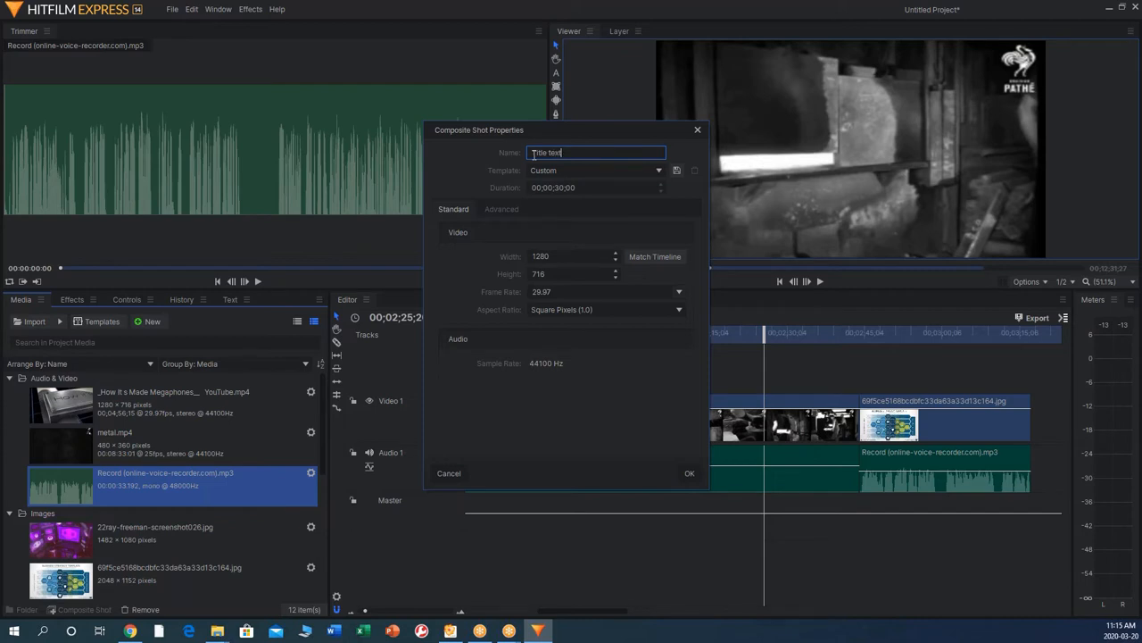
left_click(689, 473)
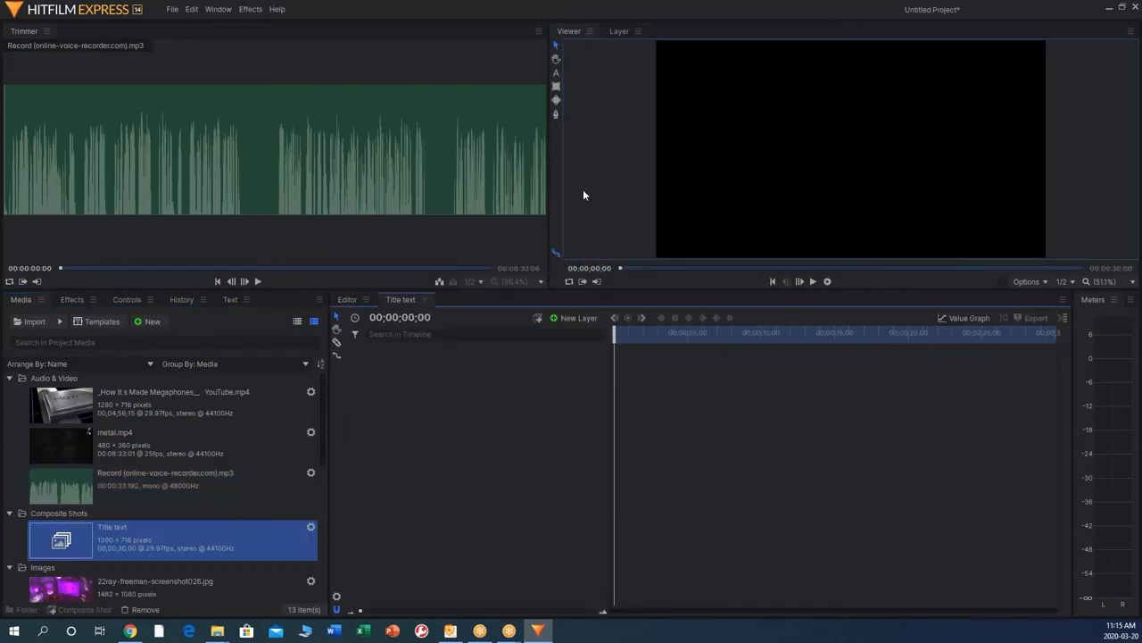
mouse_move(568, 100)
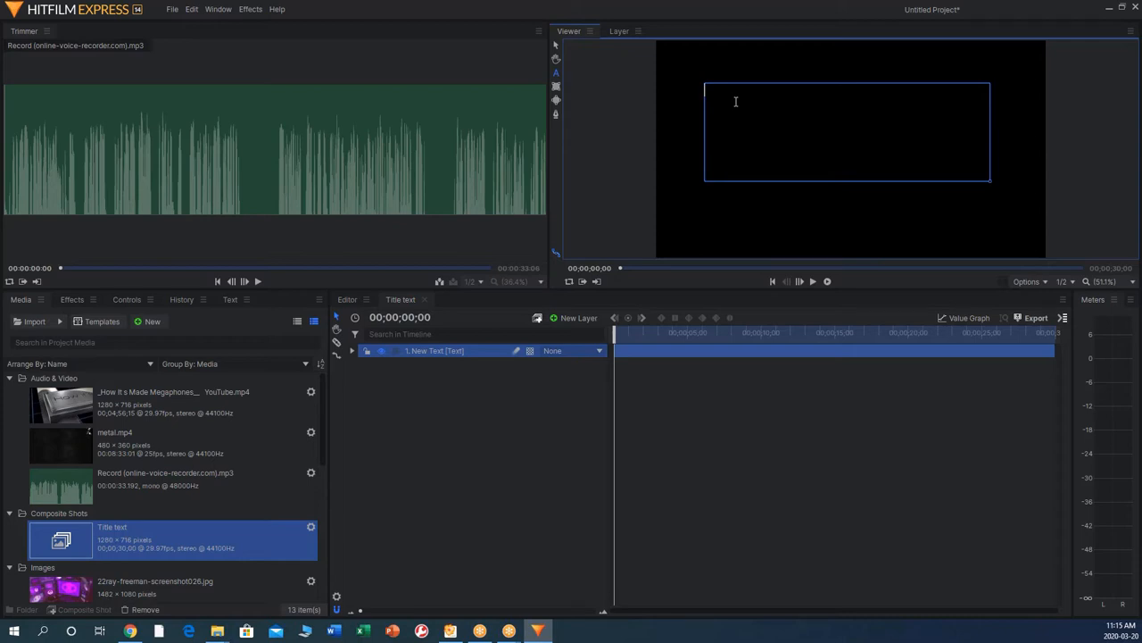
Add a text layer reading 'production of clay pots 1904' in the composite shot
type("pro")
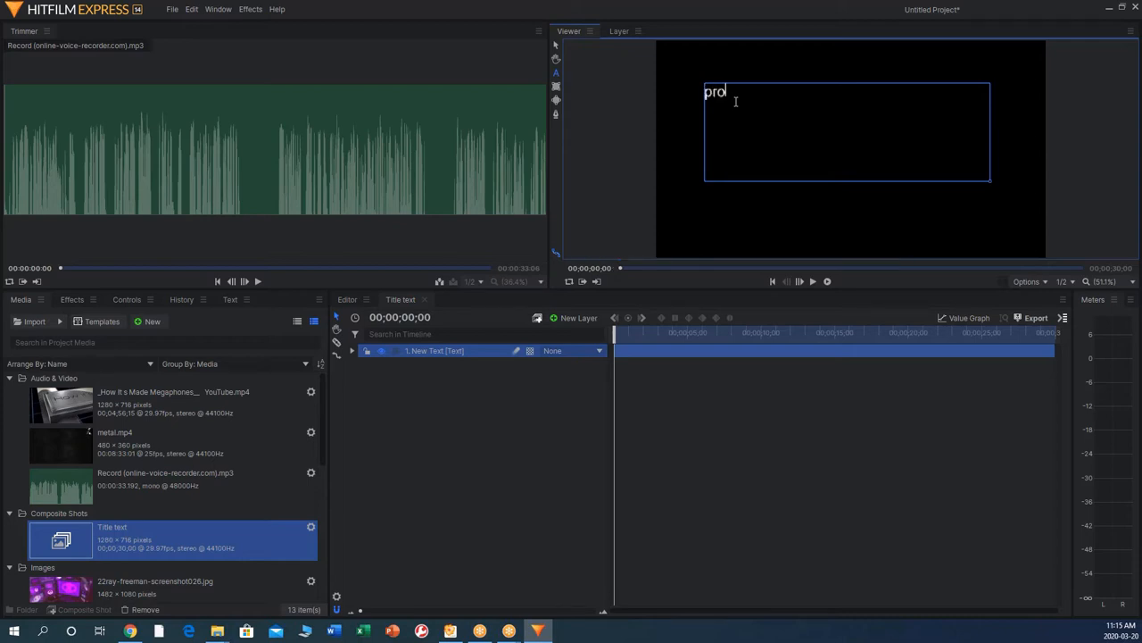
type("duction of")
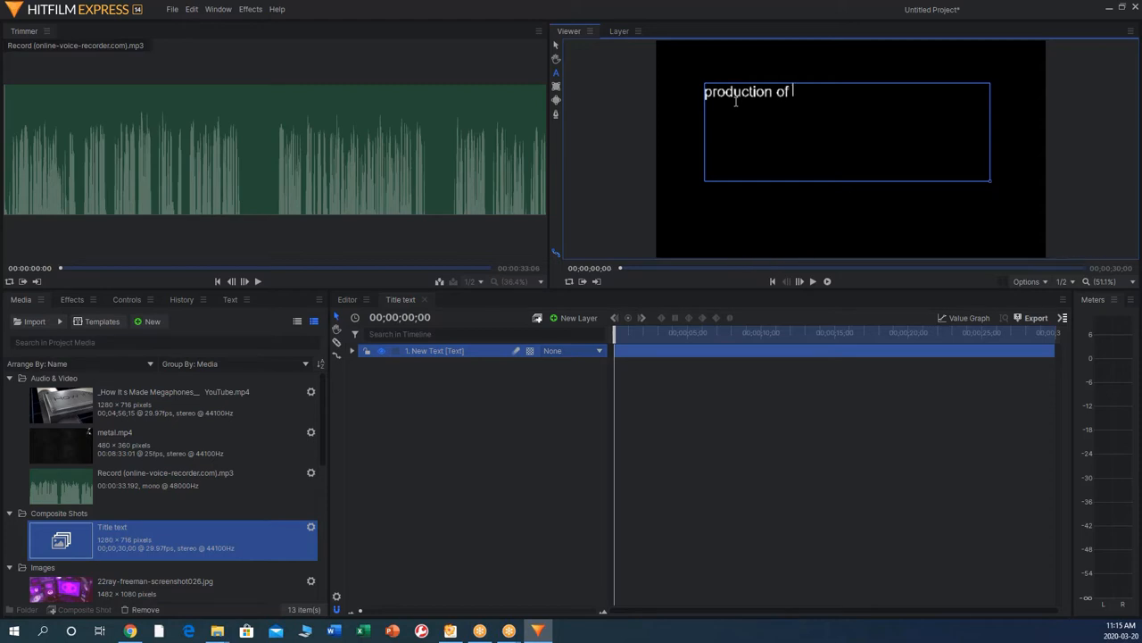
type("clay po")
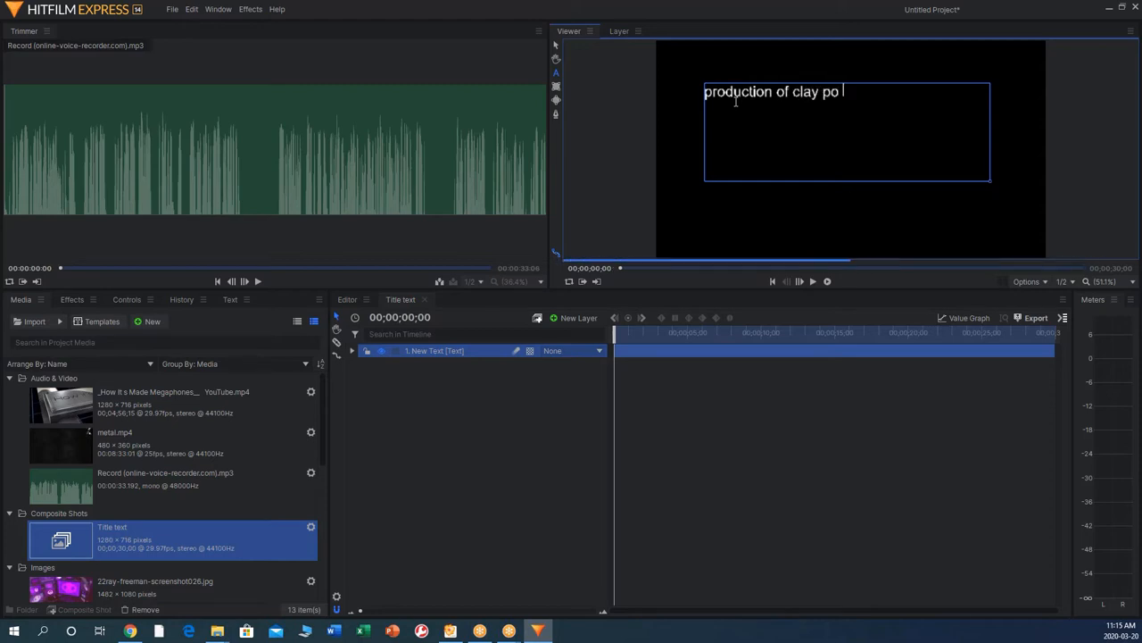
type("ts 190")
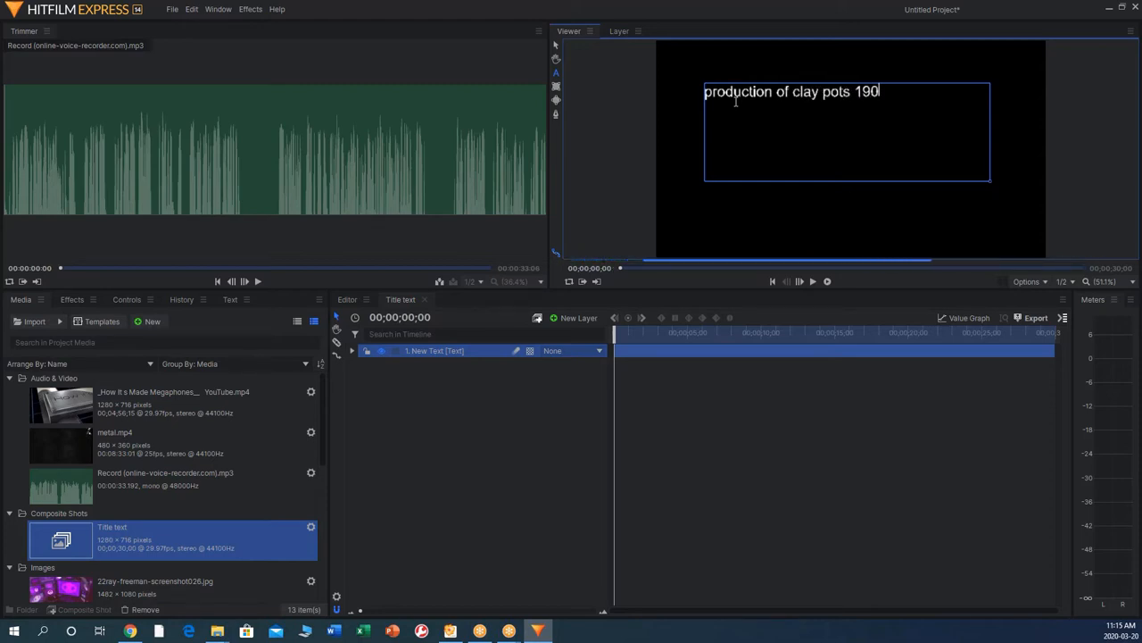
type("4")
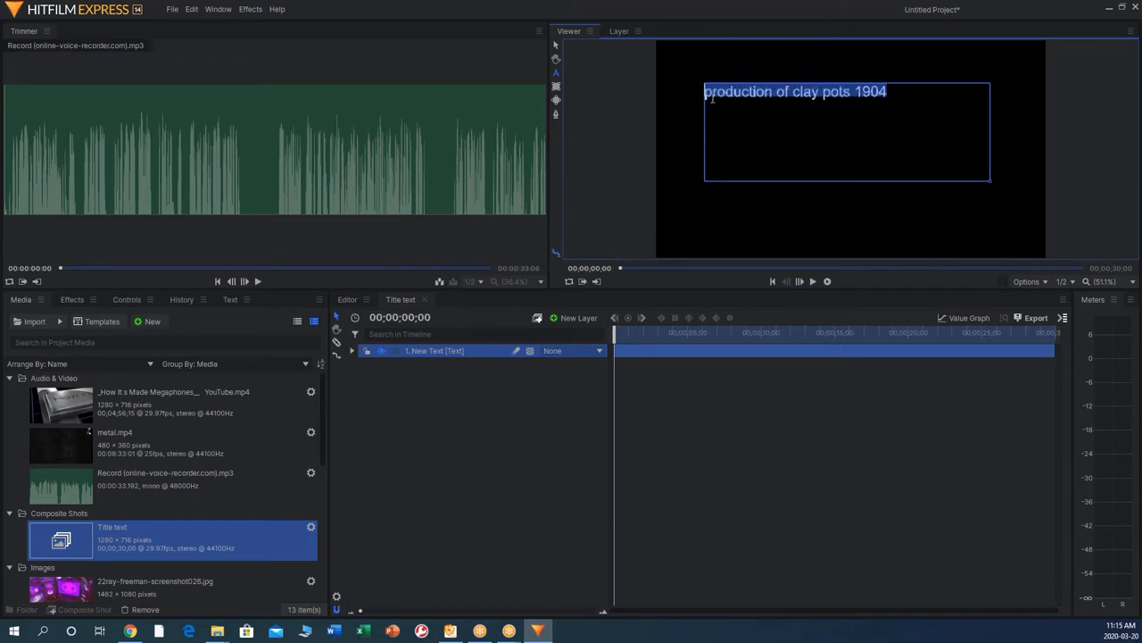
Set the title font to Bell MT after trying a script font
left_click(230, 300)
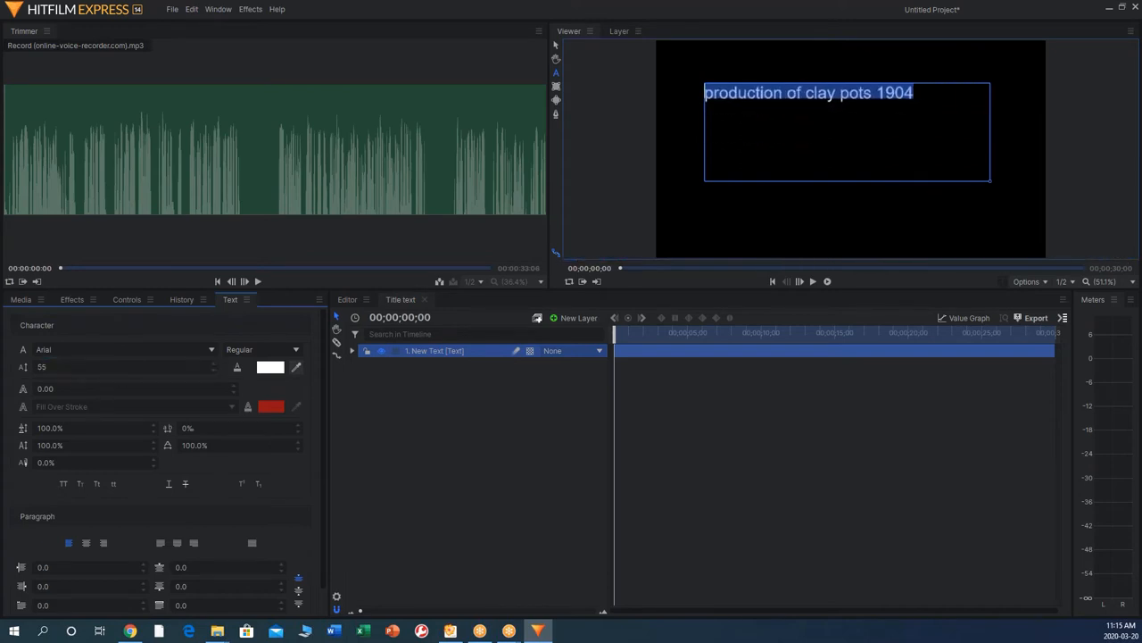
left_click(125, 348)
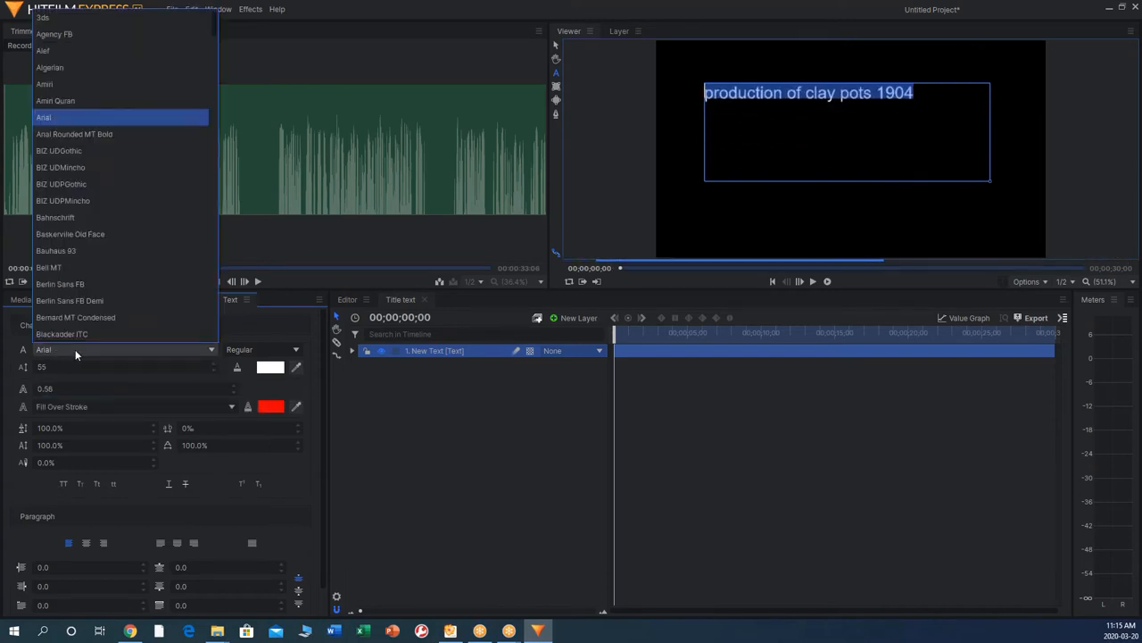
left_click(61, 348)
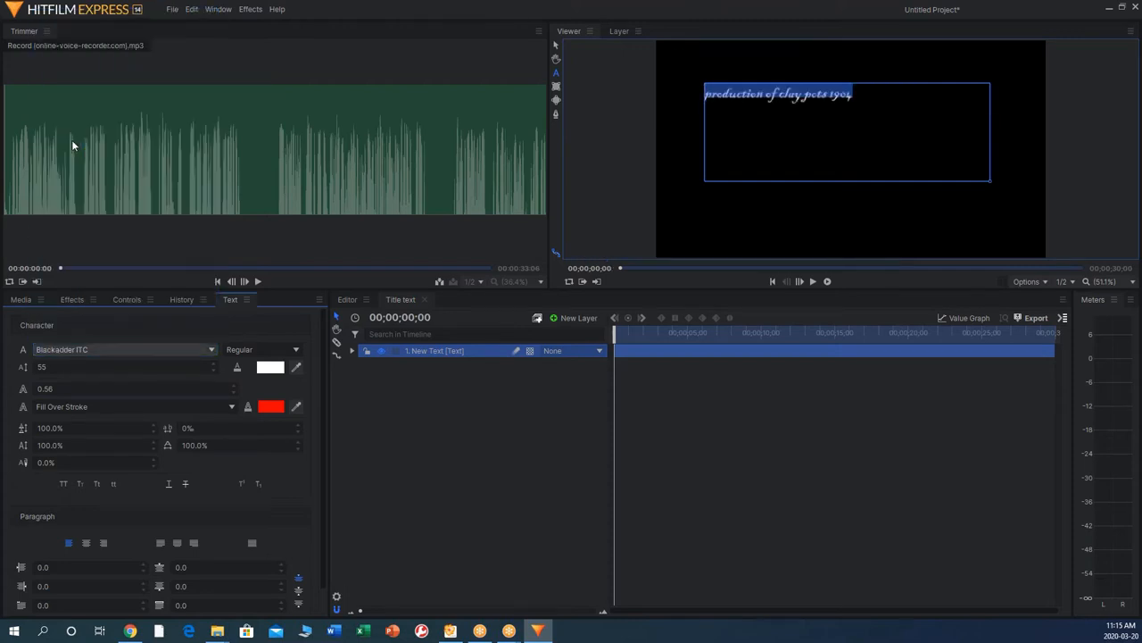
left_click(116, 348)
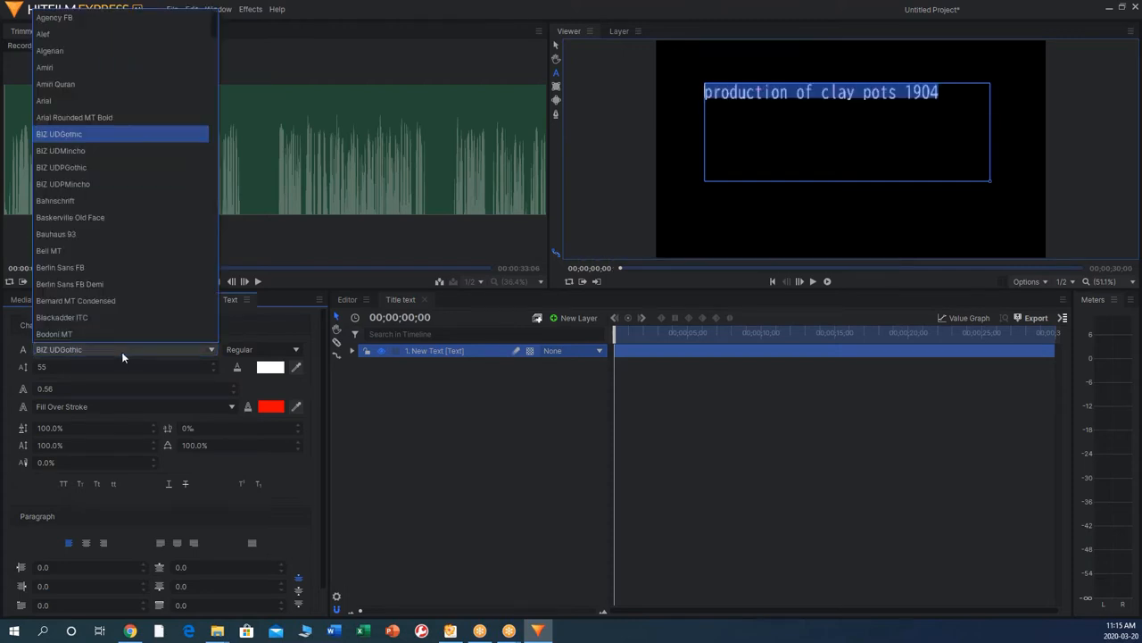
left_click(50, 250)
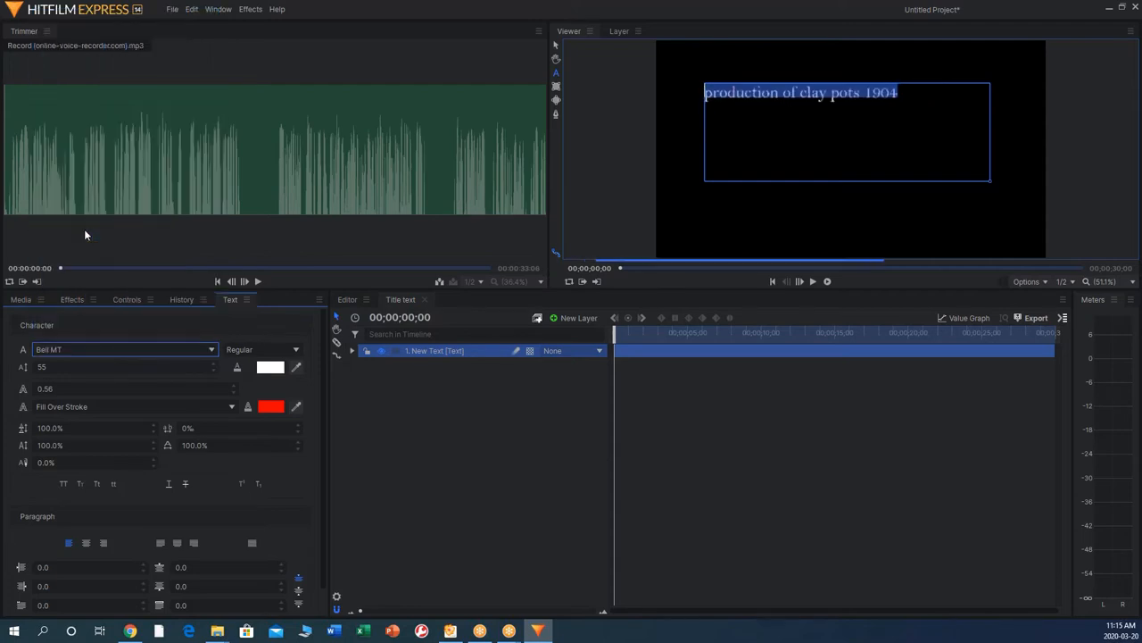
Capitalise the title to 'Production of clay pots 1904' and centre it horizontally in the frame
left_click(707, 93)
type("P")
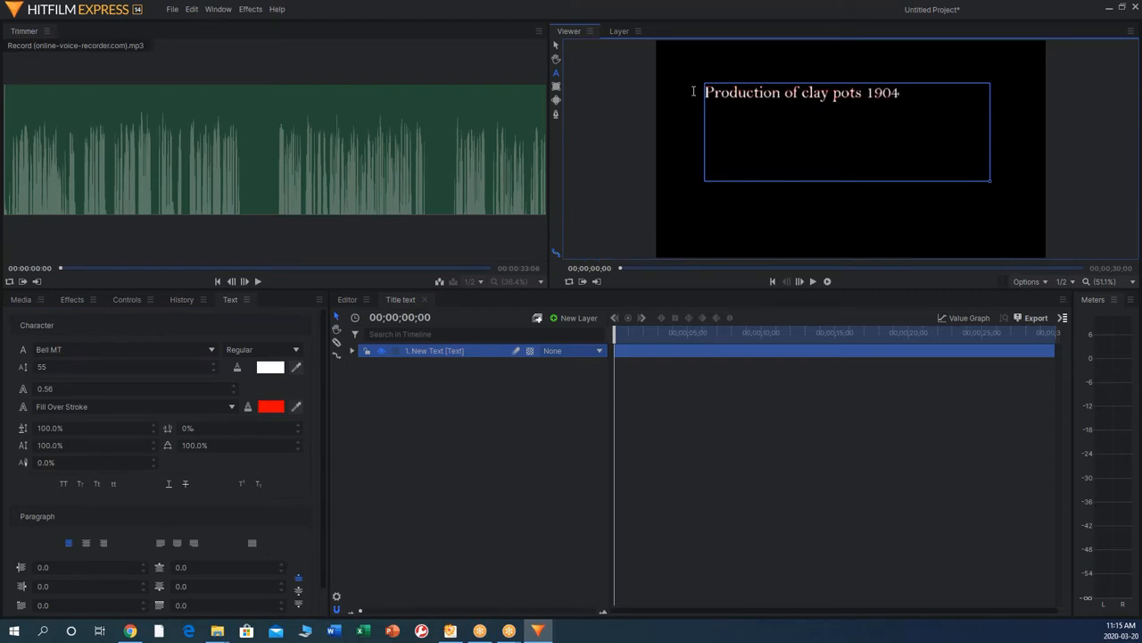
left_click(555, 46)
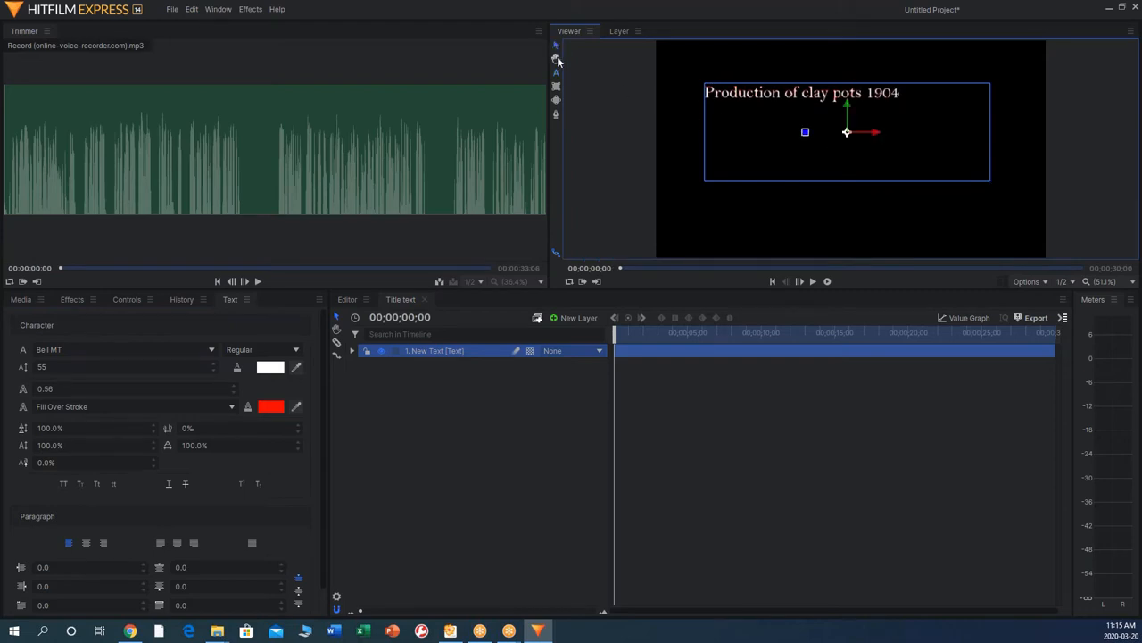
mouse_move(100, 487)
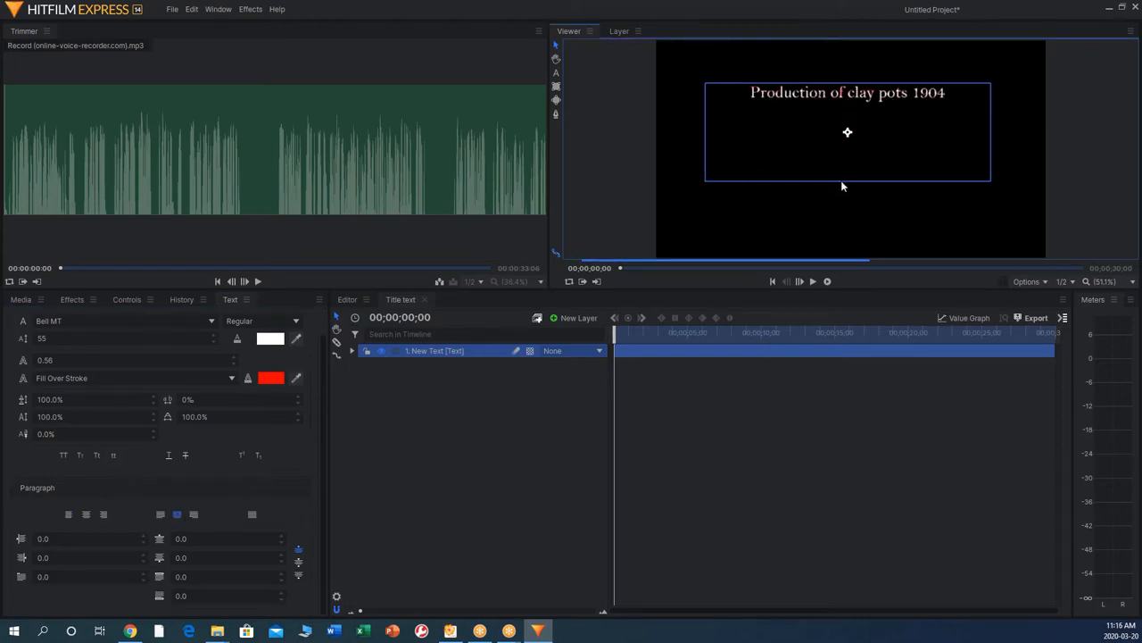
left_click_drag(848, 132, 857, 168)
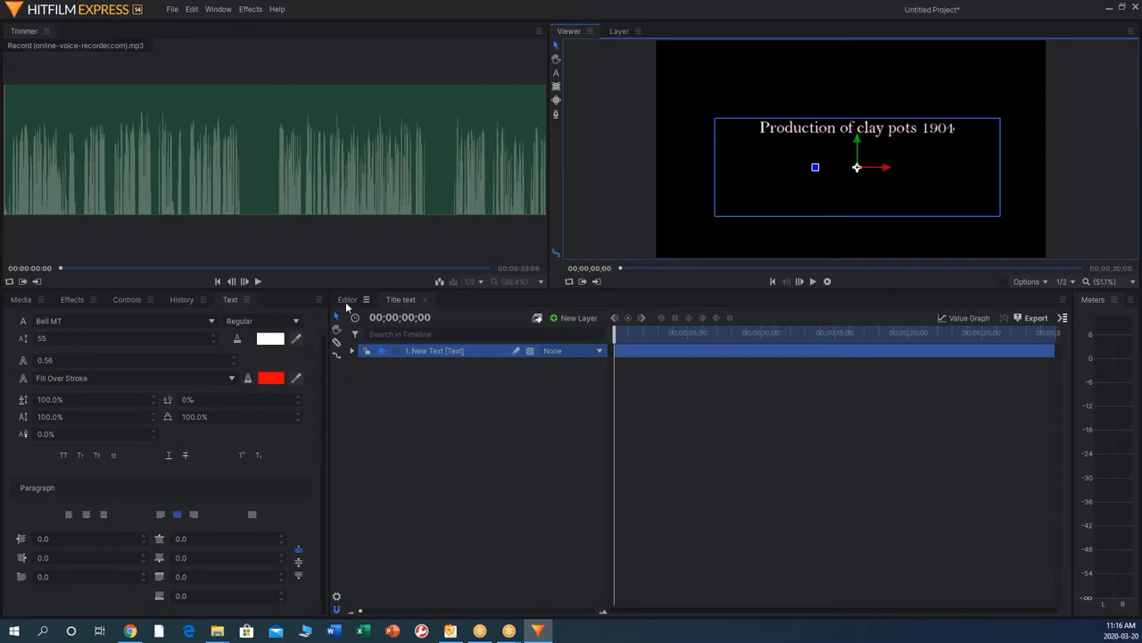
Return to the editor timeline with the Title text composite above the clay pot footage
left_click(348, 300)
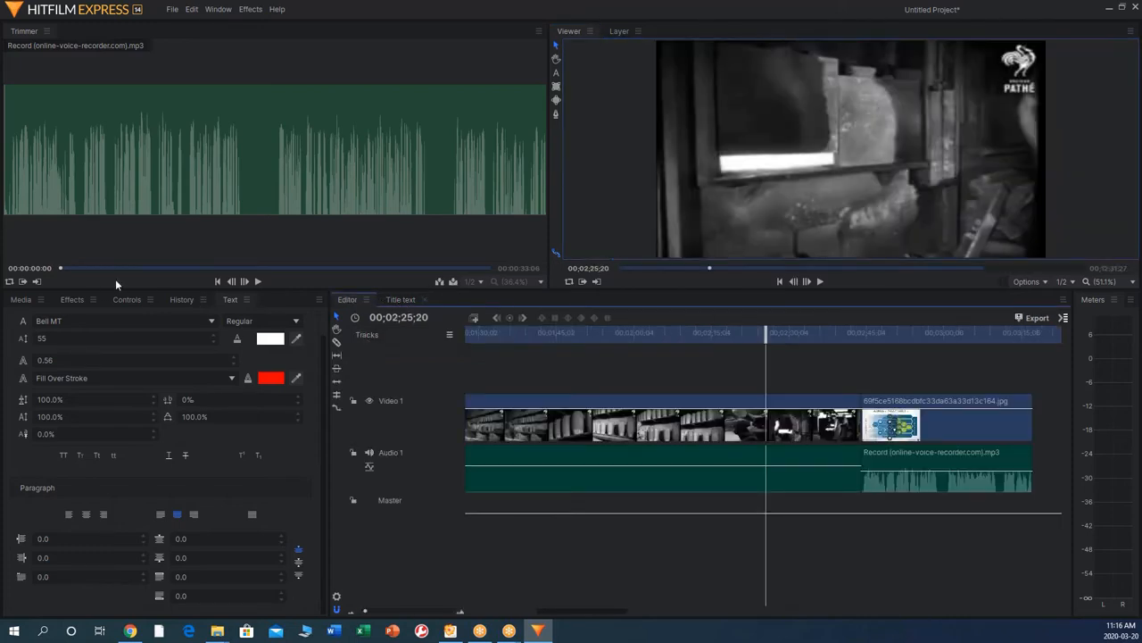
left_click(22, 300)
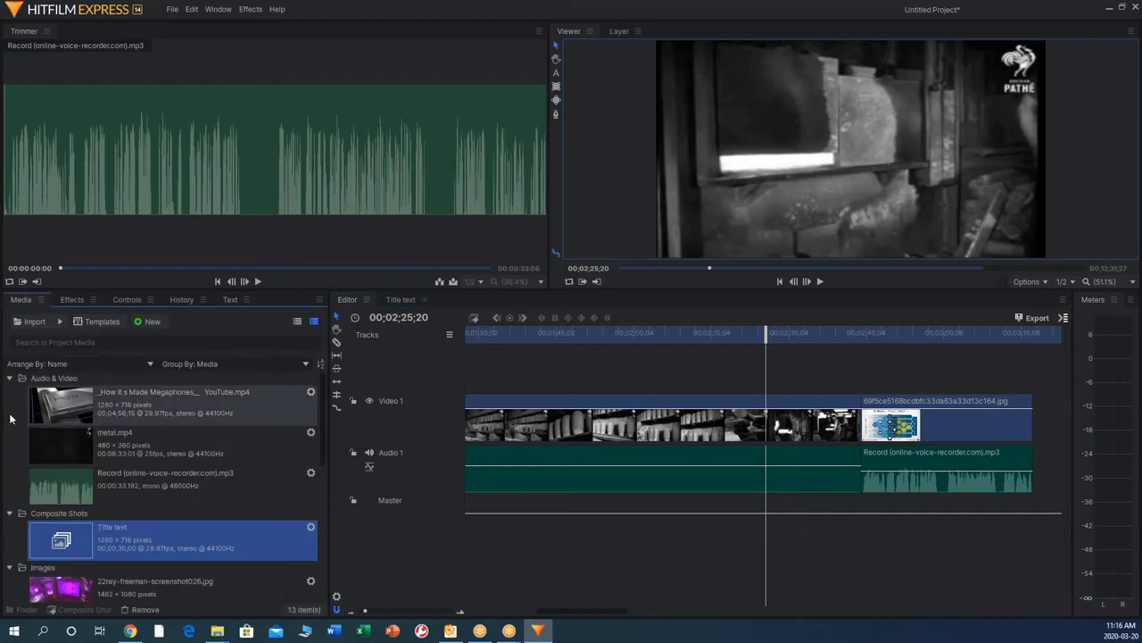
left_click(11, 379)
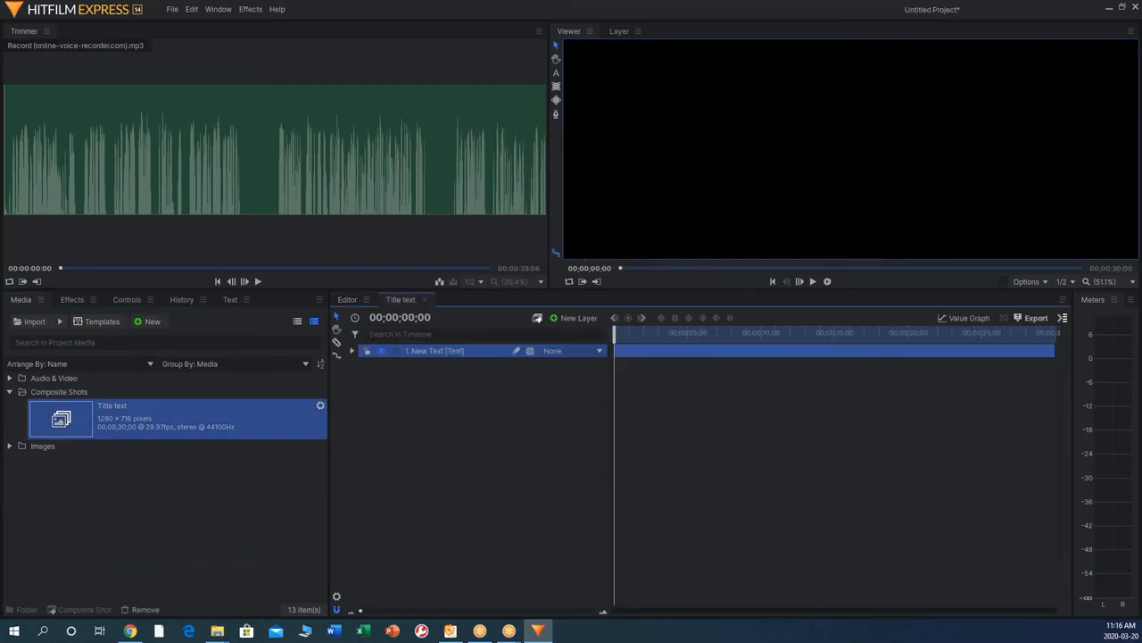
left_click(351, 350)
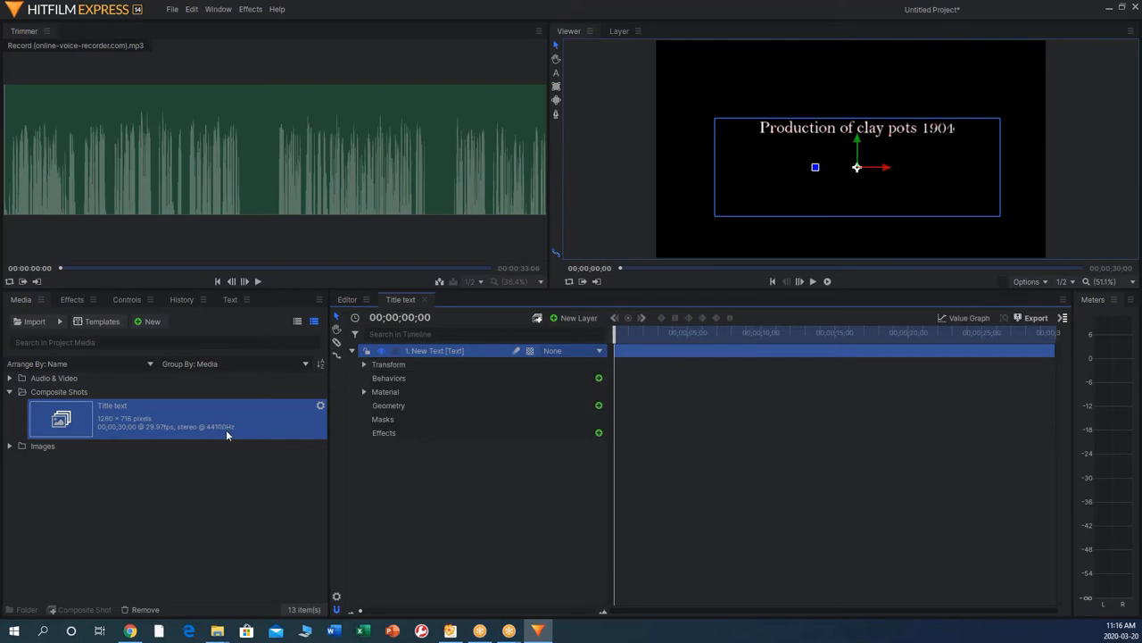
mouse_move(571, 553)
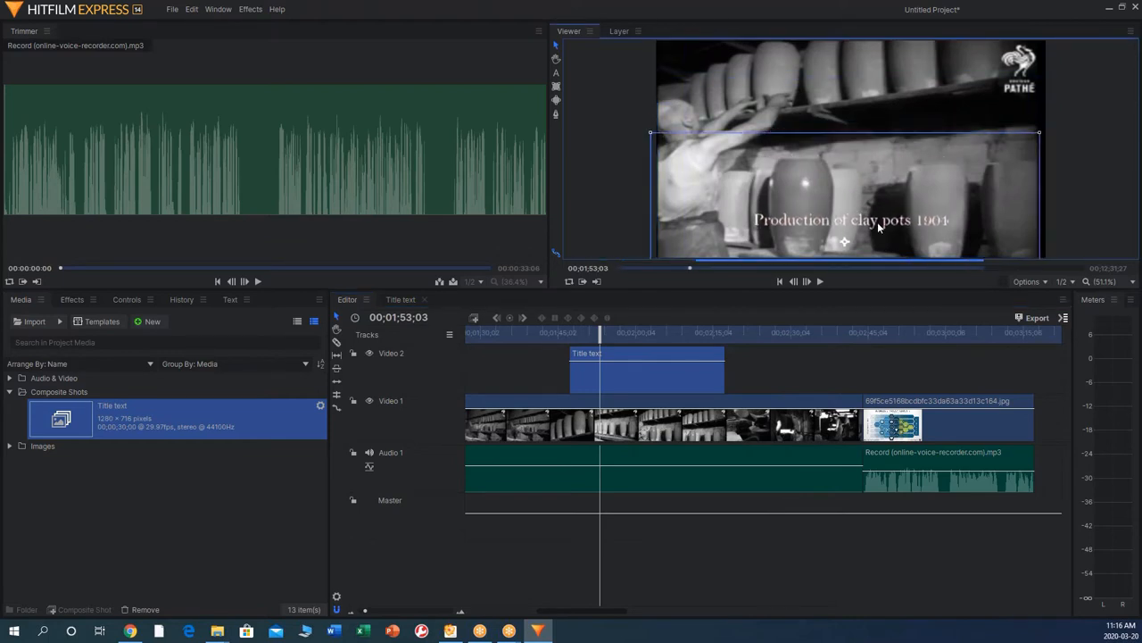
Drag the clay pots caption into the lower right of the footage
left_click_drag(878, 225, 800, 232)
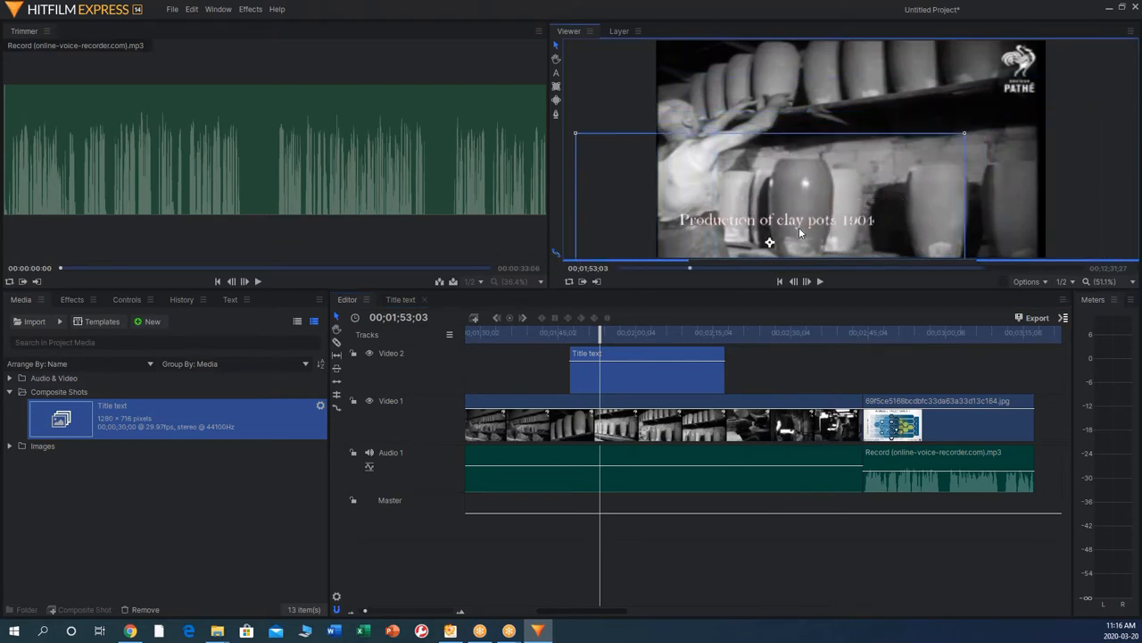
left_click_drag(769, 241, 775, 247)
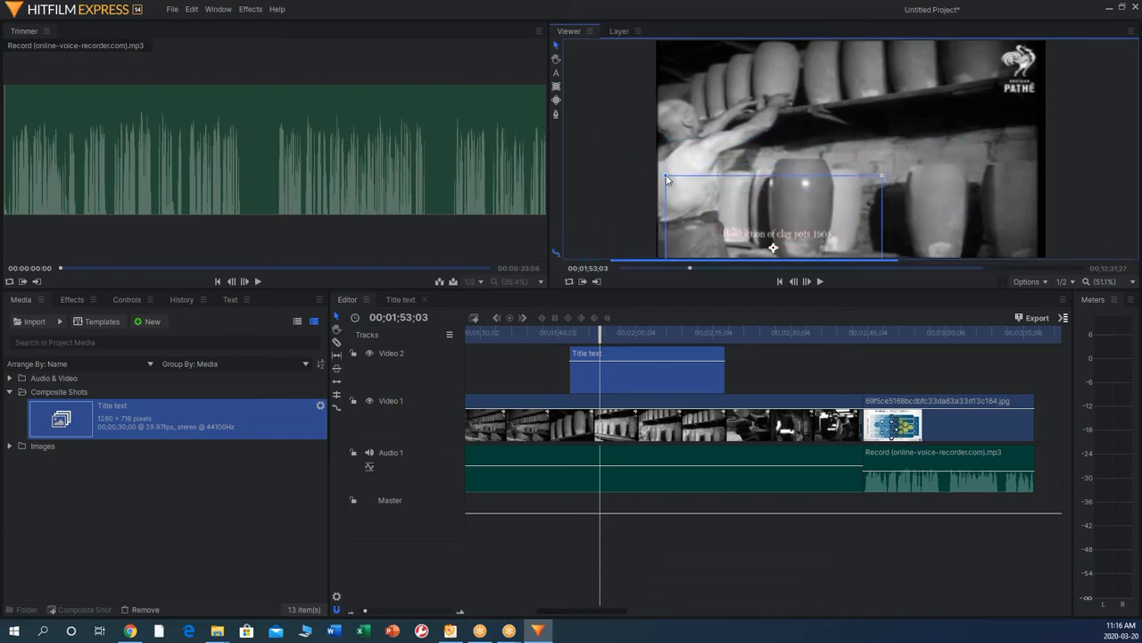
left_click_drag(773, 247, 760, 229)
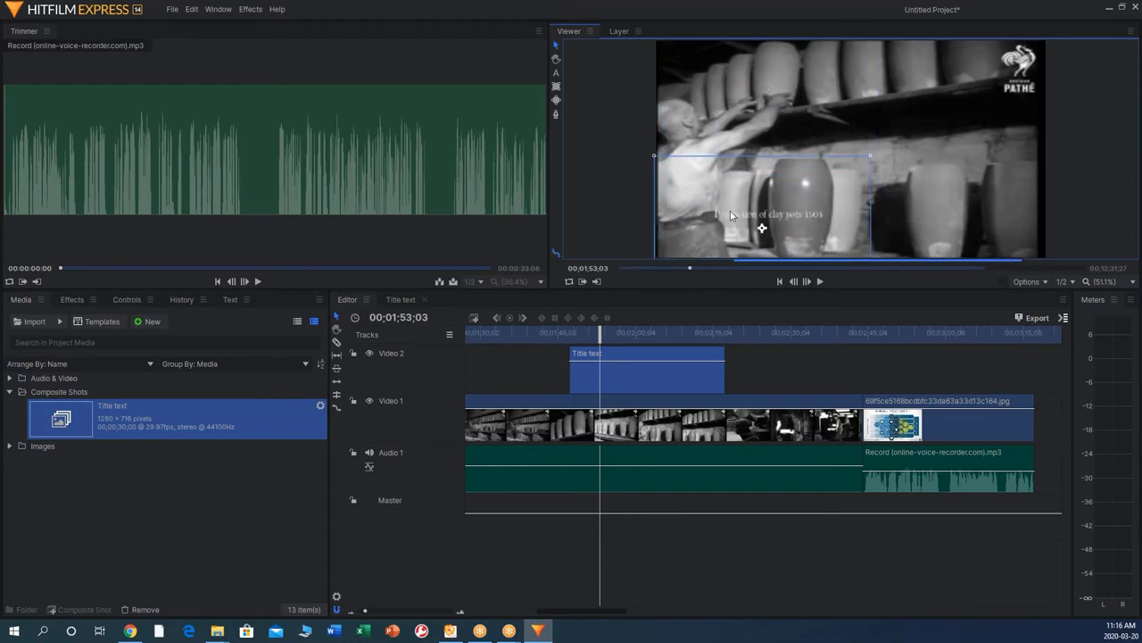
left_click_drag(761, 229, 764, 212)
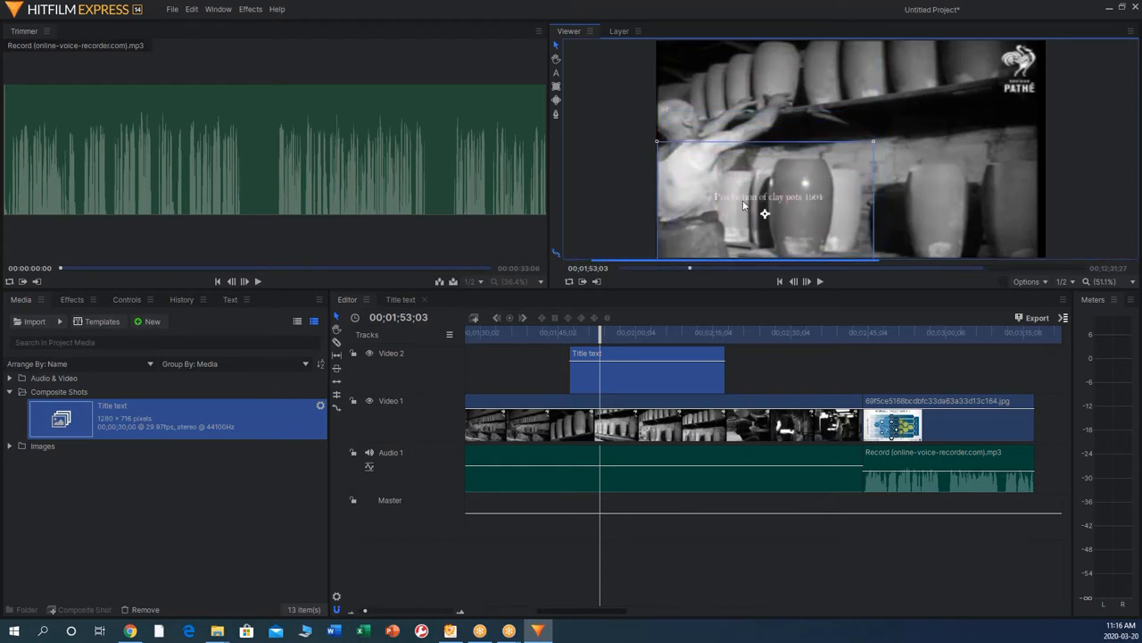
left_click_drag(764, 215, 953, 253)
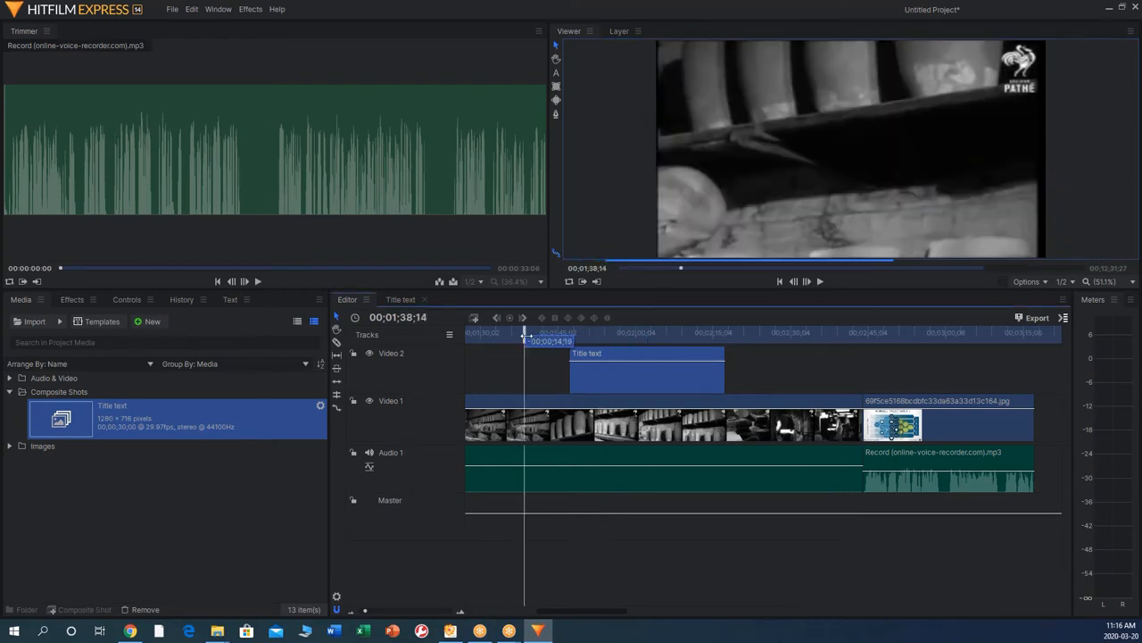
left_click(819, 282)
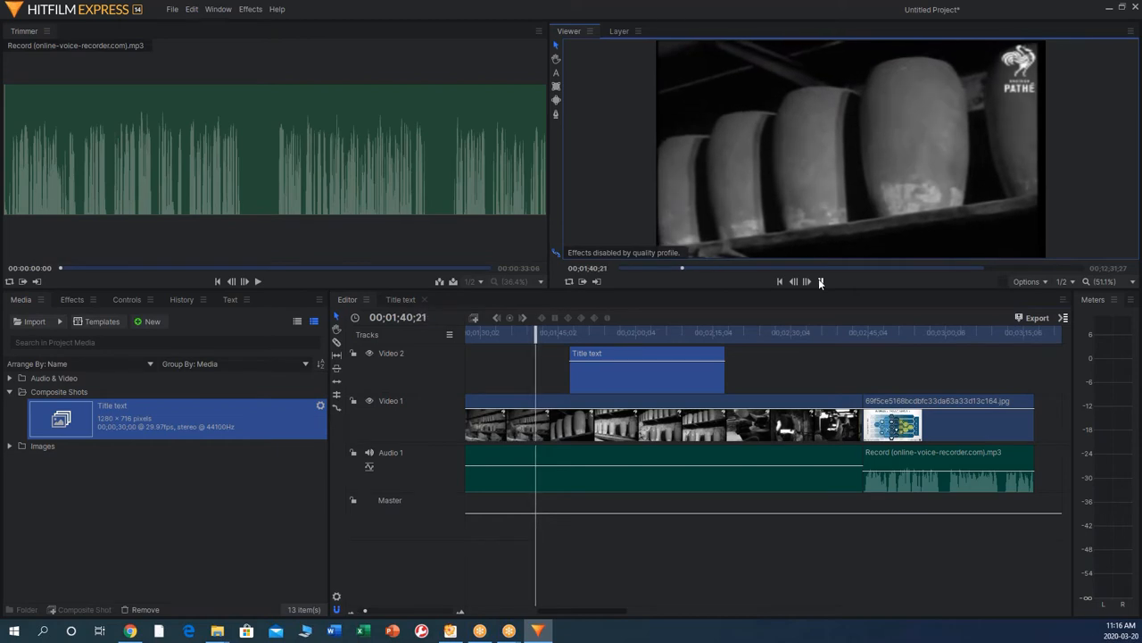
left_click(807, 282)
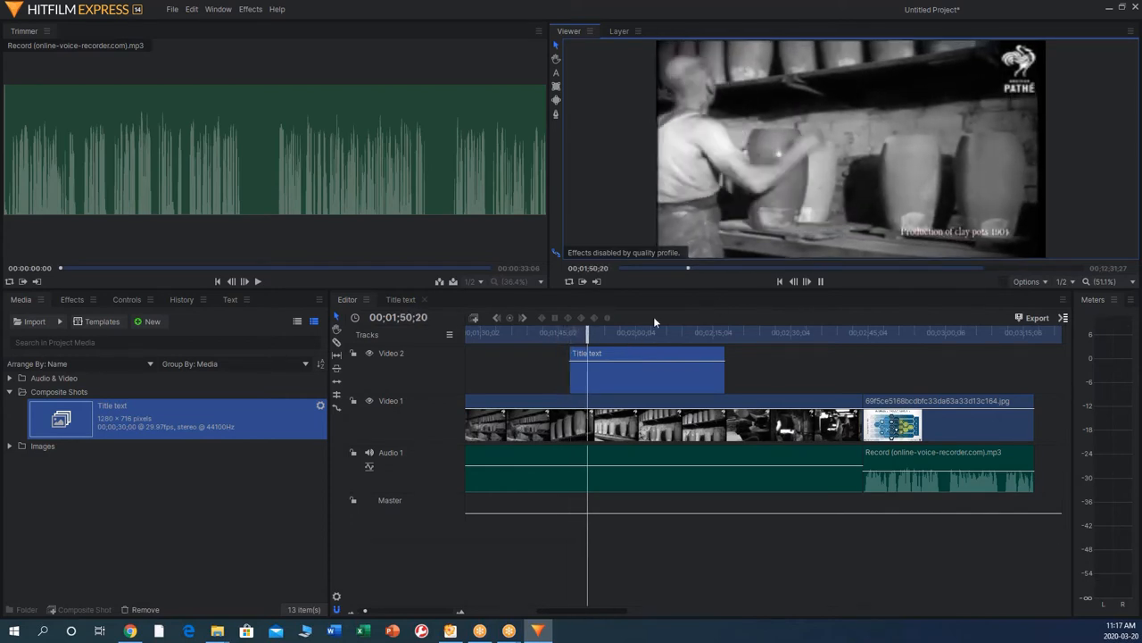
left_click(807, 282)
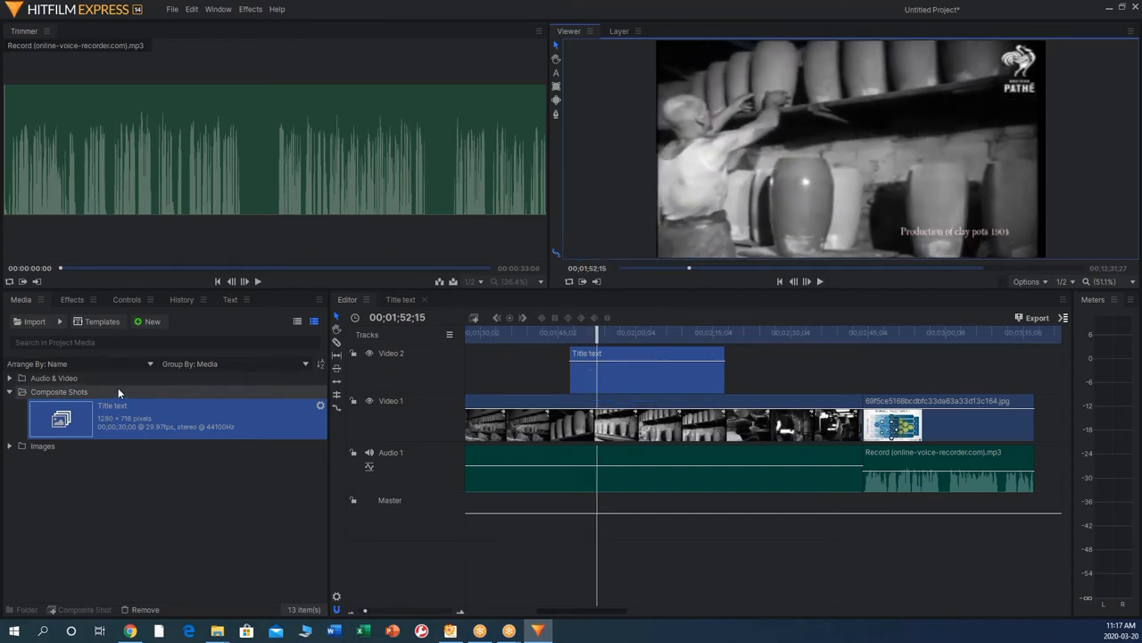
Create a new black plane named New Plane 1 via New > Plane
left_click(152, 322)
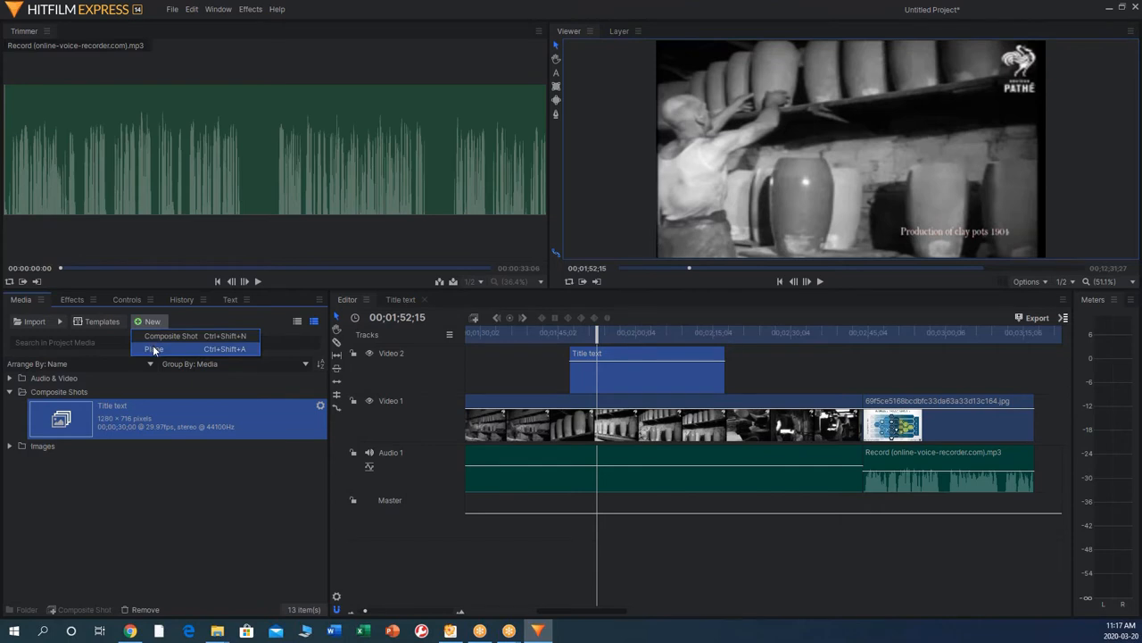
left_click(153, 348)
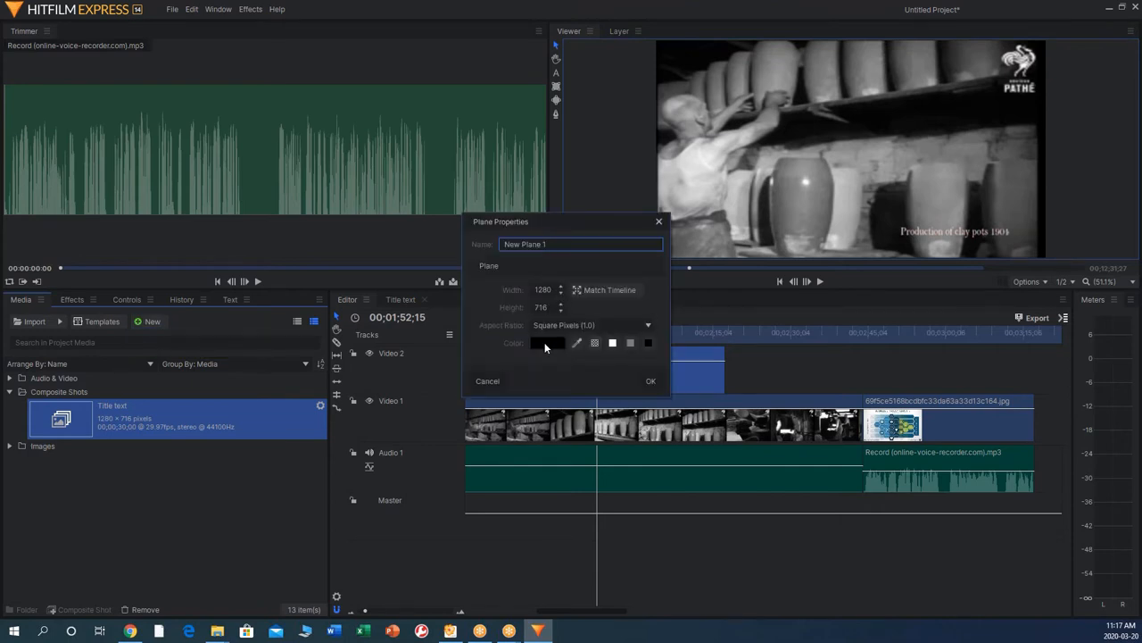
left_click(550, 343)
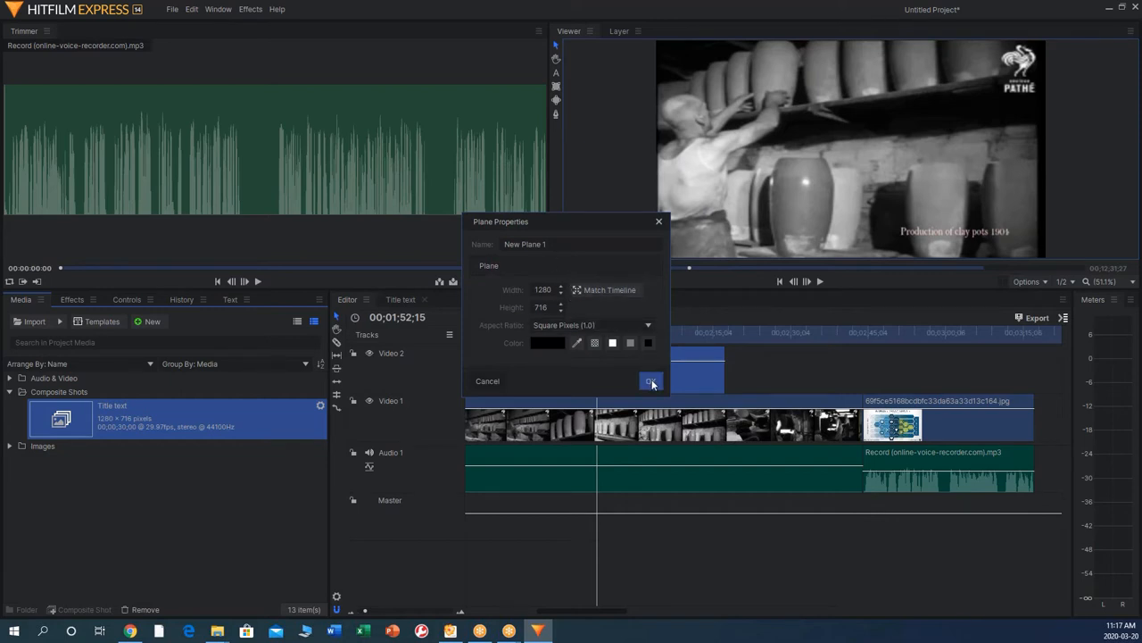
left_click(652, 382)
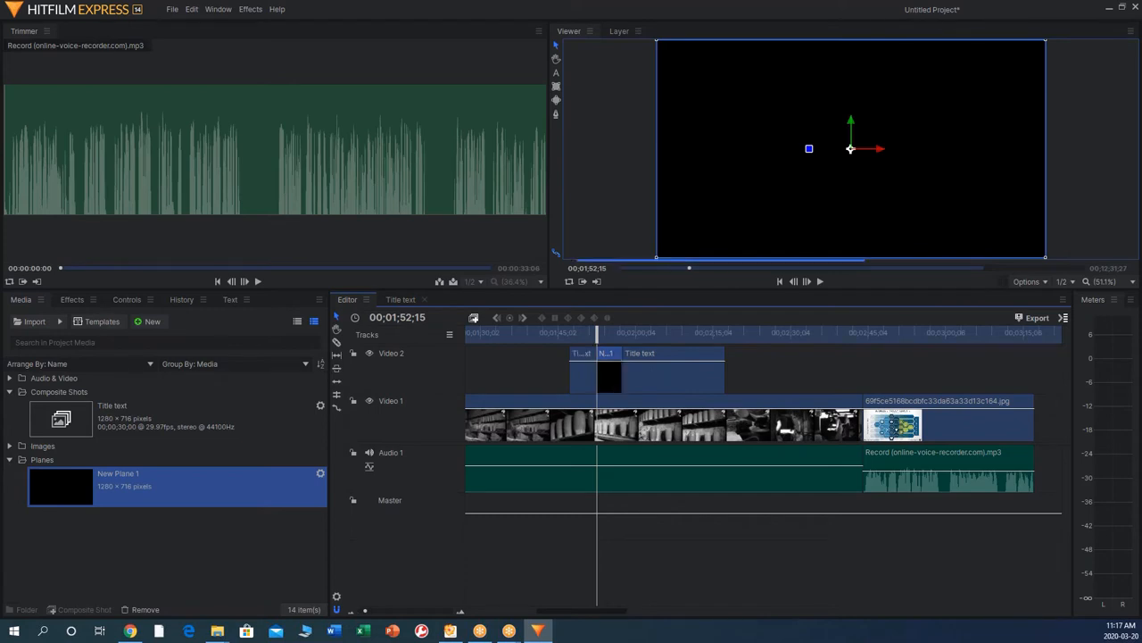
Insert a new video track and place New Plane 1 on it below the title
right_click(391, 353)
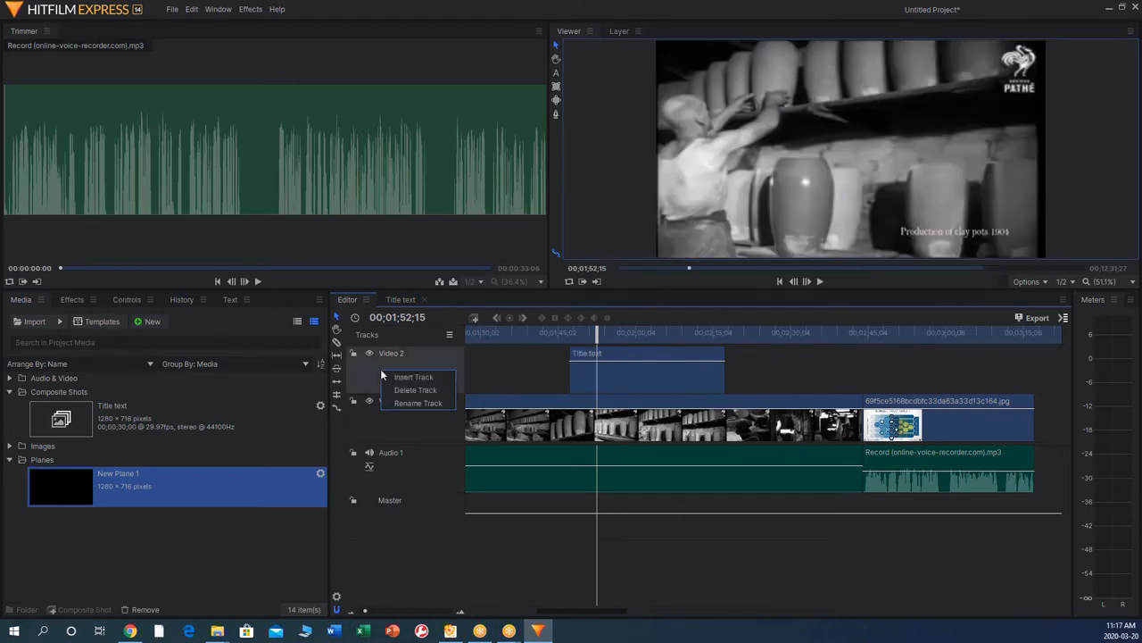
left_click(416, 389)
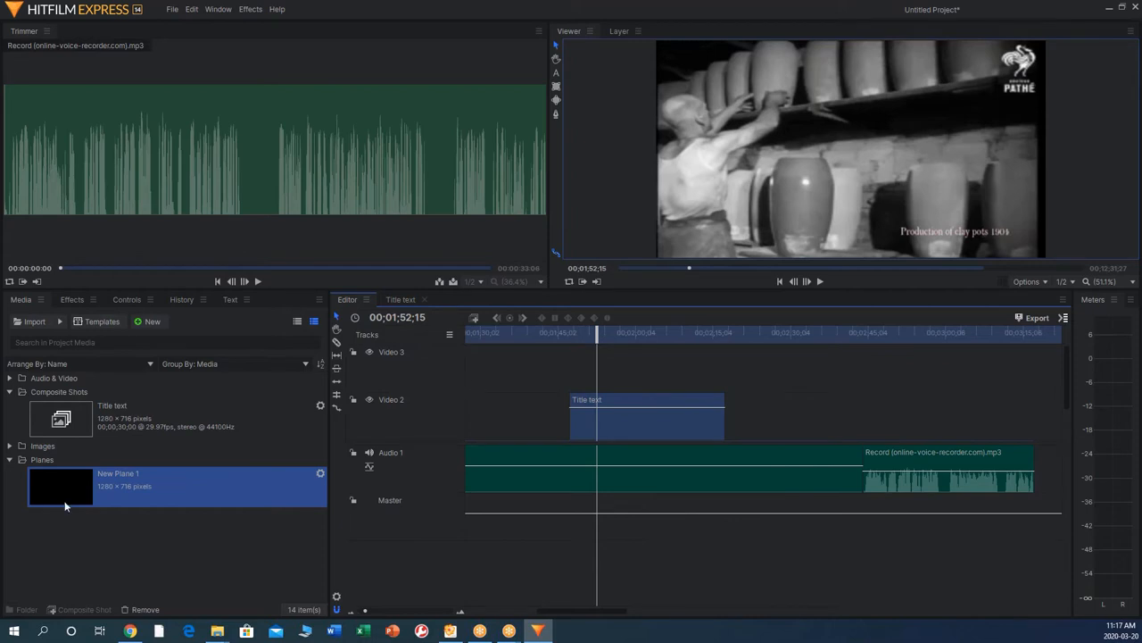
left_click_drag(61, 485, 629, 361)
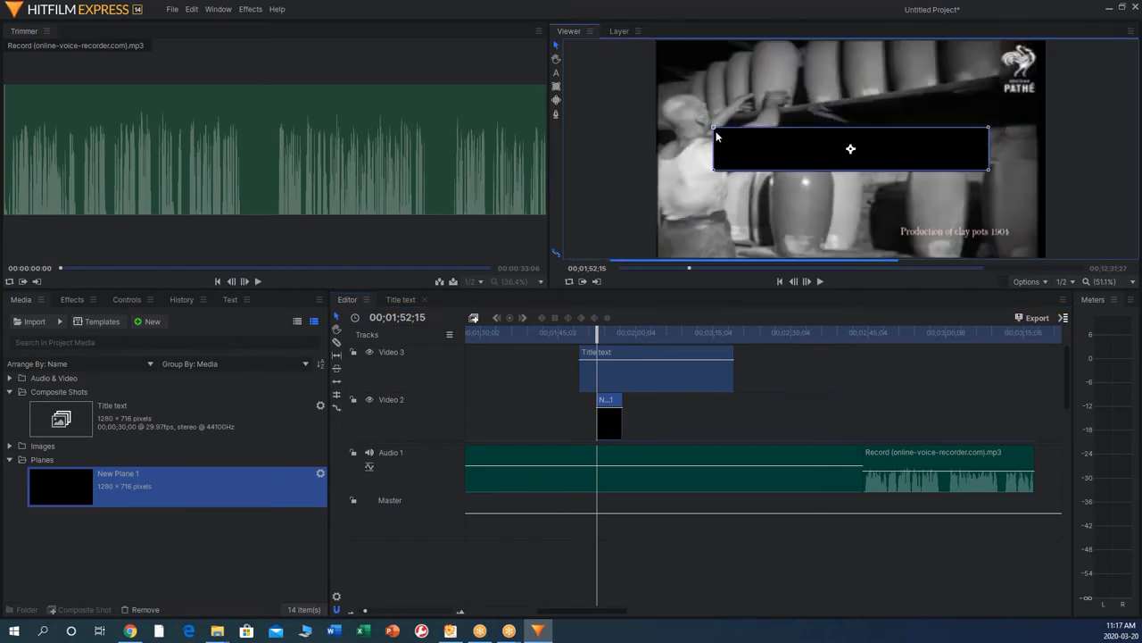
Scale the black plane into a thin strip and move it behind the 'Production of clay pots 1909' caption
left_click_drag(849, 150, 854, 152)
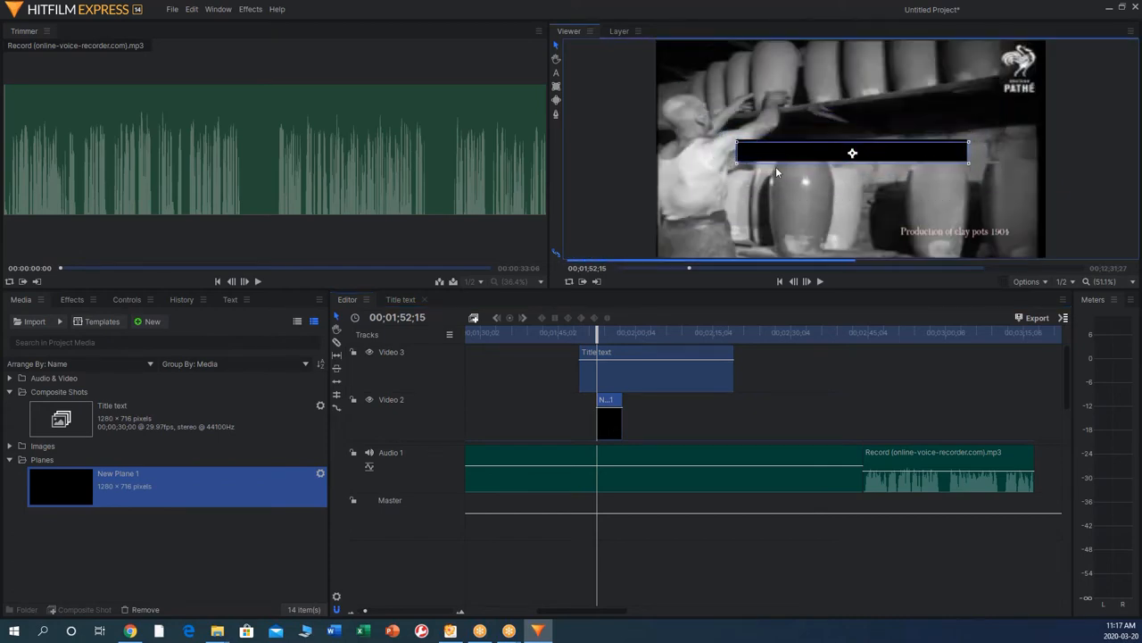
left_click_drag(853, 152, 914, 230)
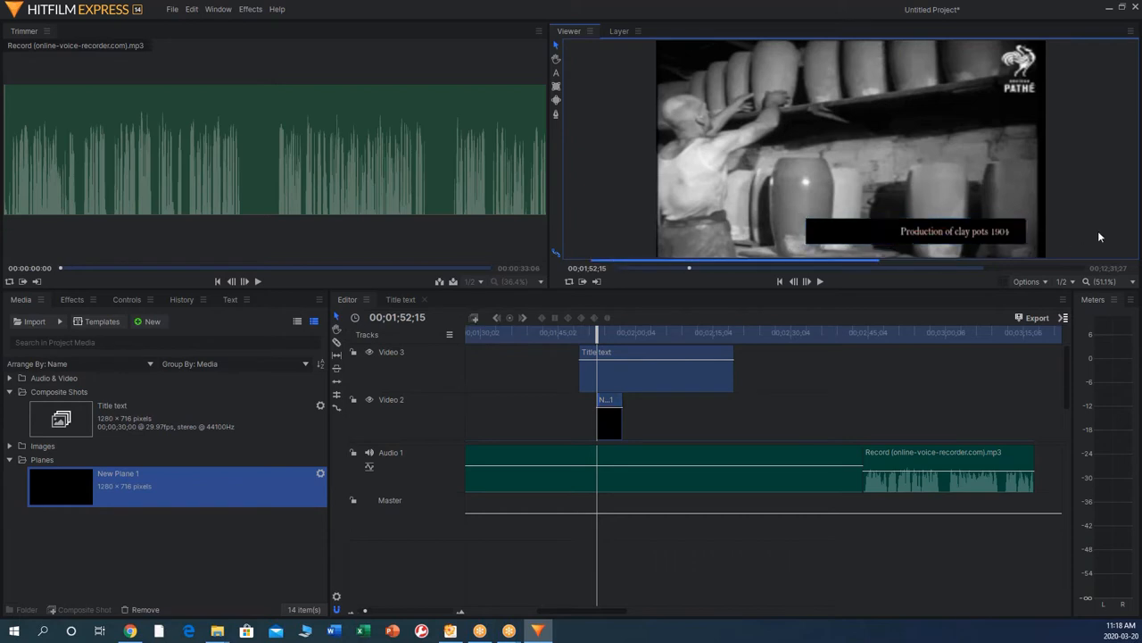
left_click(910, 231)
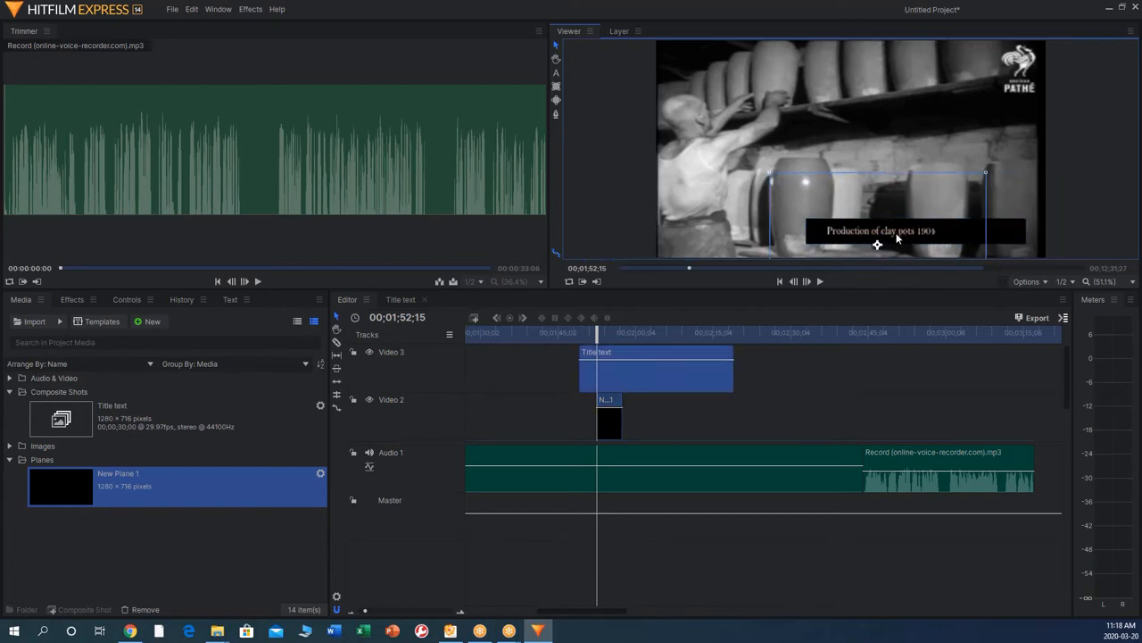
left_click(878, 242)
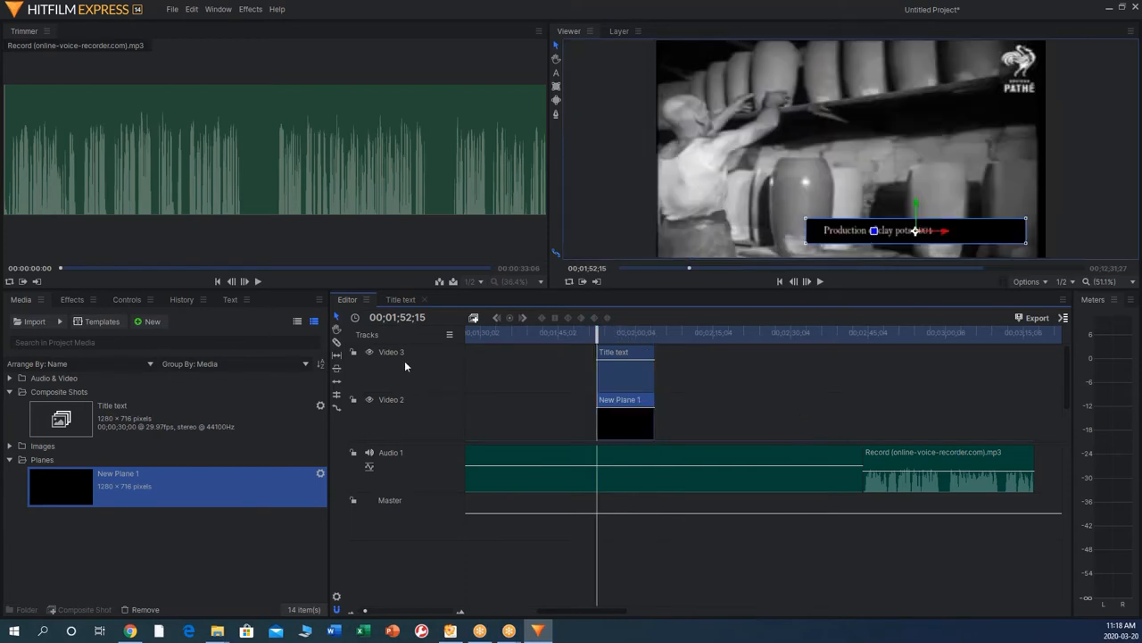
mouse_move(418, 373)
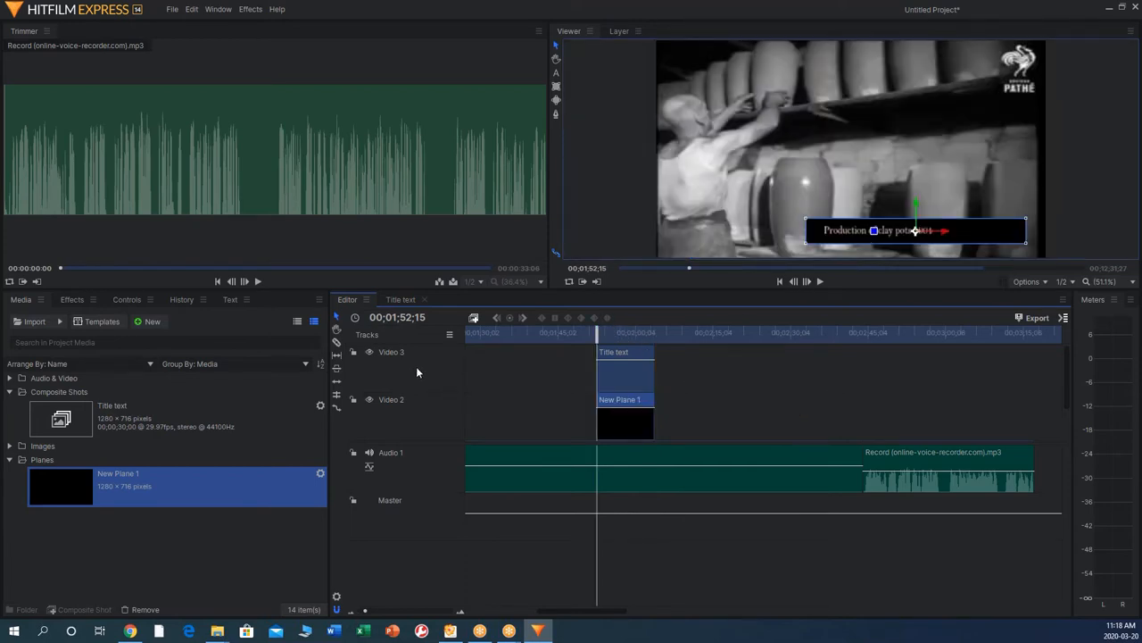
mouse_move(450, 364)
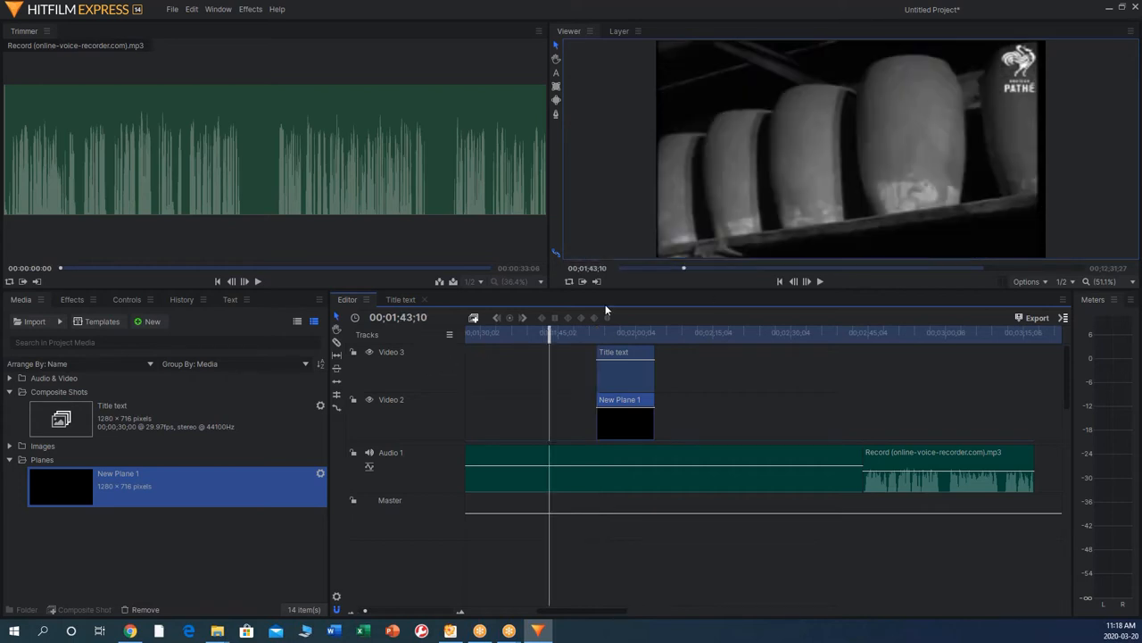
left_click(807, 282)
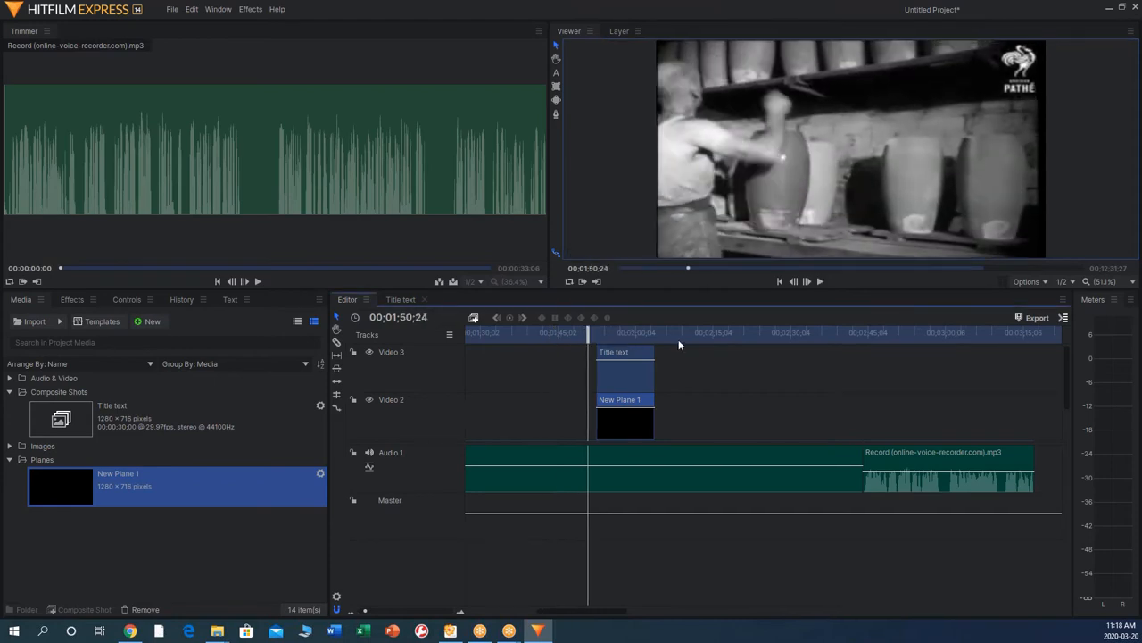
left_click(806, 282)
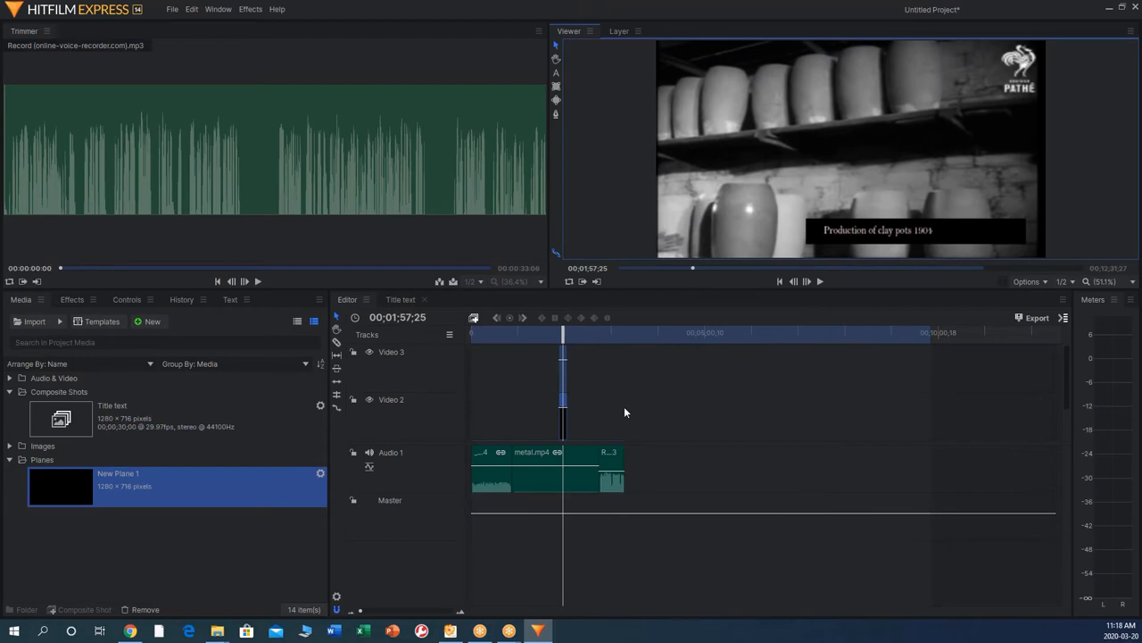
mouse_move(621, 375)
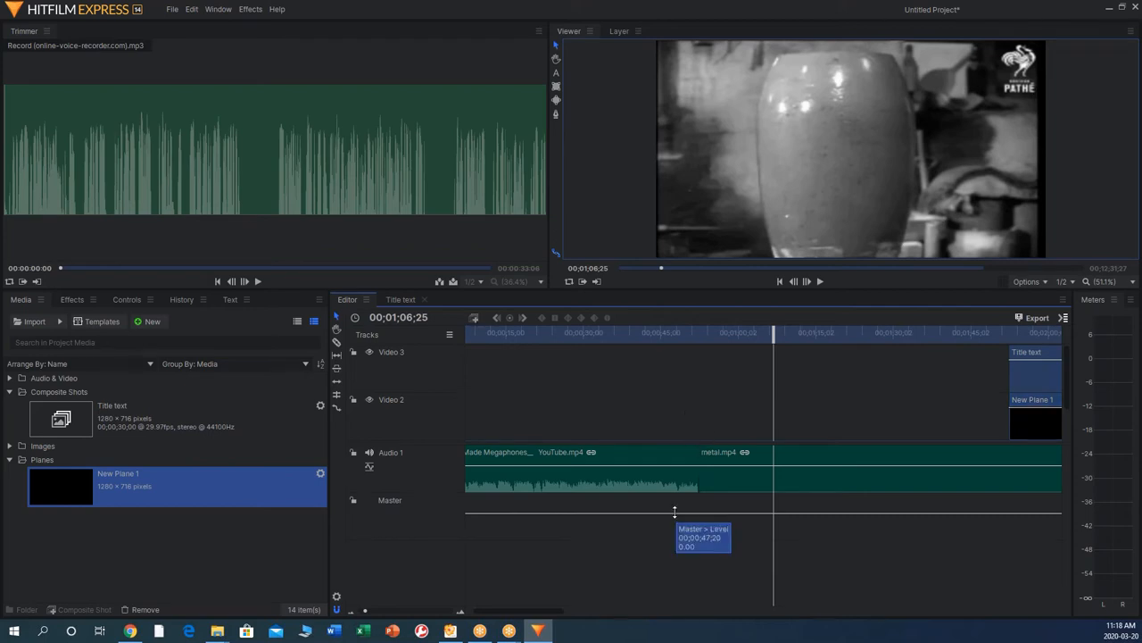
mouse_move(643, 443)
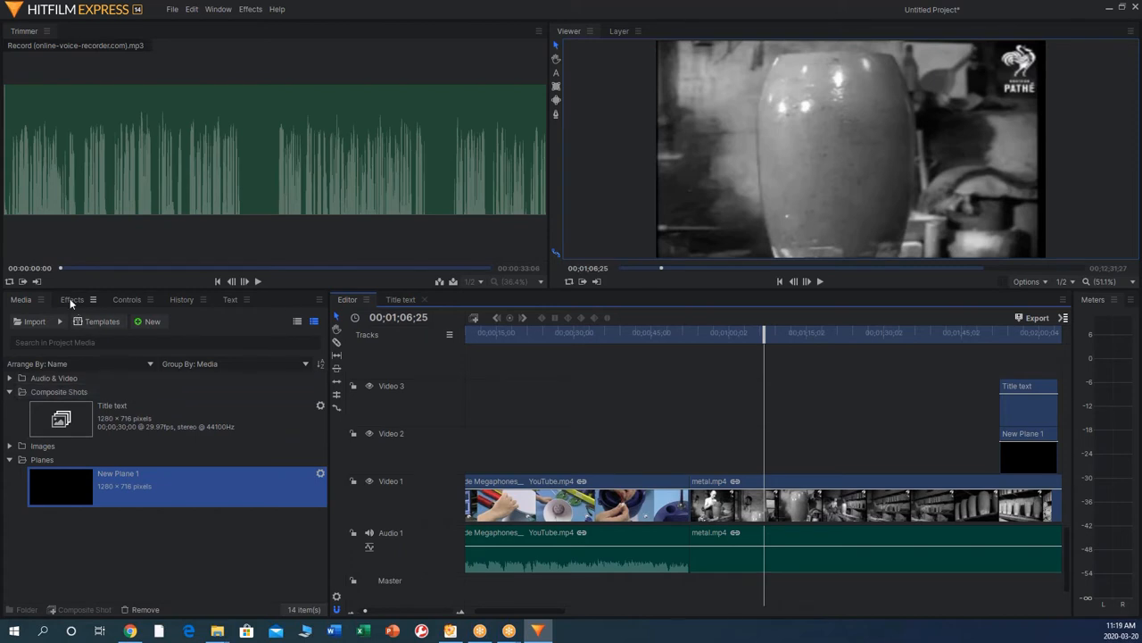
Locate Linear Wipe under Transitions - Video > Wipe in the Effects panel for the cut to metal.mp4
left_click(71, 300)
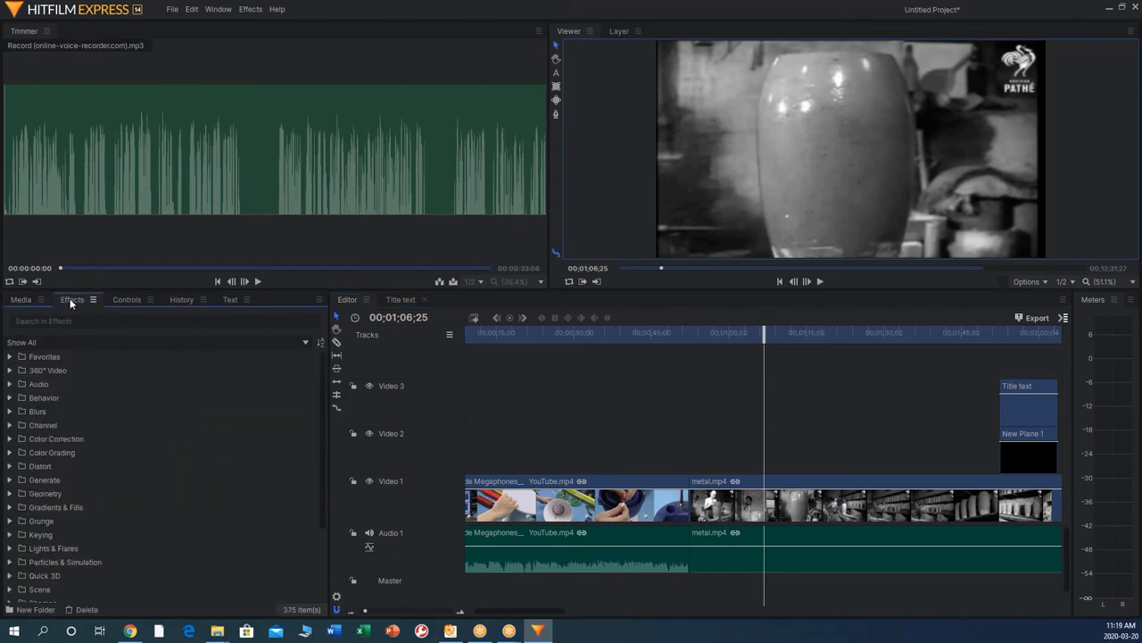
mouse_move(139, 425)
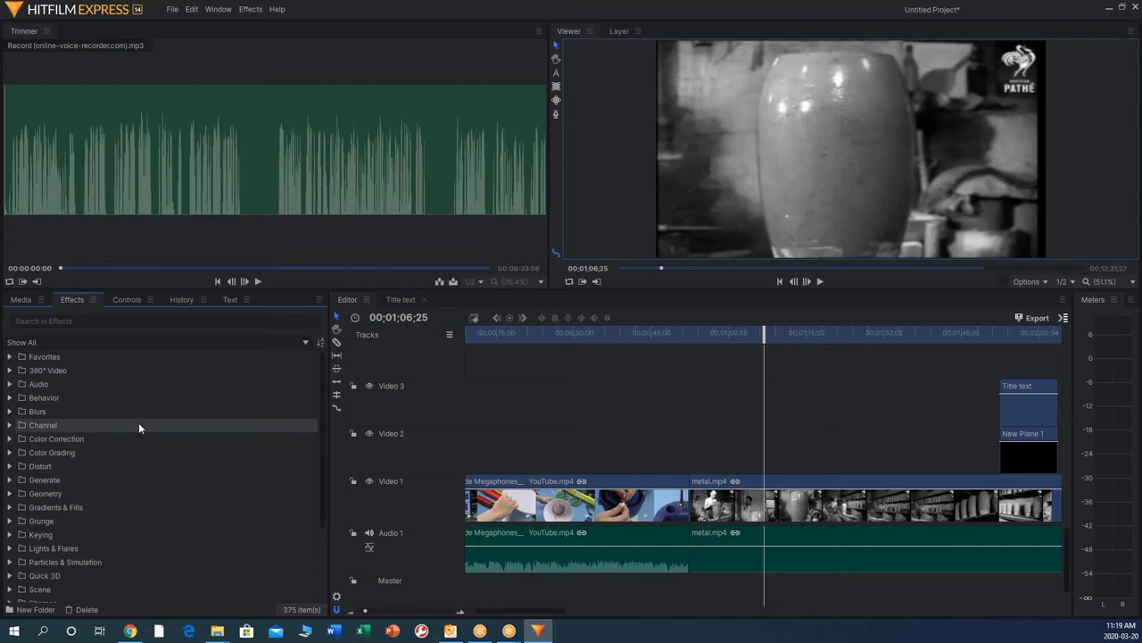
mouse_move(114, 439)
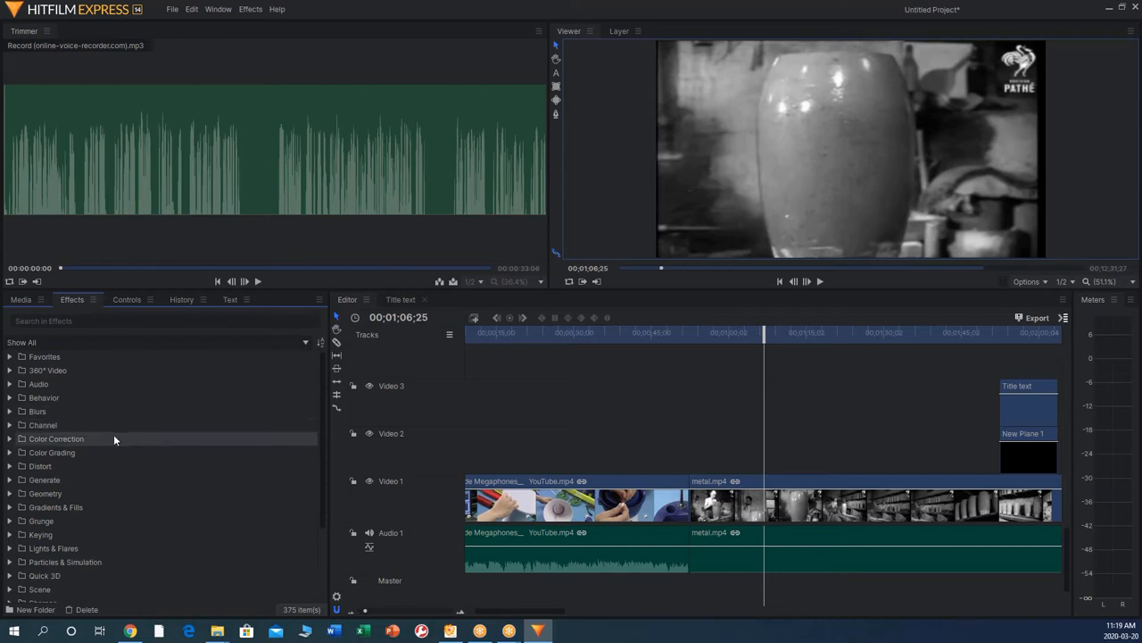
mouse_move(89, 521)
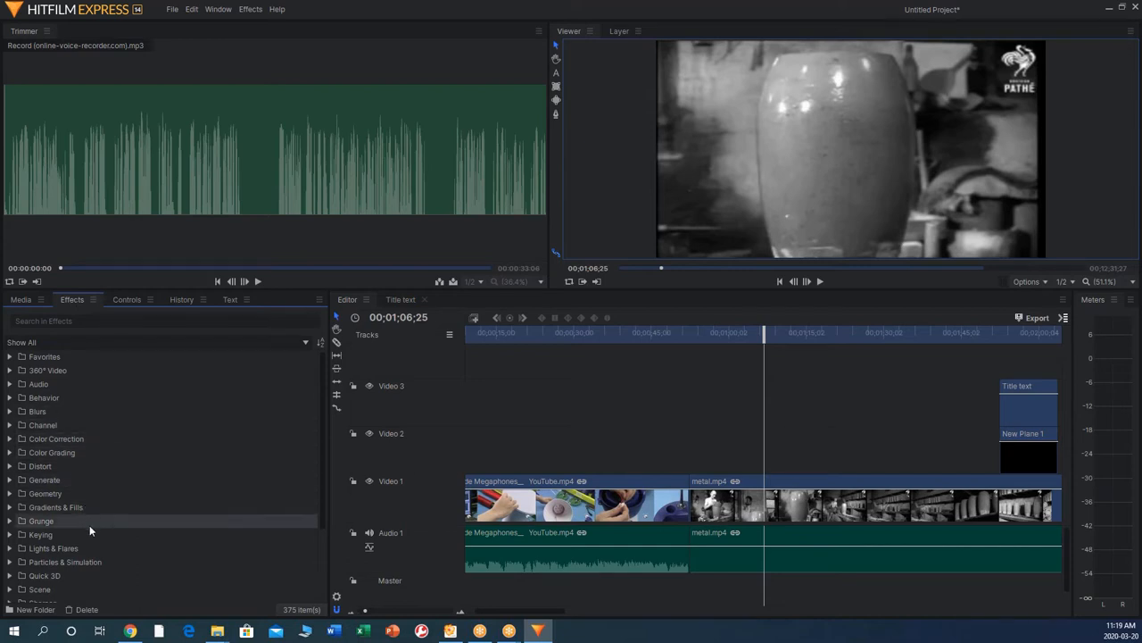
scroll("down", 3)
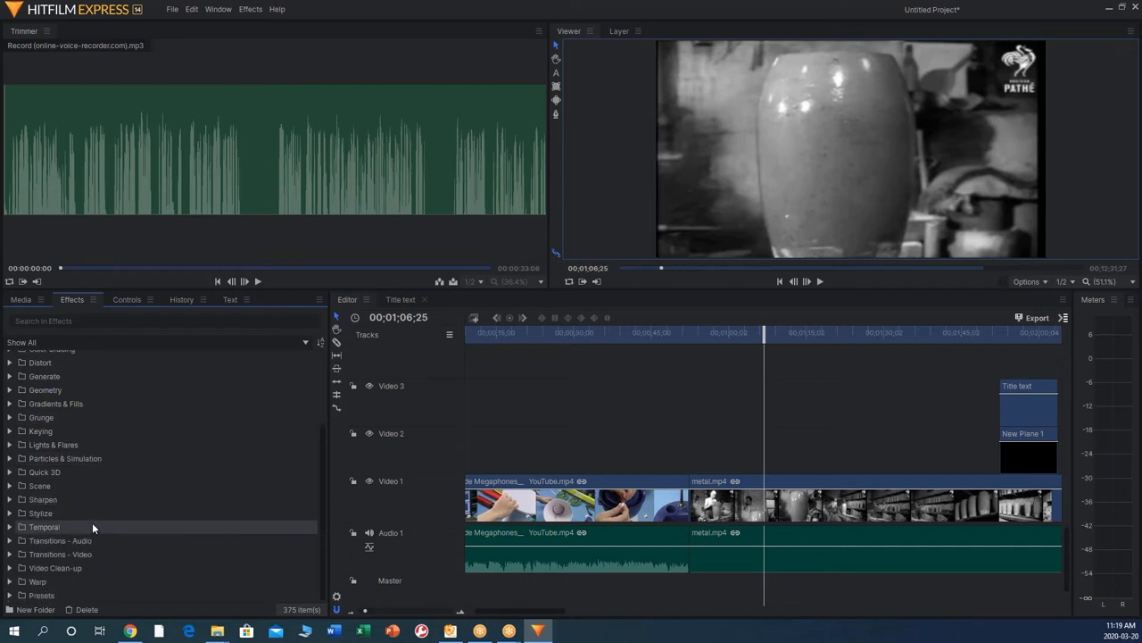
left_click(61, 553)
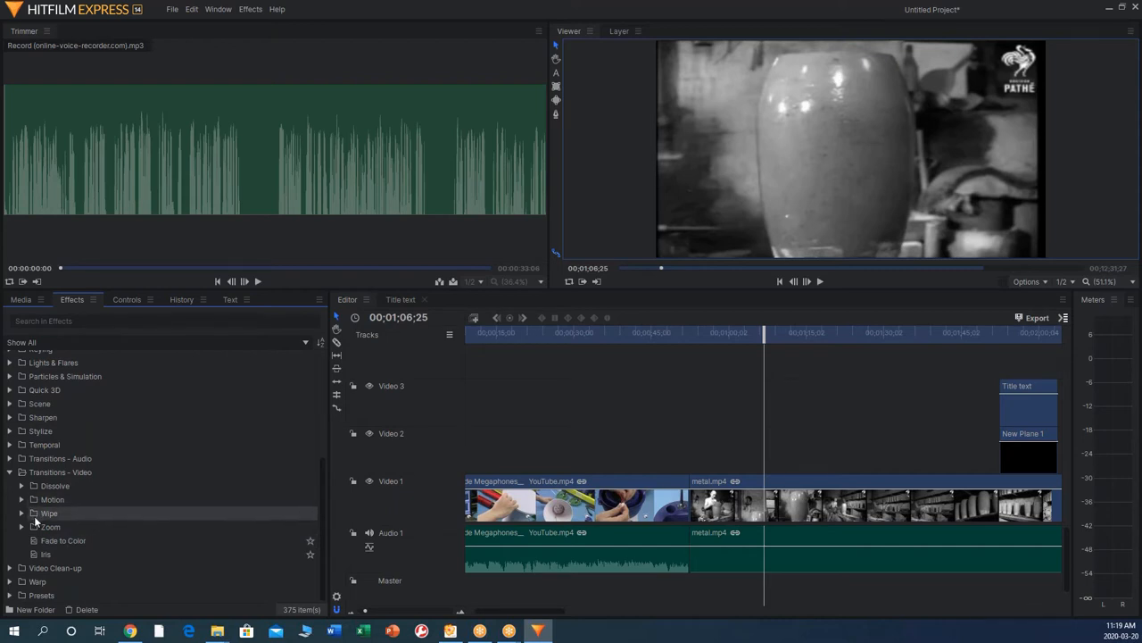
left_click(50, 513)
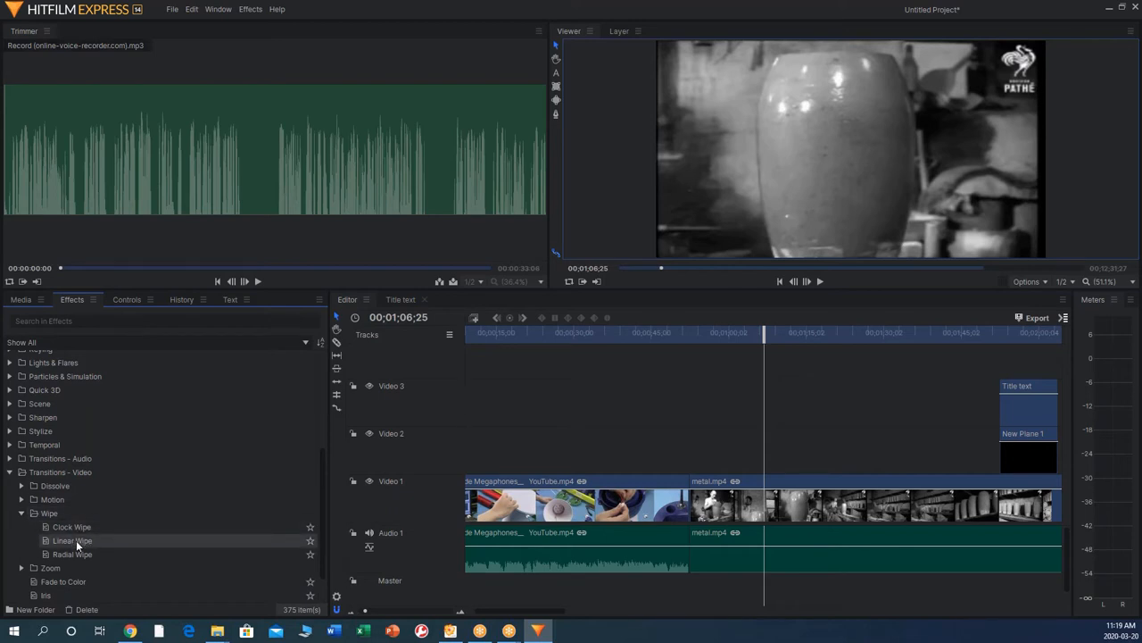
left_click(71, 539)
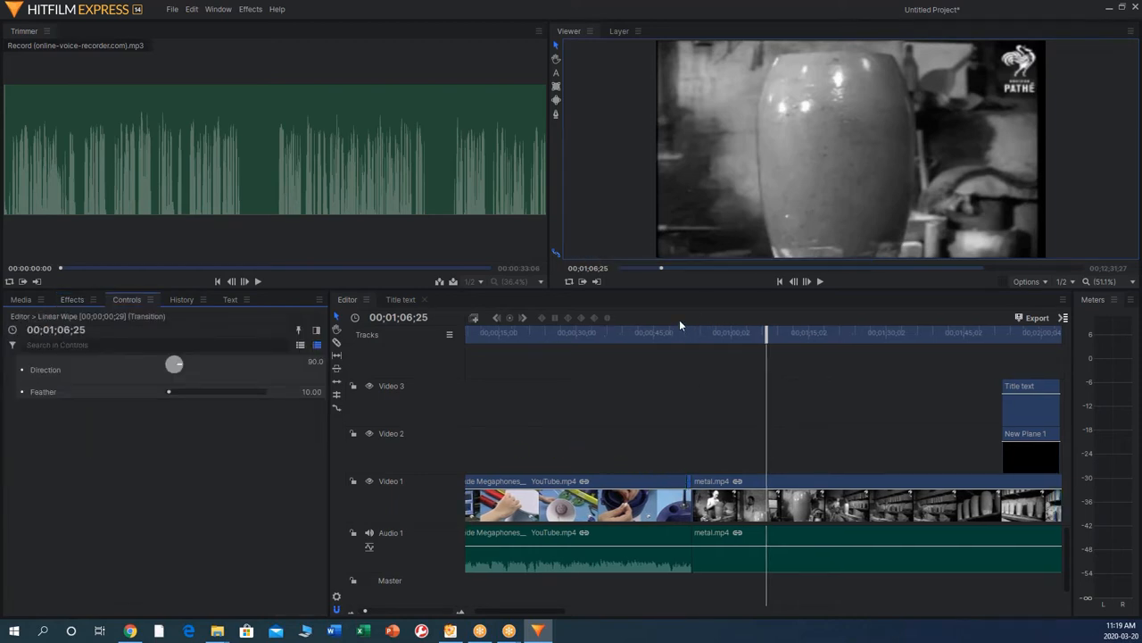
left_click(671, 332)
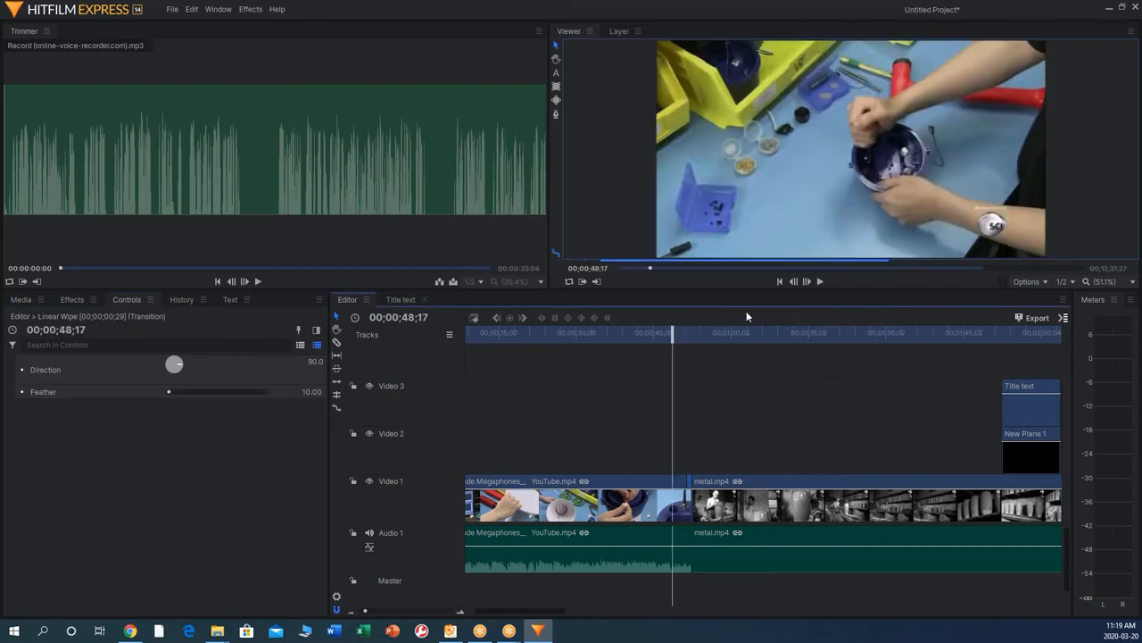
left_click(806, 282)
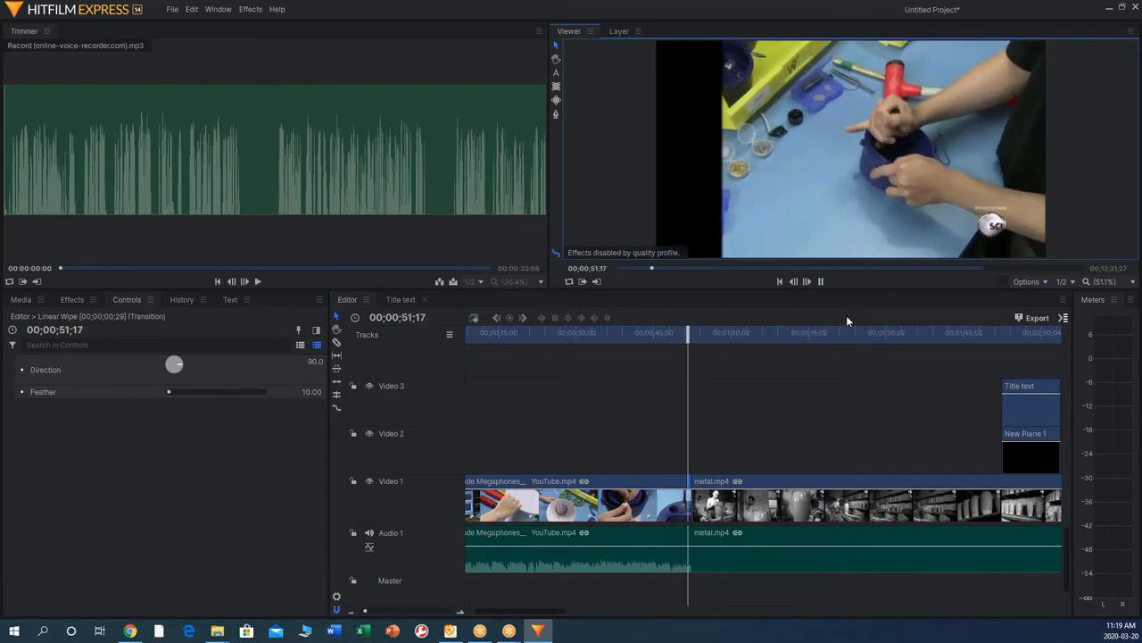
left_click(698, 332)
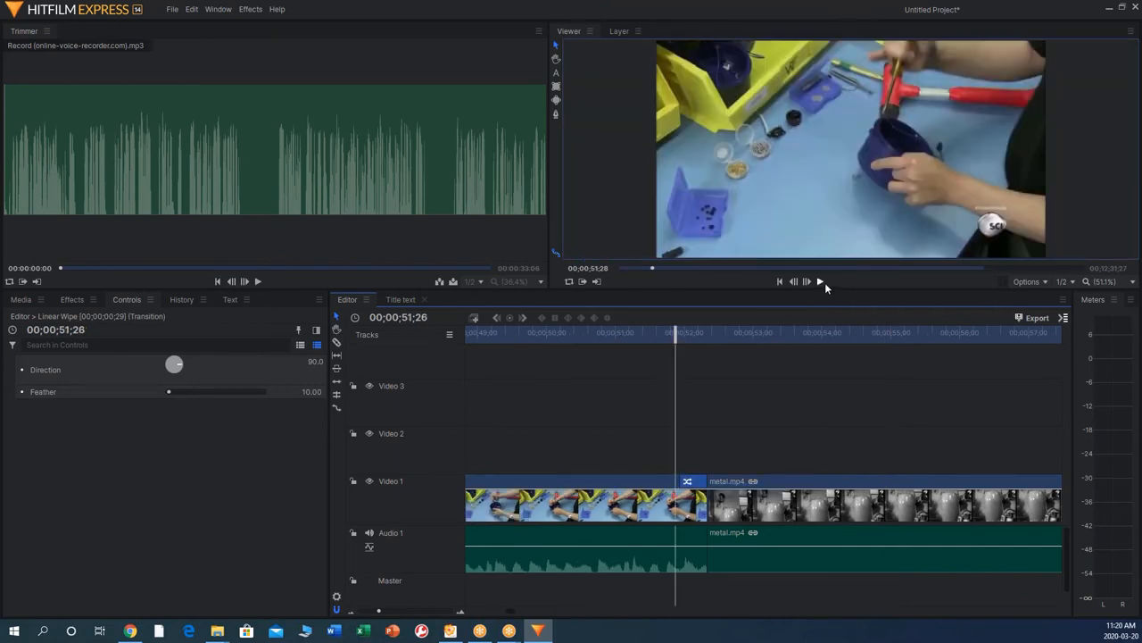
left_click(817, 282)
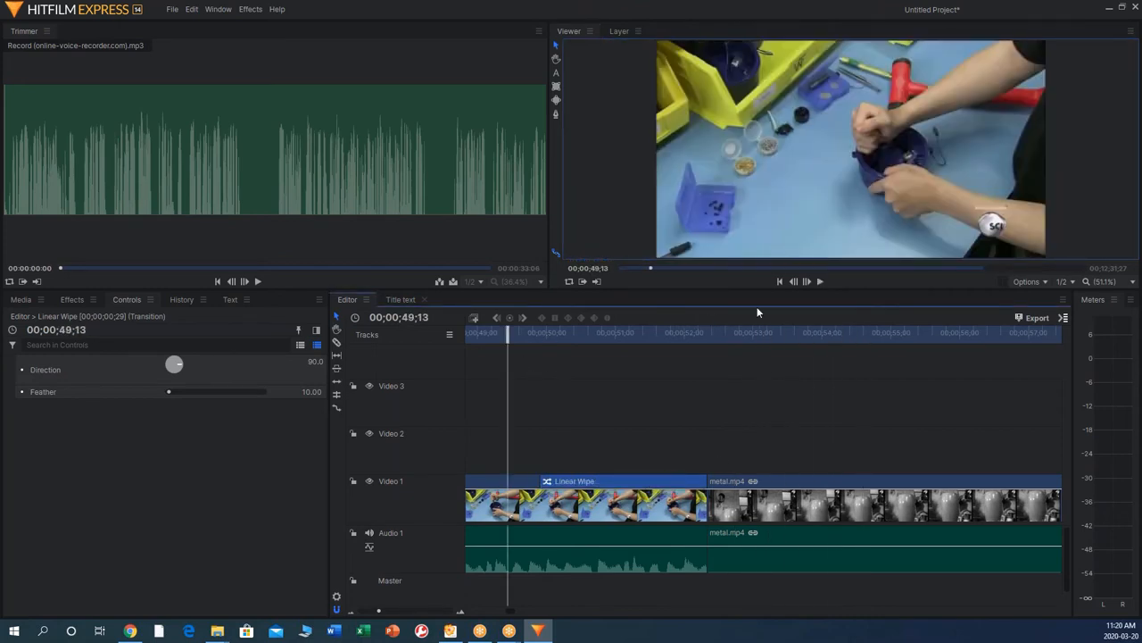
left_click(807, 282)
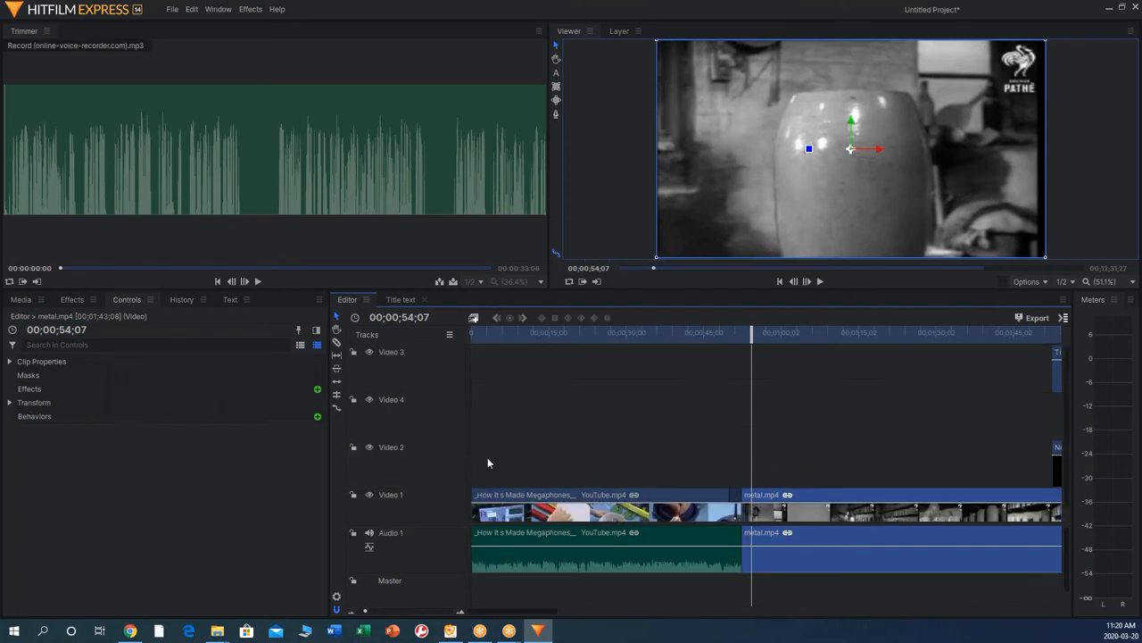
mouse_move(810, 500)
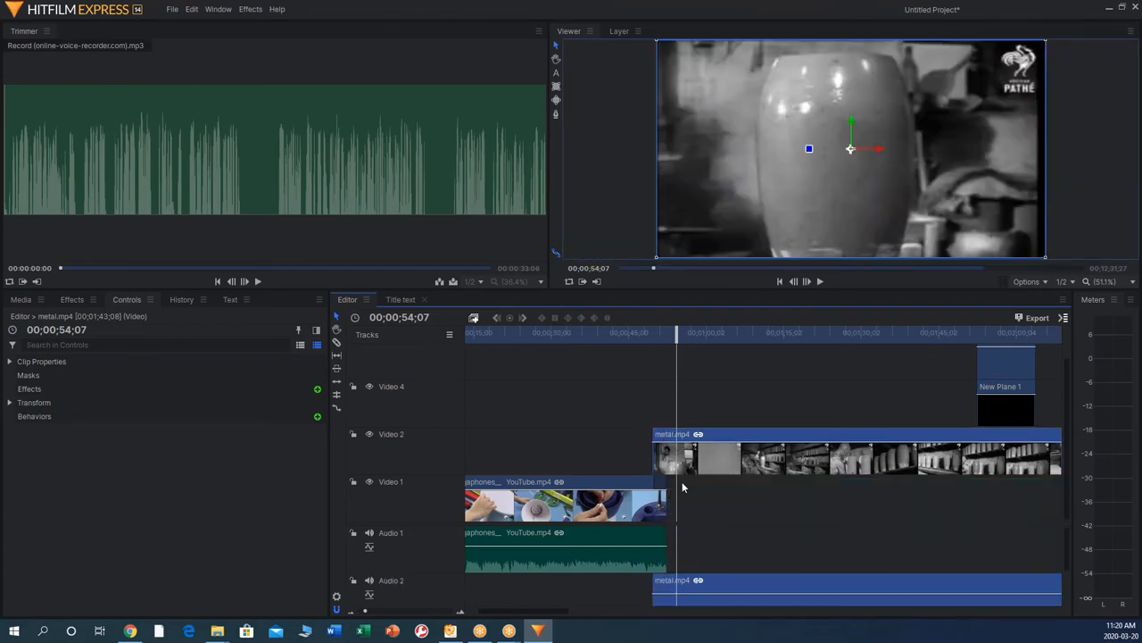
mouse_move(634, 407)
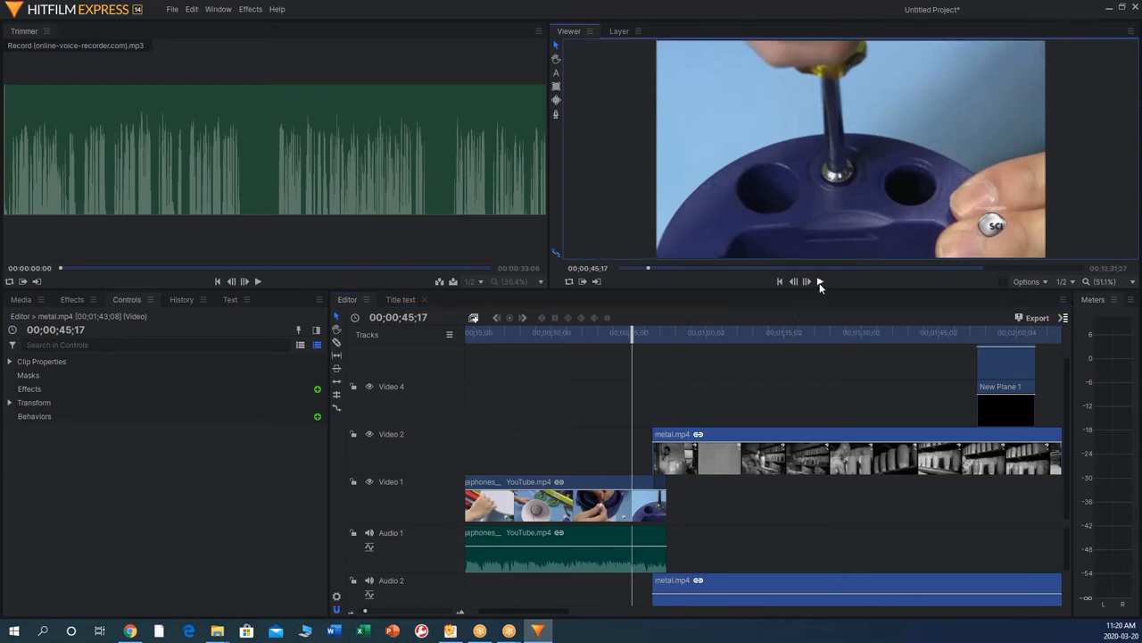
Preview the first clip on Video 2 overlapping the start of metal.mp4
left_click(807, 282)
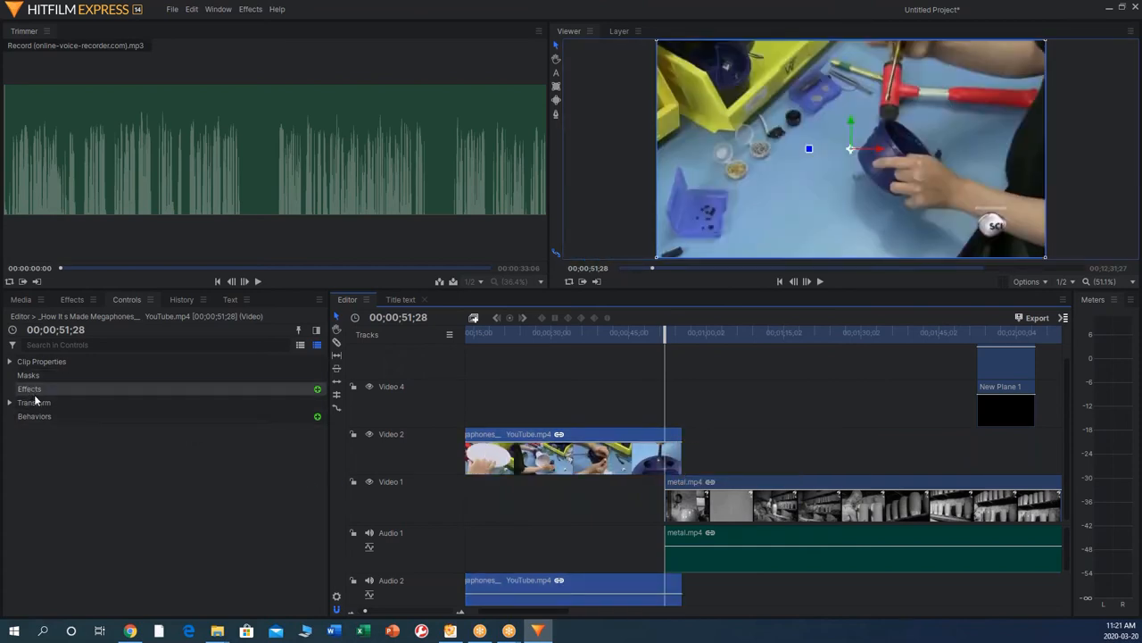
left_click(71, 300)
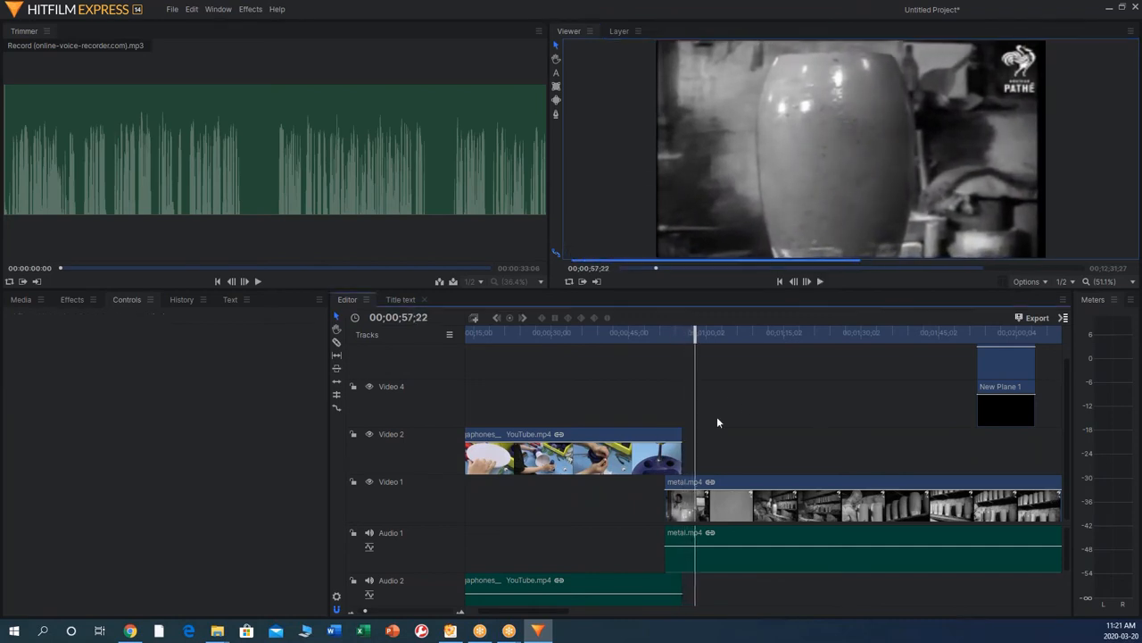
Locate Additive Dissolve under Transitions - Video > Dissolve in the Effects panel
left_click(72, 300)
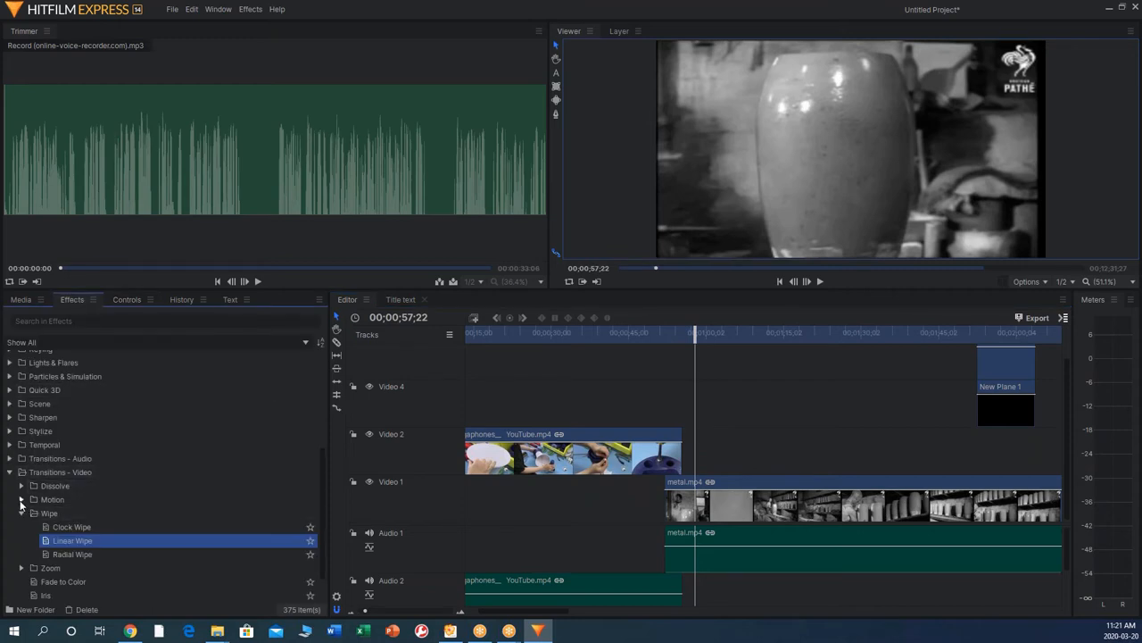
left_click(22, 500)
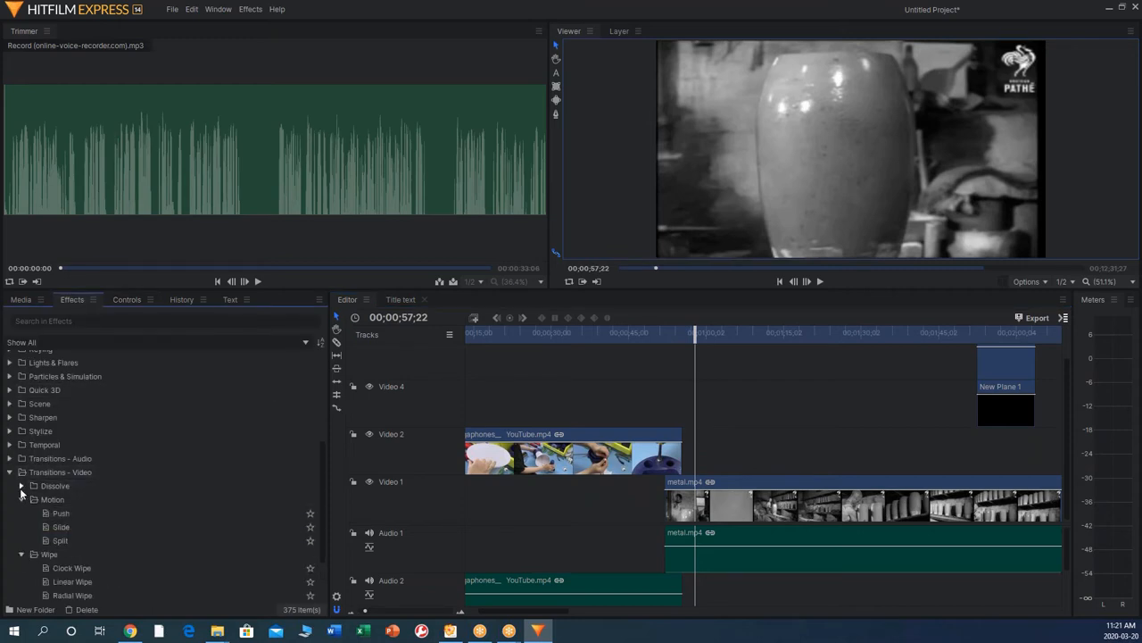
left_click(21, 486)
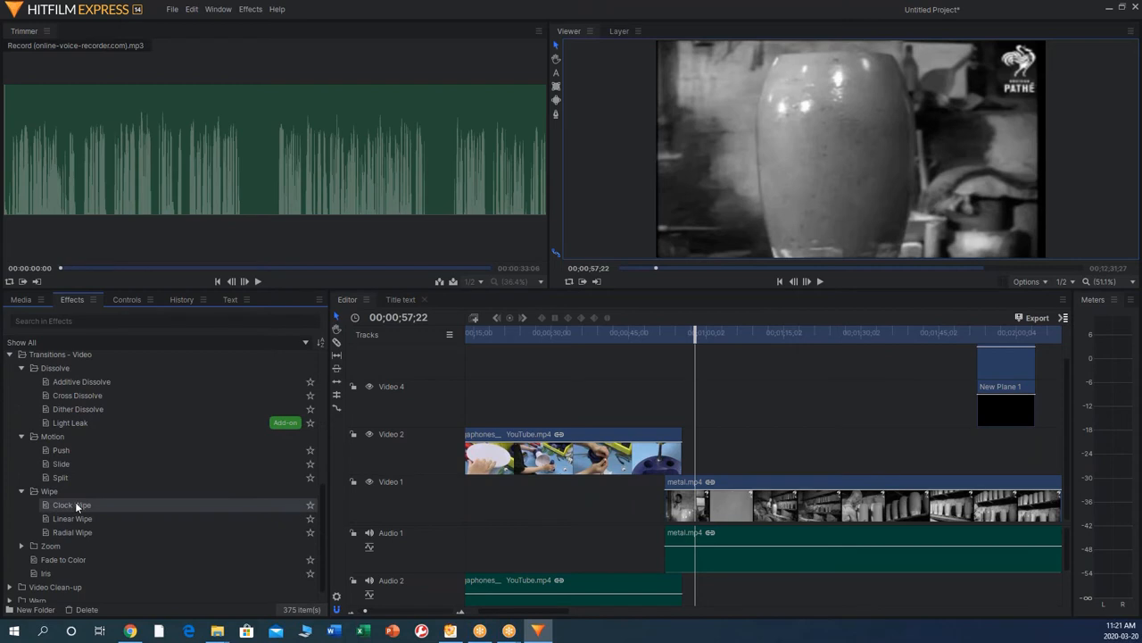
mouse_move(87, 531)
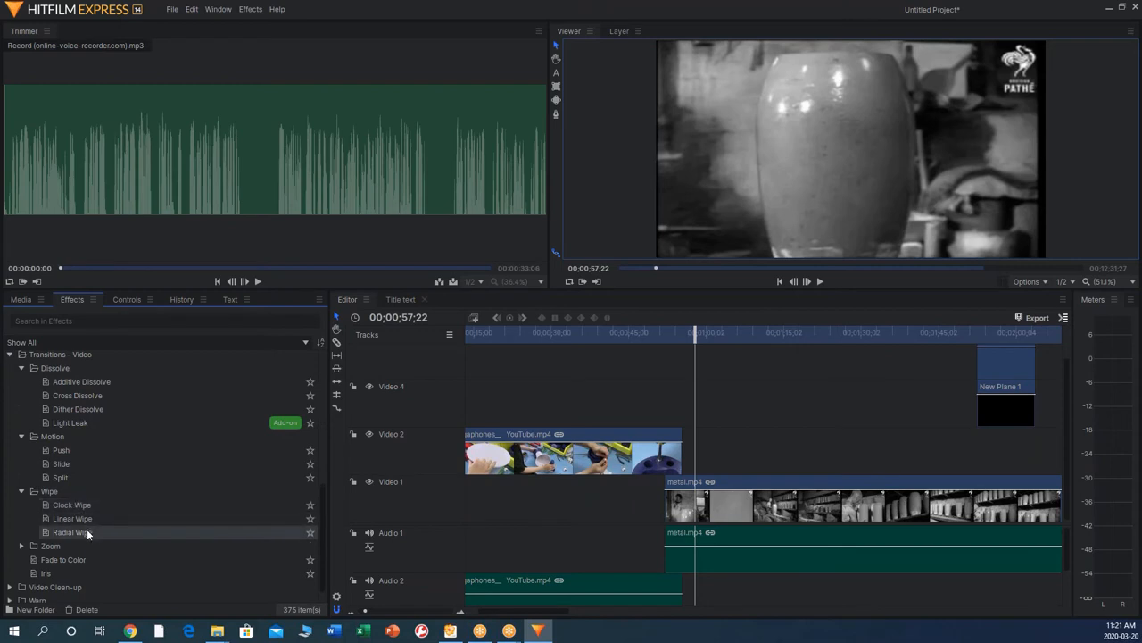
mouse_move(60, 479)
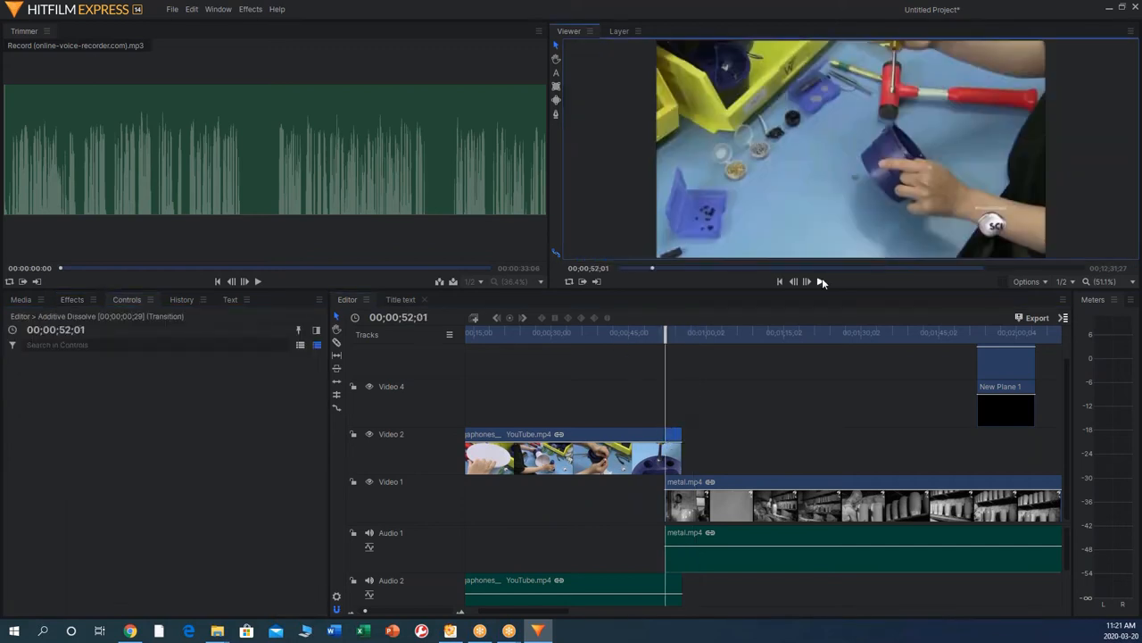
Play through the Additive Dissolve between the first clip and metal.mp4 to check it
left_click(807, 282)
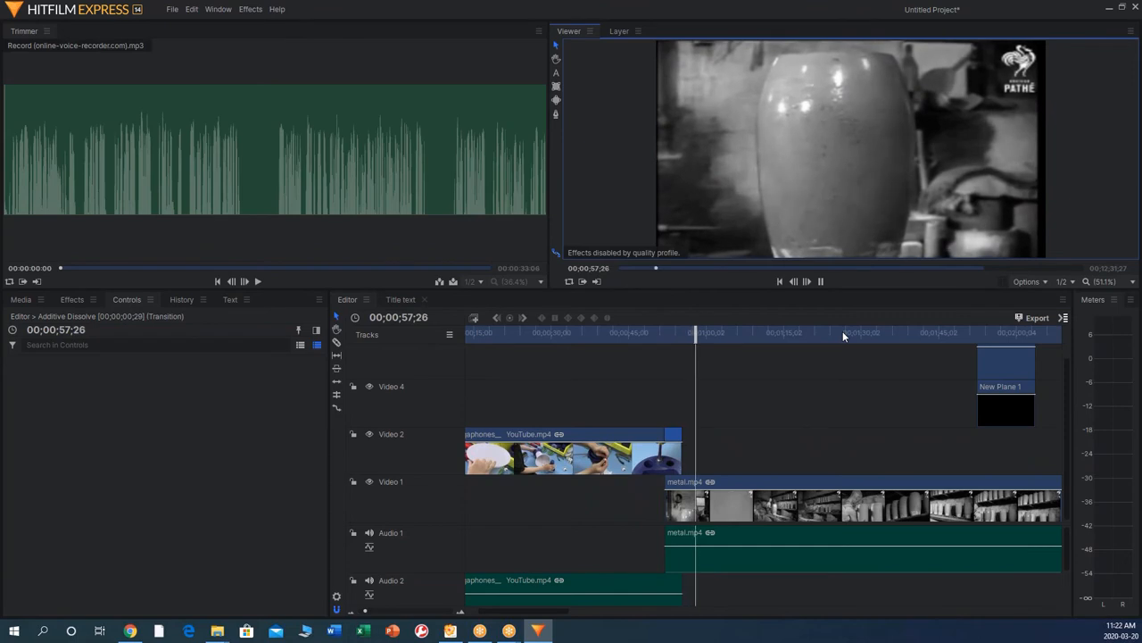
left_click(572, 455)
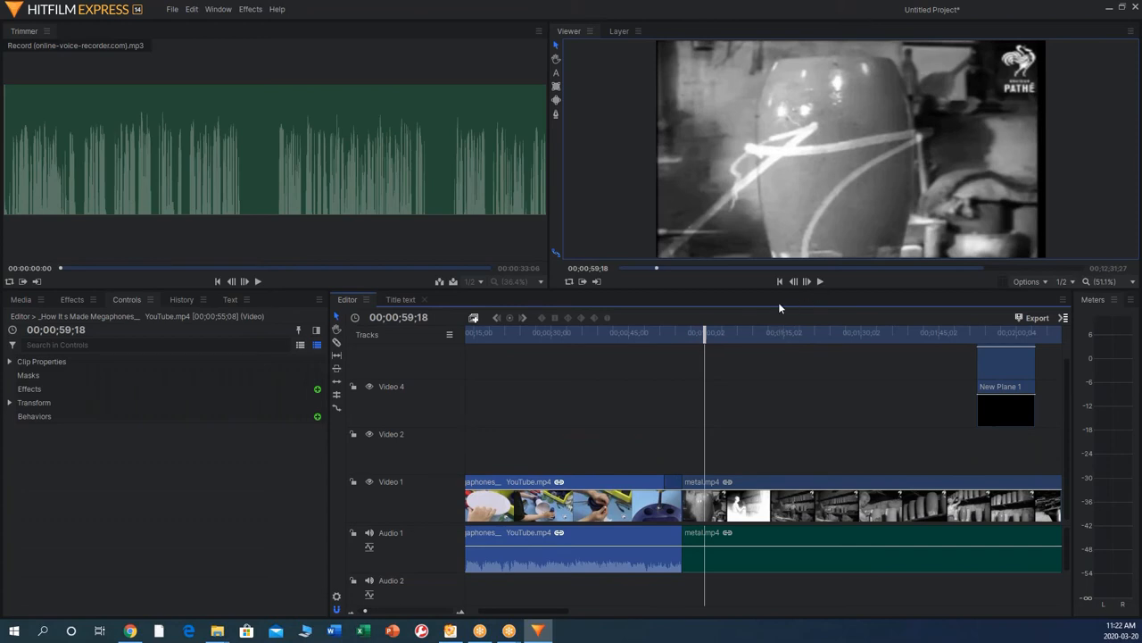
left_click(819, 282)
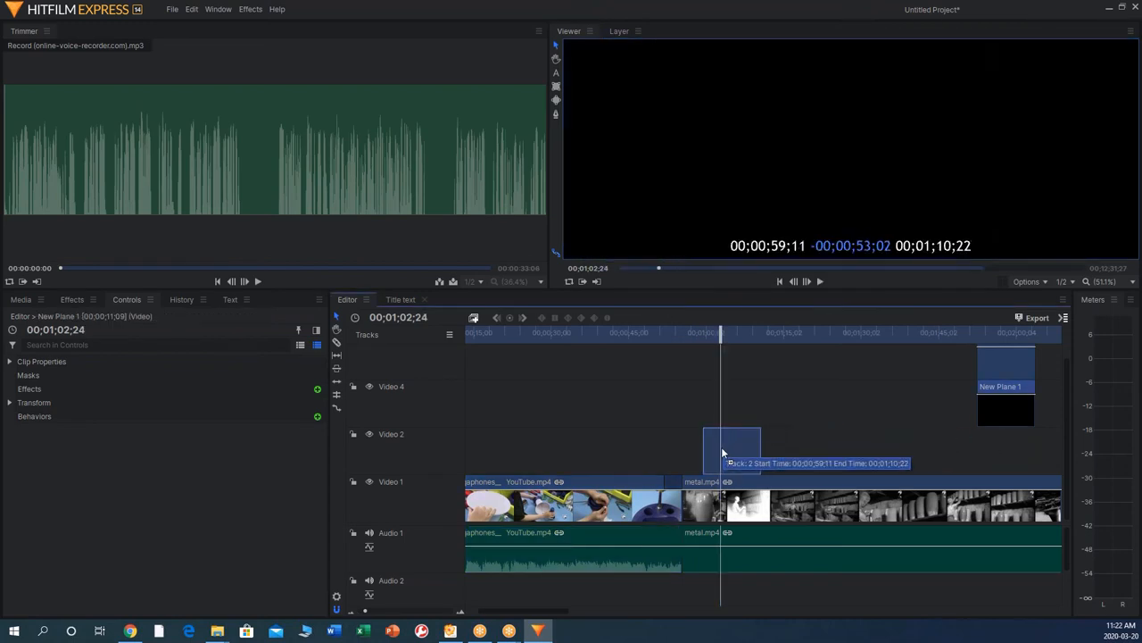
Place New Plane 1 above metal.mp4 near 00:00:59 and play the caption over the pottery footage
left_click_drag(732, 442, 769, 396)
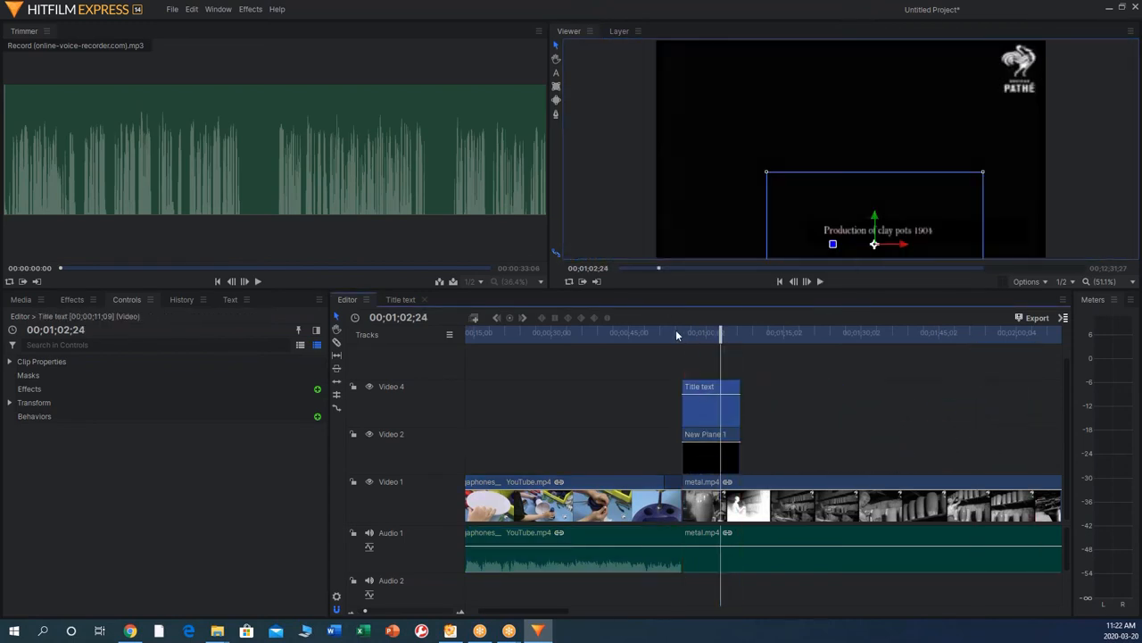
left_click(807, 282)
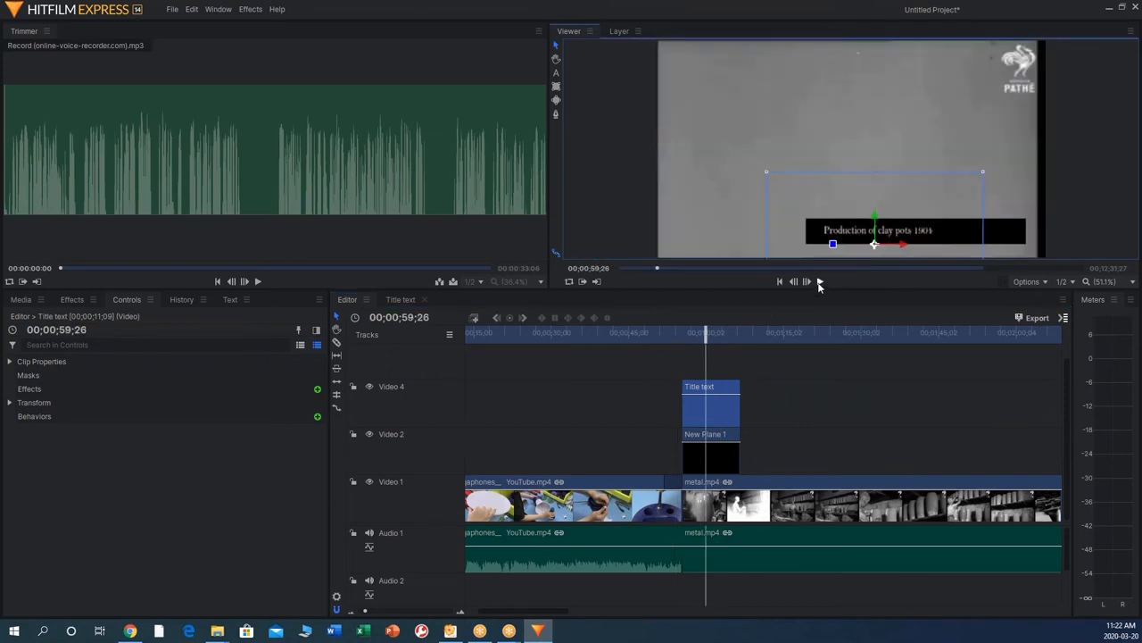
left_click(820, 282)
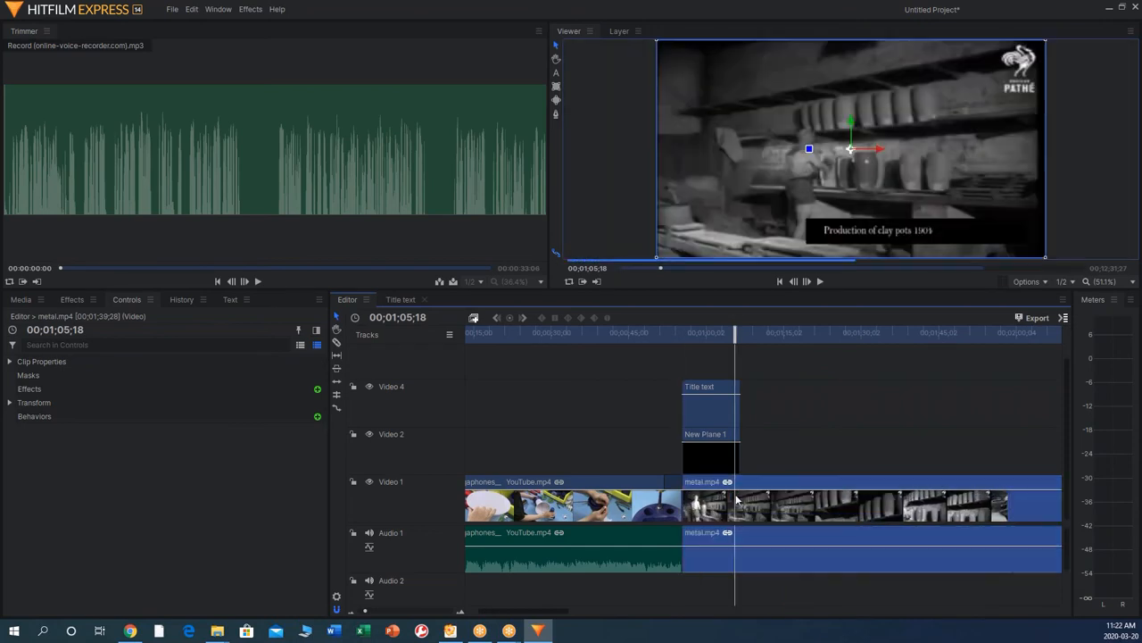
left_click(682, 332)
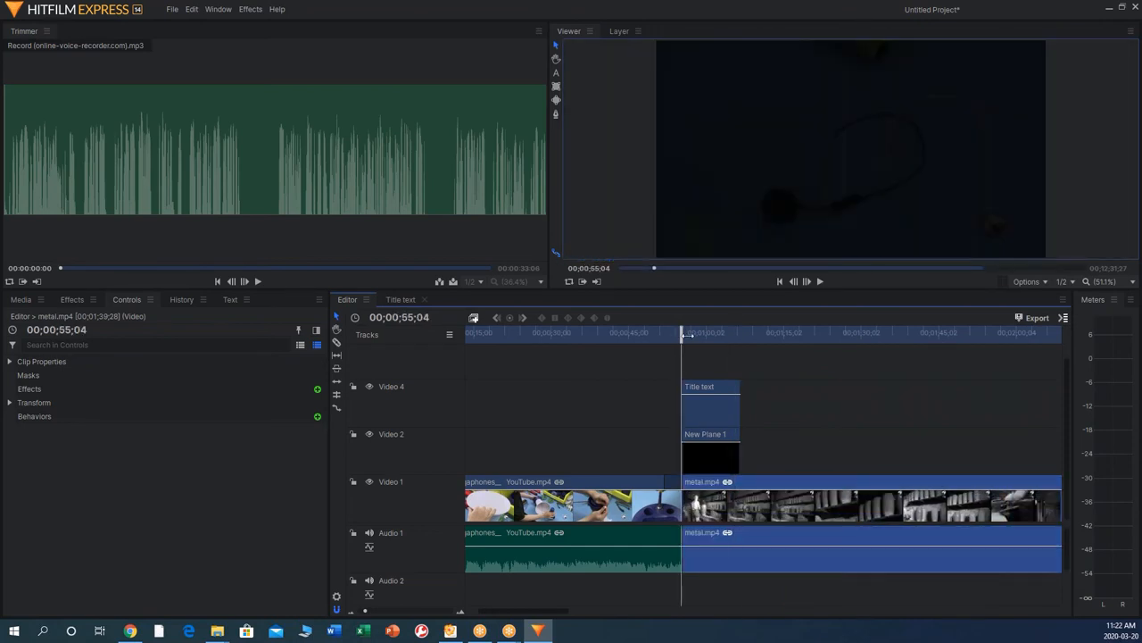
Select the Title text and New Plane 1 layers and show them in the Media panel
left_click(807, 282)
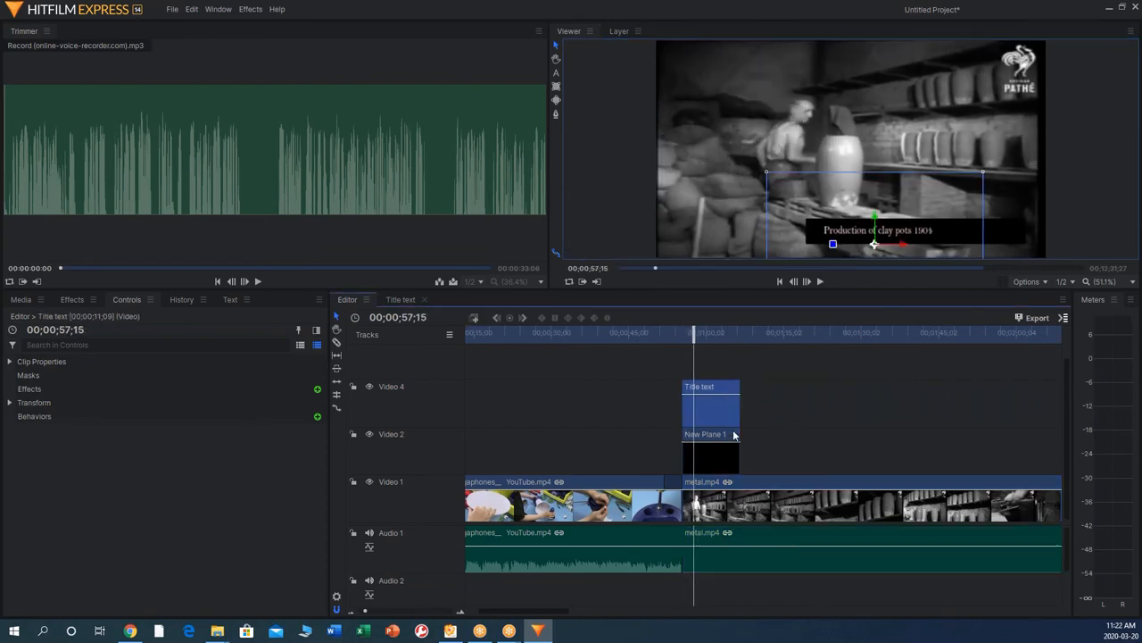
left_click(710, 434)
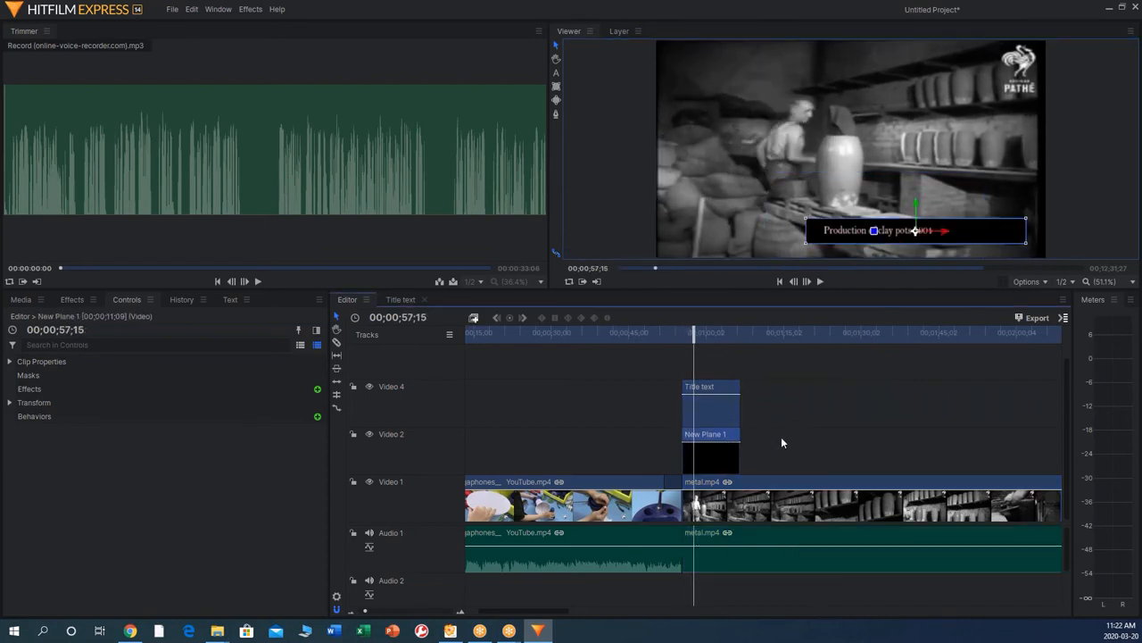
left_click(710, 385)
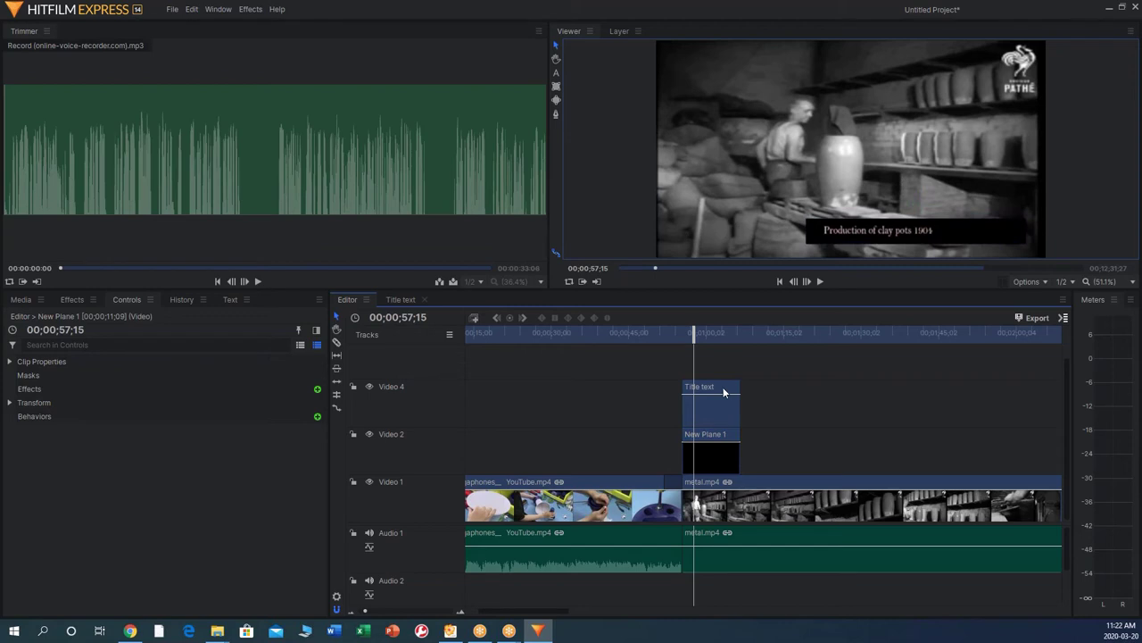
left_click(711, 434)
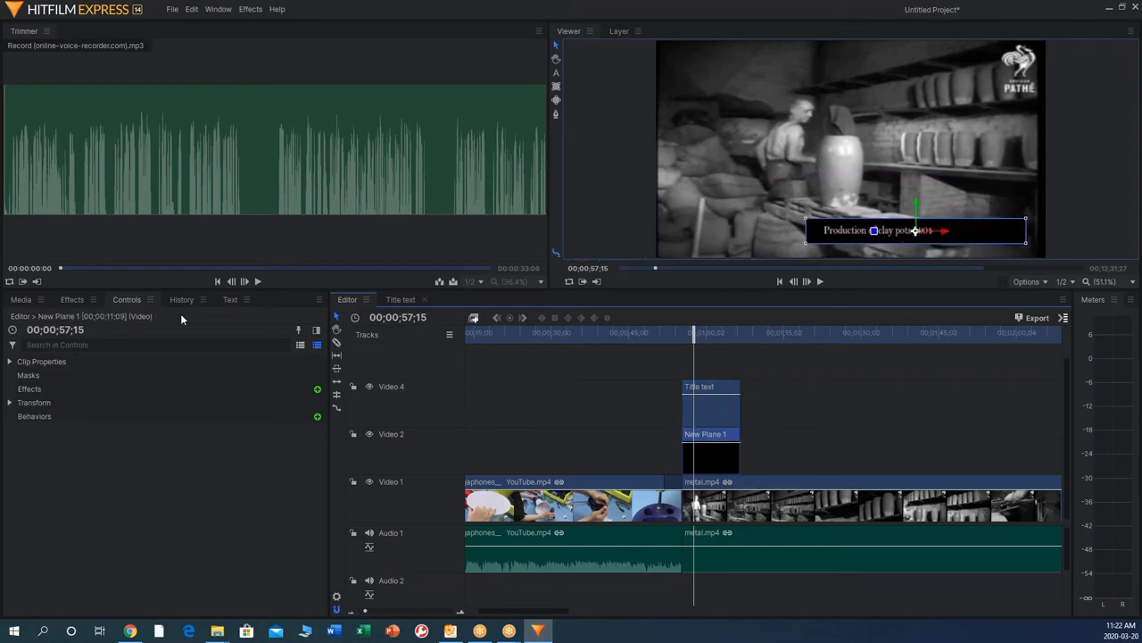
left_click(22, 300)
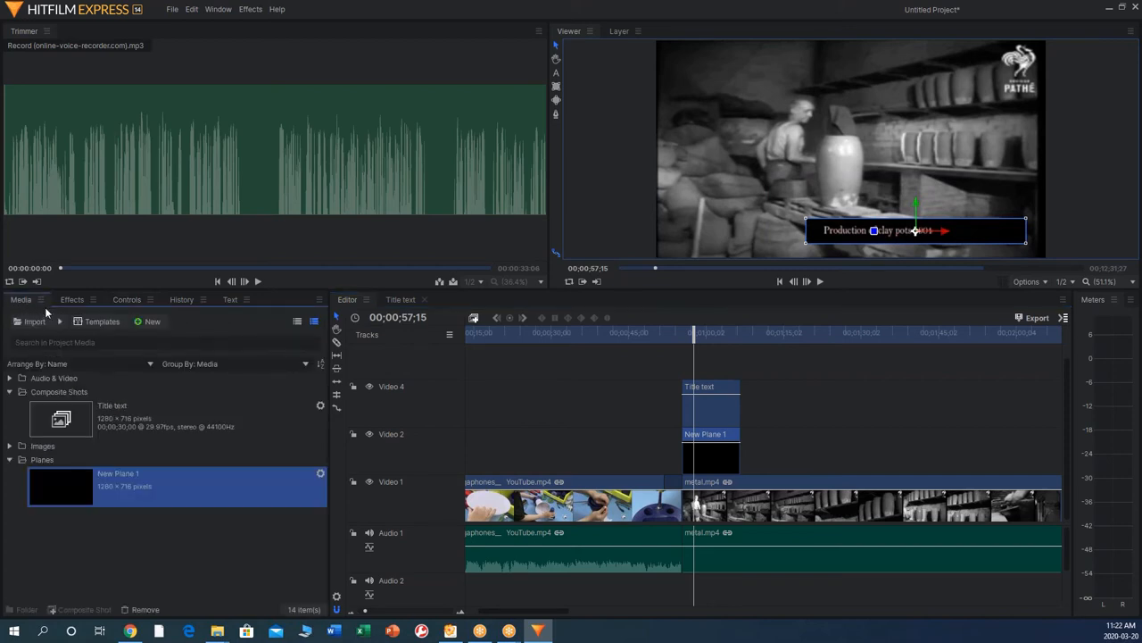
mouse_move(354, 293)
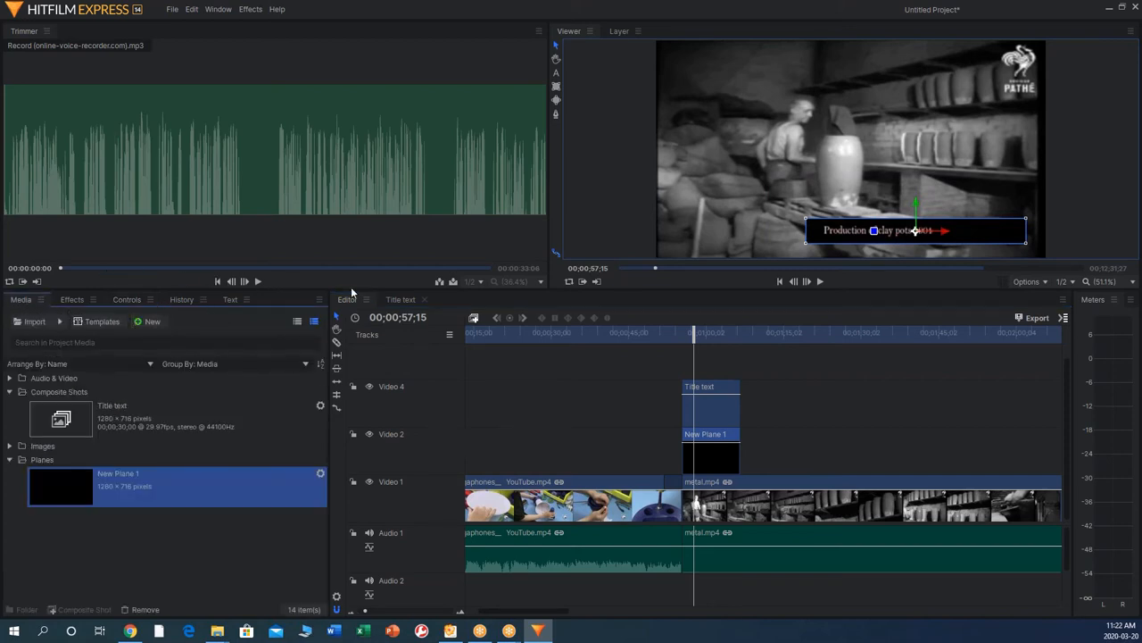
mouse_move(834, 389)
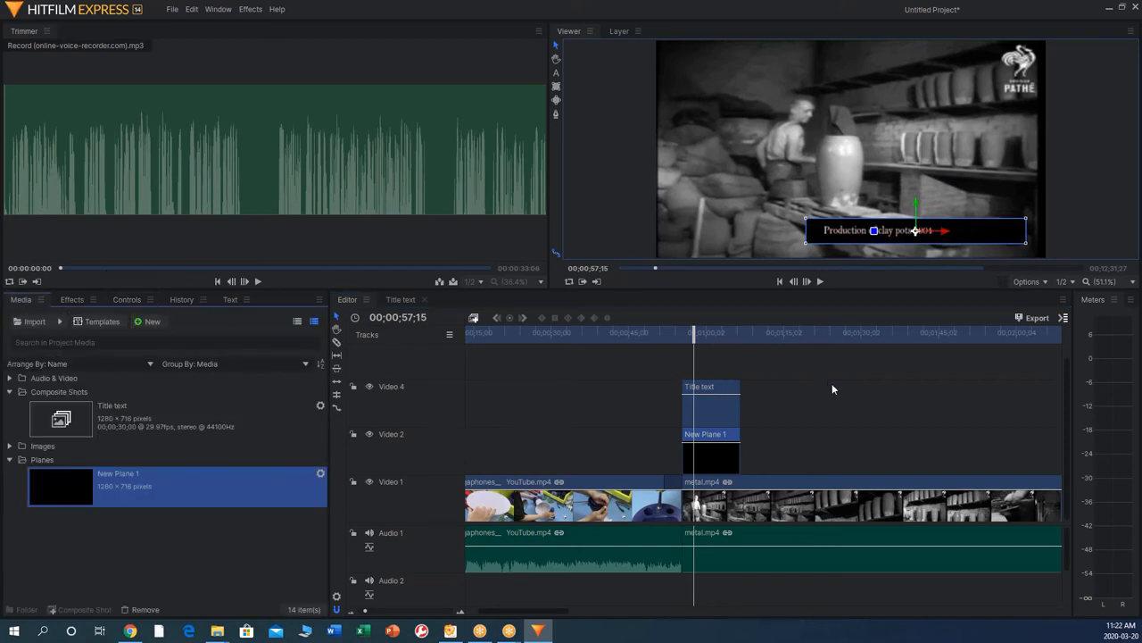
left_click(711, 386)
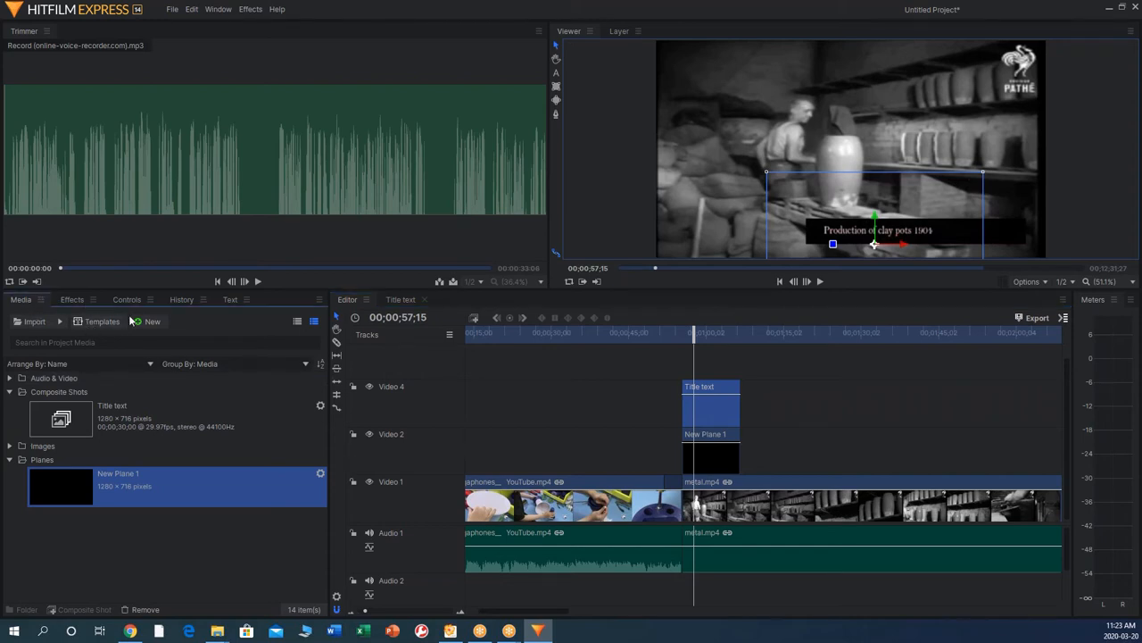
left_click(228, 300)
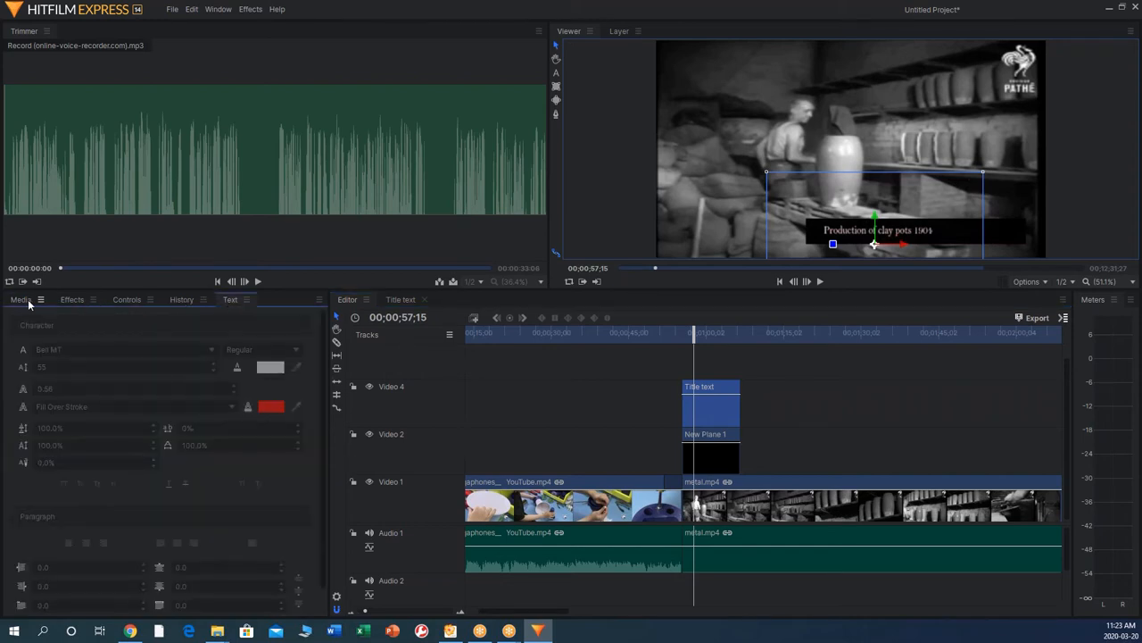
right_click(710, 386)
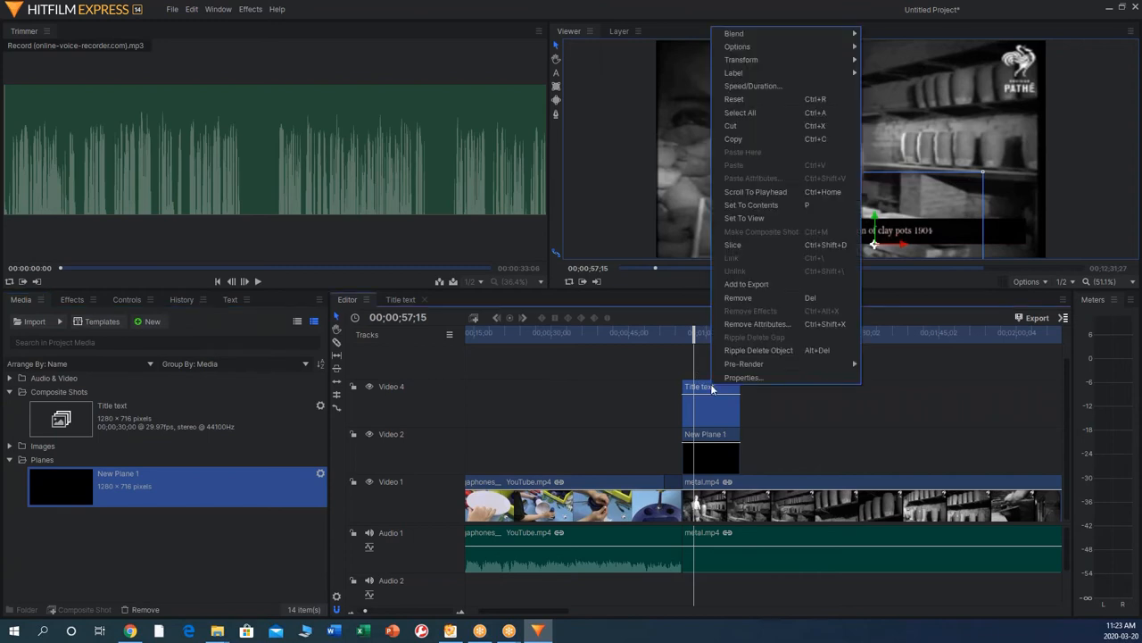
mouse_move(740, 61)
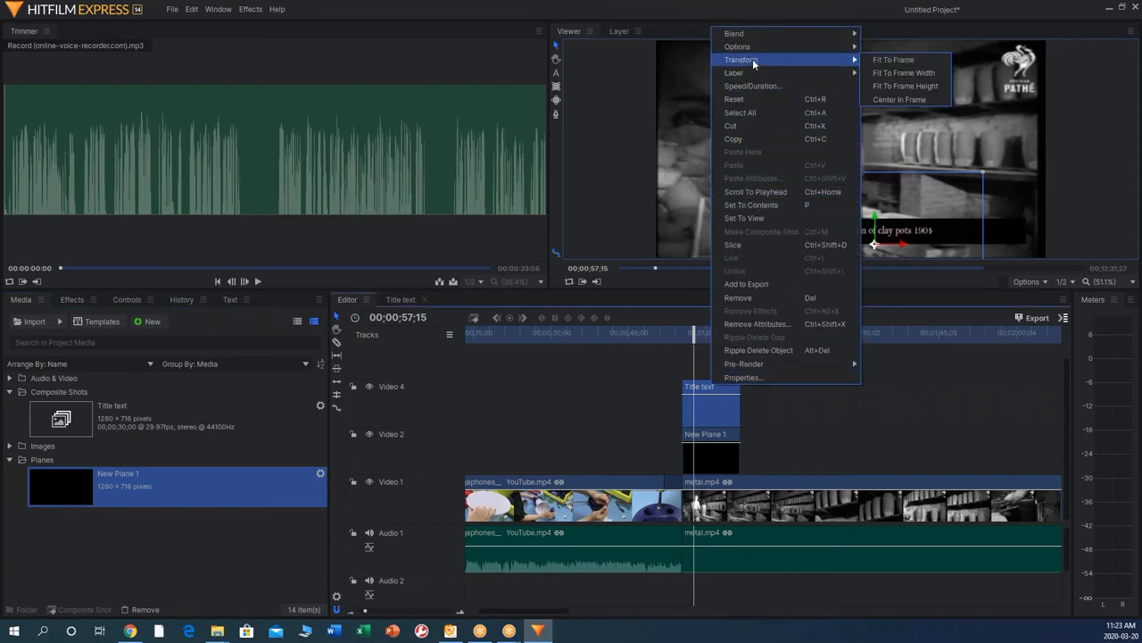
mouse_move(892, 59)
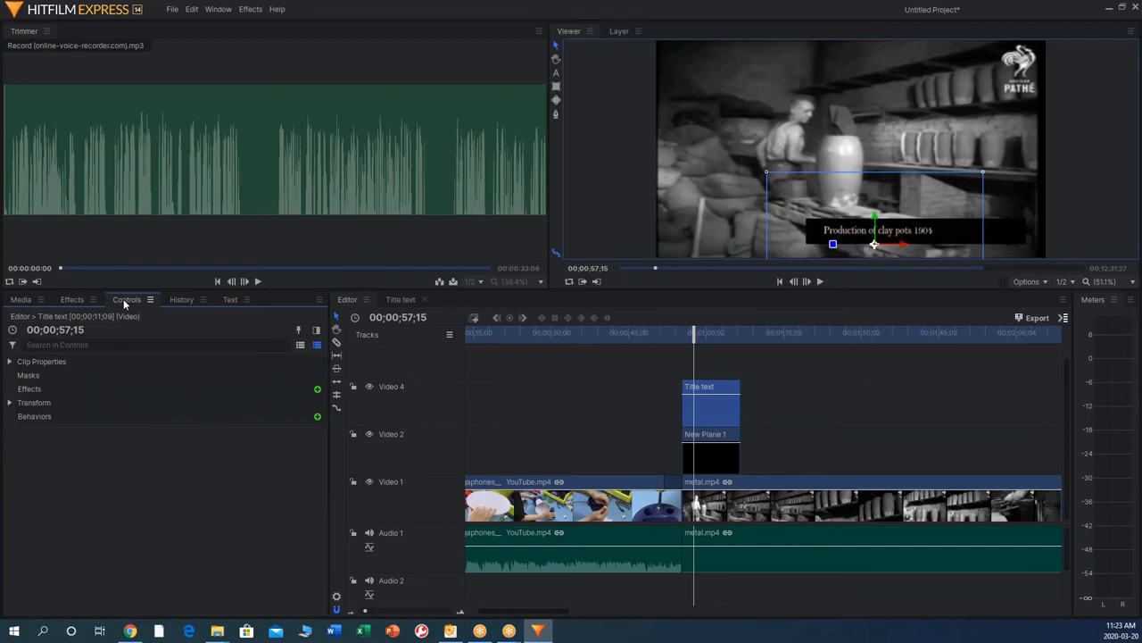
mouse_move(854, 236)
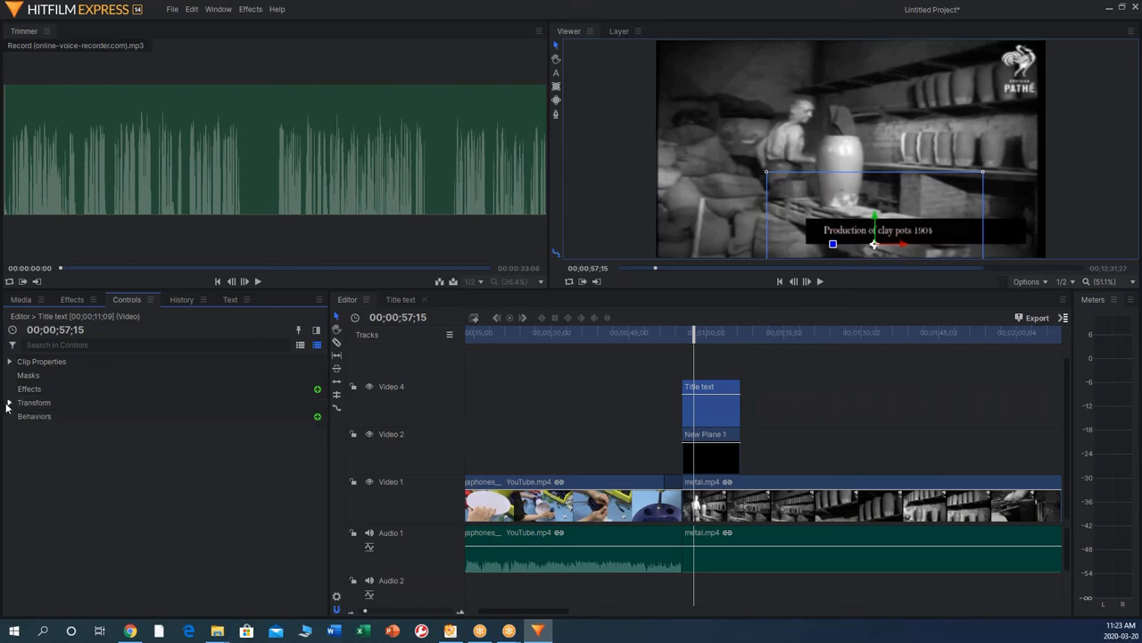
left_click(9, 402)
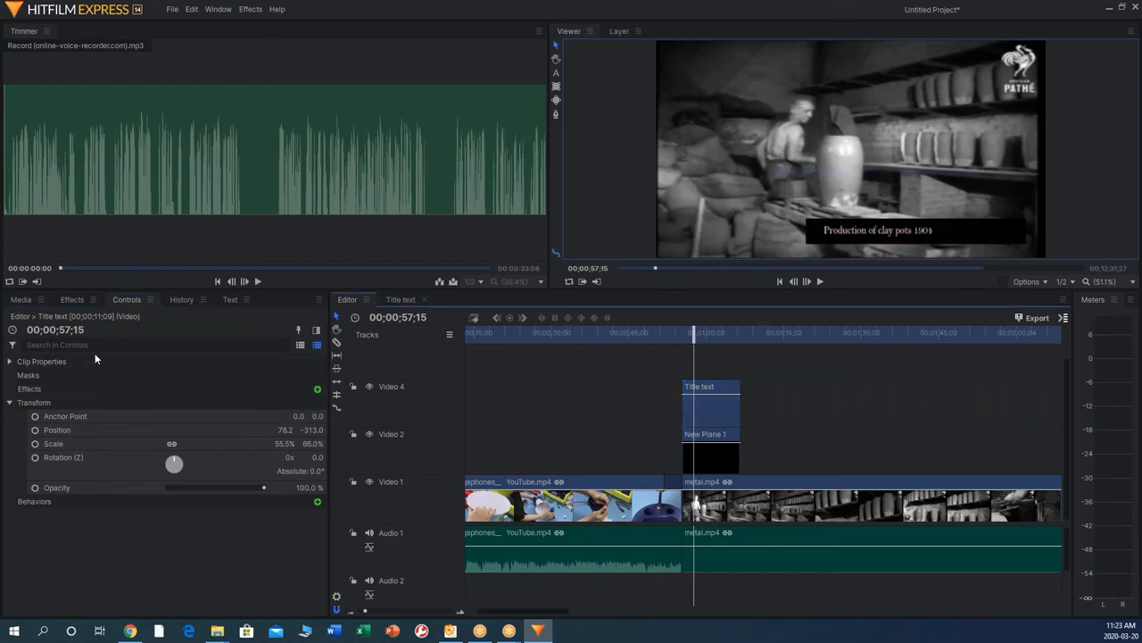
left_click(21, 300)
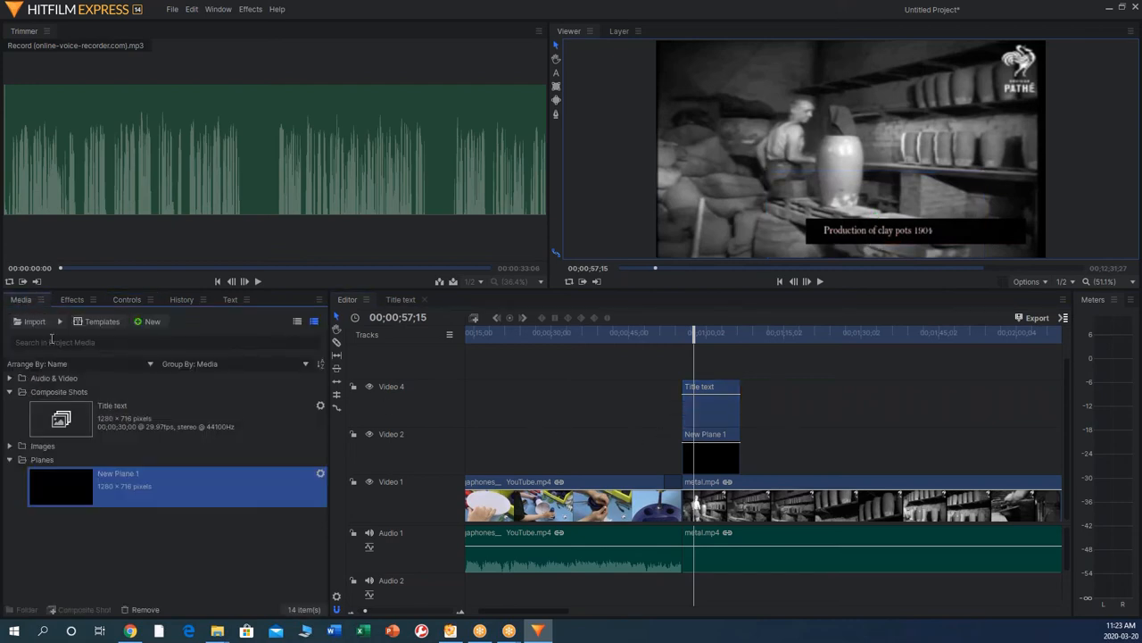
Shrink the gaming-room image into a small inset and move it to the frame's top-right corner
left_click(11, 379)
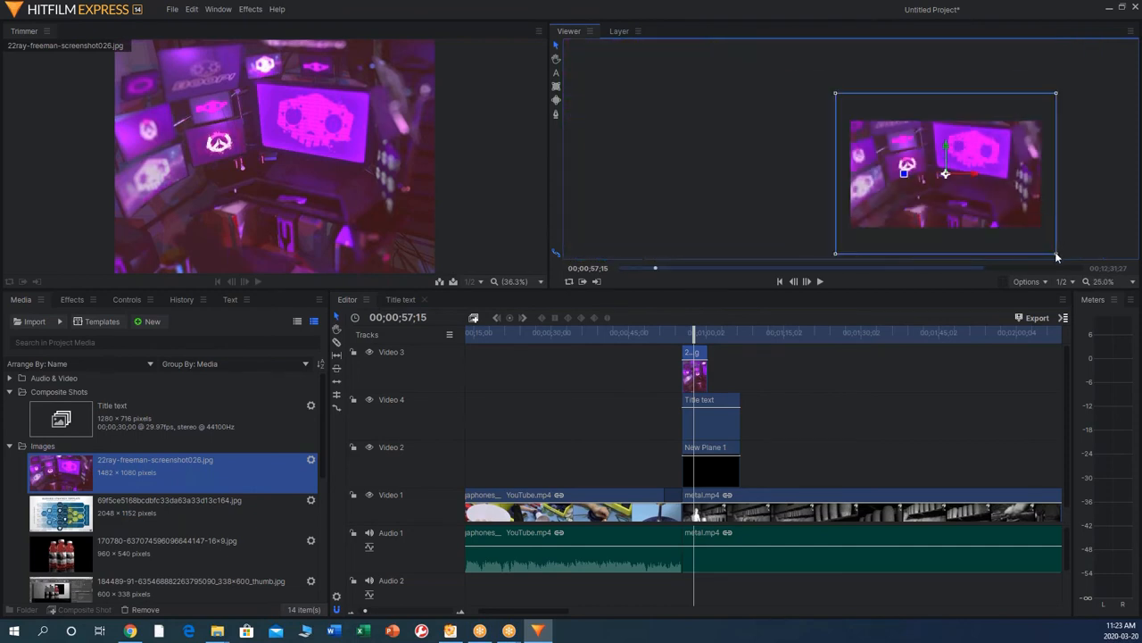
left_click_drag(946, 175, 893, 142)
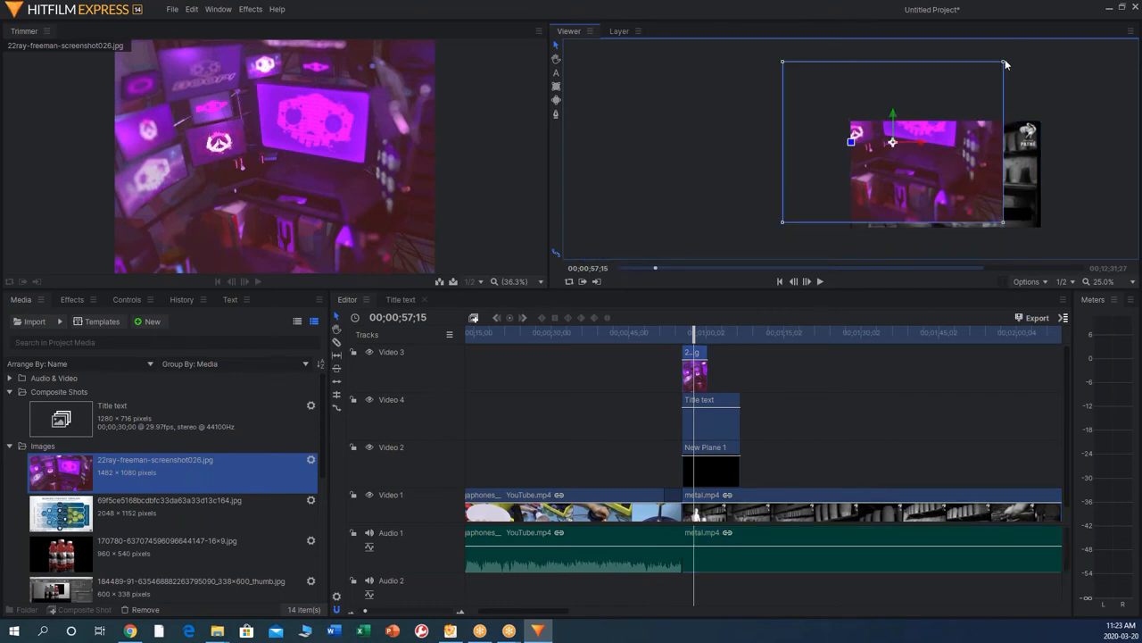
mouse_move(1003, 68)
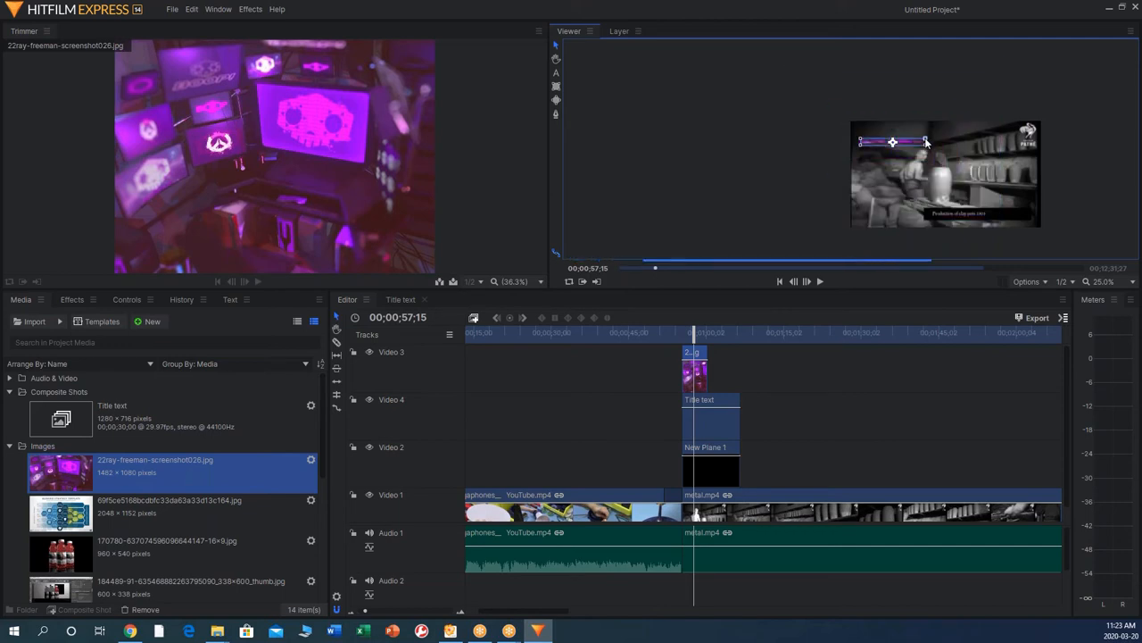
left_click(893, 142)
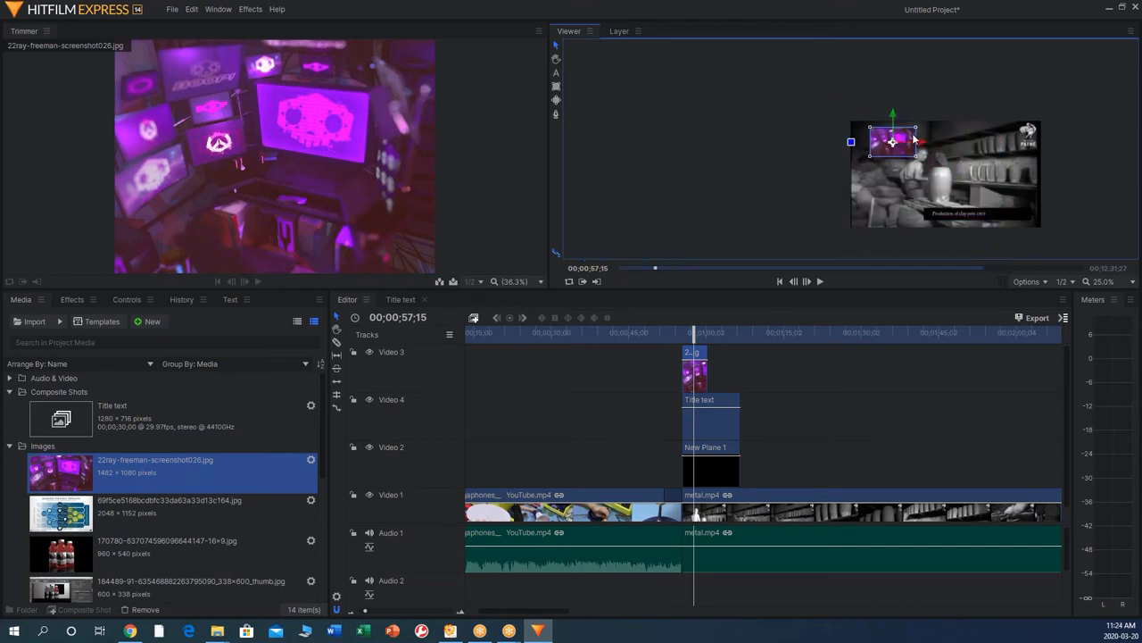
left_click_drag(893, 141, 992, 157)
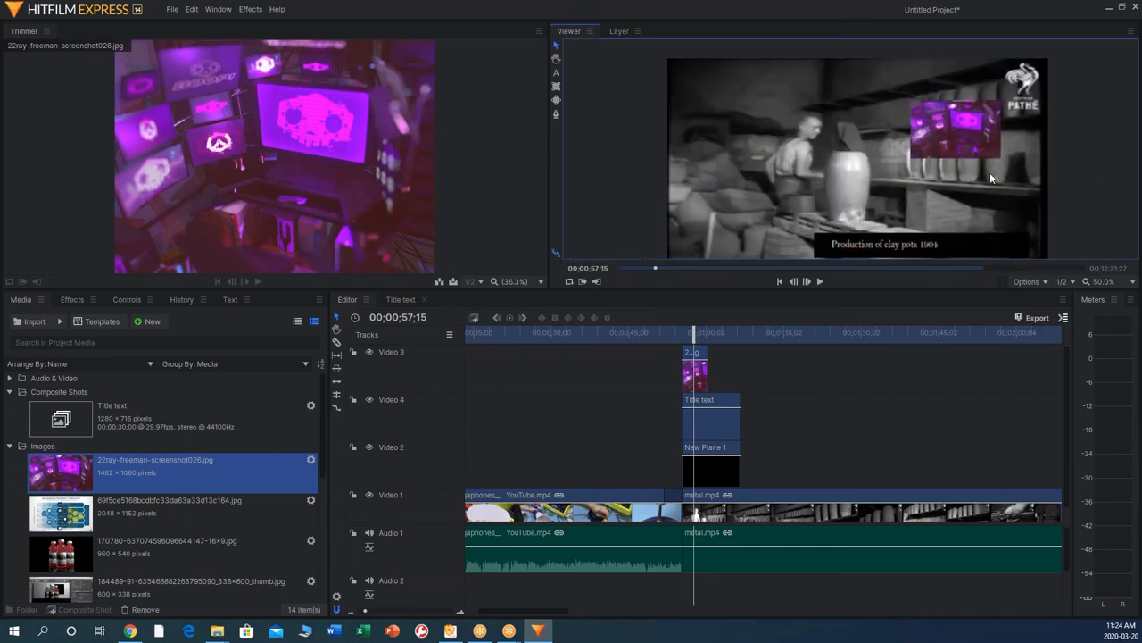
left_click(955, 128)
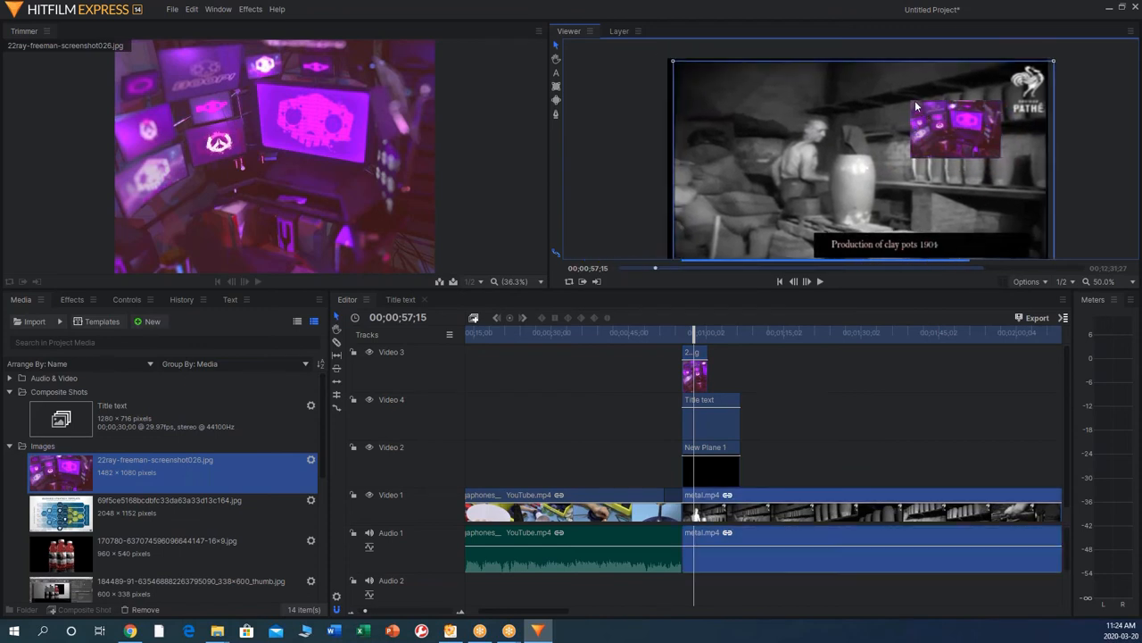
left_click(955, 129)
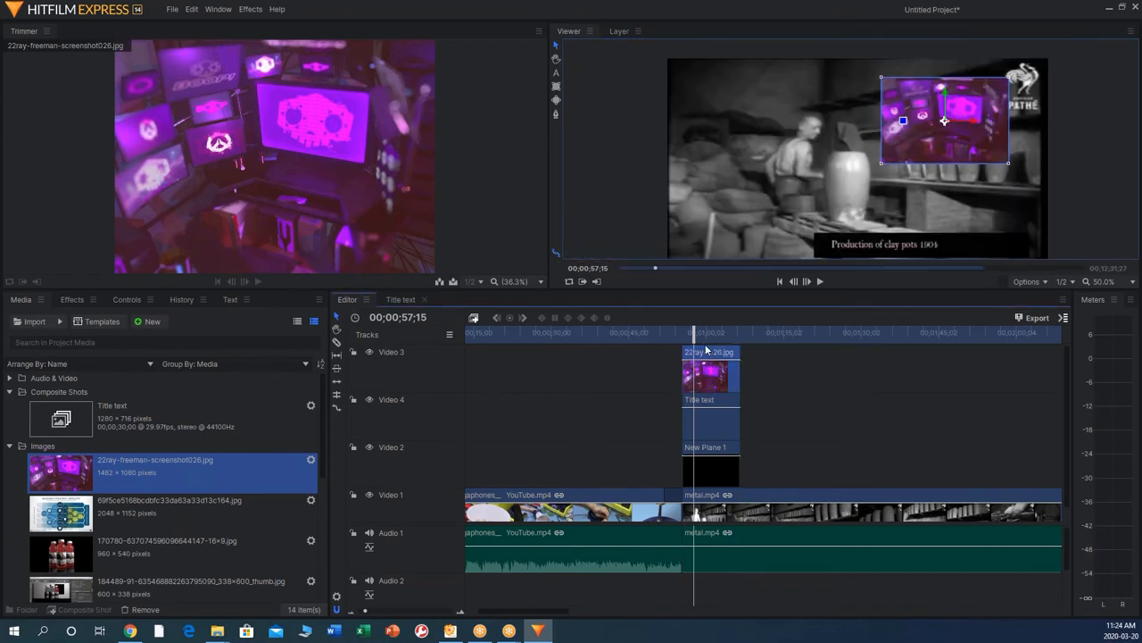
Enable Opacity keyframing in the image clip's Transform controls
left_click(126, 300)
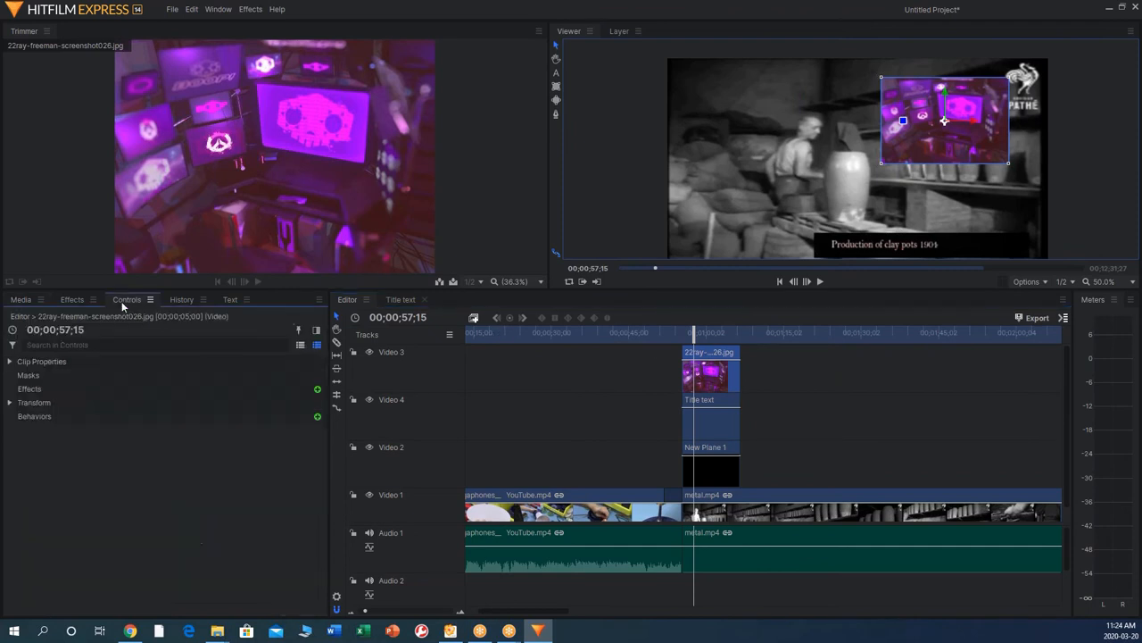
left_click(34, 402)
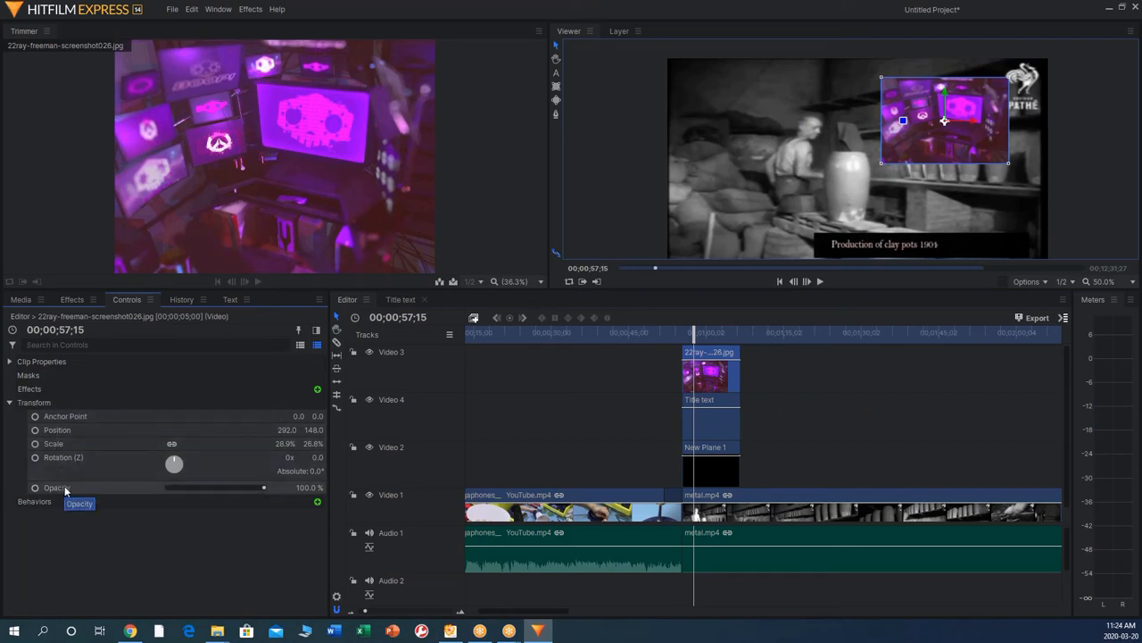
mouse_move(546, 407)
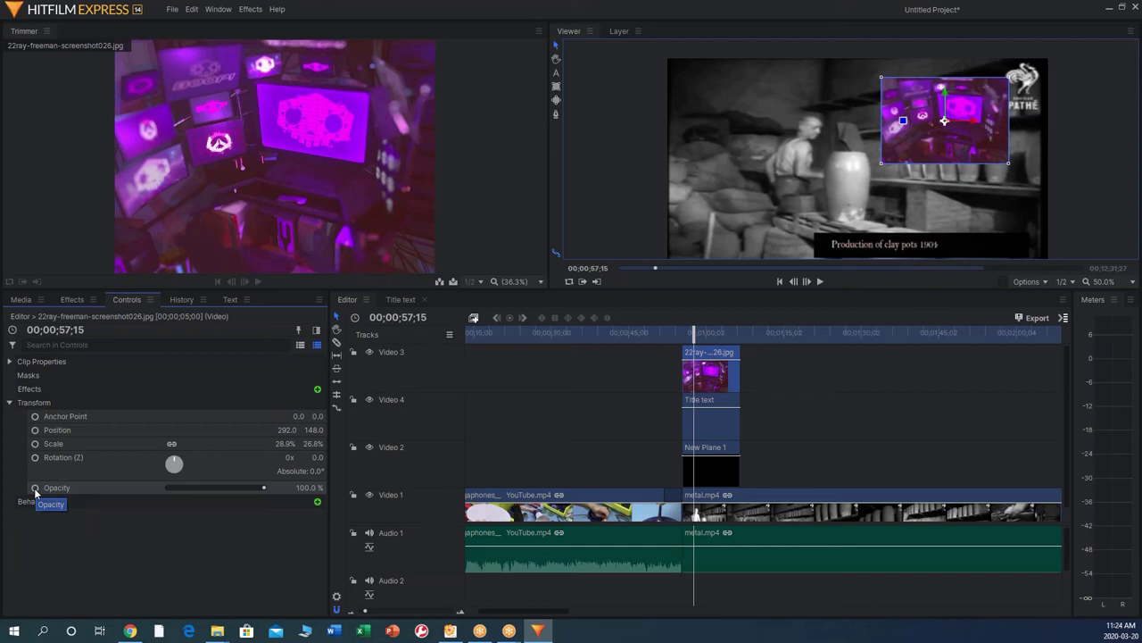
left_click(35, 486)
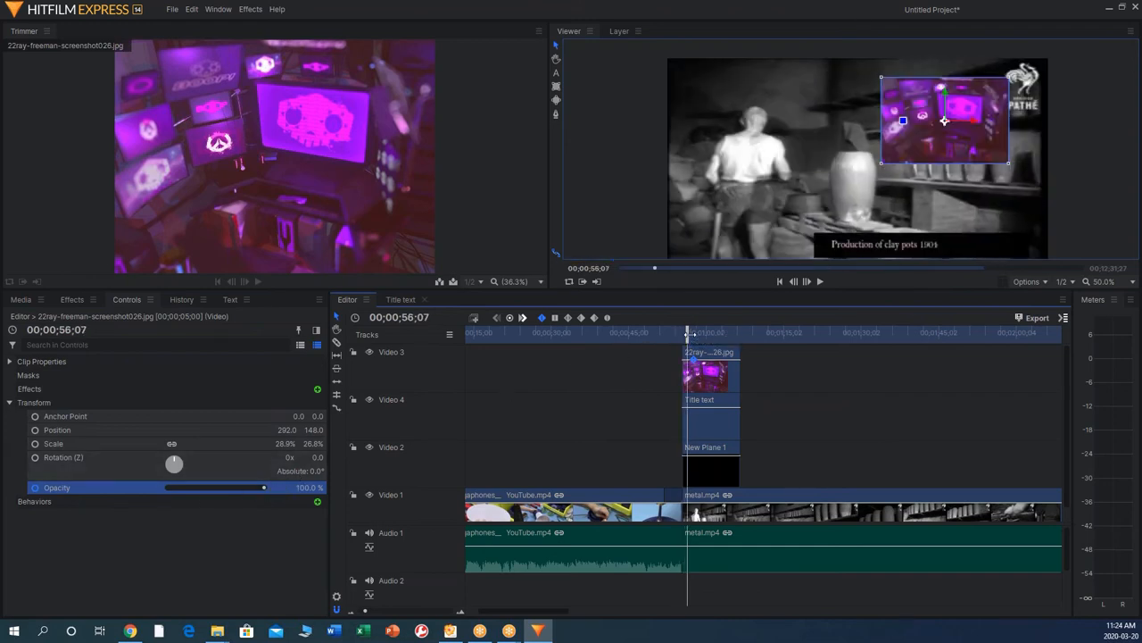
At about 00:00:56:07 set the image's opacity down to 0% so it fades in as the clay pots clip begins
left_click_drag(264, 487, 232, 487)
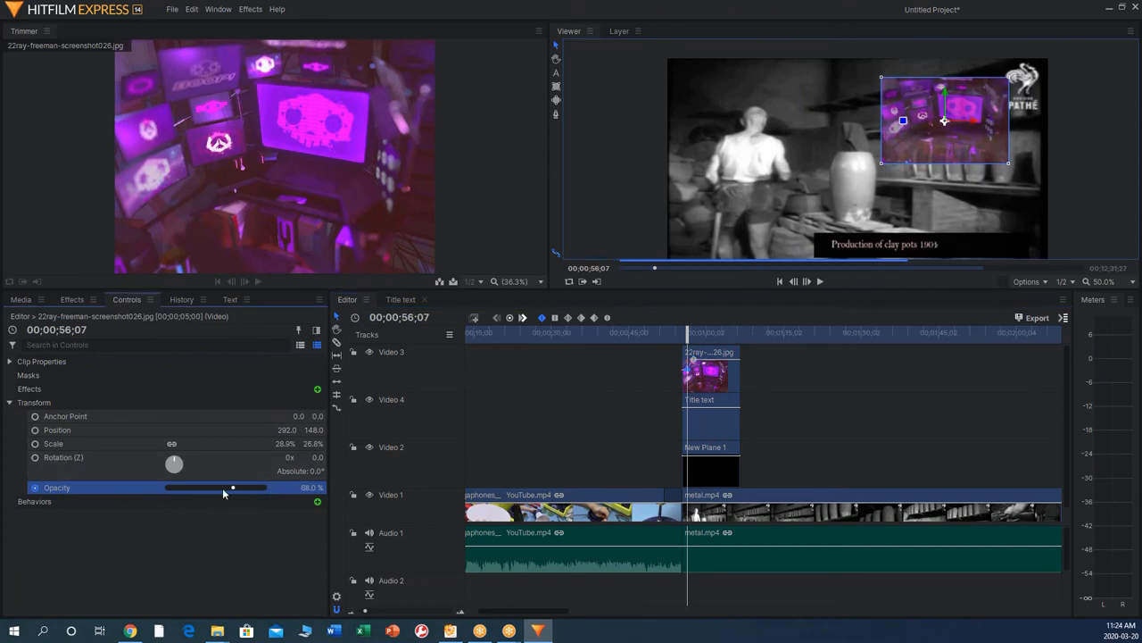
left_click_drag(232, 486, 167, 486)
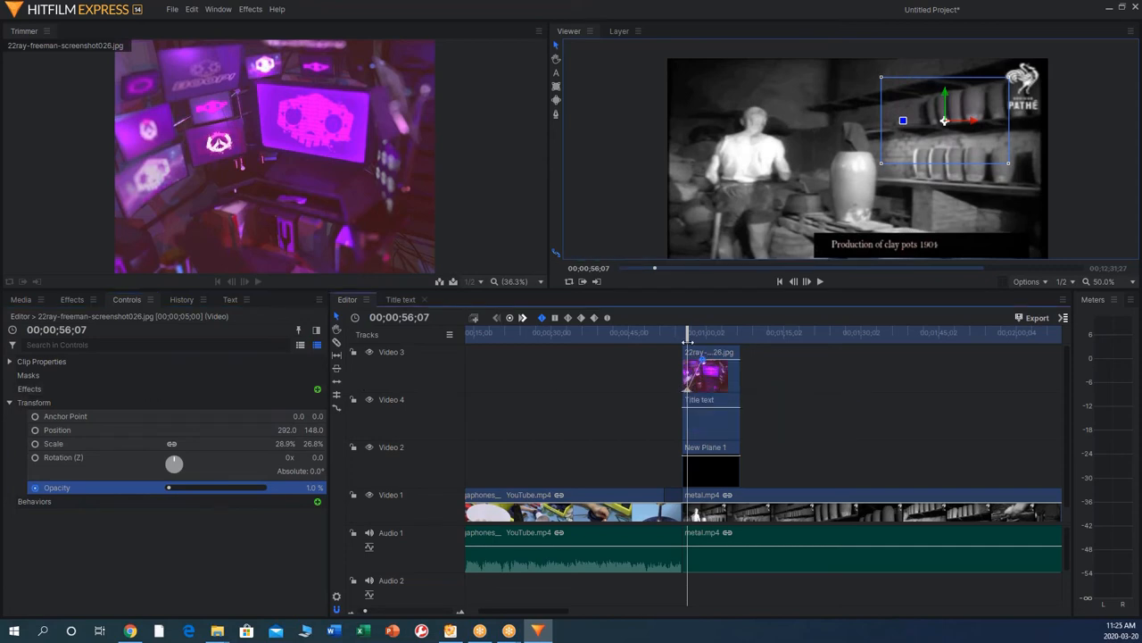
left_click(807, 282)
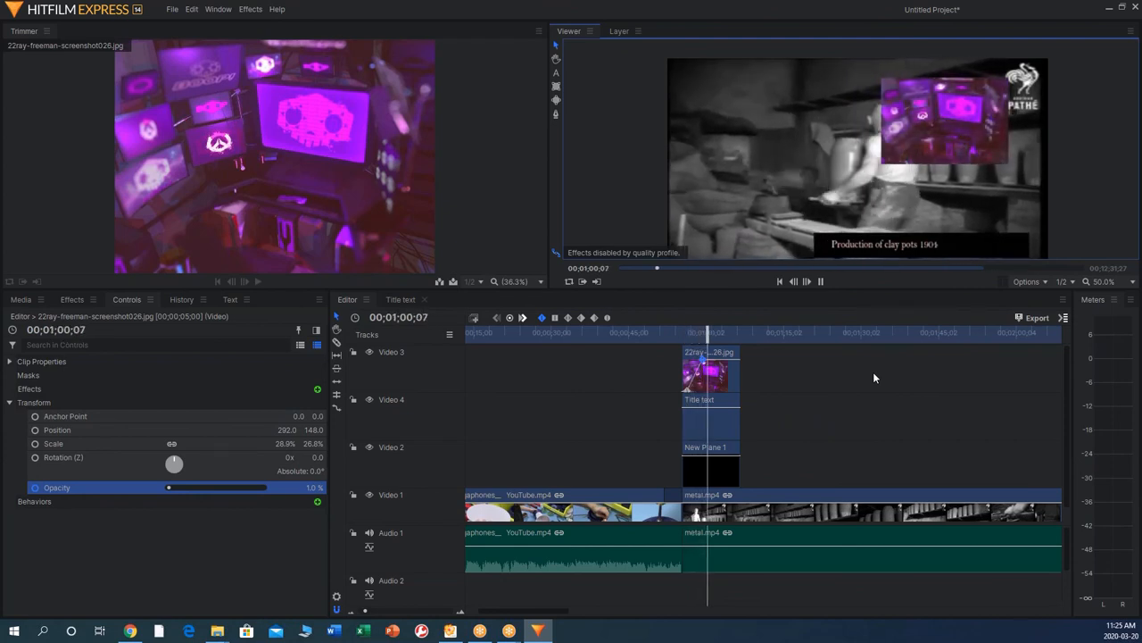
Keyframe the image back to 0% opacity near 1:04, then play back the fade in and out
left_click(807, 282)
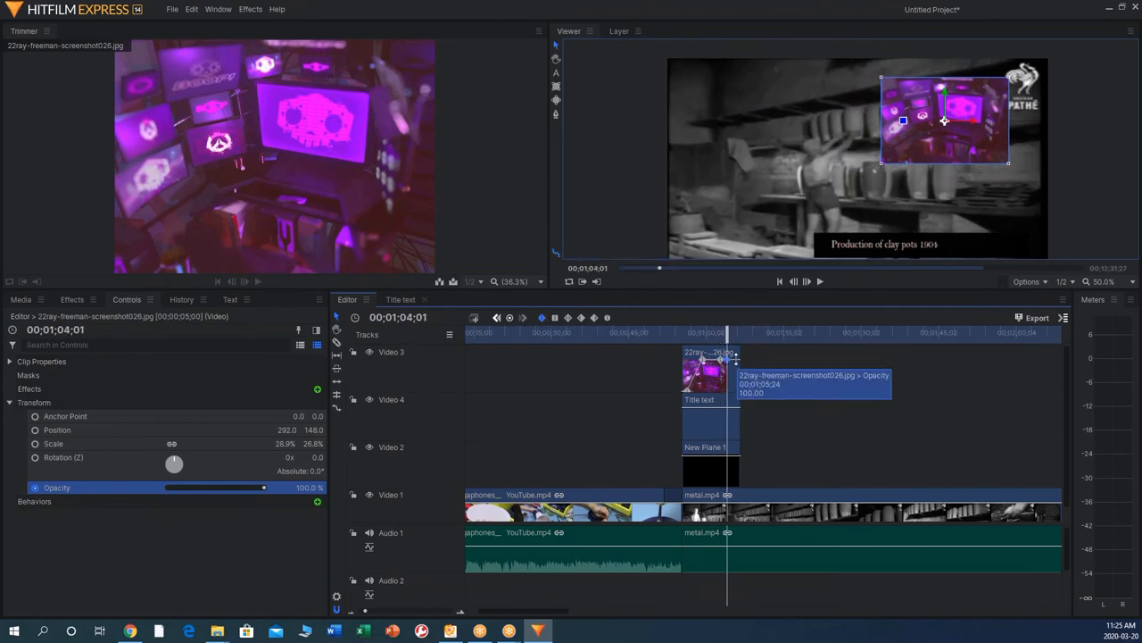
left_click_drag(264, 487, 168, 488)
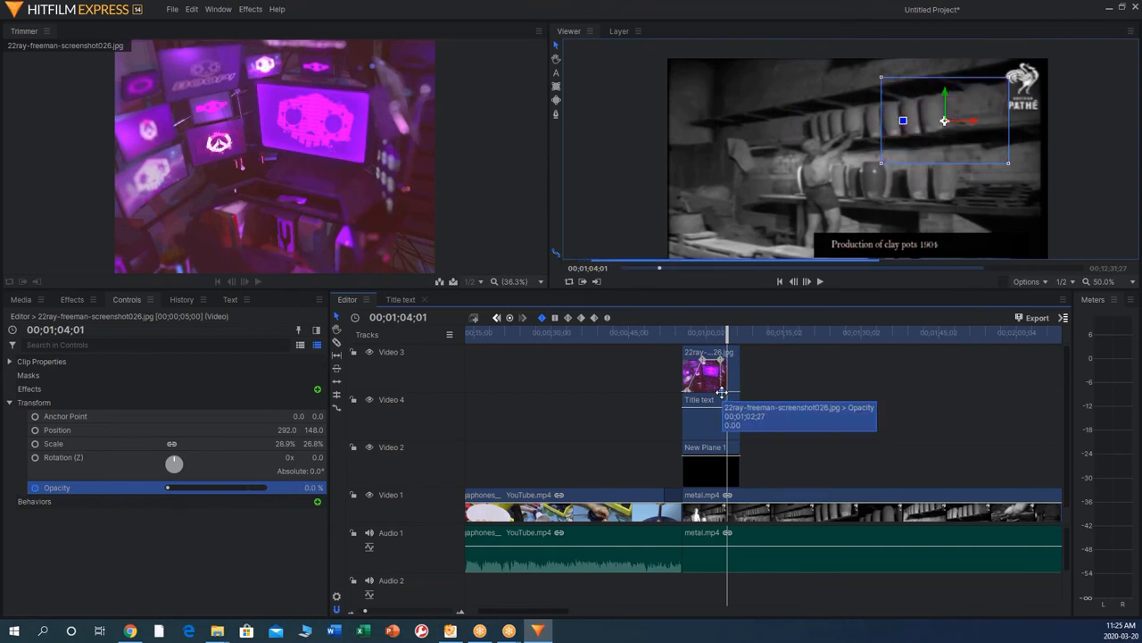
mouse_move(629, 373)
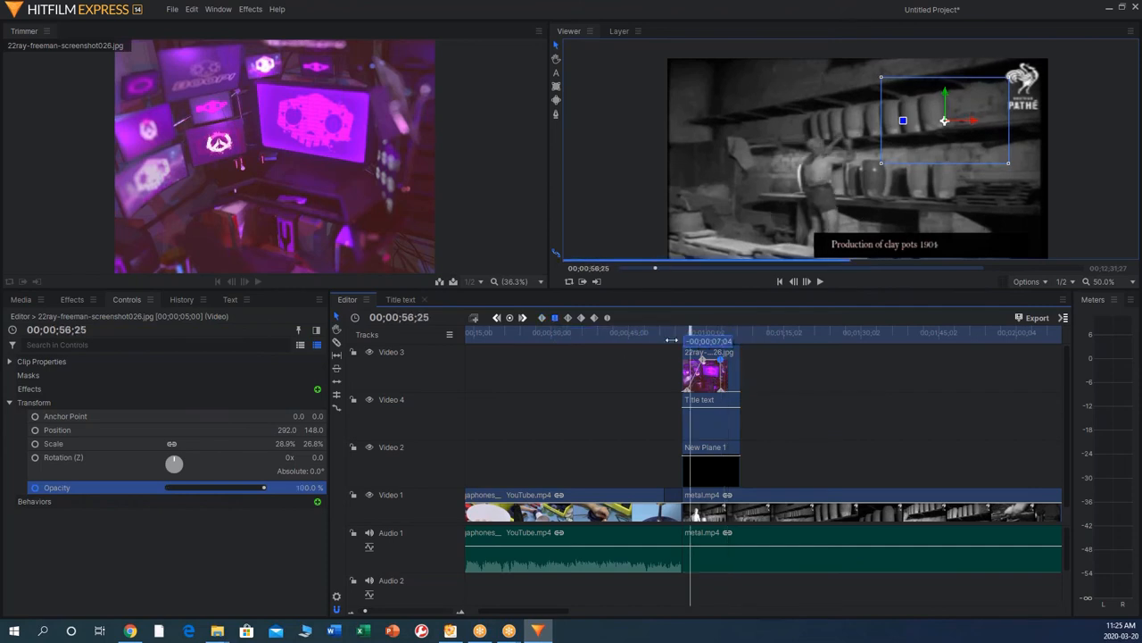
left_click(807, 282)
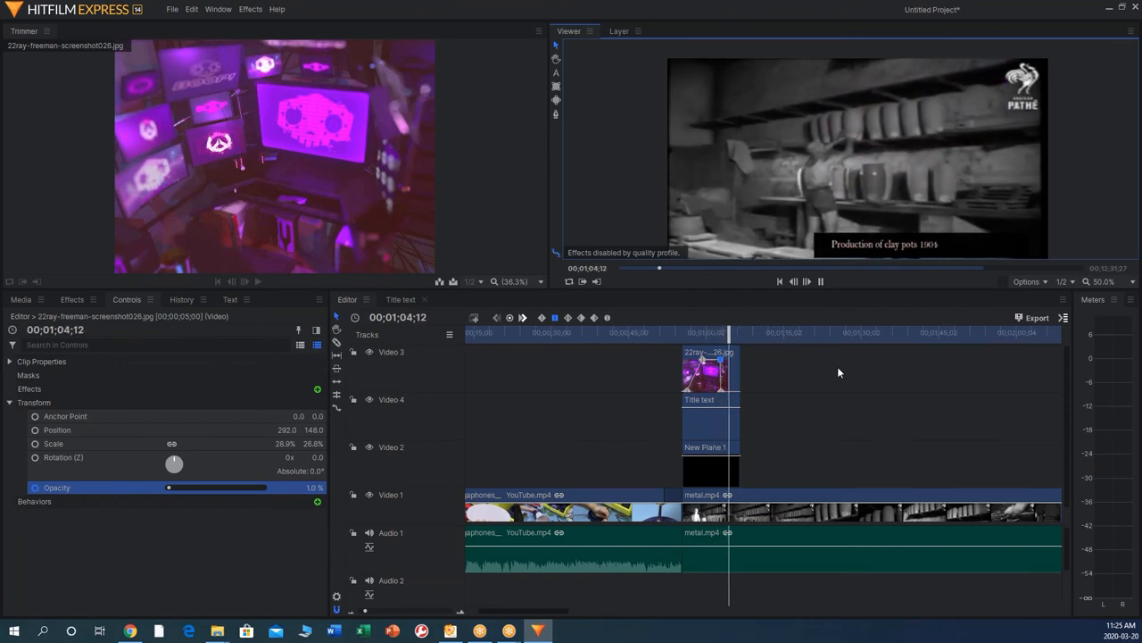
left_click(578, 332)
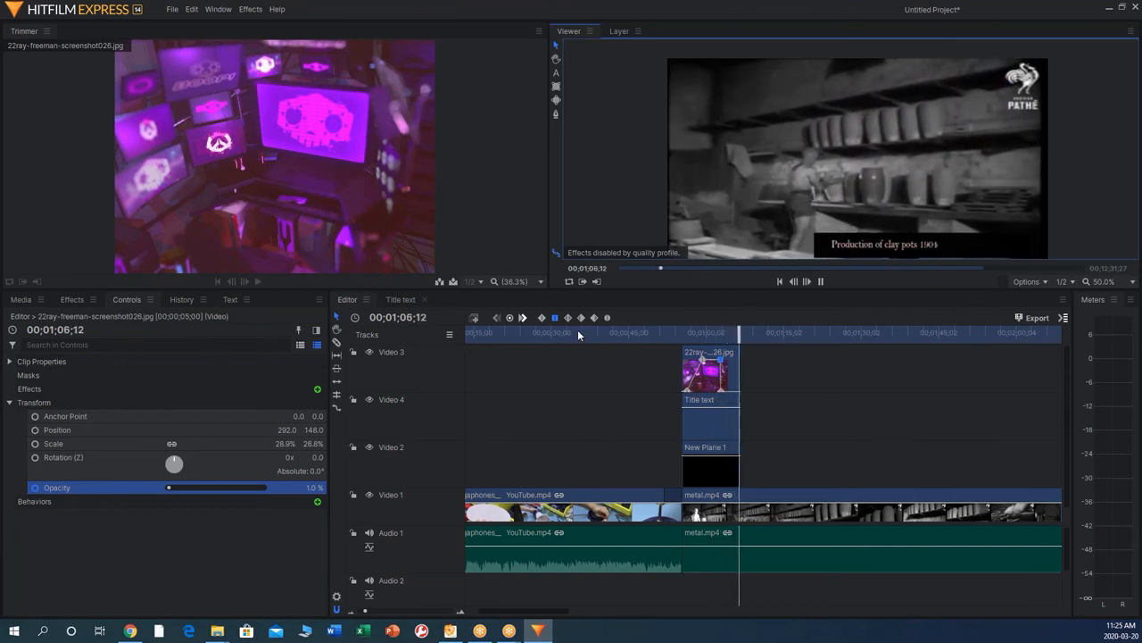
Bring up the File menu over the finished edit, ready to save the project
left_click(807, 282)
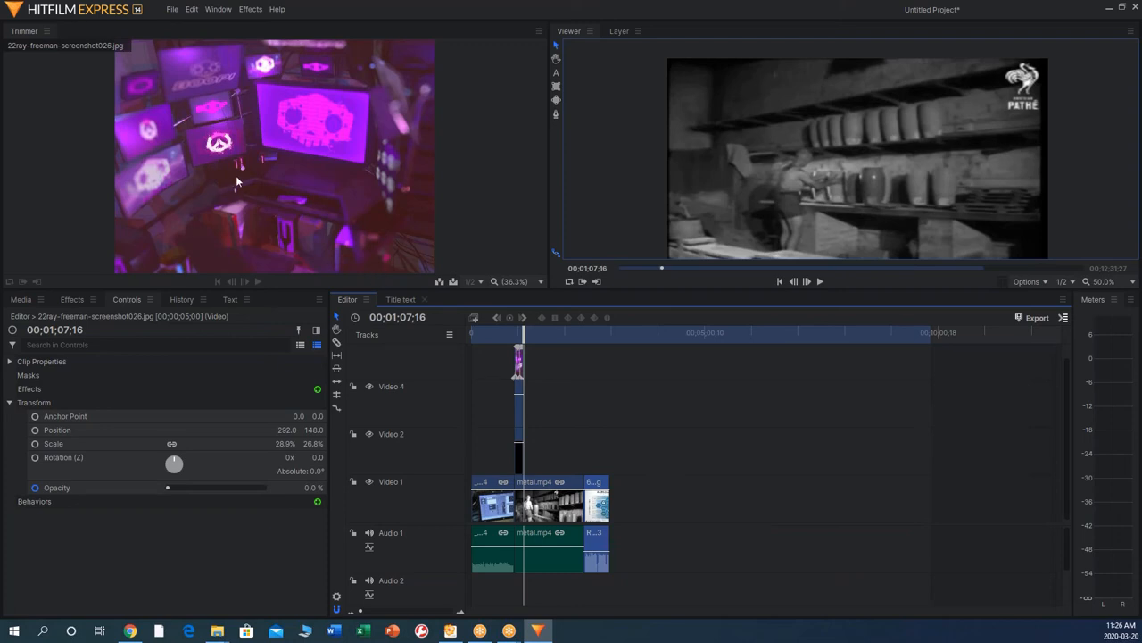
mouse_move(157, 50)
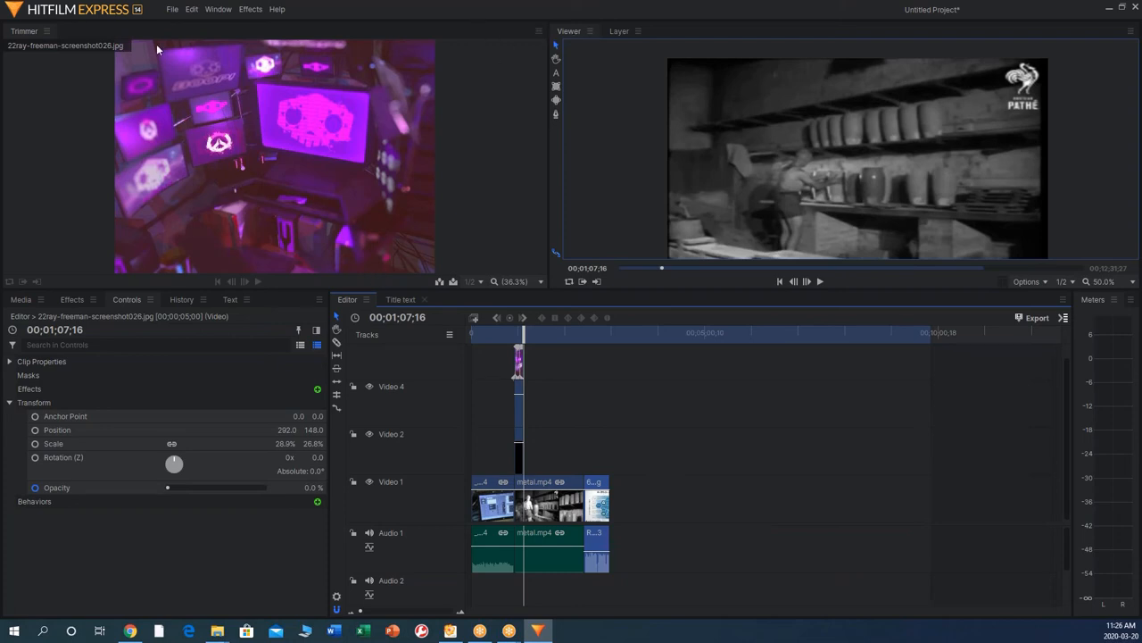
left_click(172, 9)
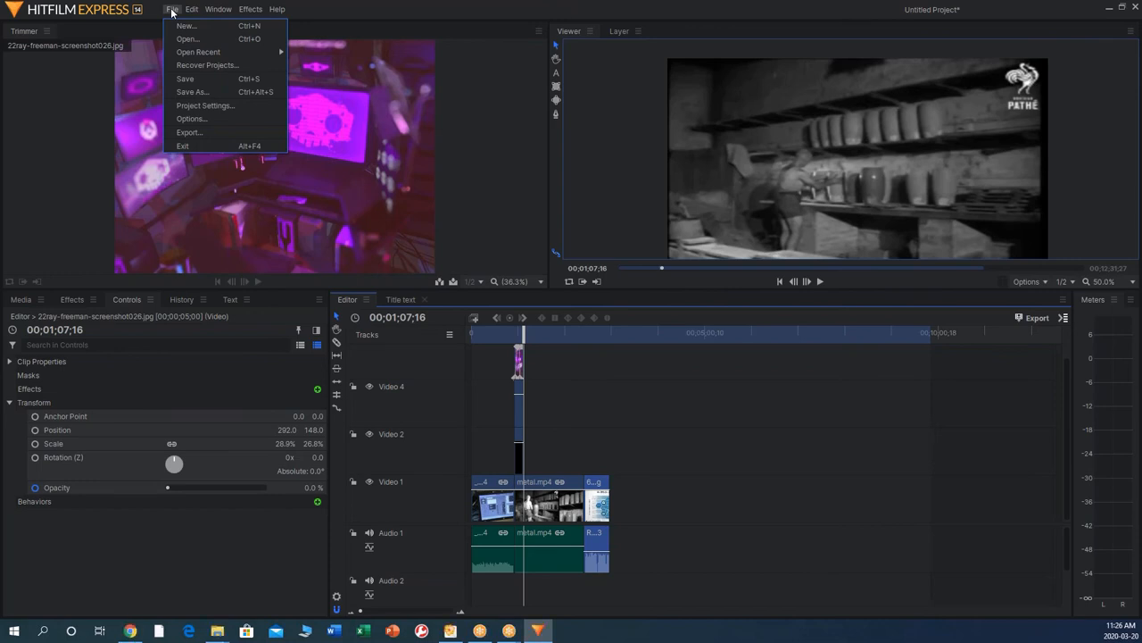
mouse_move(425, 557)
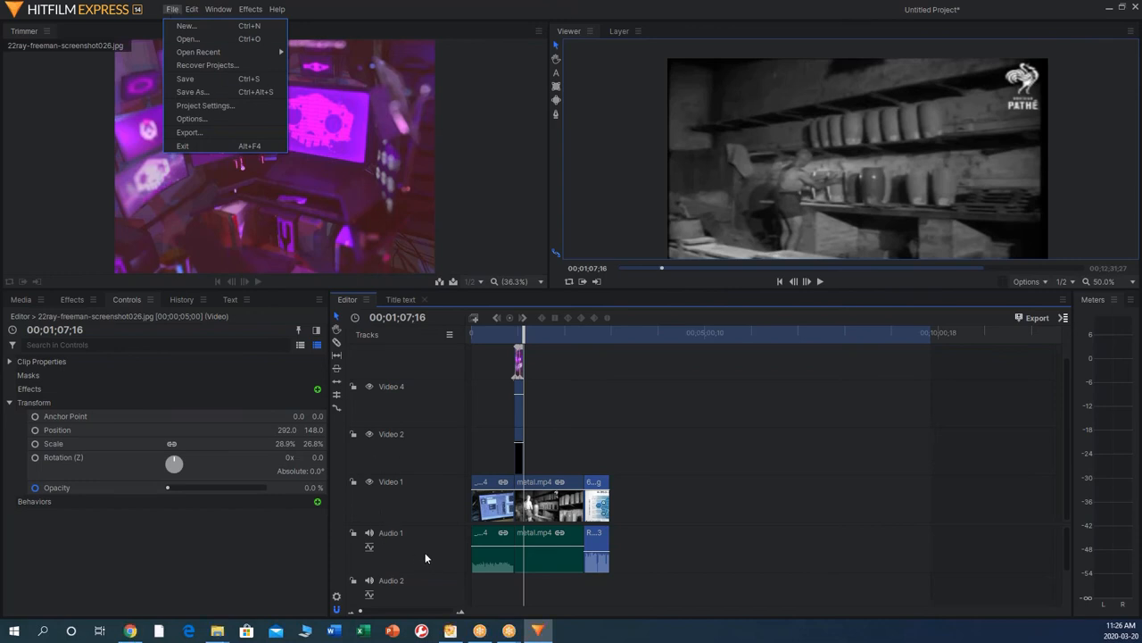
mouse_move(337, 600)
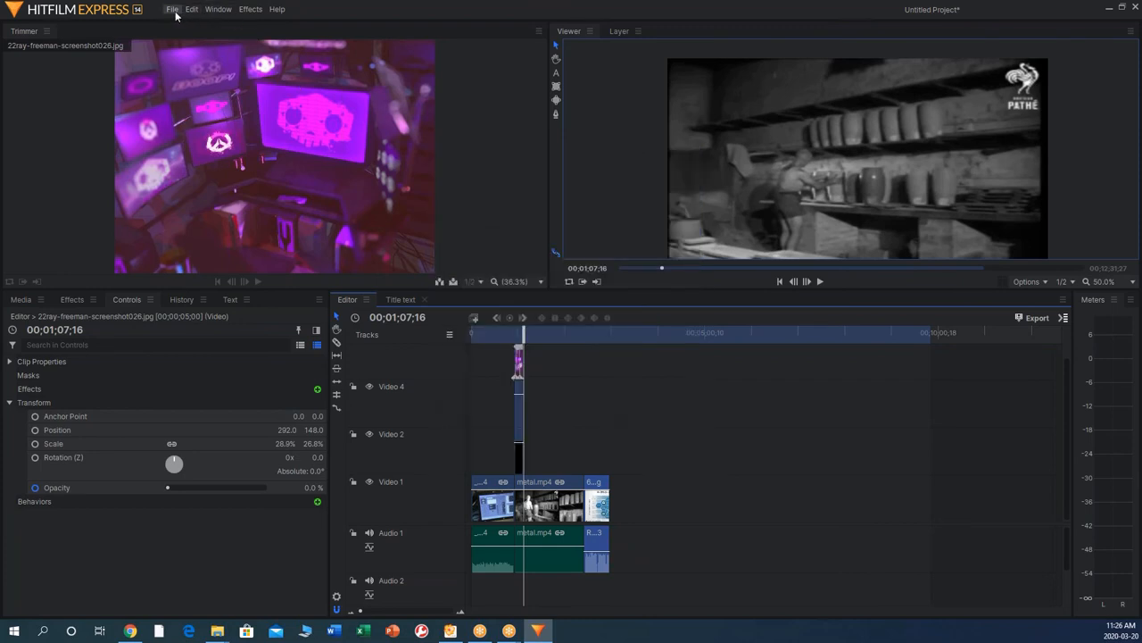
left_click(171, 9)
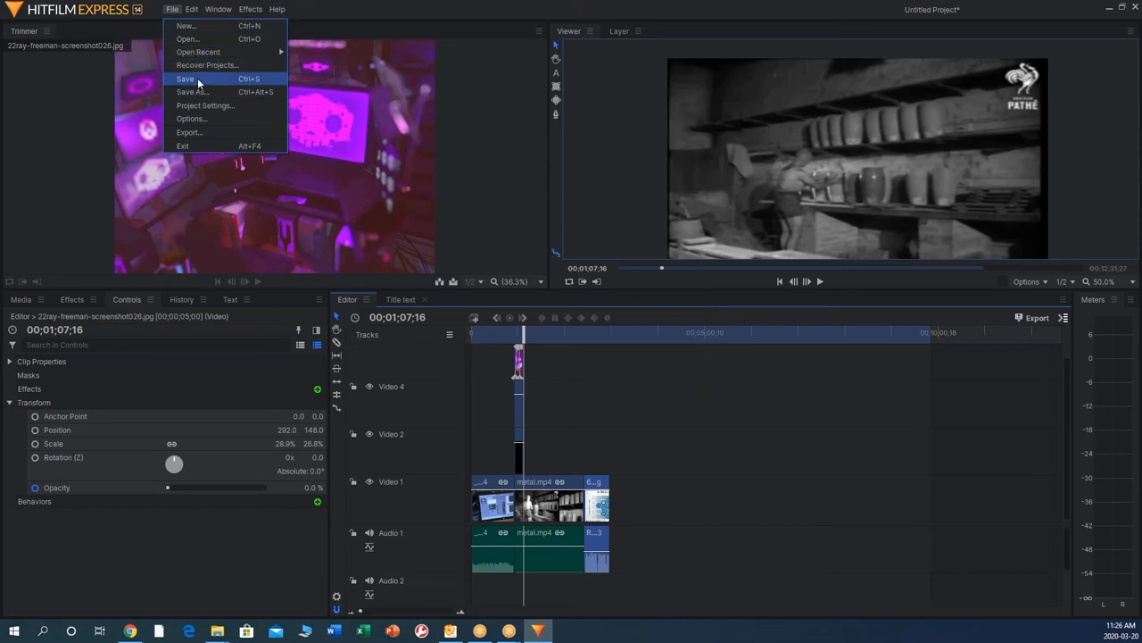
Save the project as sample.hfp in the videos folder, replacing the existing file
left_click(186, 78)
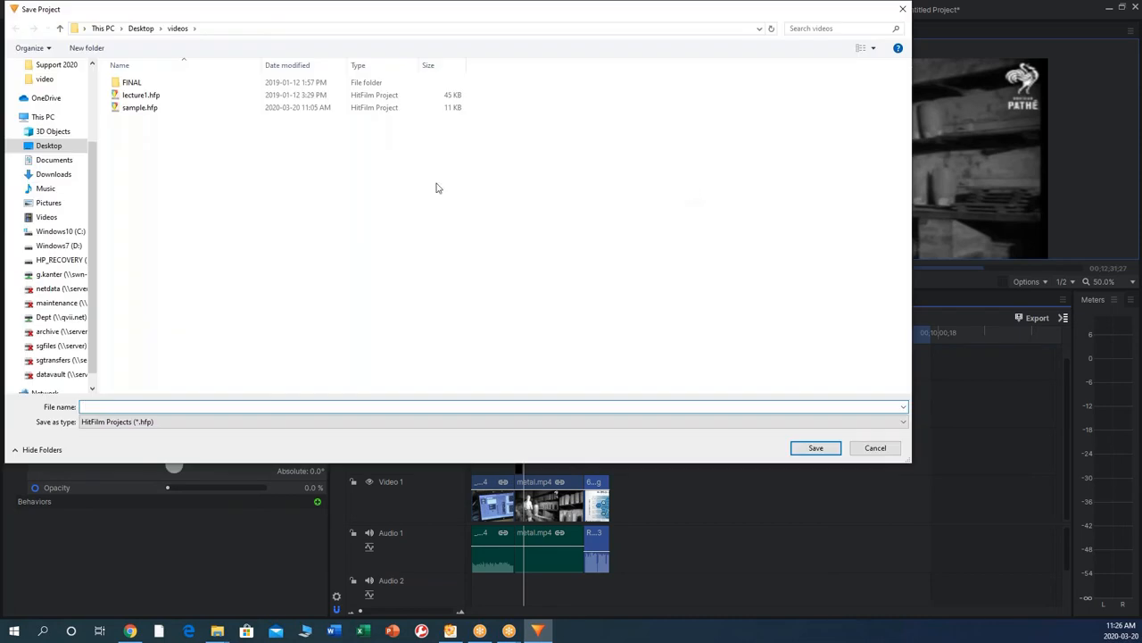
left_click(139, 107)
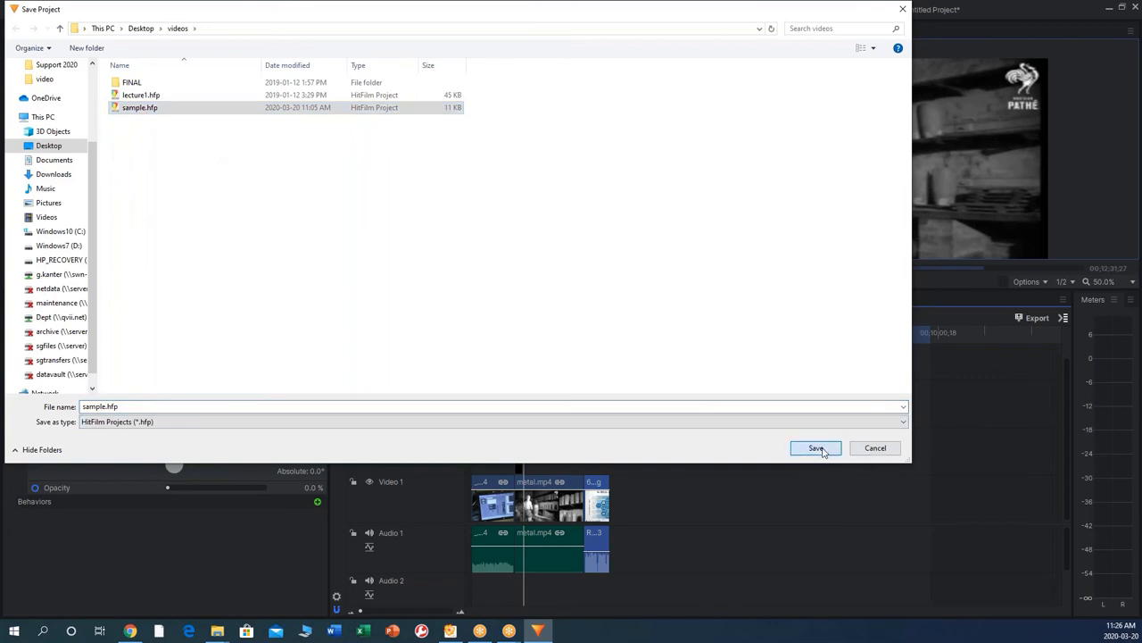
left_click(814, 446)
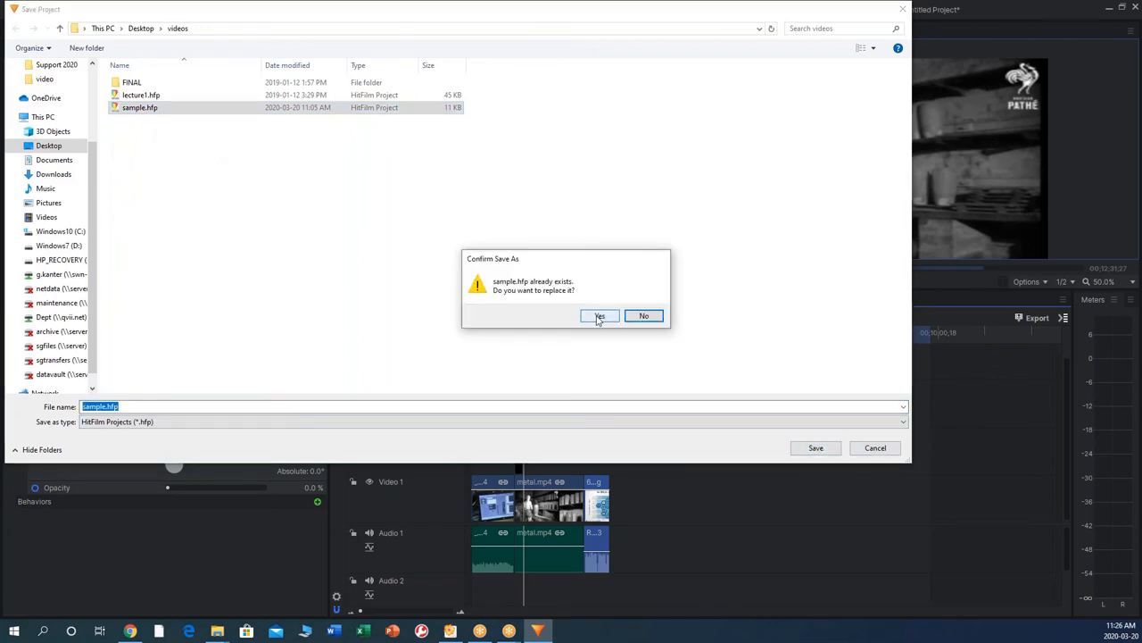
mouse_move(600, 314)
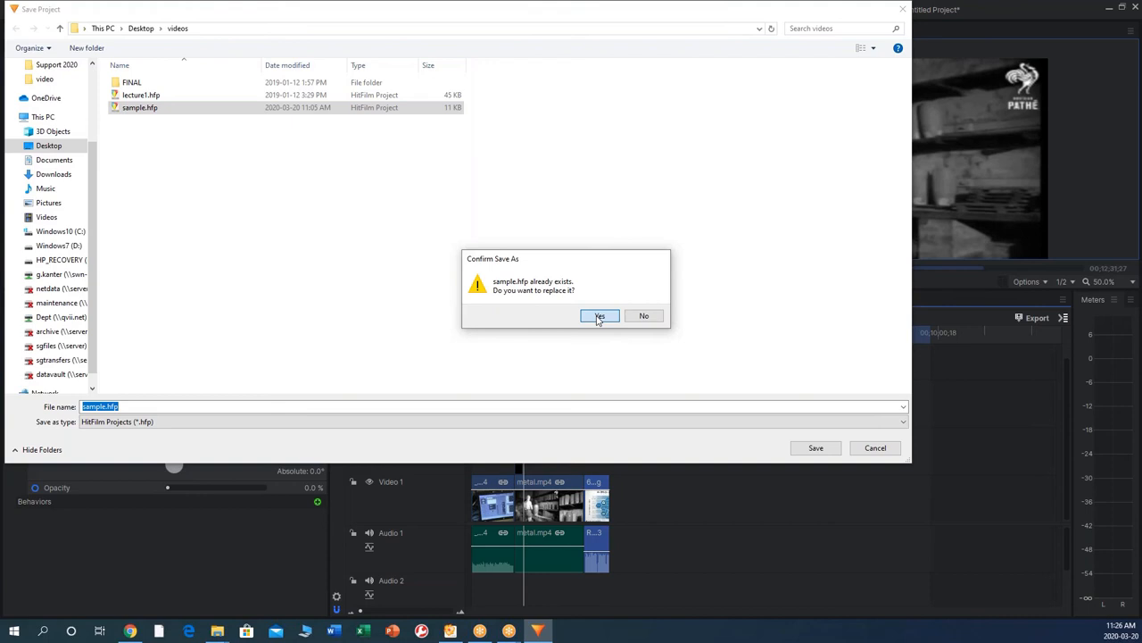
left_click(600, 314)
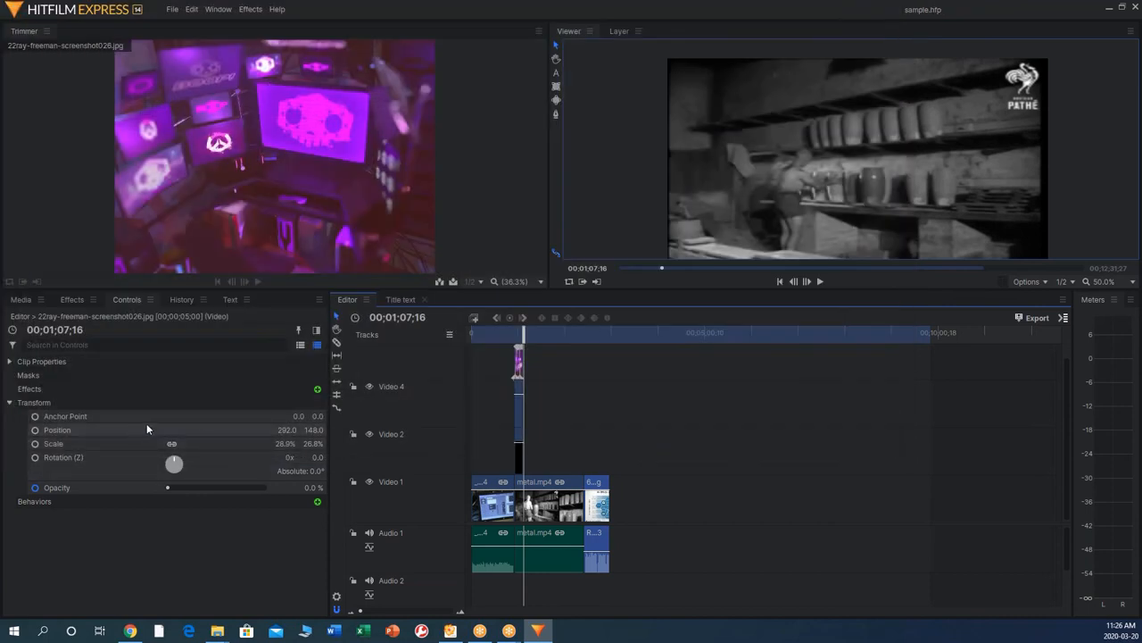
mouse_move(157, 425)
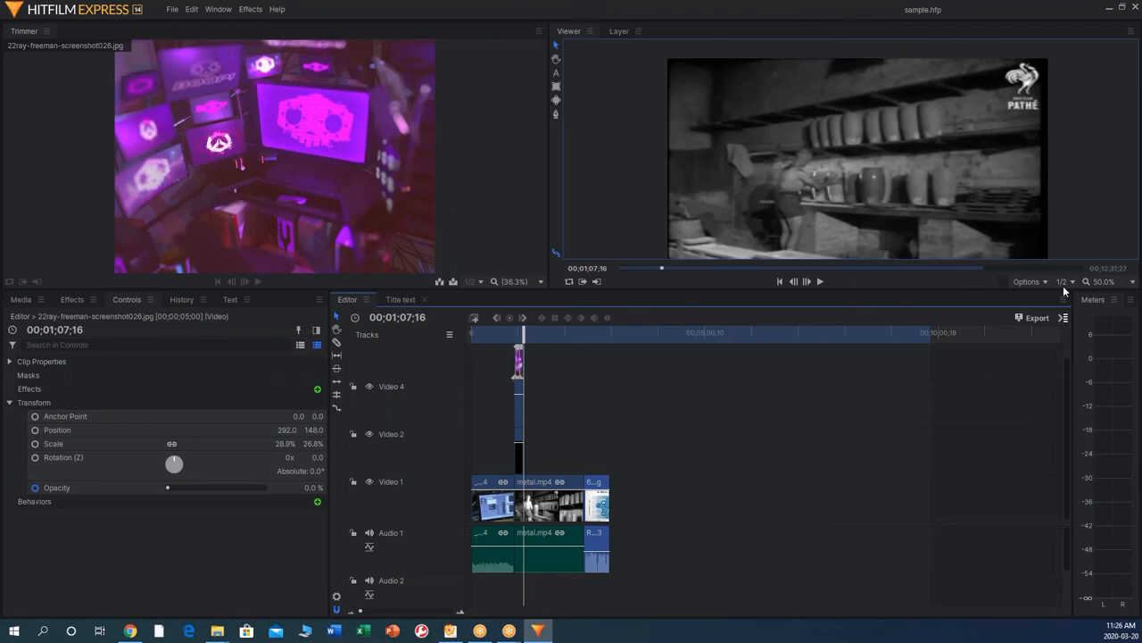
left_click(218, 632)
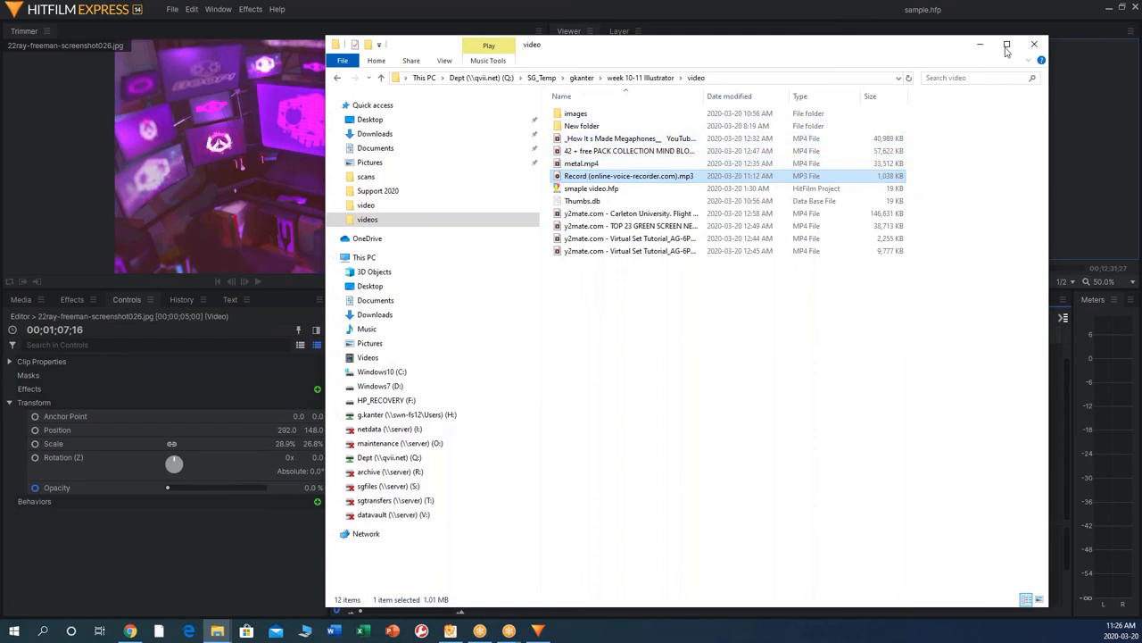
left_click(1035, 43)
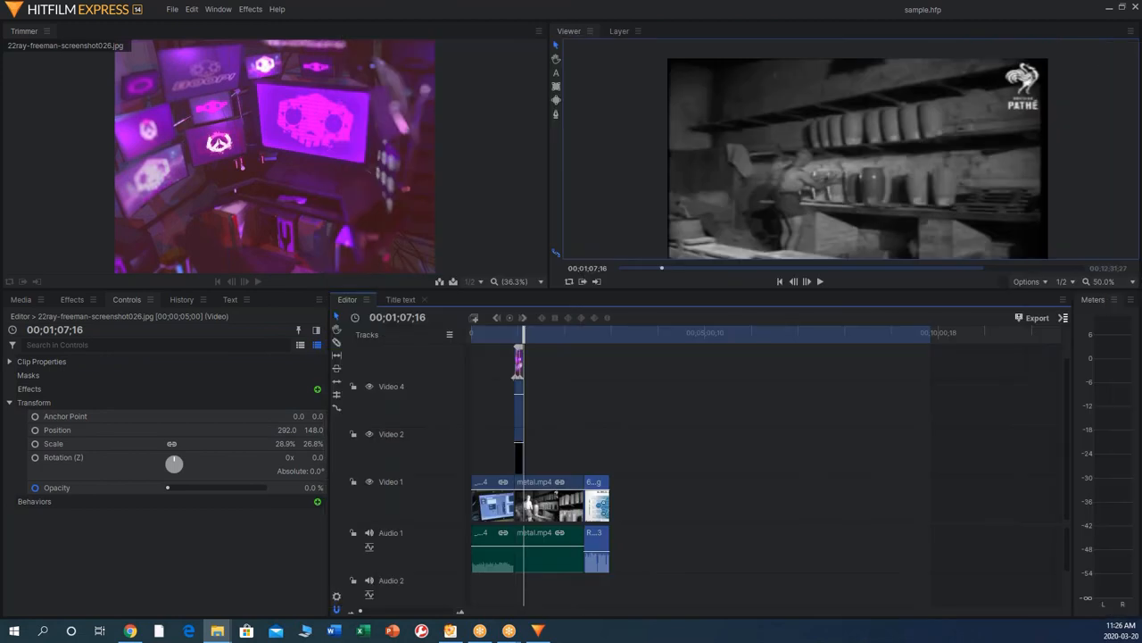
mouse_move(802, 334)
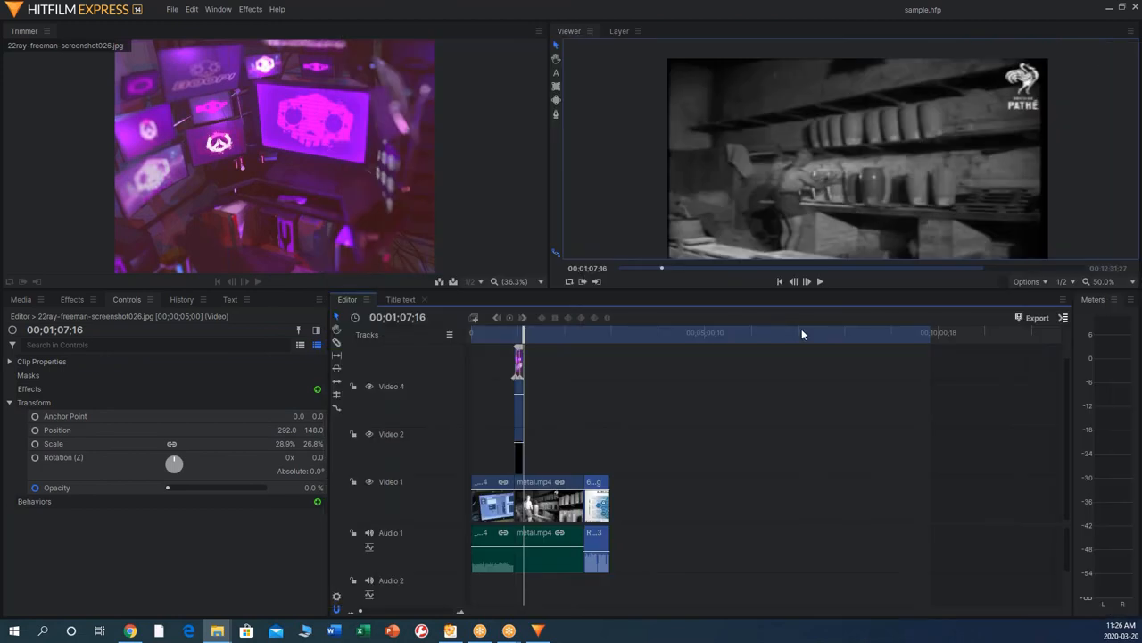
mouse_move(779, 329)
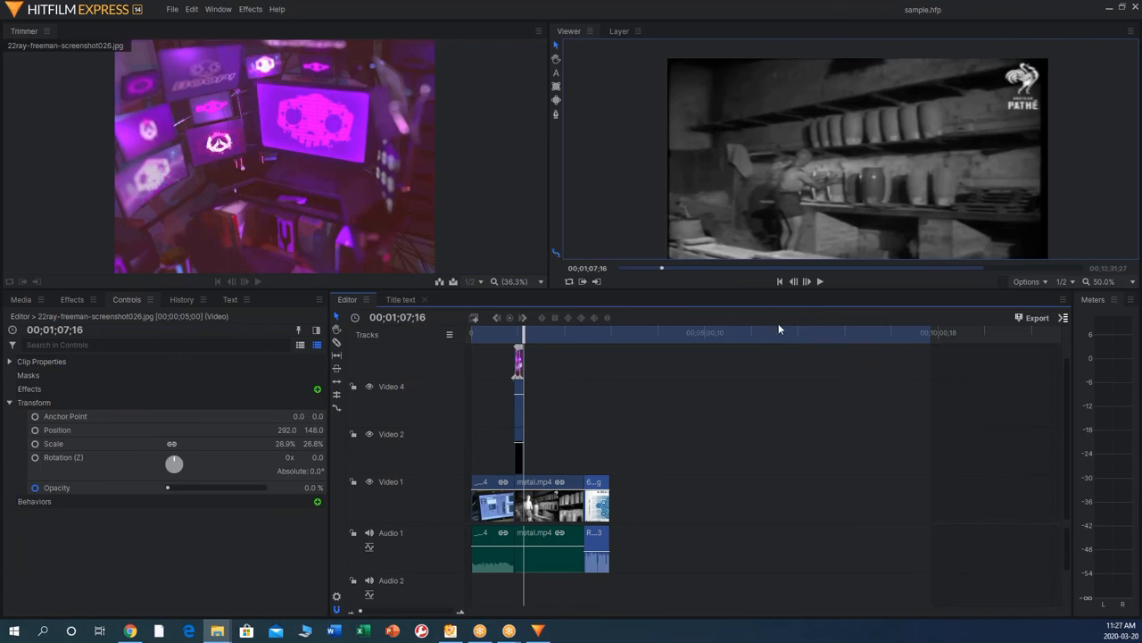
mouse_move(621, 375)
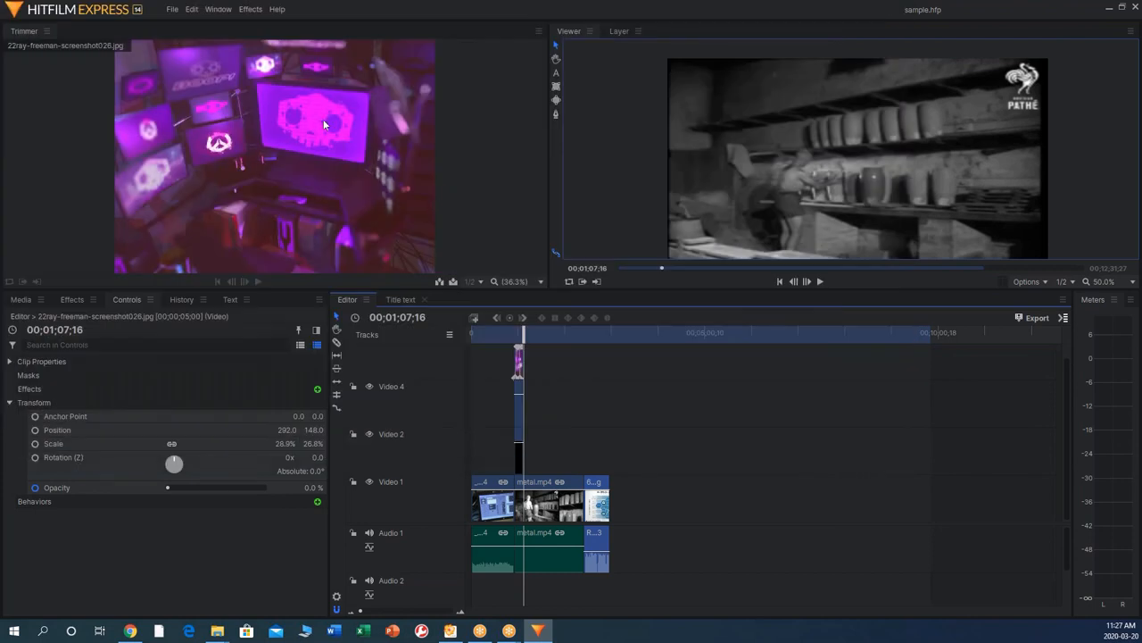
left_click(218, 9)
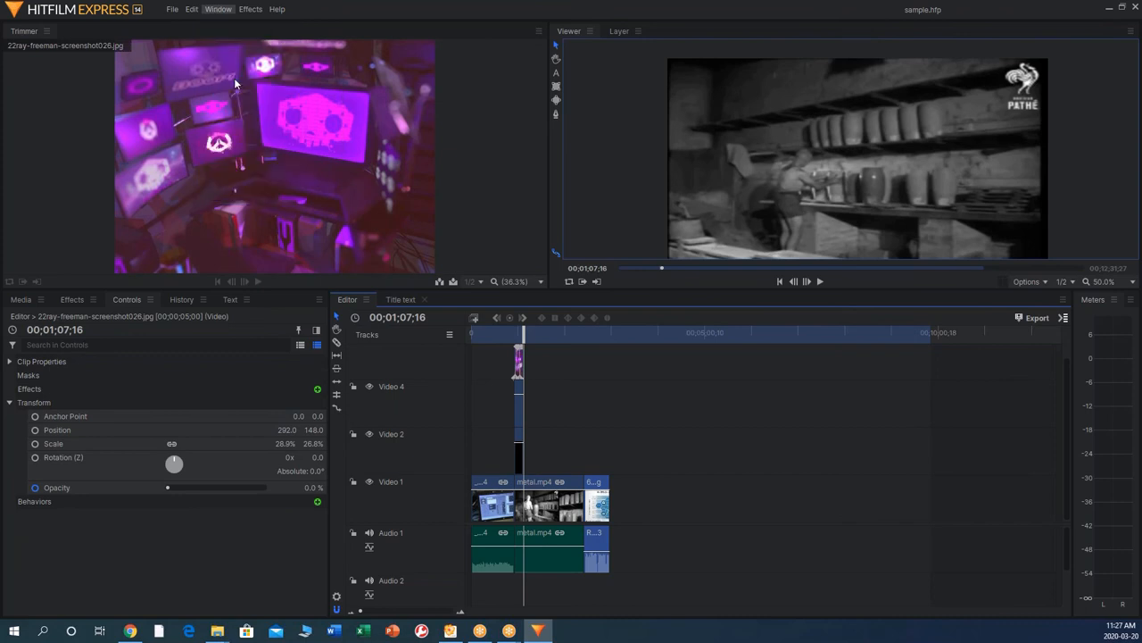
Show the export queue and detach it as a floating panel
left_click(1038, 318)
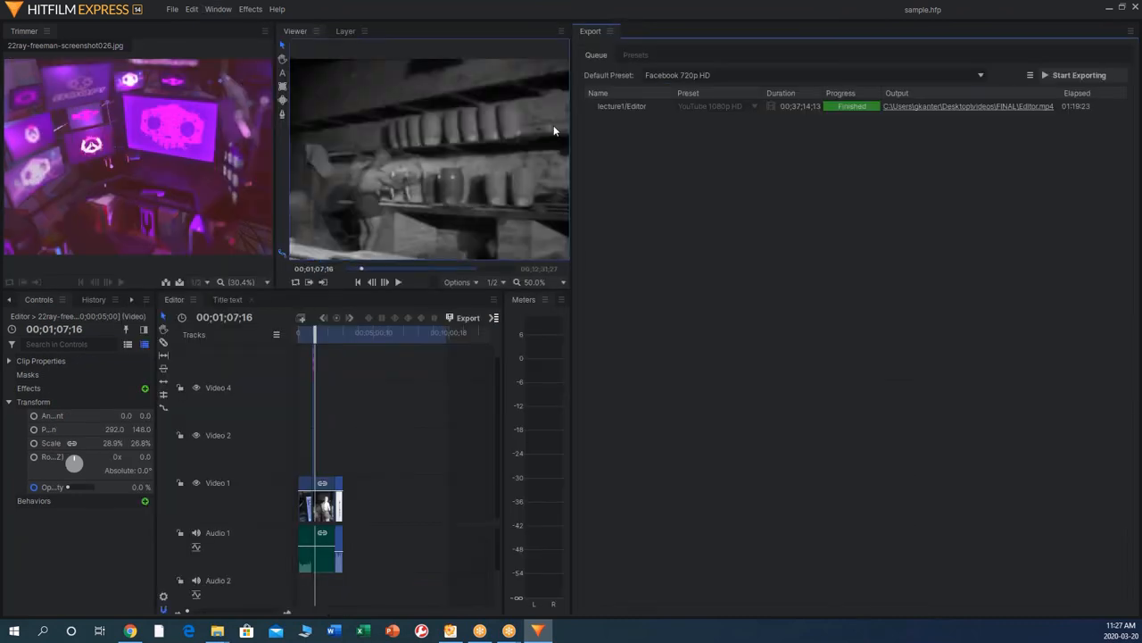
mouse_move(753, 153)
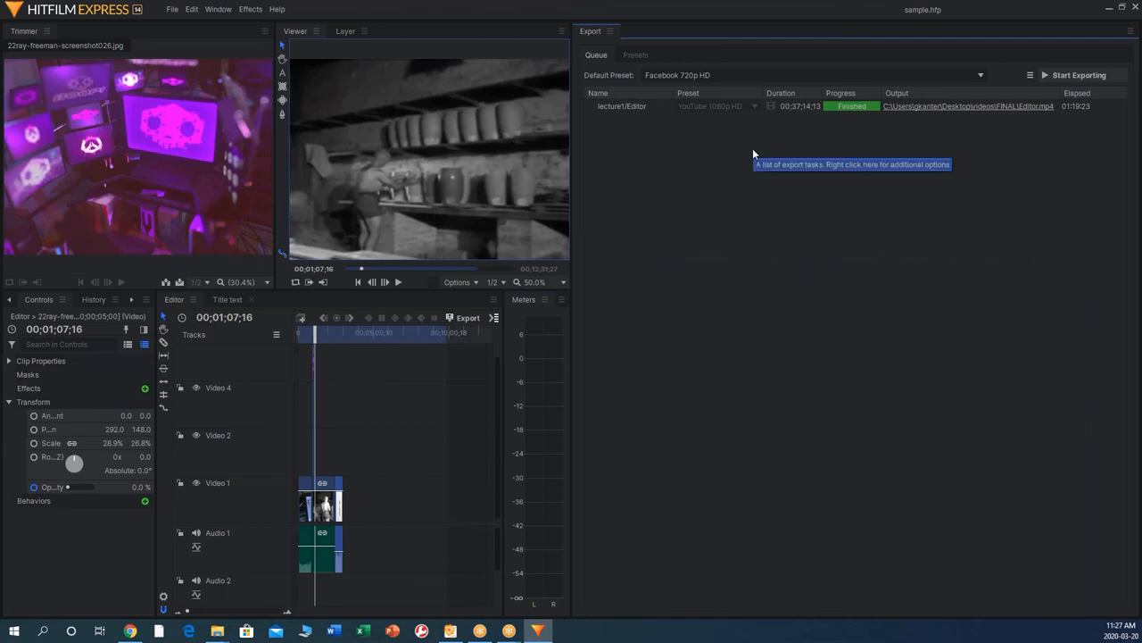
mouse_move(950, 109)
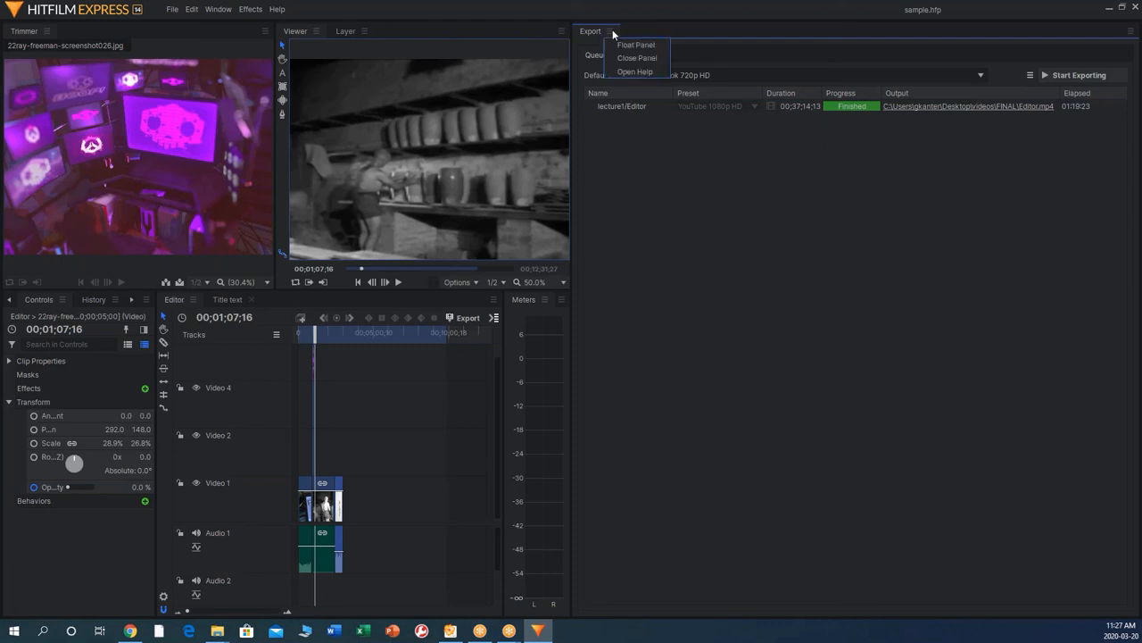
left_click(635, 54)
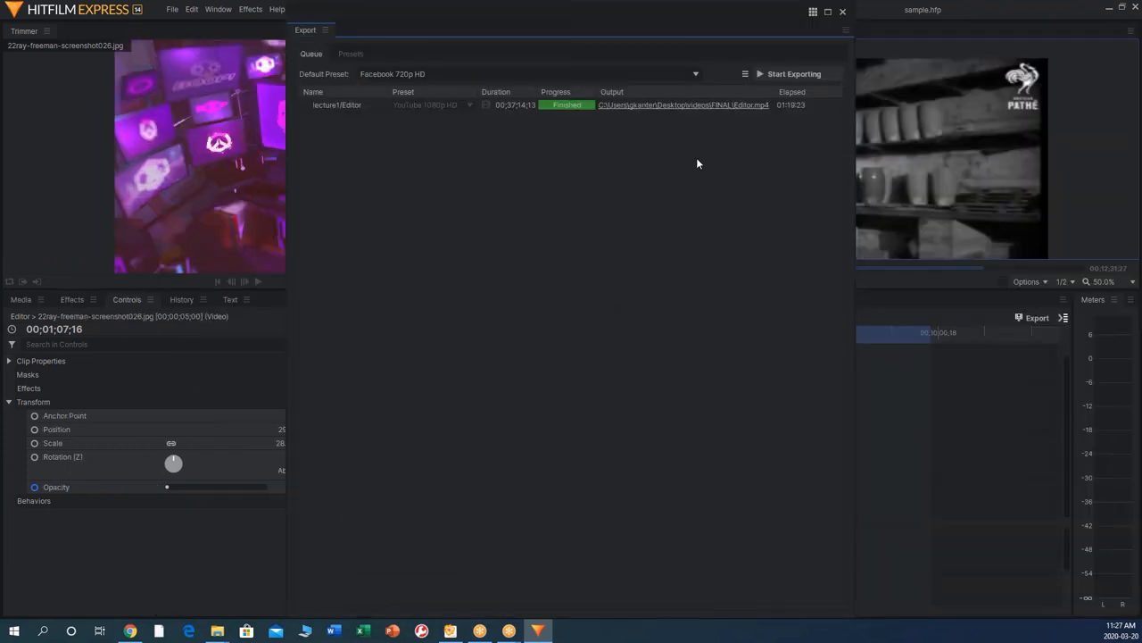
mouse_move(664, 109)
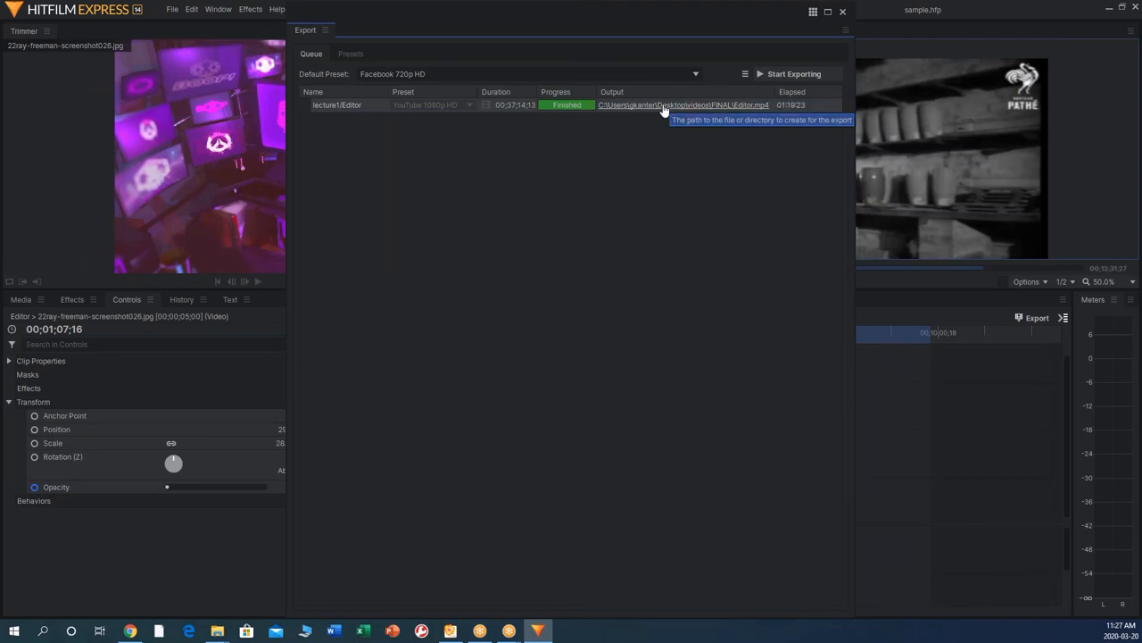
mouse_move(397, 92)
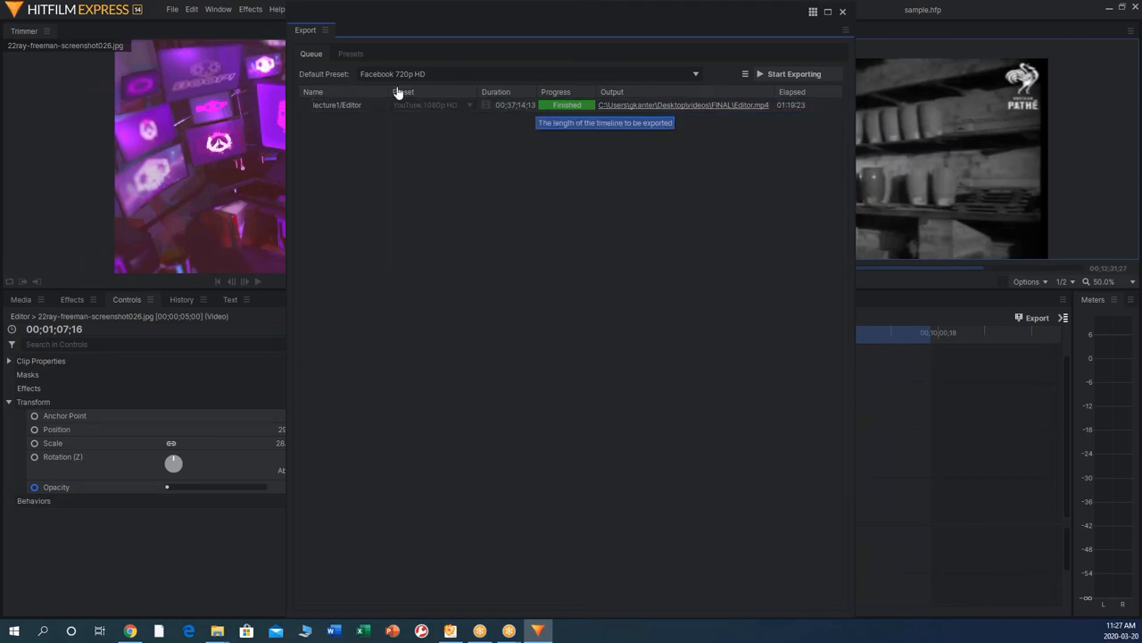
Set the default preset to YouTube 1080p HD and start exporting the queue
left_click(696, 75)
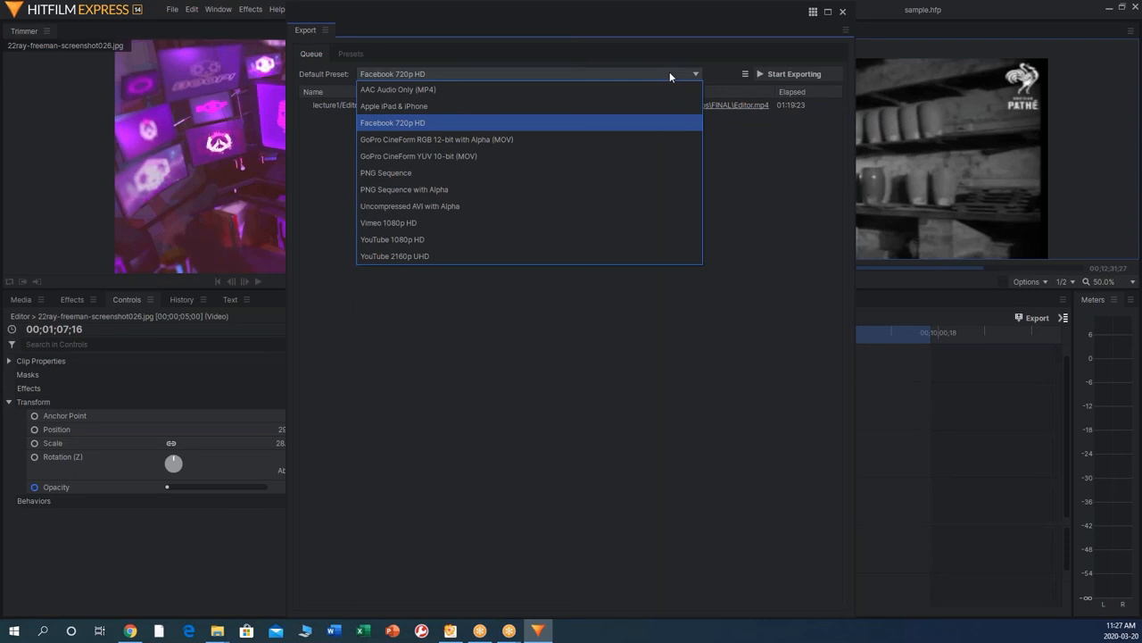
mouse_move(518, 107)
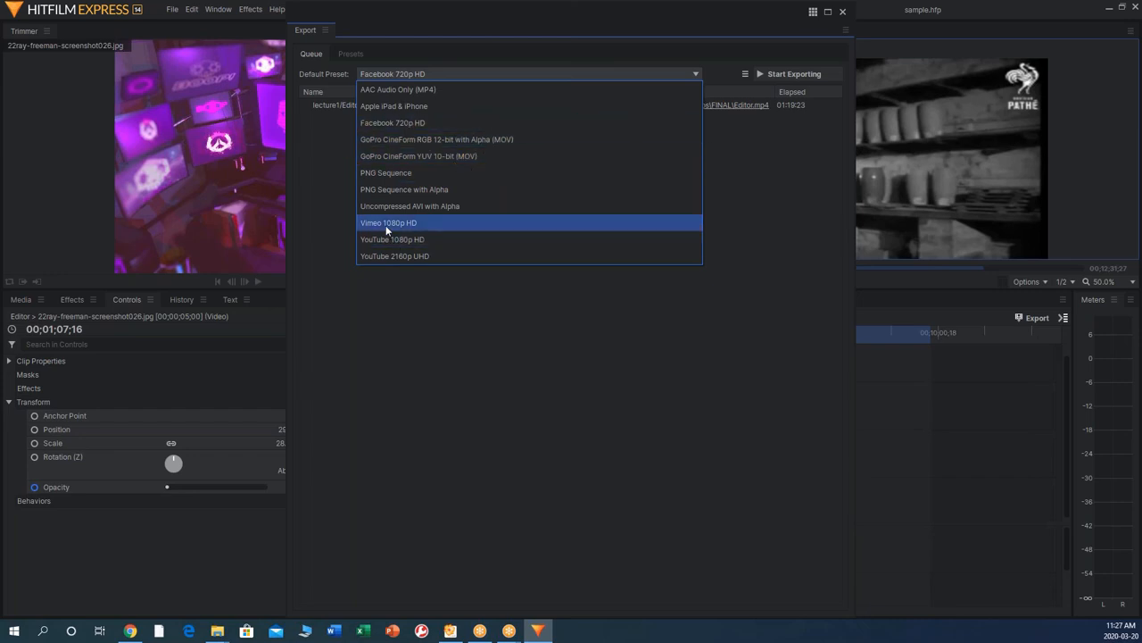
left_click(393, 239)
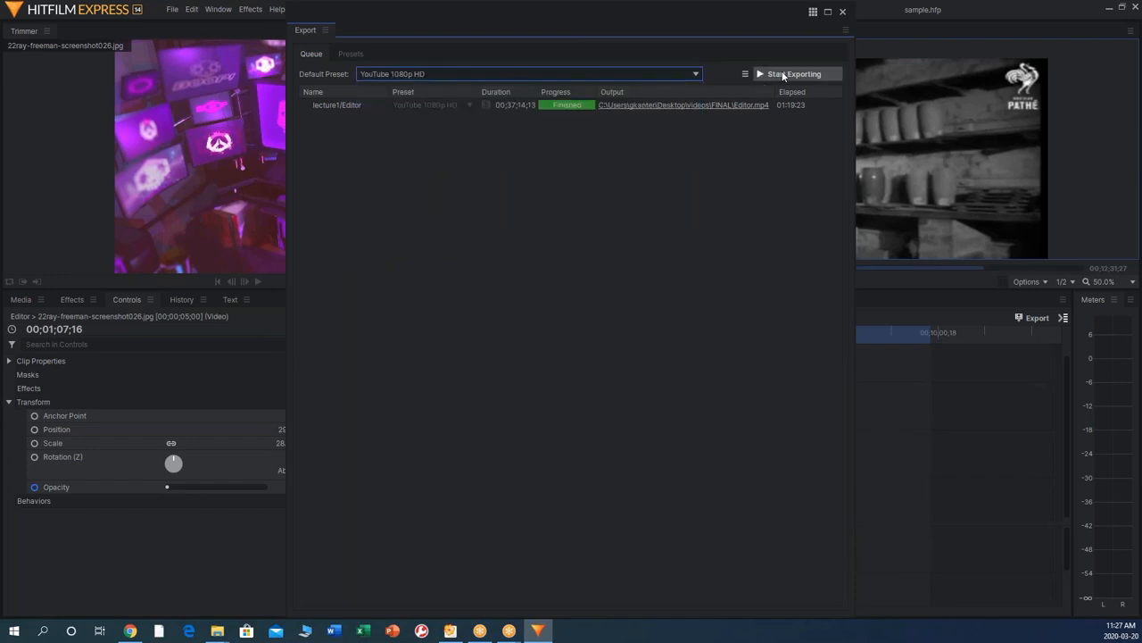
left_click(793, 74)
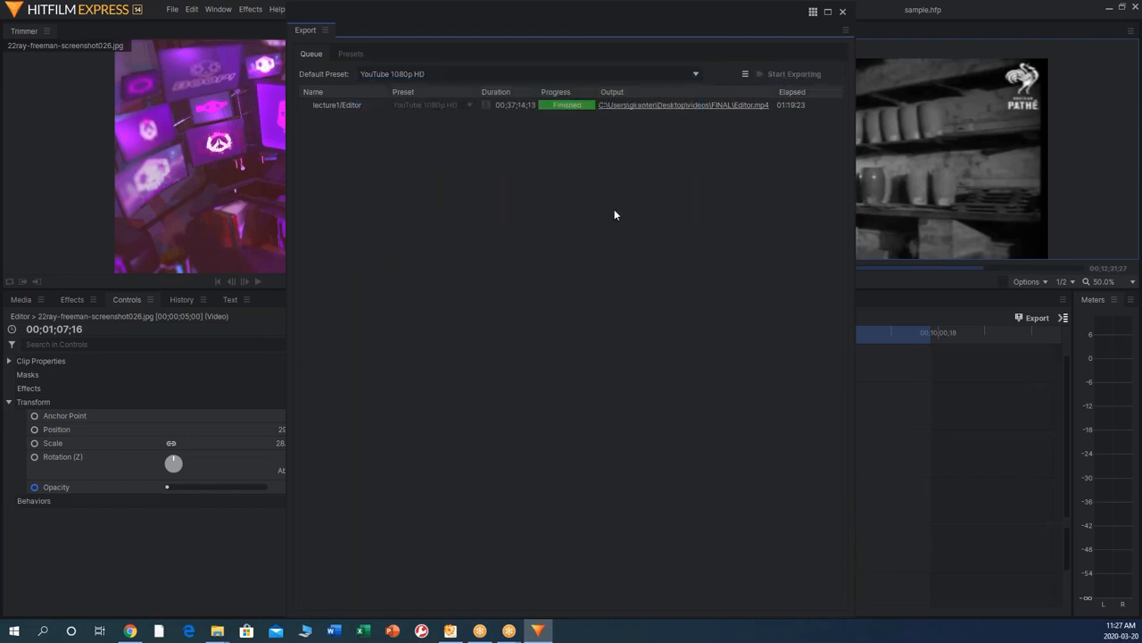
mouse_move(700, 110)
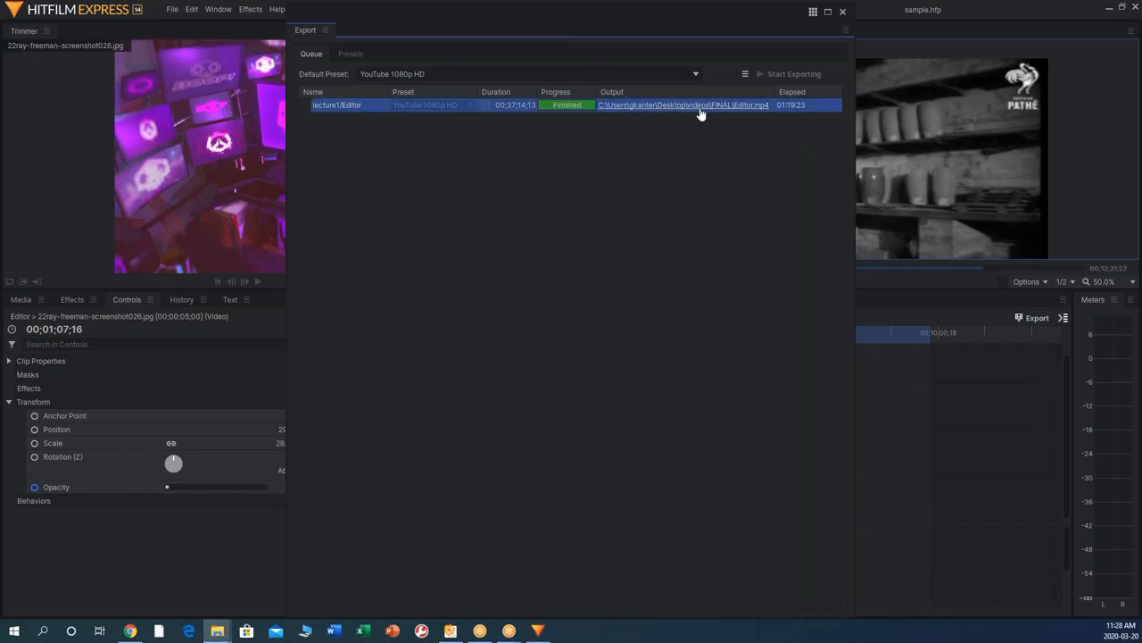
mouse_move(950, 147)
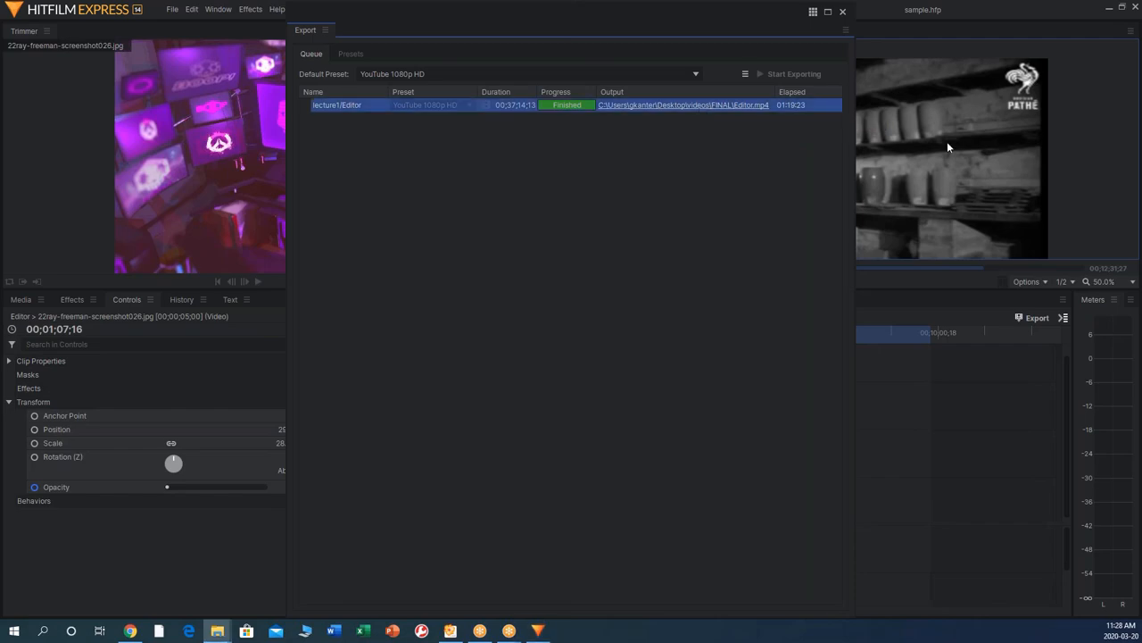
Reveal Editor.mp4 in the FINAL folder and play it in Windows Media Player
left_click(682, 103)
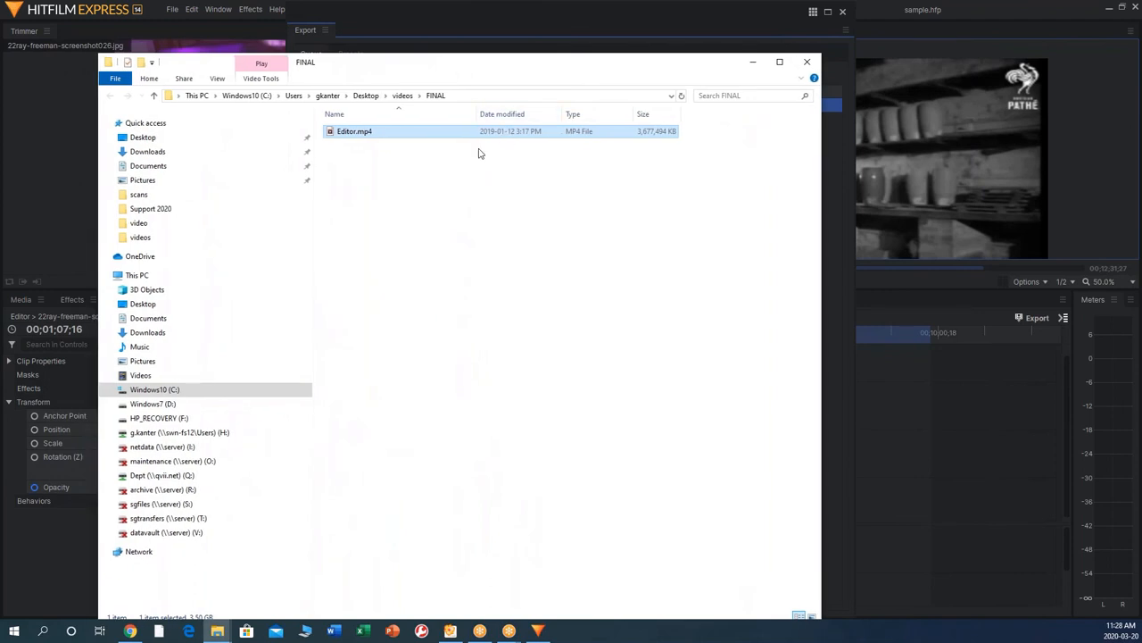
mouse_move(357, 139)
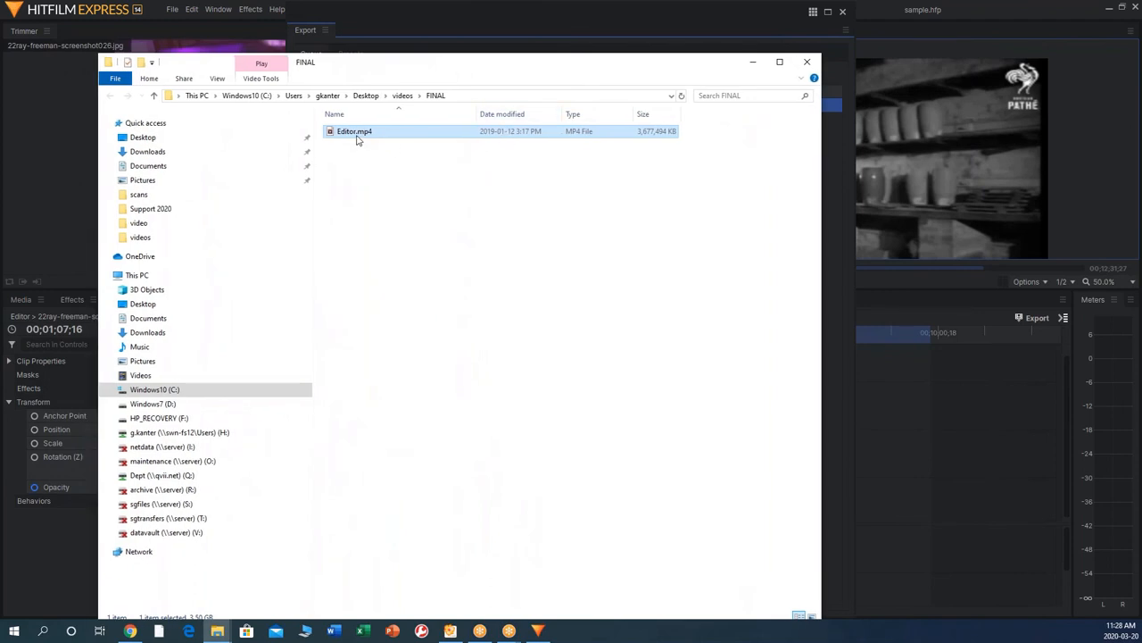
double_click(354, 132)
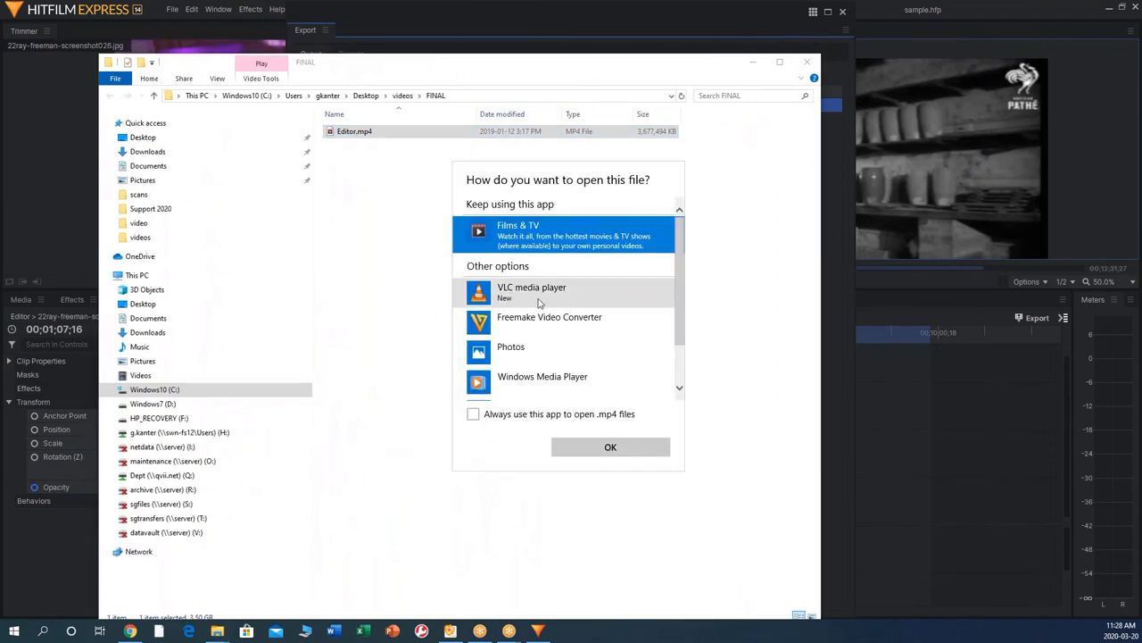
left_click(543, 375)
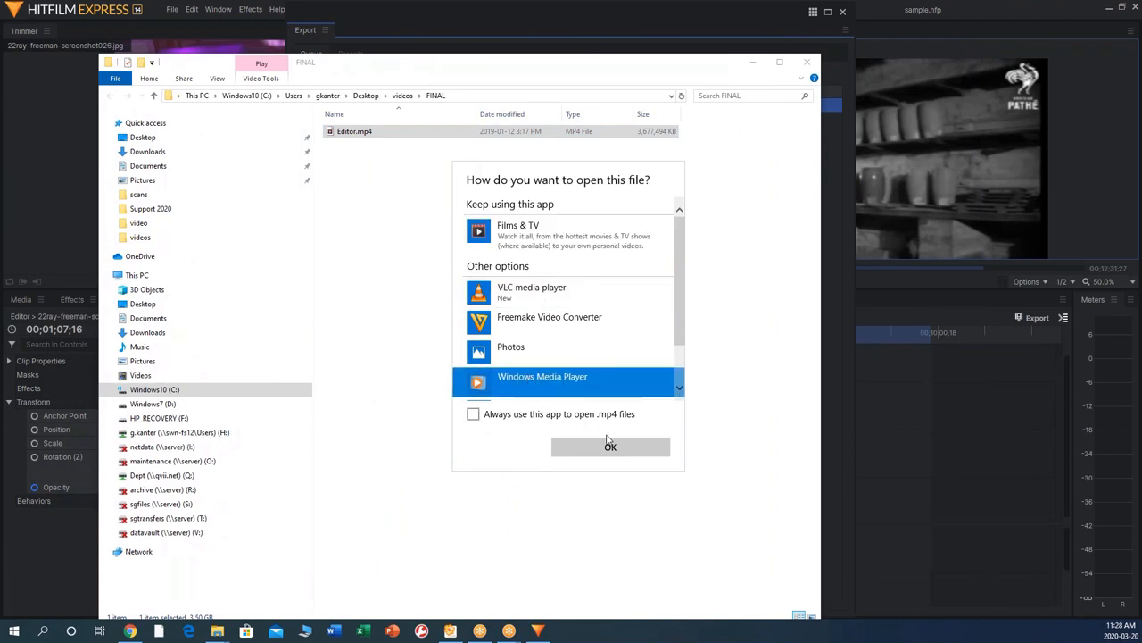
left_click(611, 447)
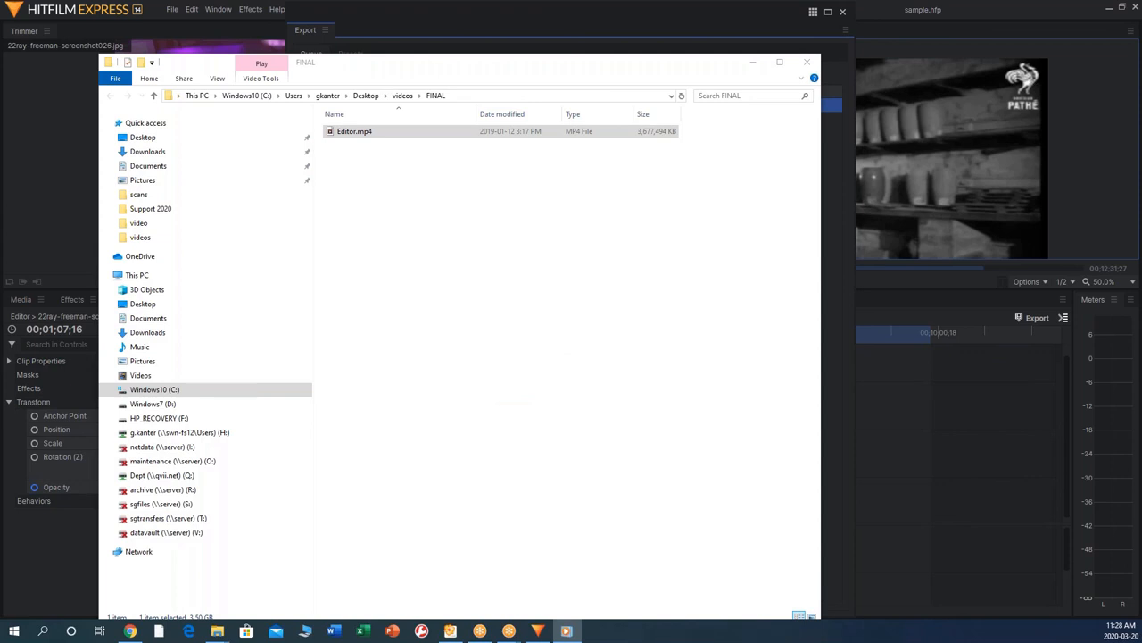
double_click(354, 132)
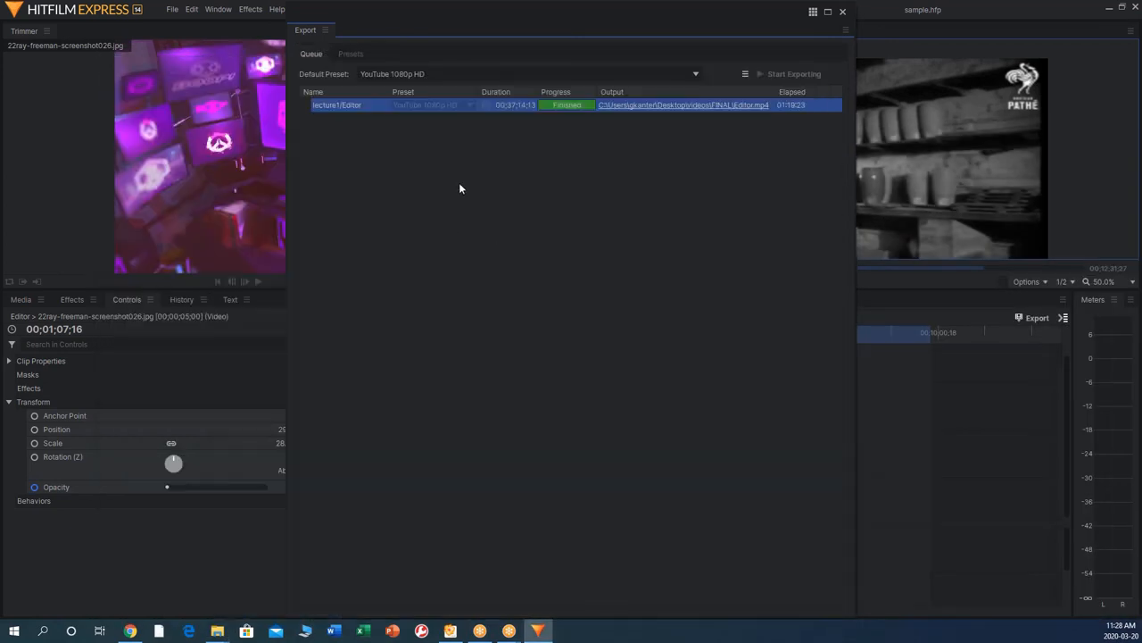
mouse_move(628, 107)
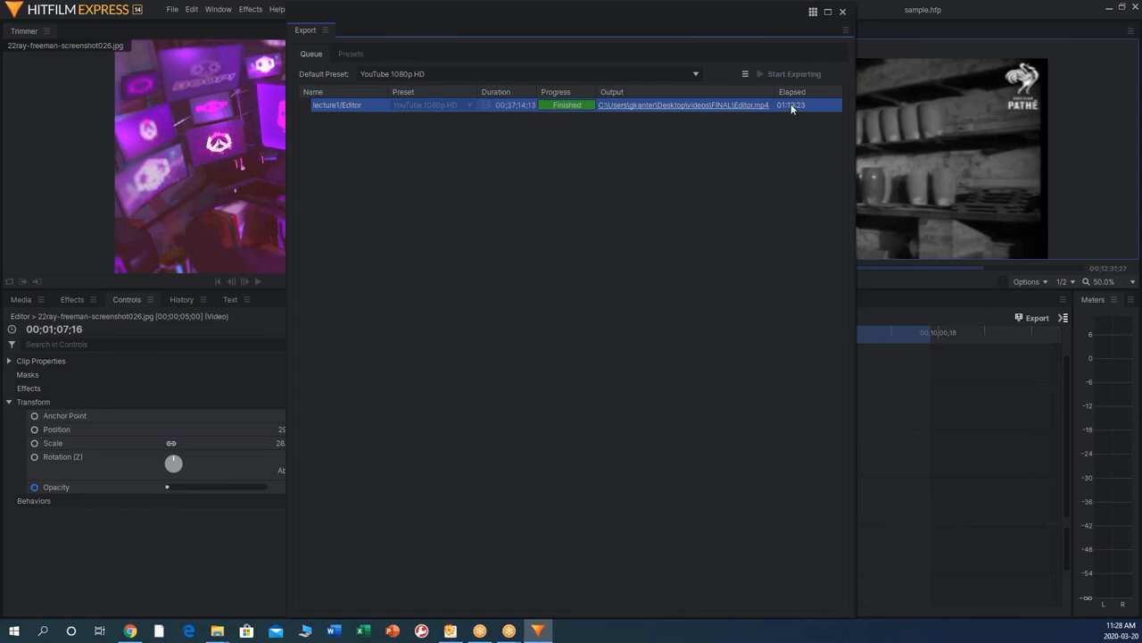
Remove the finished Editor export task, leaving the queue empty
left_click(349, 54)
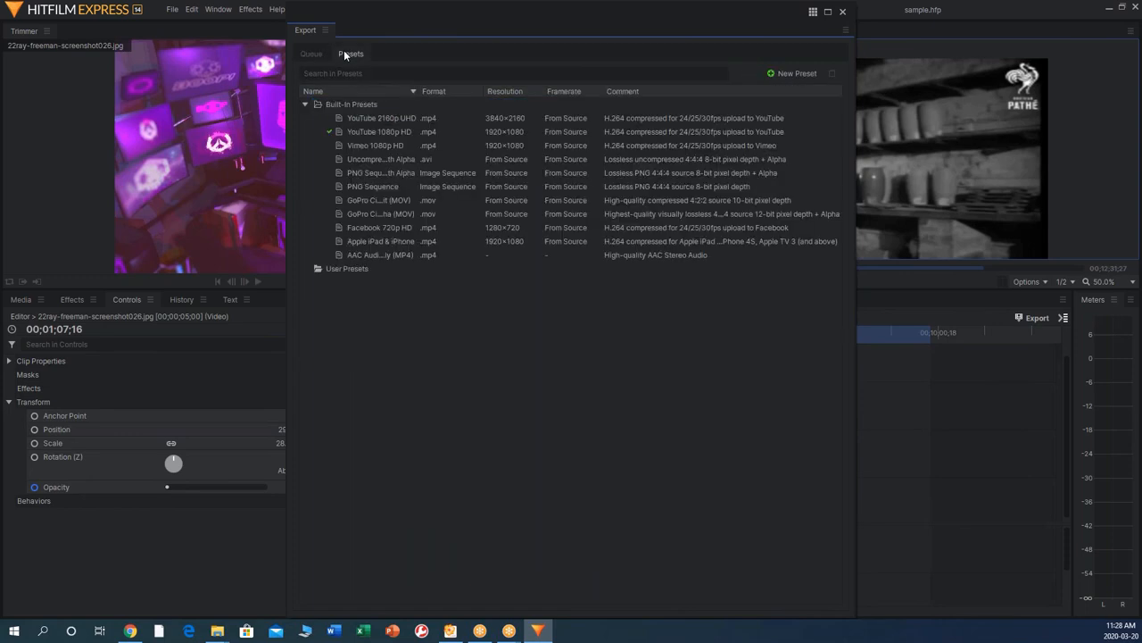
right_click(339, 103)
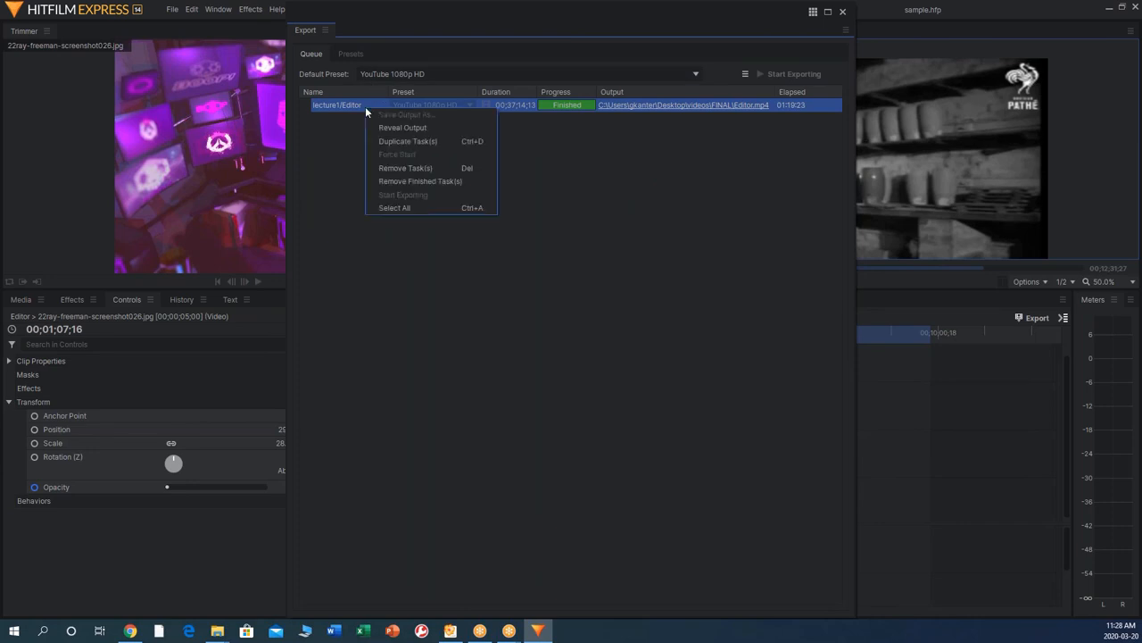
left_click(400, 174)
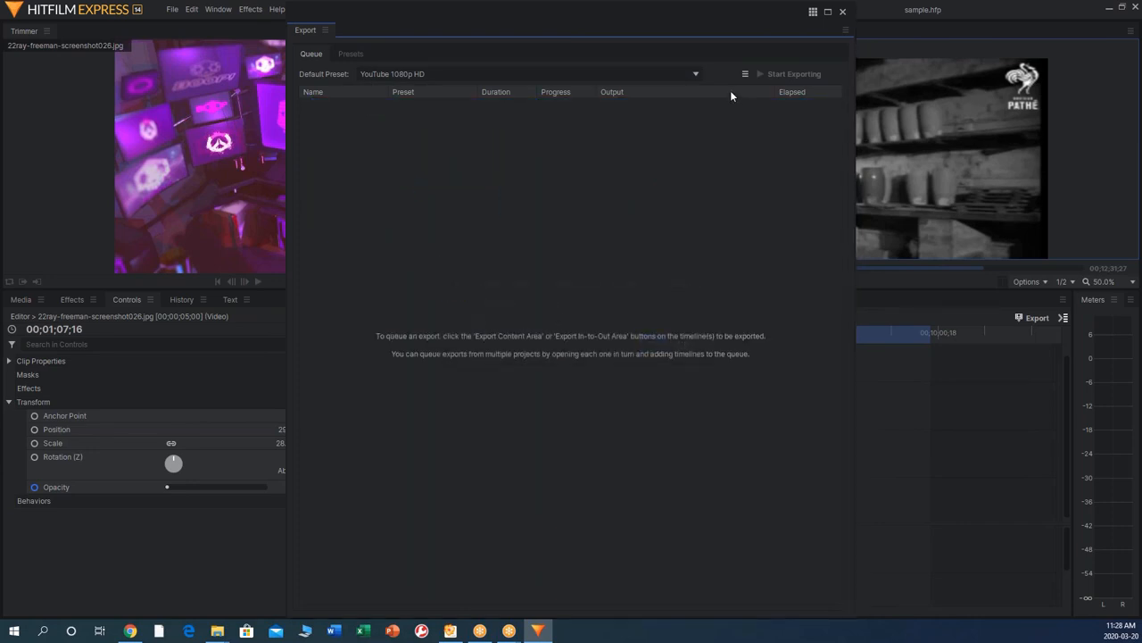
mouse_move(339, 39)
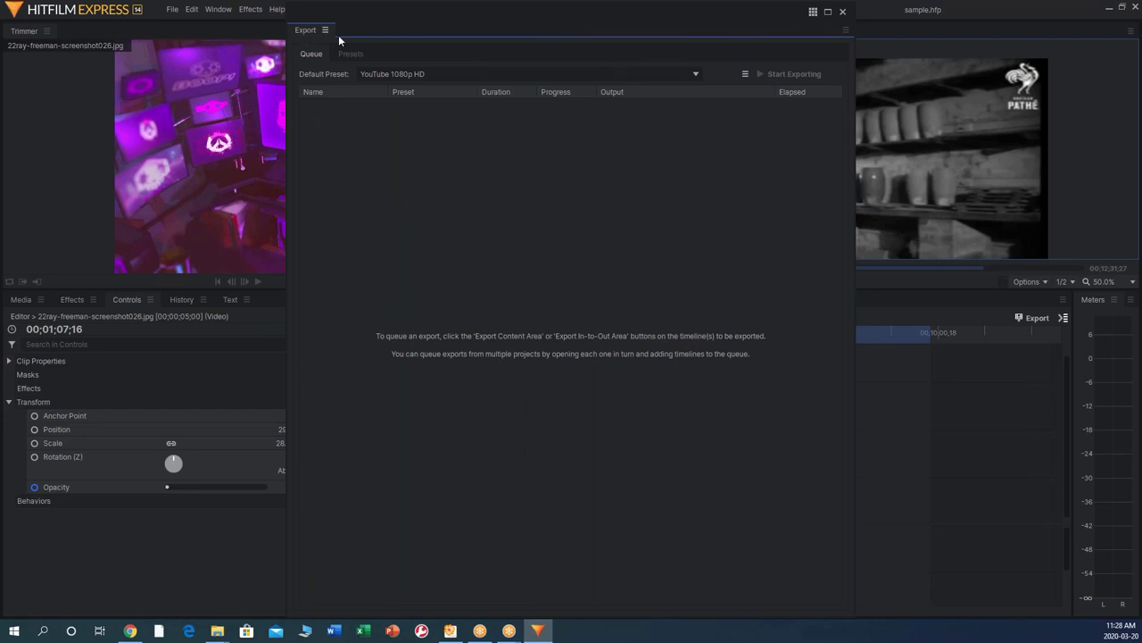
mouse_move(307, 36)
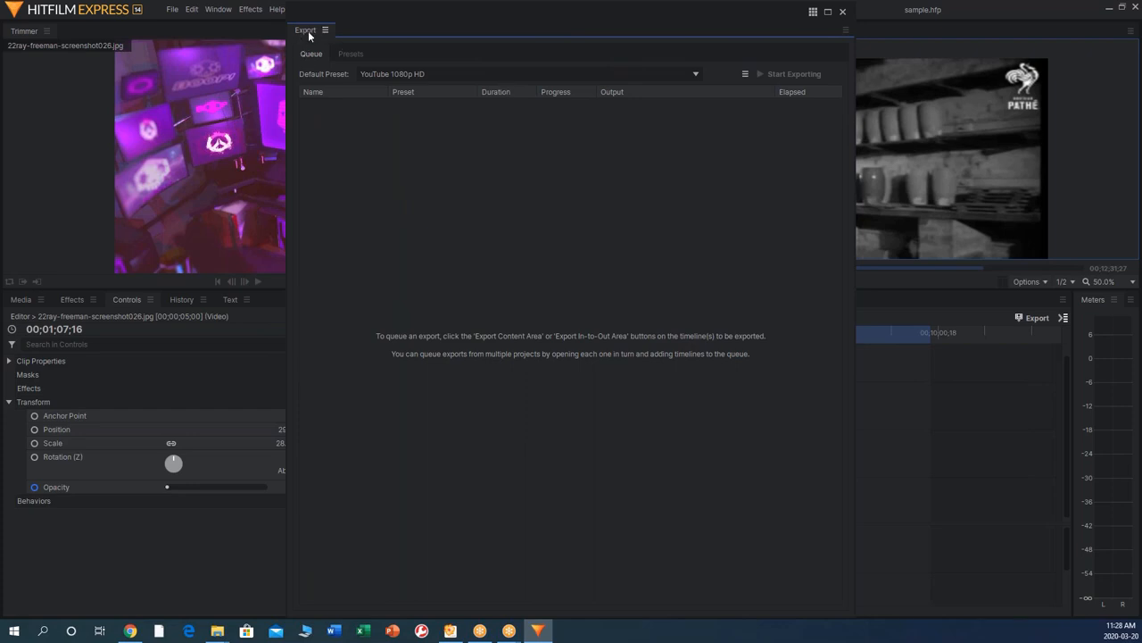
mouse_move(236, 101)
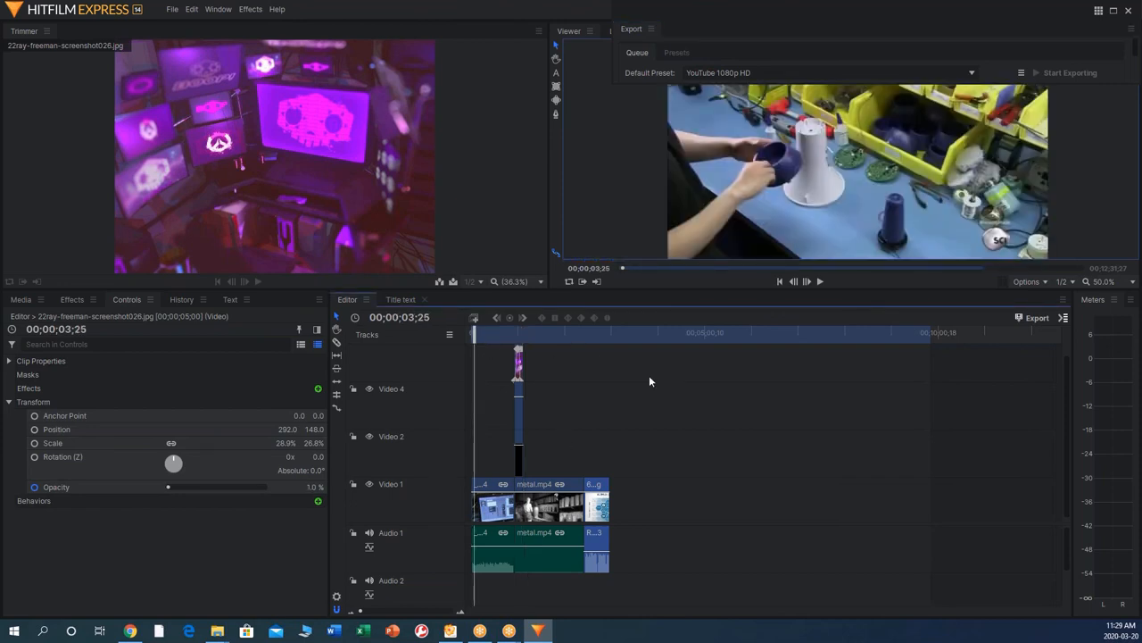
mouse_move(928, 339)
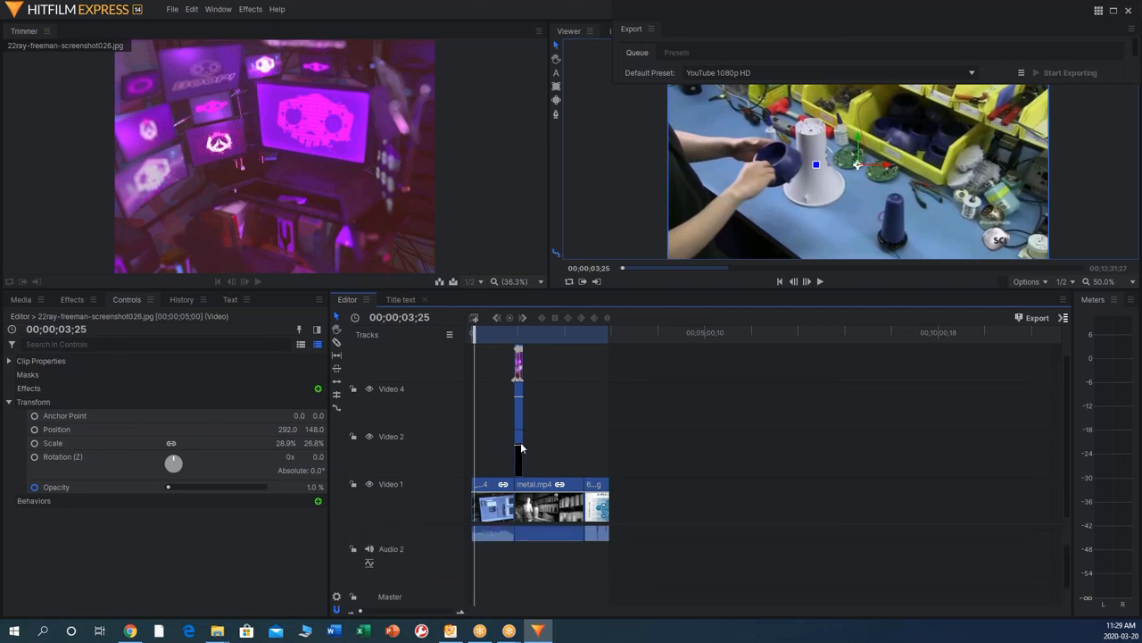
Export the timeline via File > Export, saving the MP4 into the FINAL folder
left_click(171, 9)
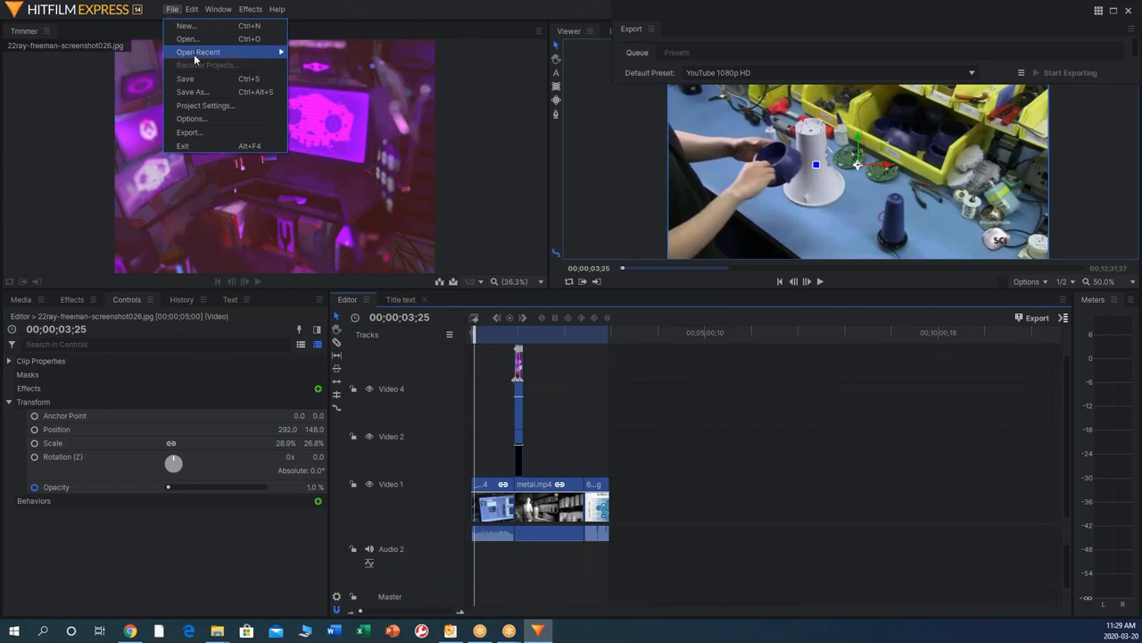
mouse_move(187, 132)
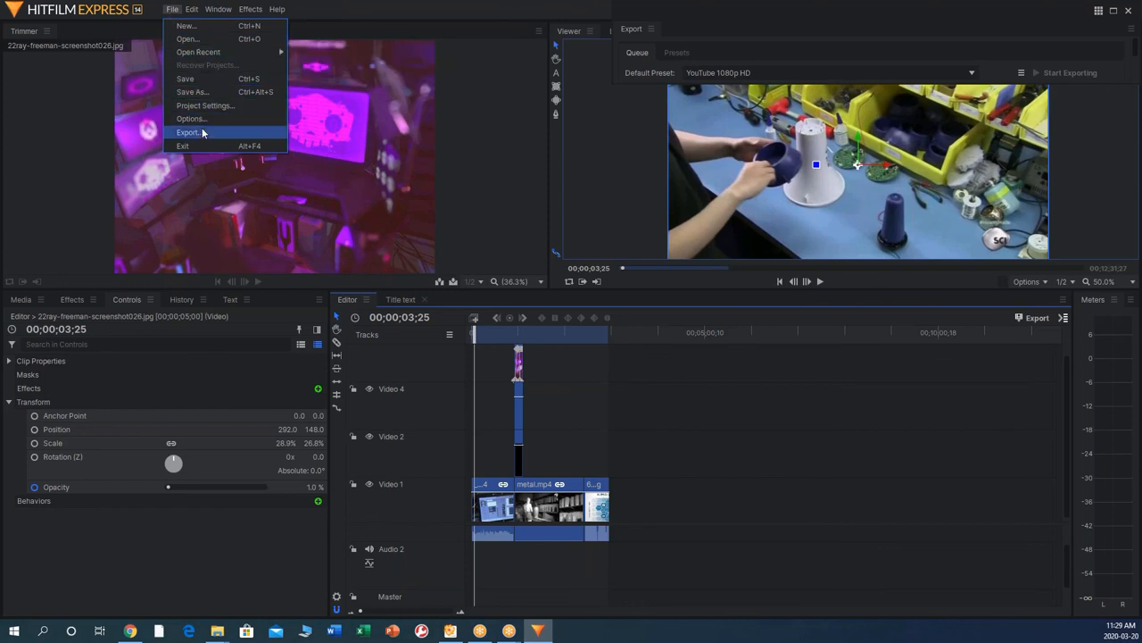
left_click(187, 132)
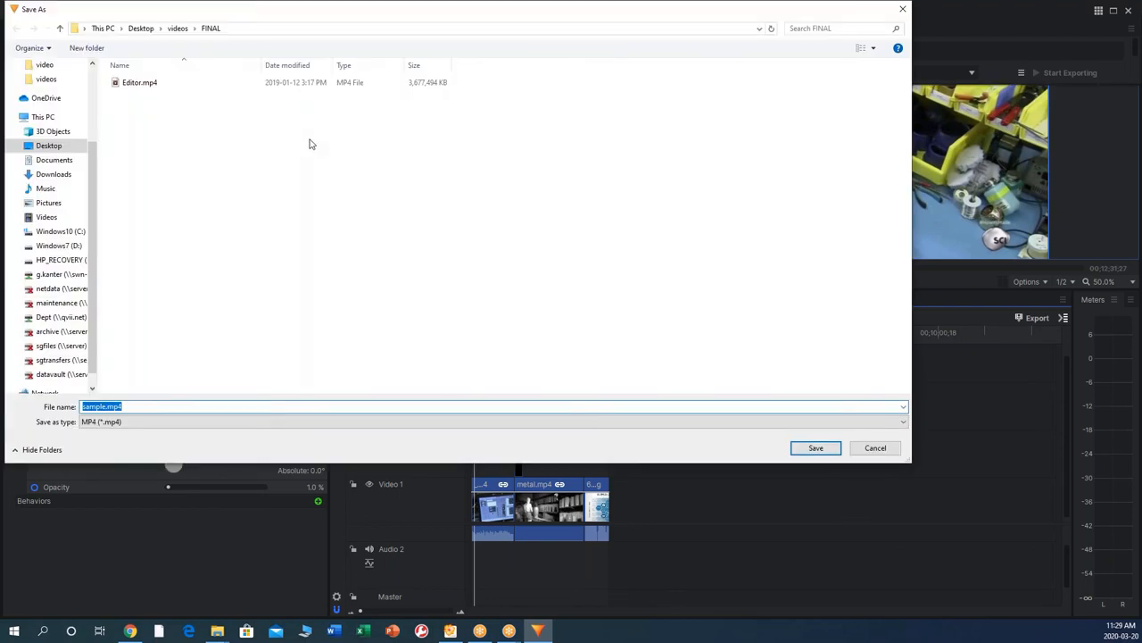
left_click(814, 447)
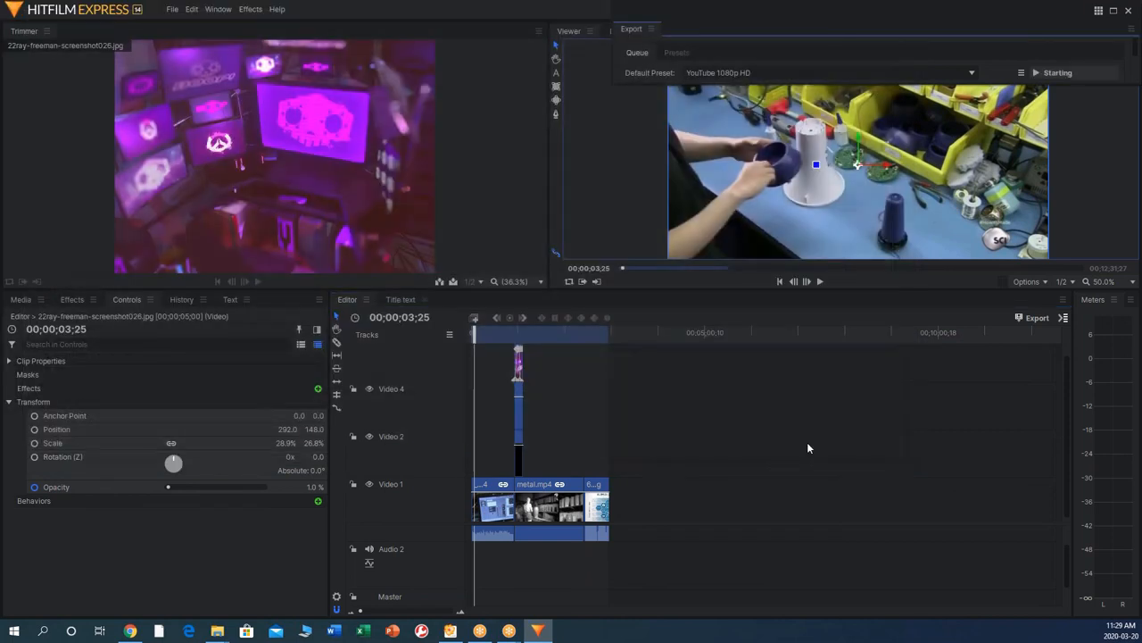
mouse_move(1046, 368)
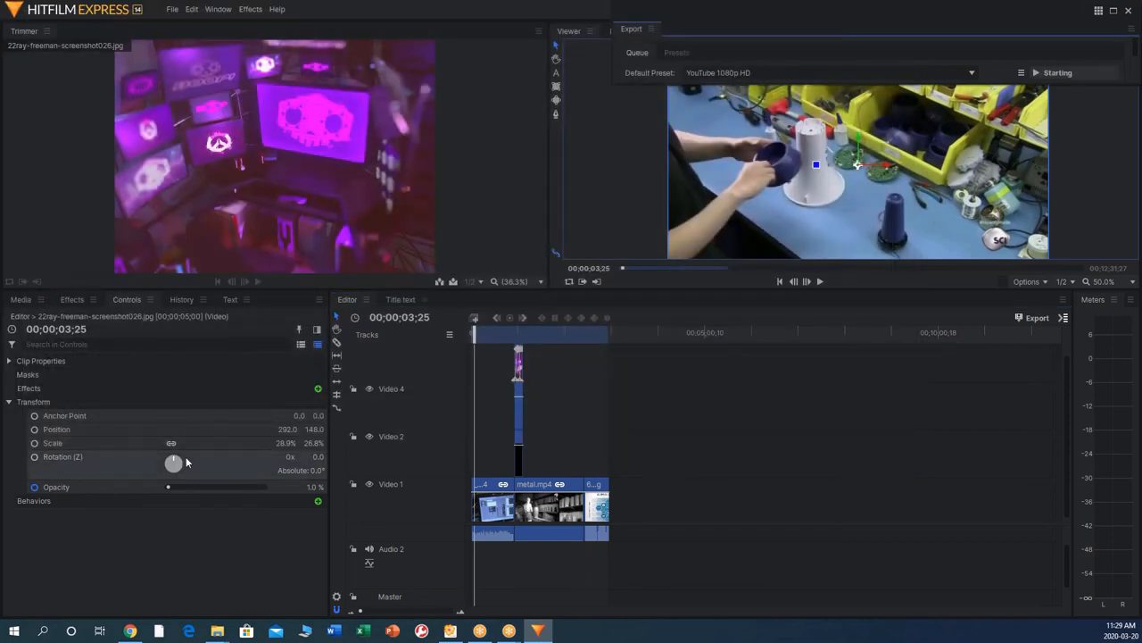
Deselect the timeline clip and browse the effects and transitions library
left_click(1057, 71)
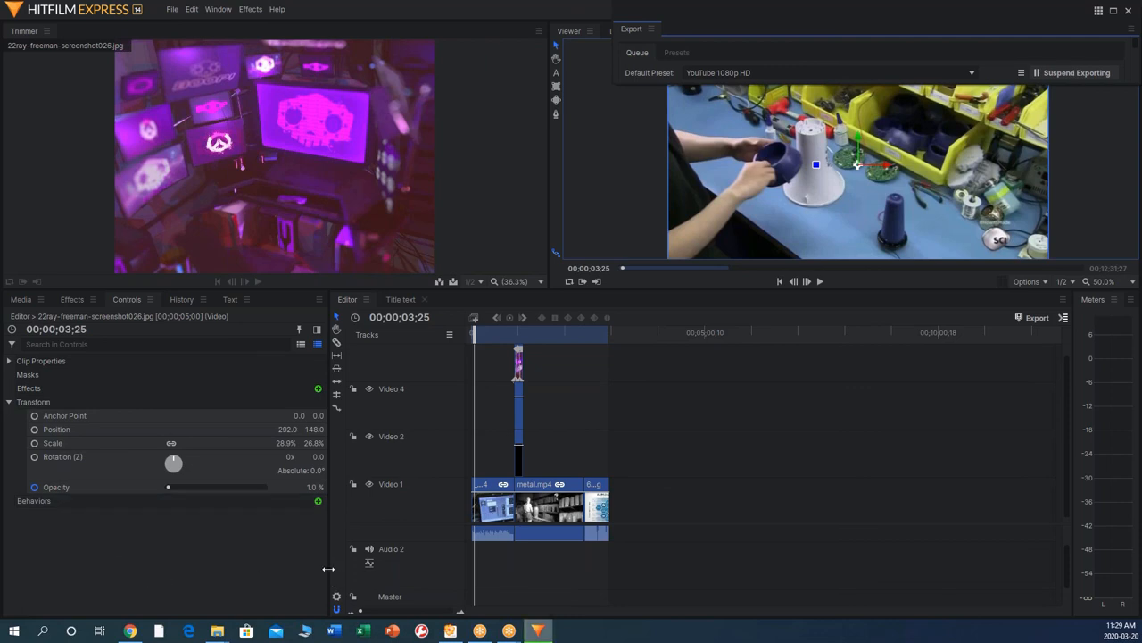
left_click(400, 300)
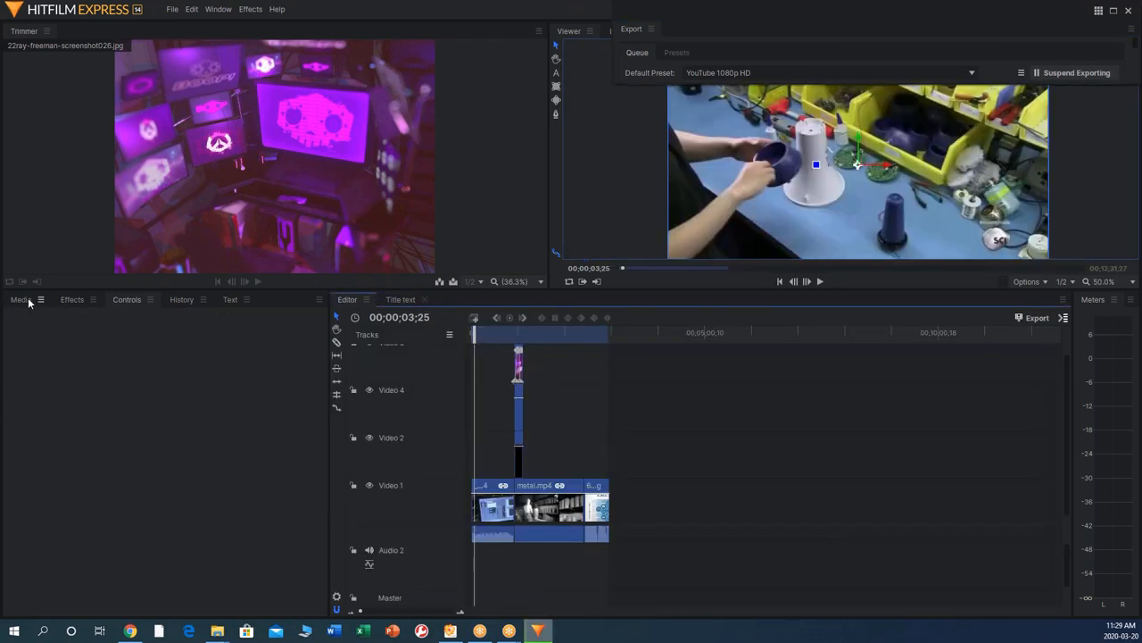
left_click(71, 300)
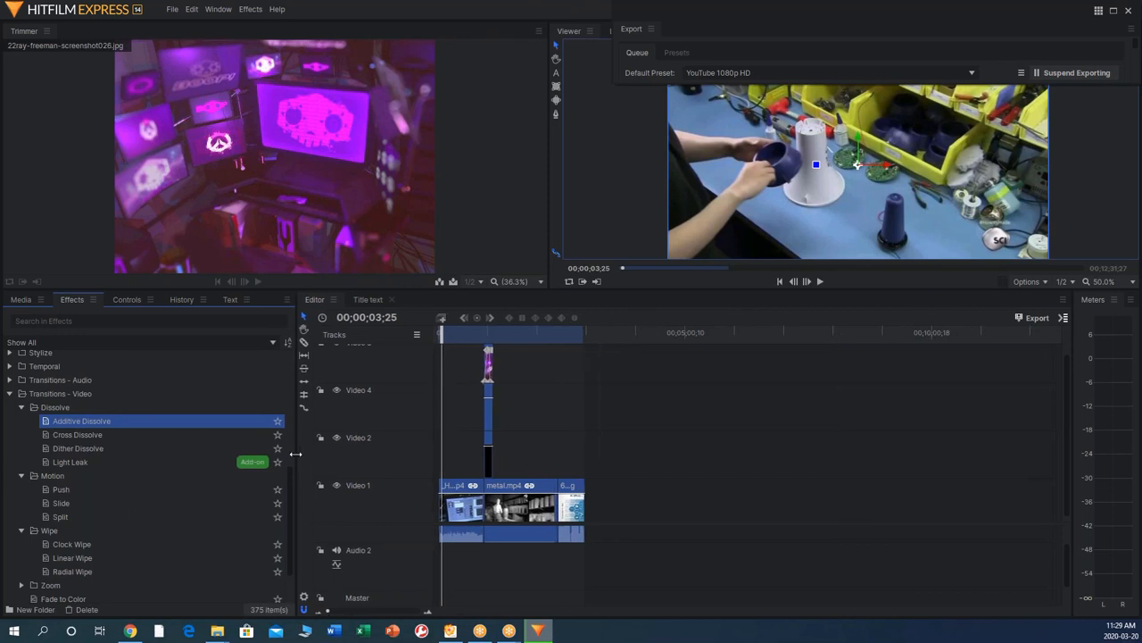
scroll("down", 3)
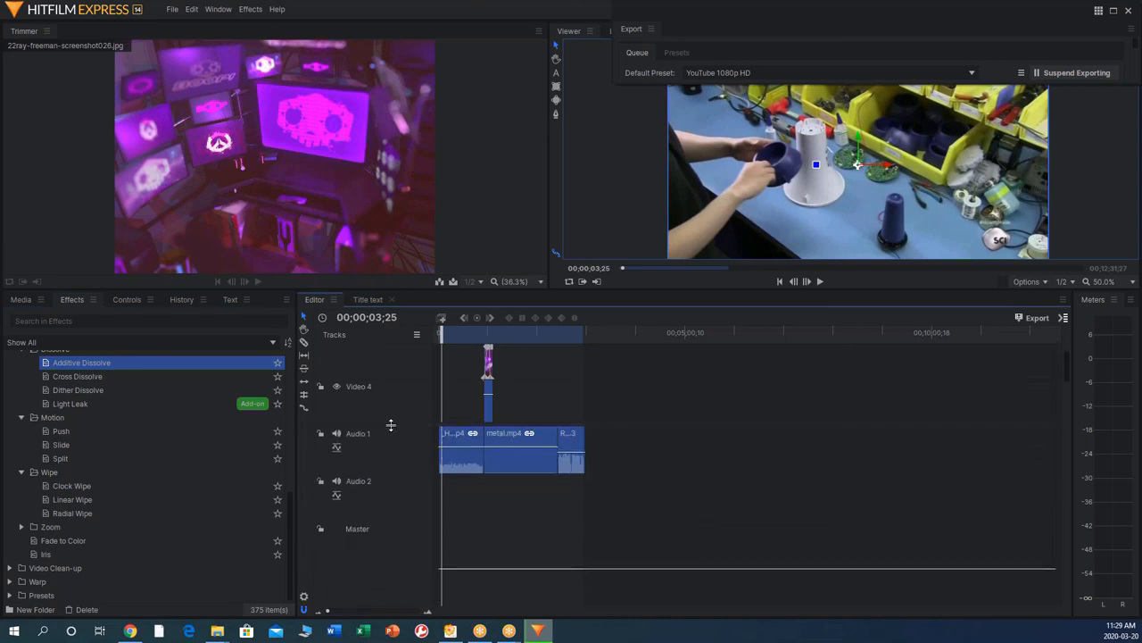
mouse_move(514, 344)
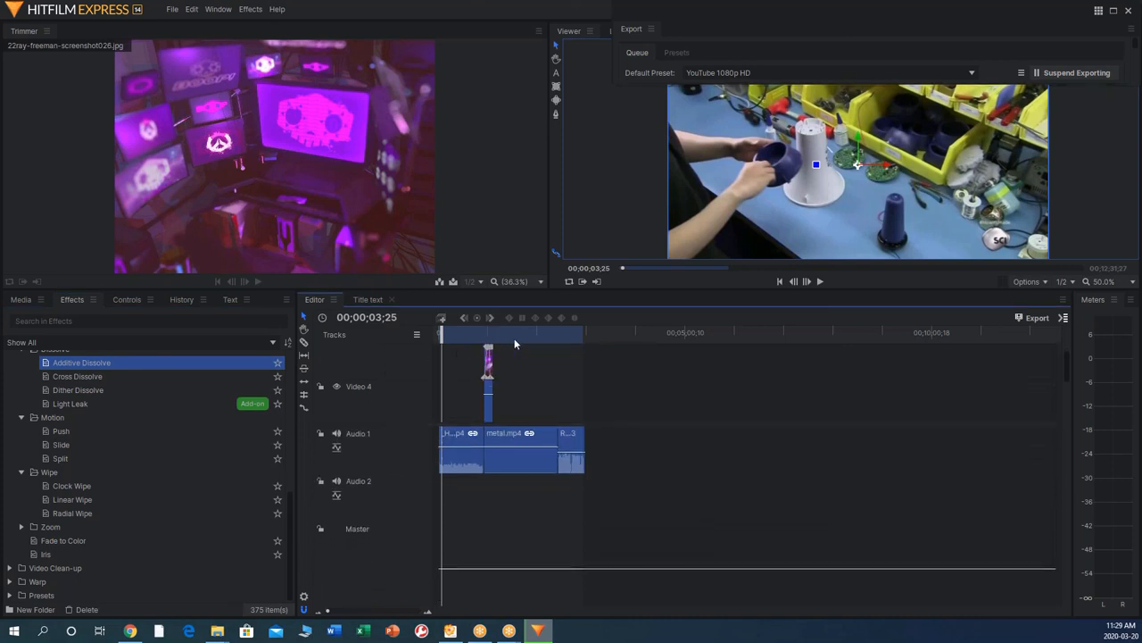
Add the metal.mp4 timeline clip as its own task in the export queue
right_click(503, 438)
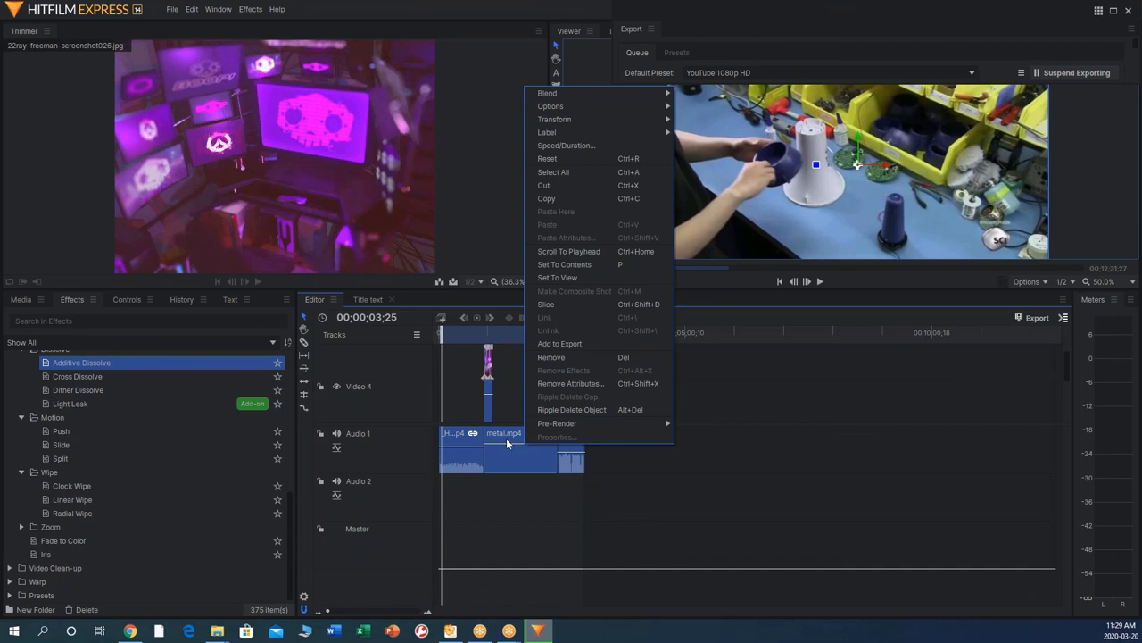
mouse_move(570, 382)
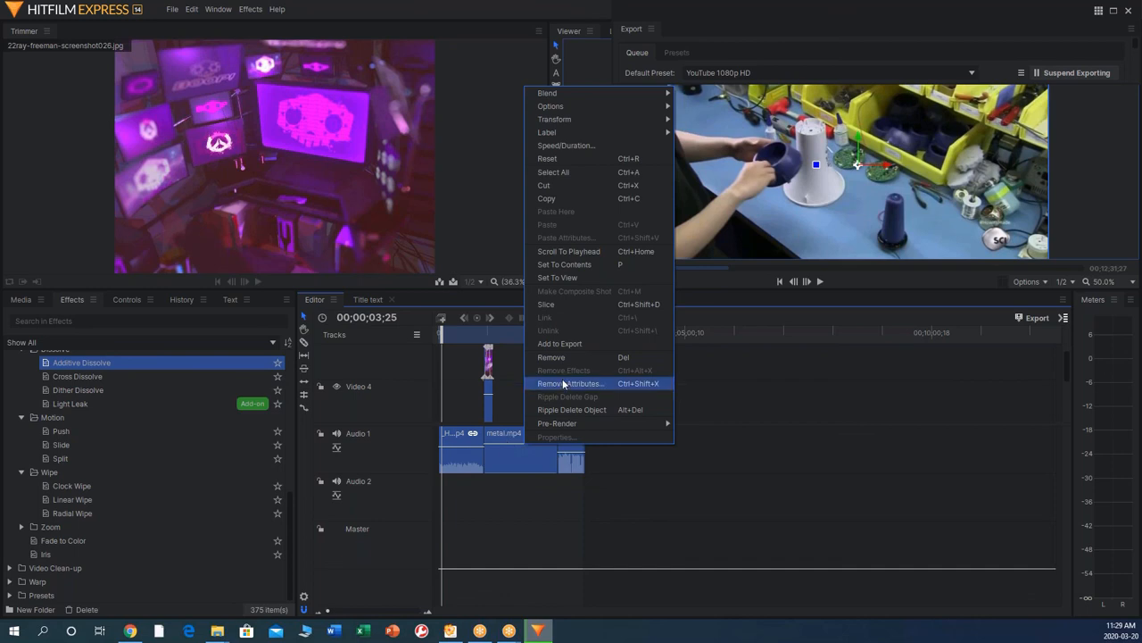
mouse_move(560, 343)
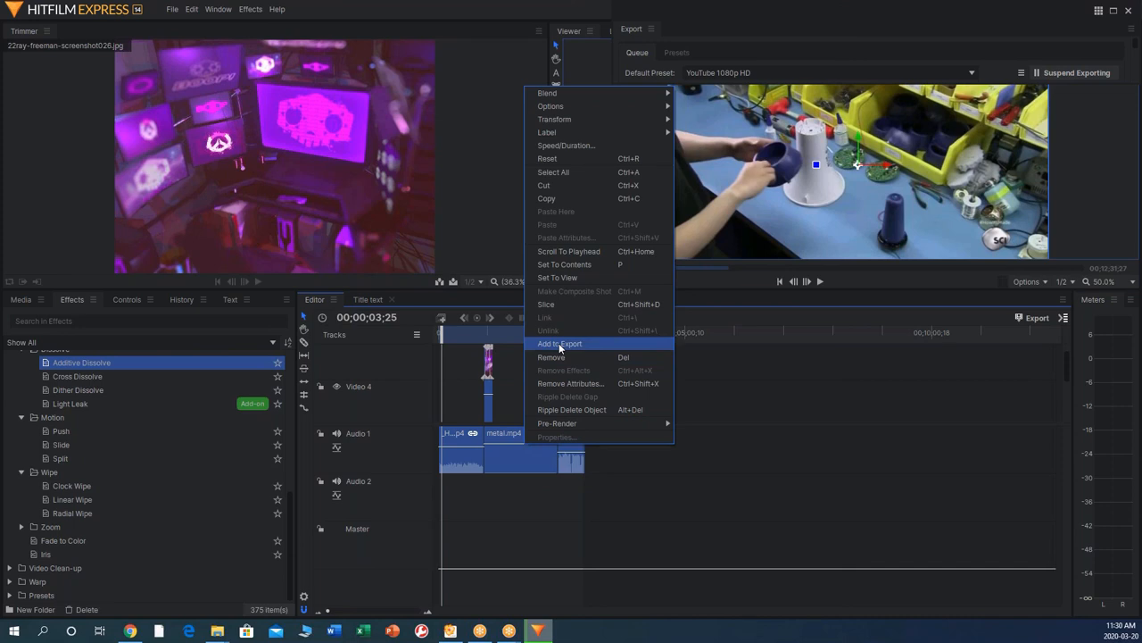
left_click(560, 343)
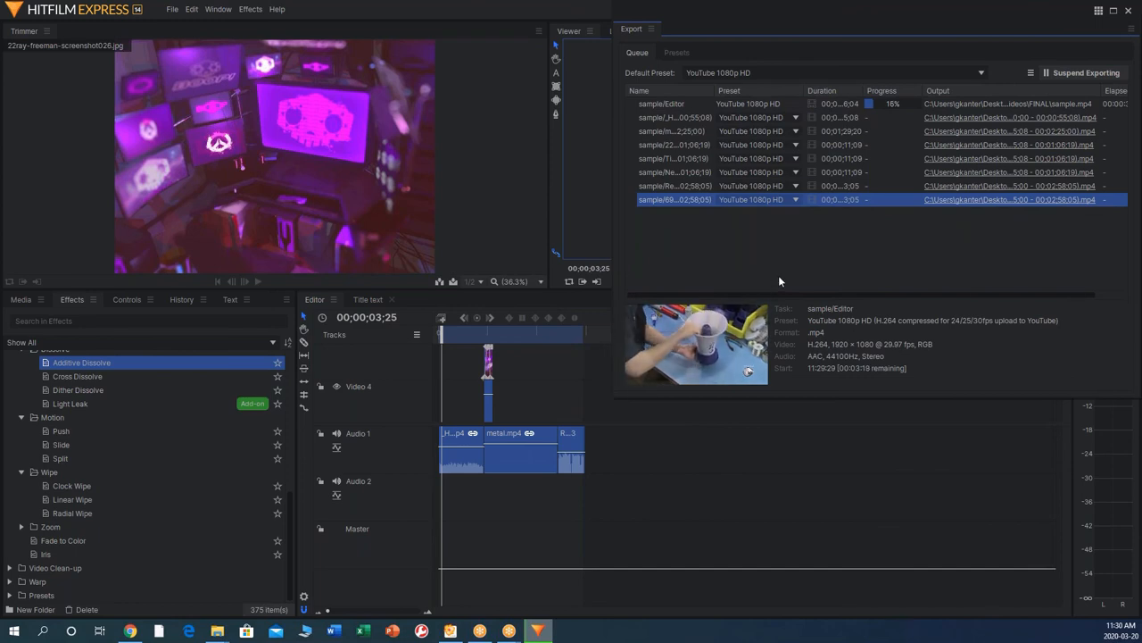
mouse_move(756, 179)
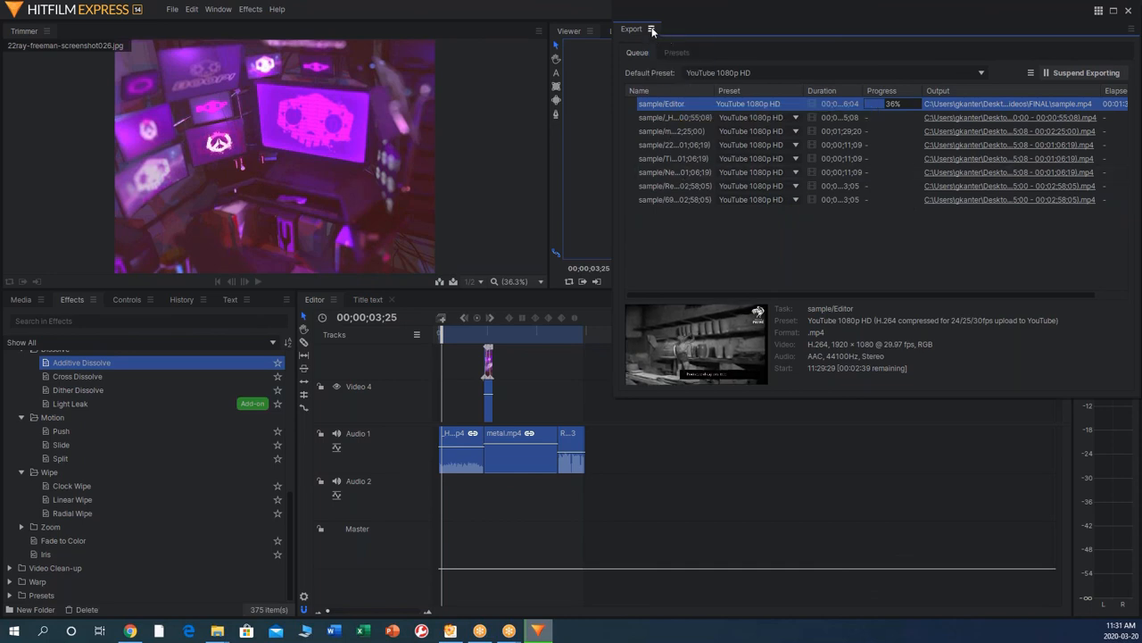
Let the export reach about 34%, then show the Export panel's tab menu options
left_click(653, 29)
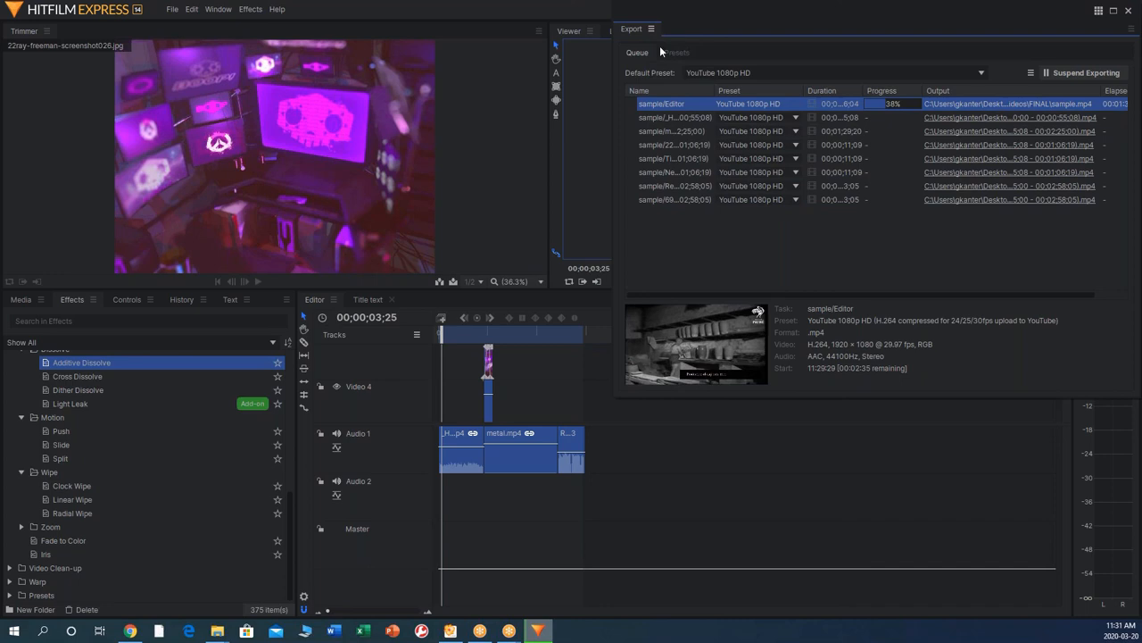
left_click(649, 29)
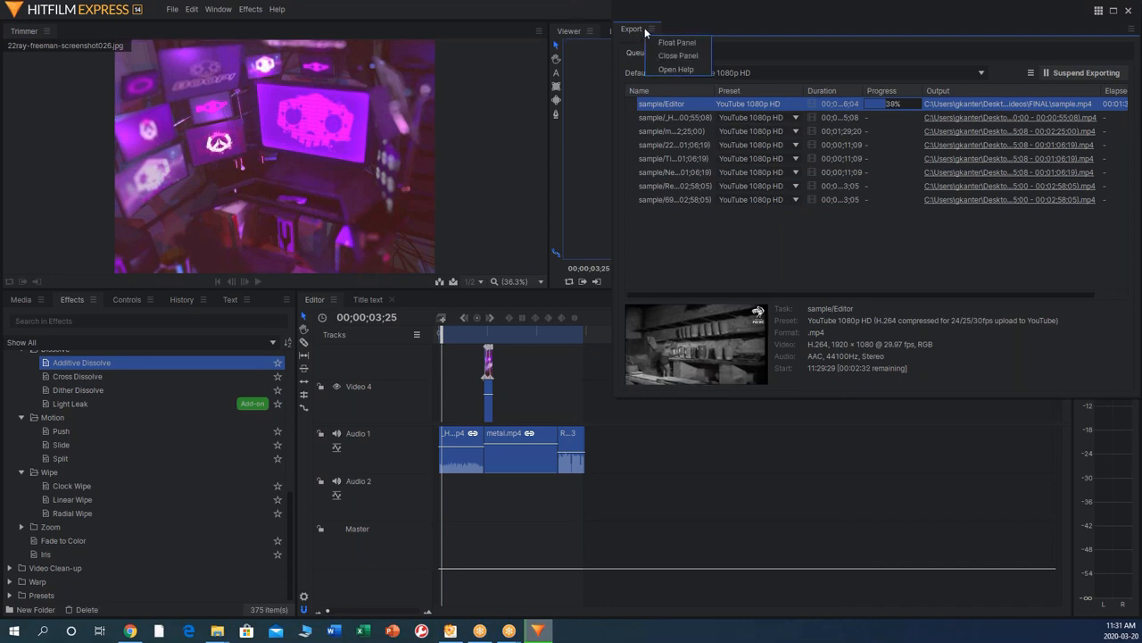